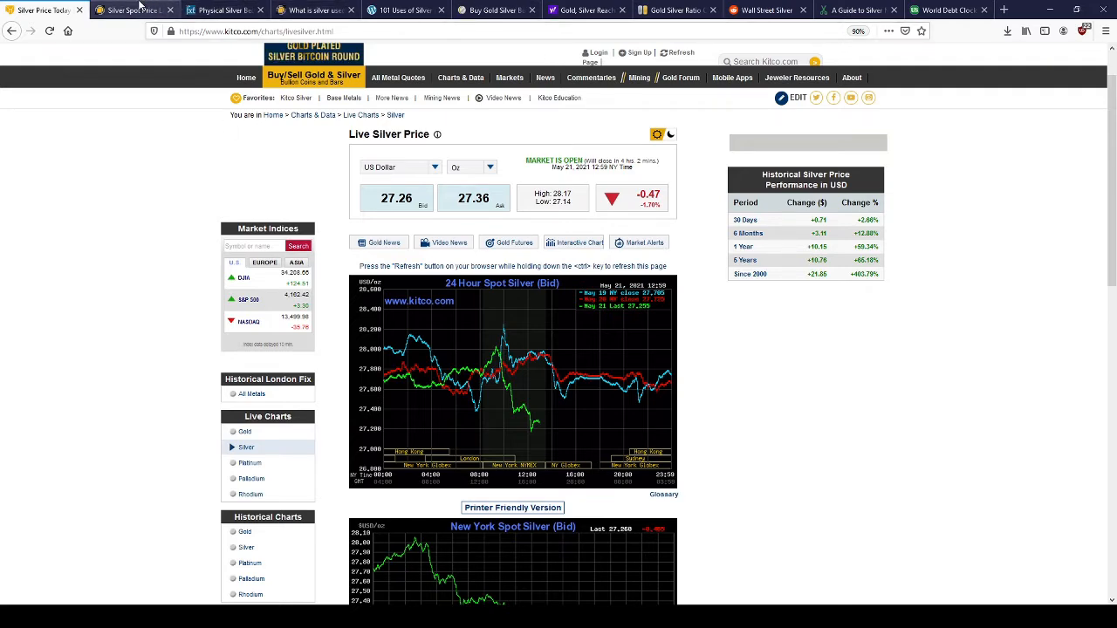
- Browse an earlier research tab, reading down through its page
{"action": "left_click", "coordinate": [131, 10]}
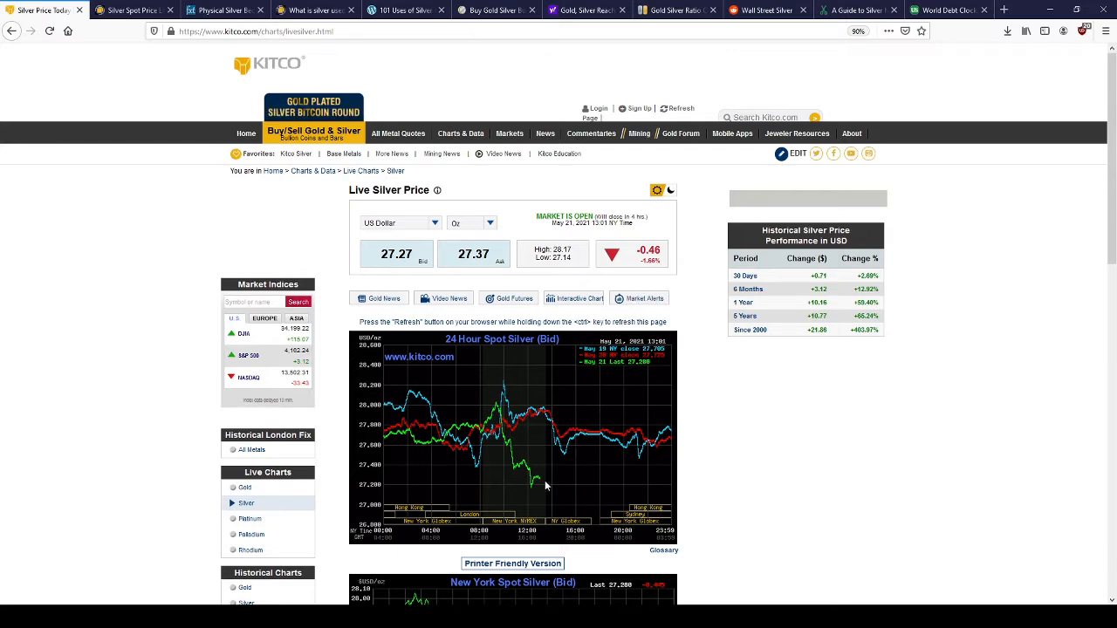
{"action": "scroll", "scroll_direction": "down", "scroll_amount": 3}
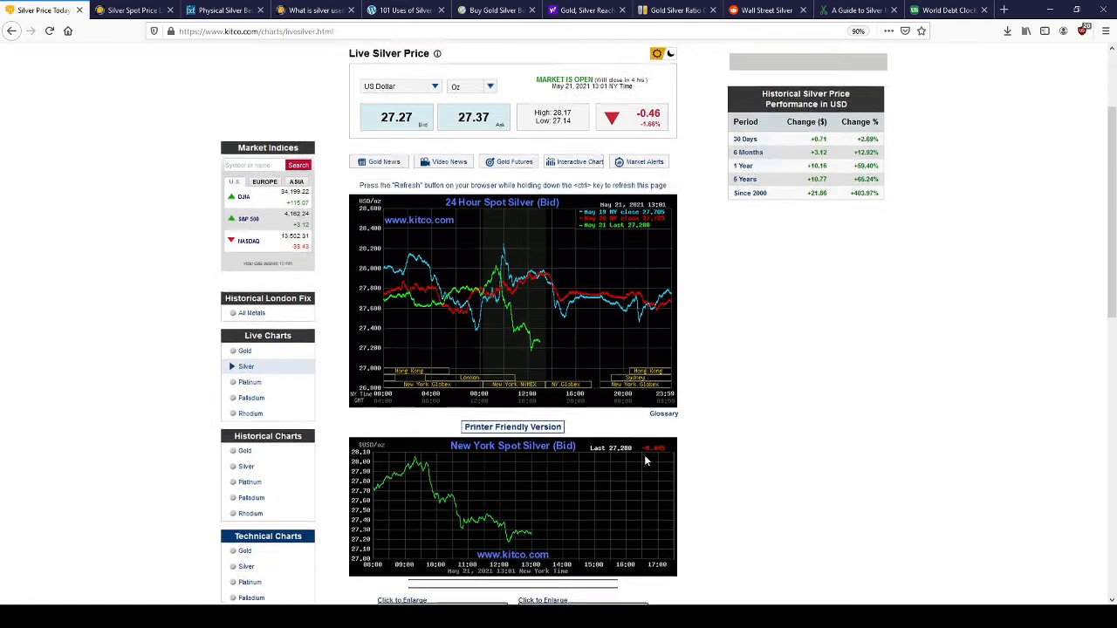
{"action": "scroll", "scroll_direction": "down", "scroll_amount": 3}
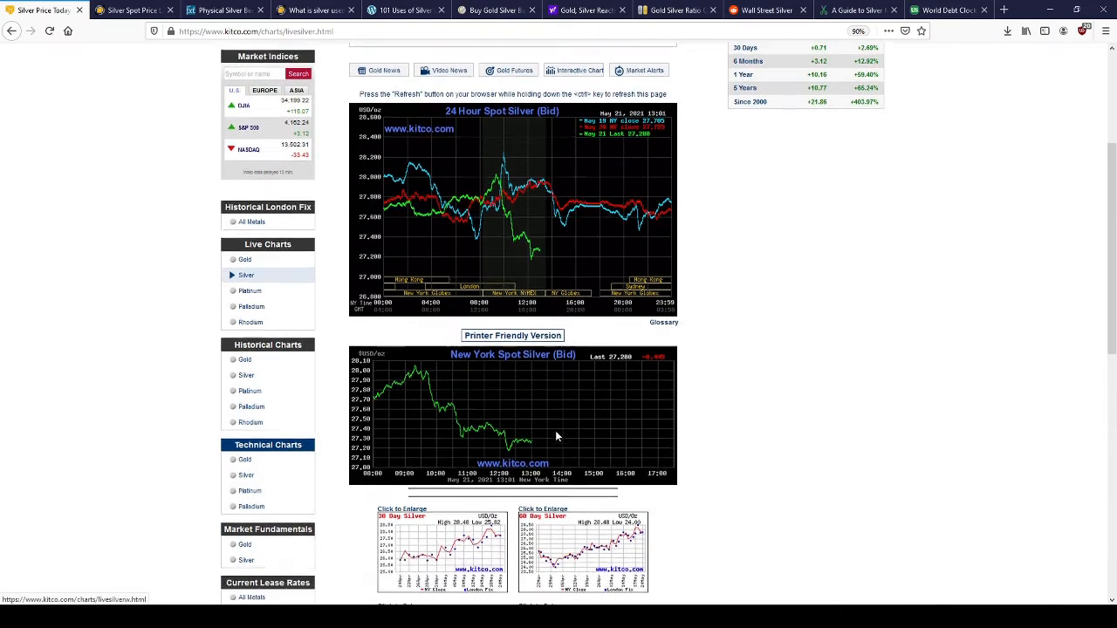
{"action": "scroll", "scroll_direction": "down", "scroll_amount": 3}
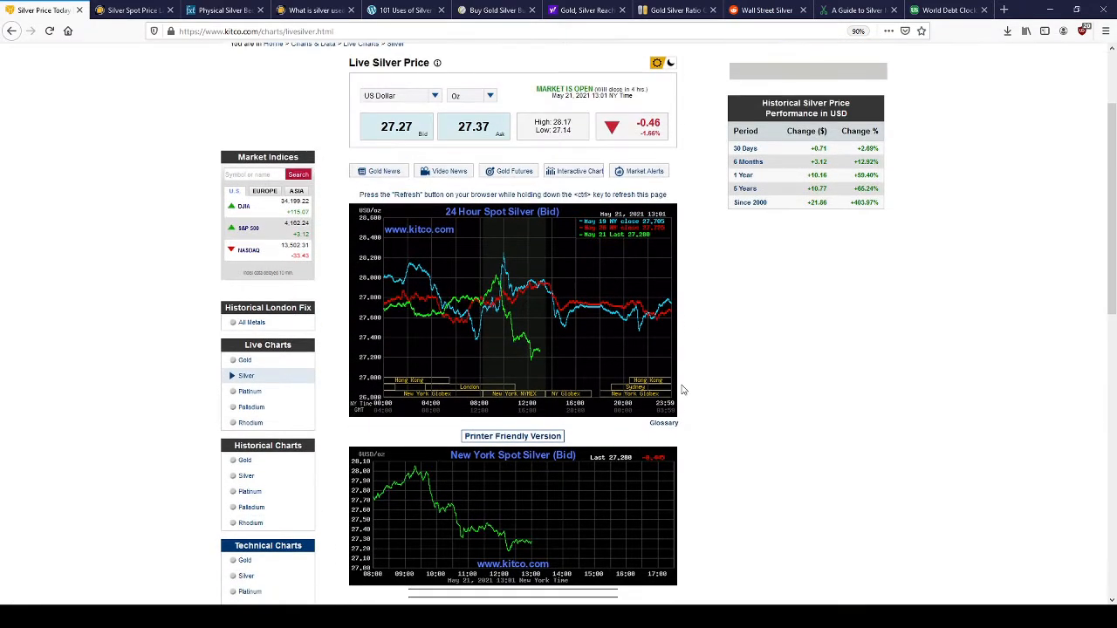
{"action": "scroll", "scroll_direction": "down", "scroll_amount": 3}
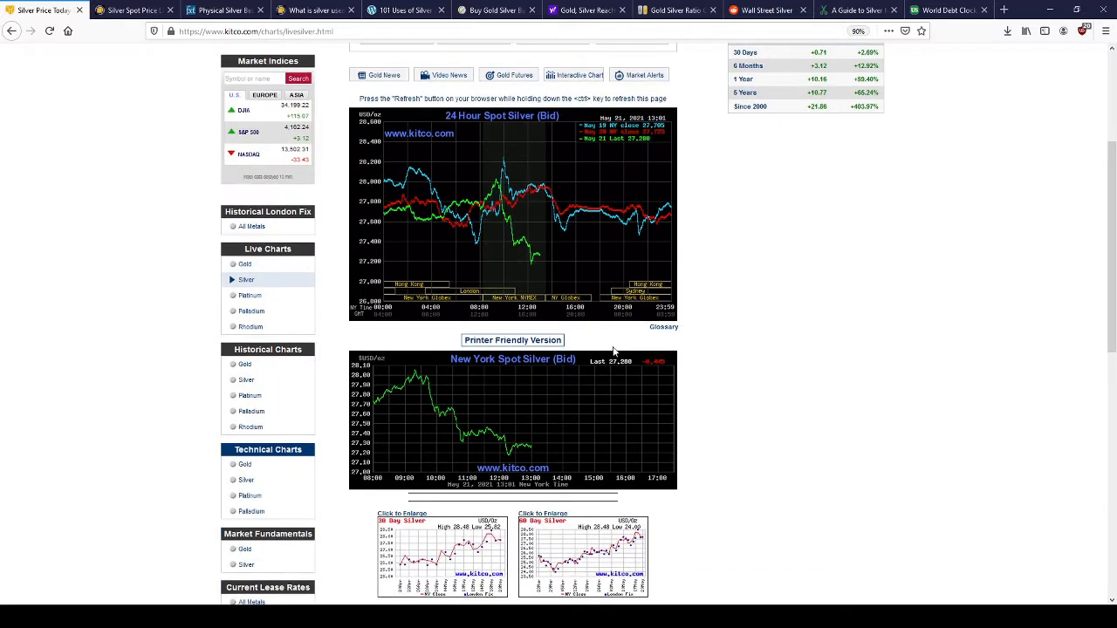
{"action": "mouse_move", "coordinate": [611, 349]}
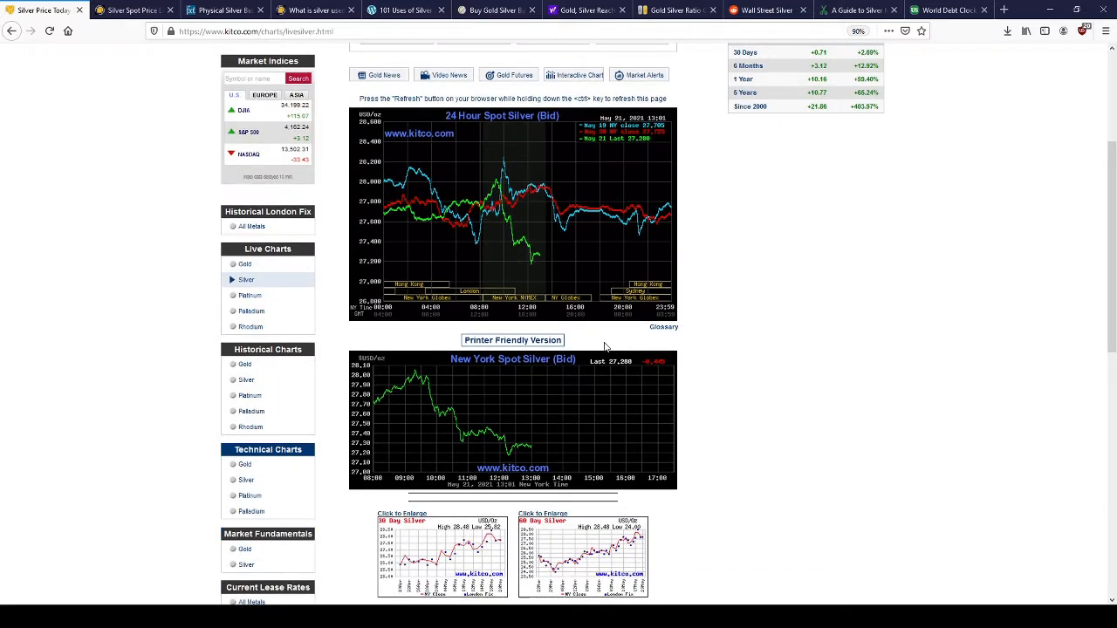
{"action": "mouse_move", "coordinate": [538, 452]}
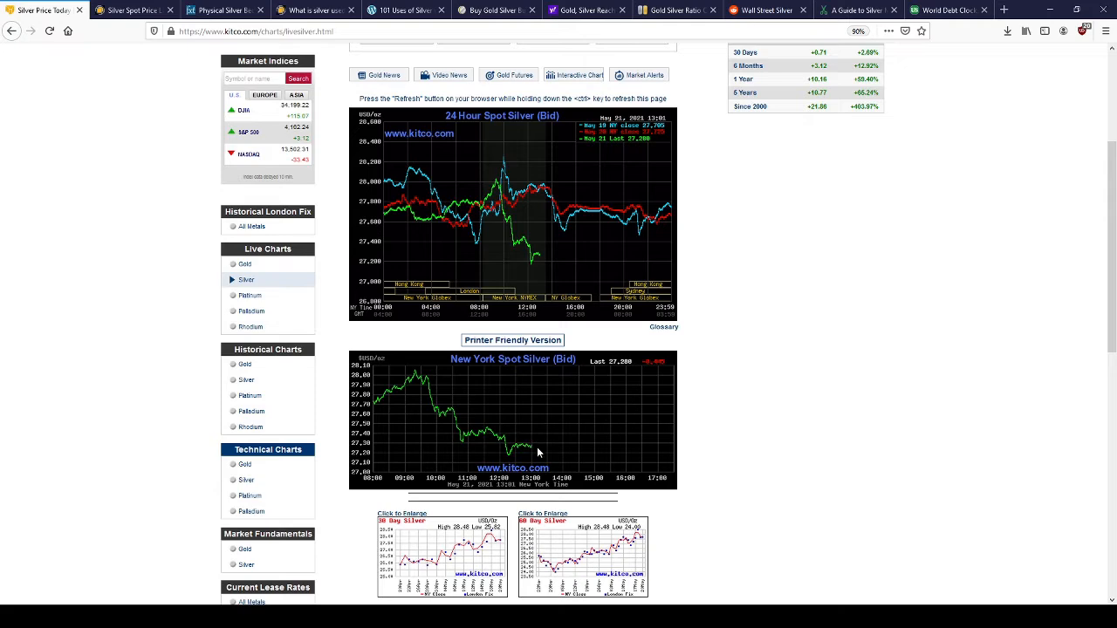
{"action": "mouse_move", "coordinate": [637, 340]}
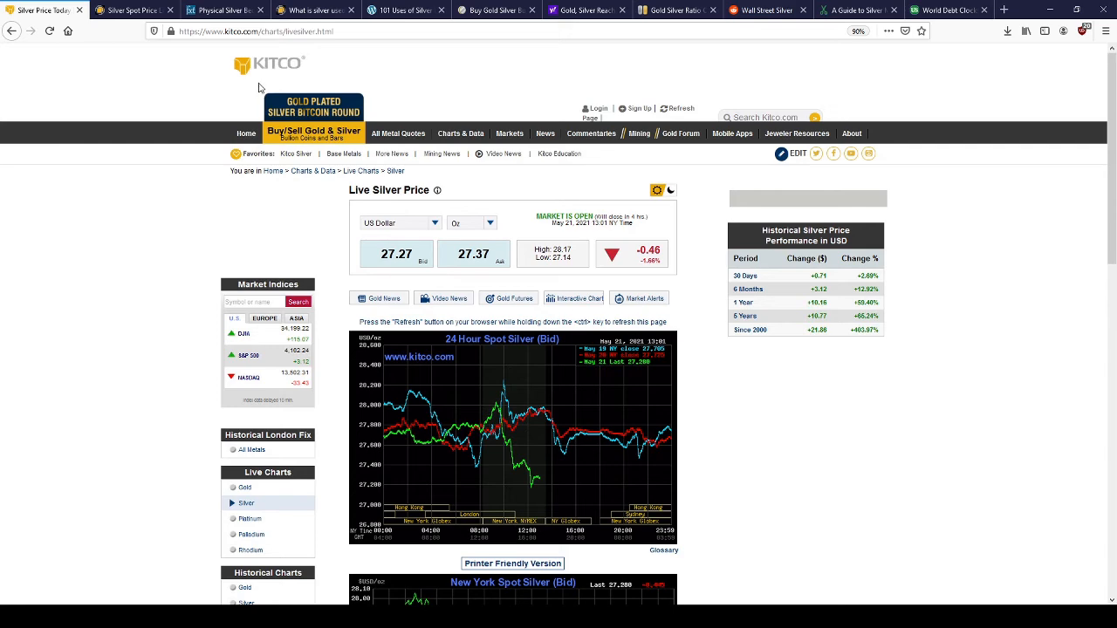
{"action": "scroll", "scroll_direction": "down", "scroll_amount": 3}
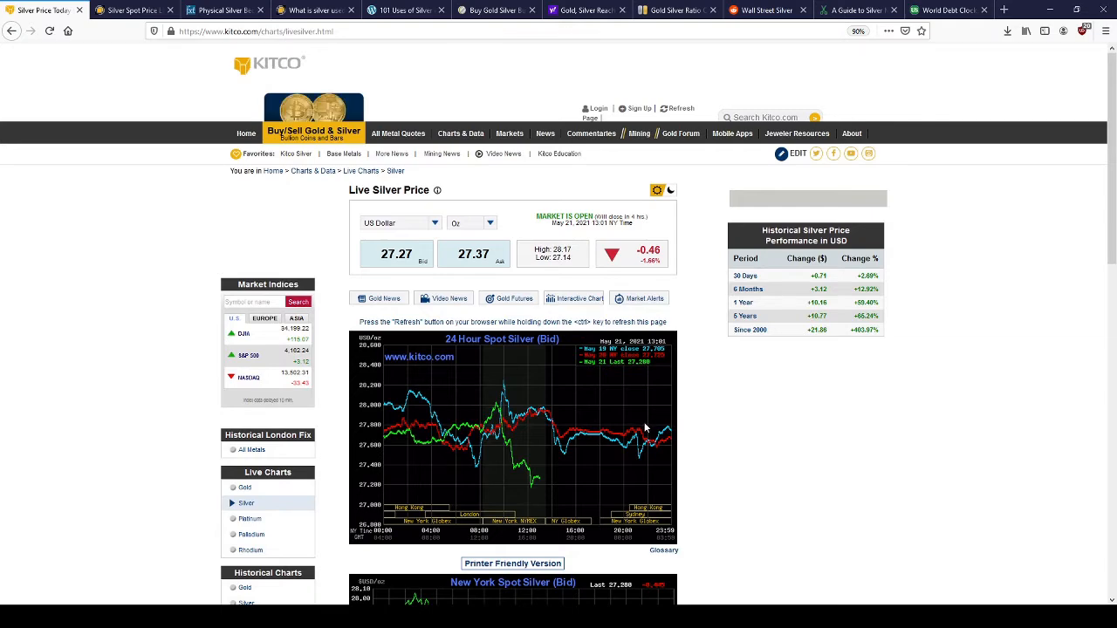
{"action": "scroll", "scroll_direction": "down", "scroll_amount": 3}
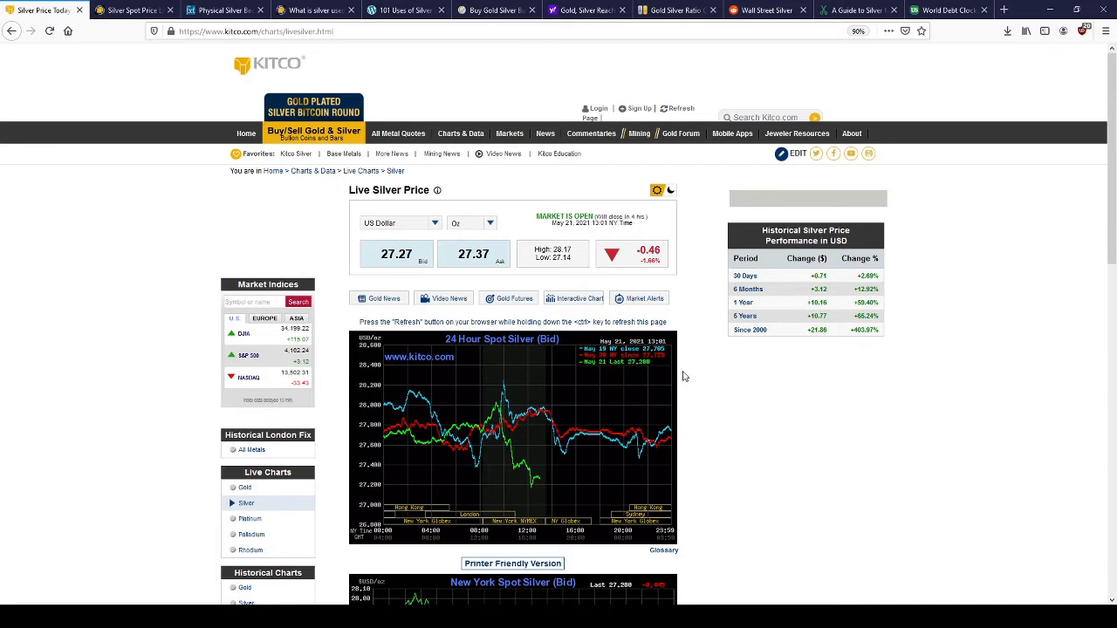
{"action": "scroll", "scroll_direction": "down", "scroll_amount": 3}
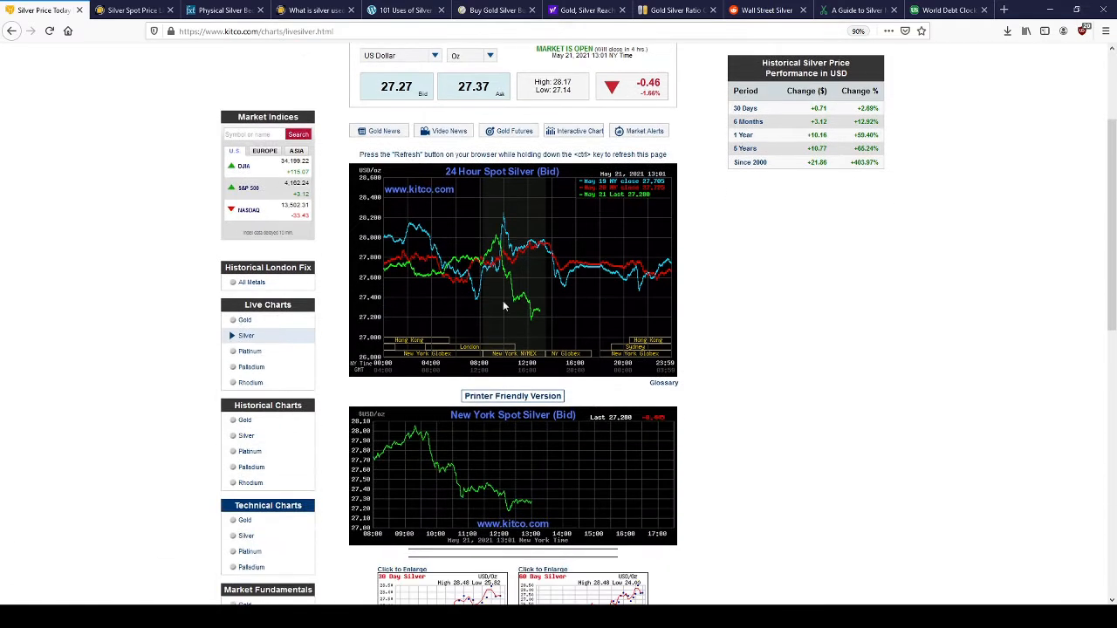
{"action": "mouse_move", "coordinate": [554, 307]}
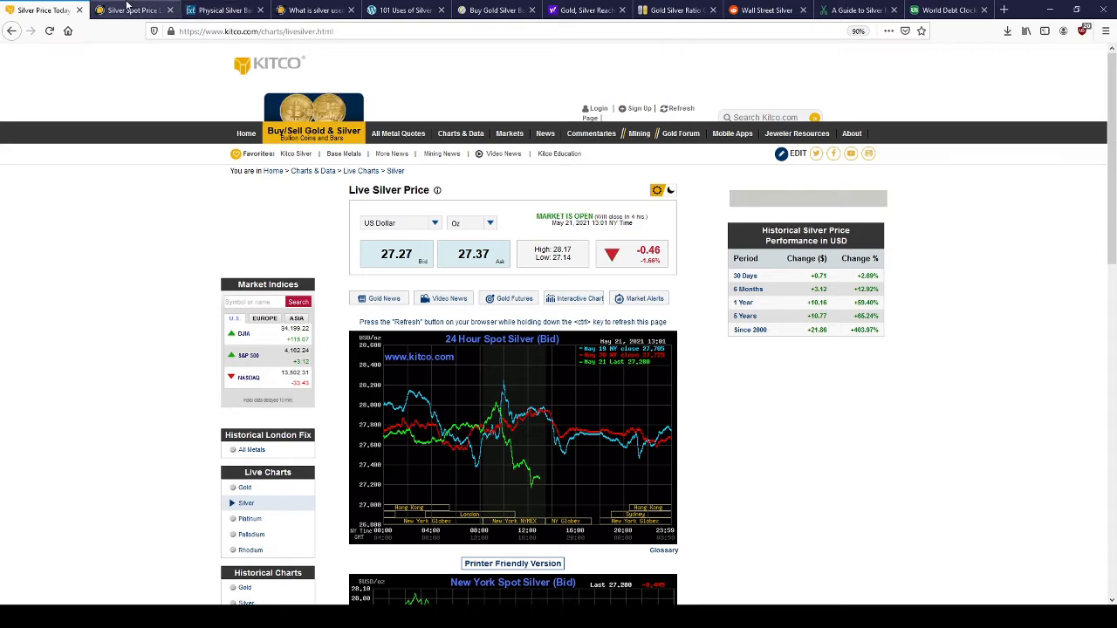
- Open the 'Physical Silver Becomes Most Undervalued Asset' article and read its opening paragraphs
{"action": "left_click", "coordinate": [223, 9]}
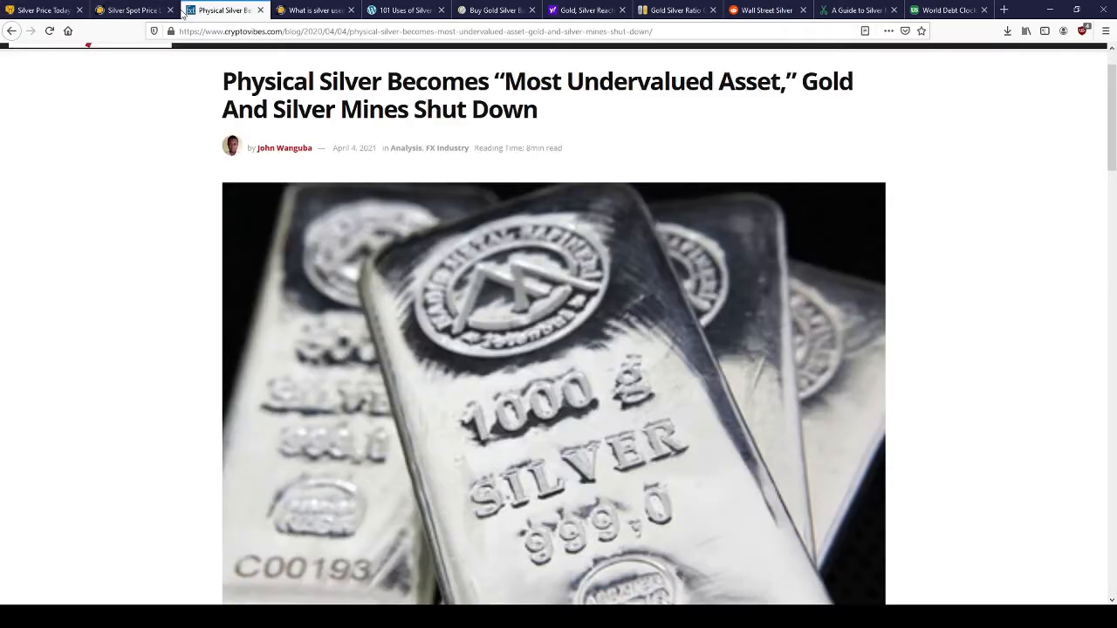
{"action": "scroll", "scroll_direction": "down", "scroll_amount": 3}
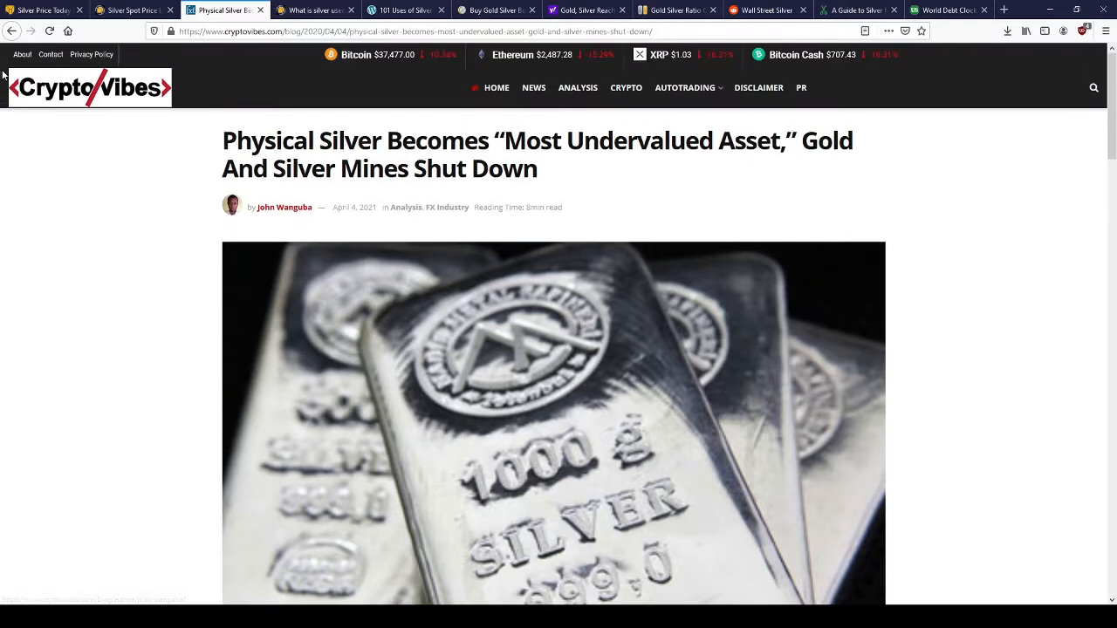
{"action": "scroll", "scroll_direction": "down", "scroll_amount": 3}
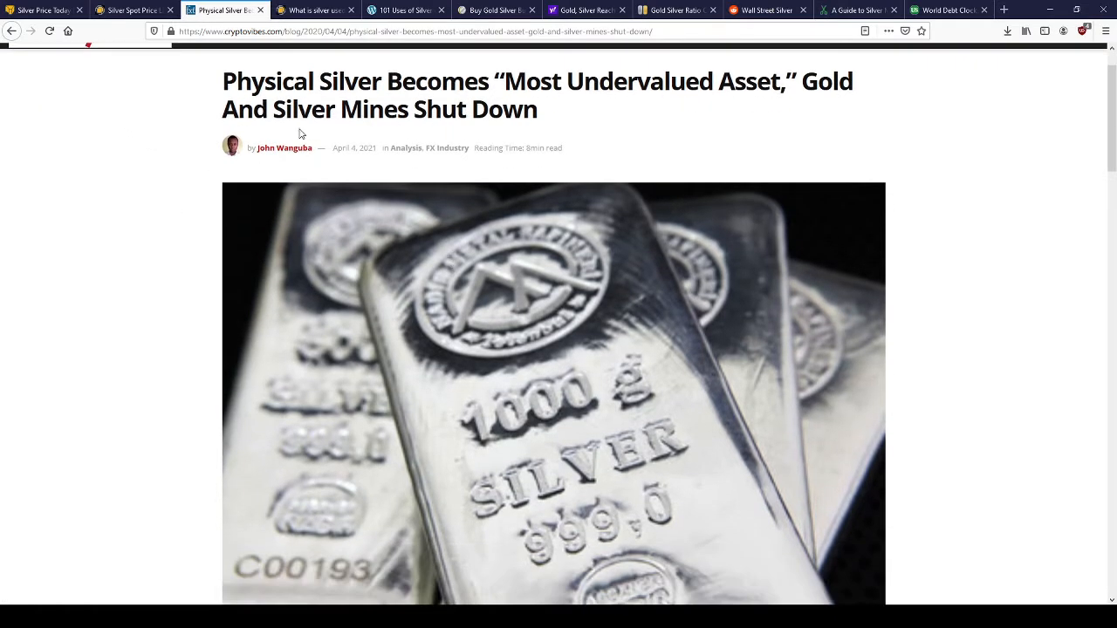
{"action": "mouse_move", "coordinate": [651, 98]}
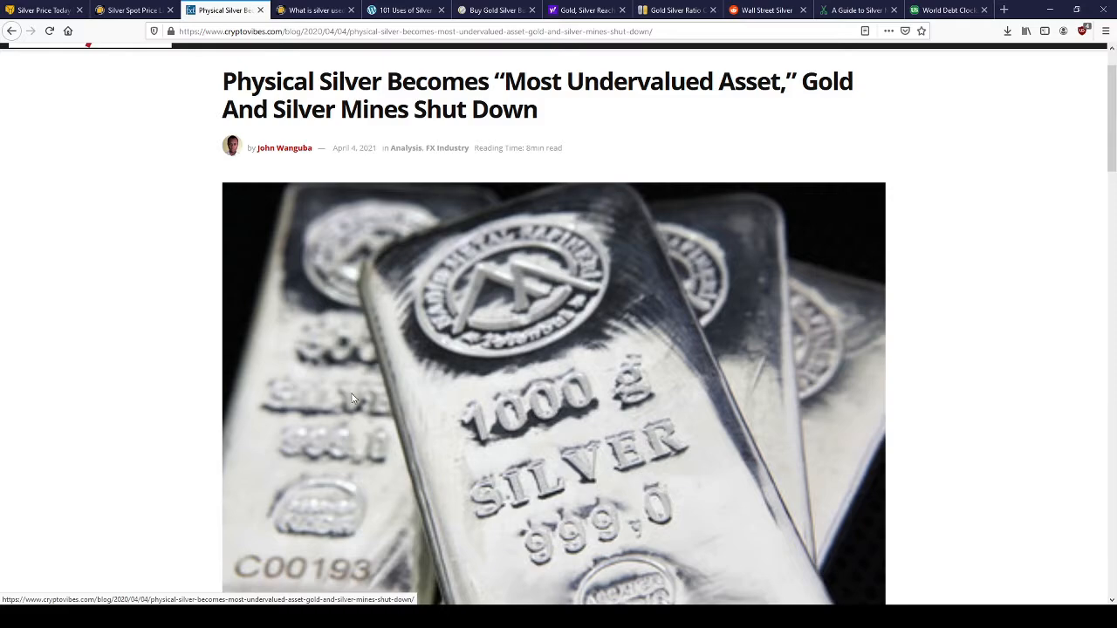
{"action": "scroll", "scroll_direction": "down", "scroll_amount": 3}
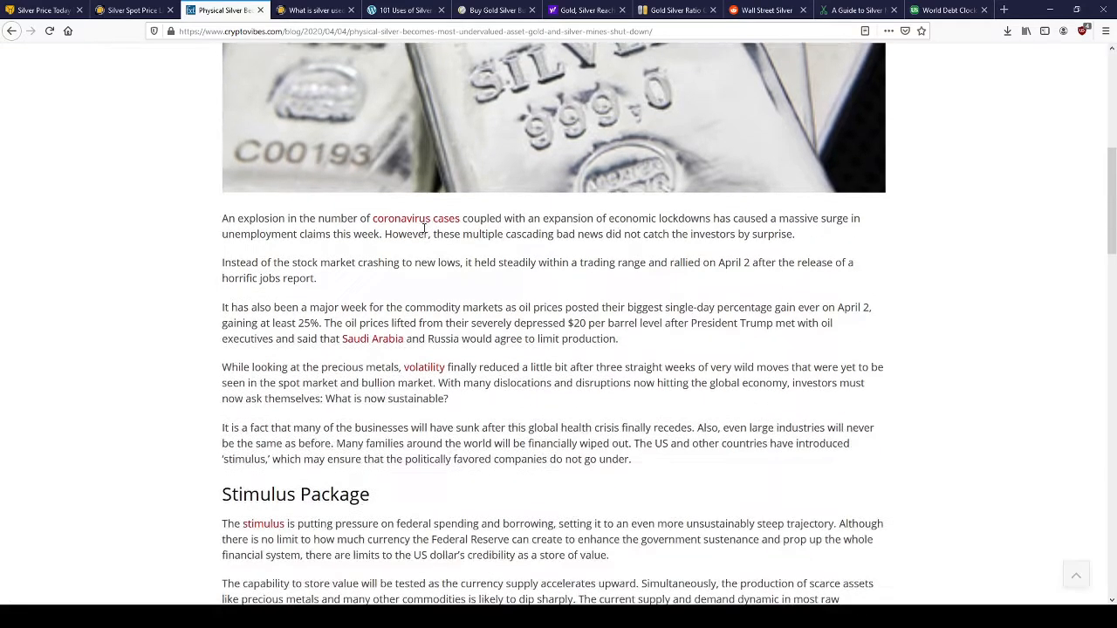
{"action": "scroll", "scroll_direction": "up", "scroll_amount": 3}
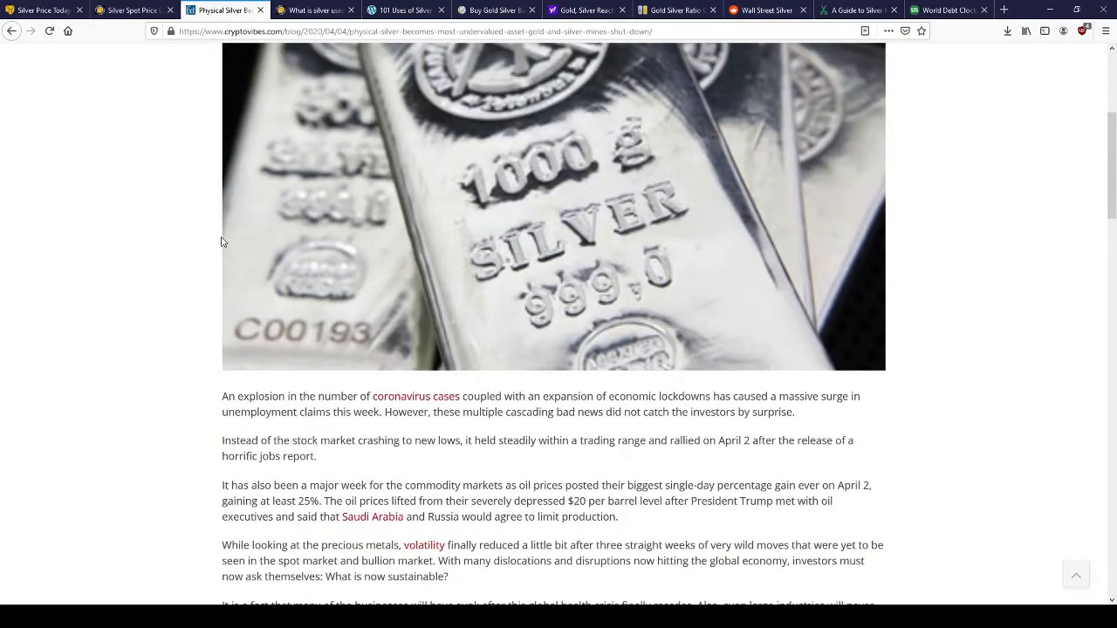
{"action": "scroll", "scroll_direction": "down", "scroll_amount": 3}
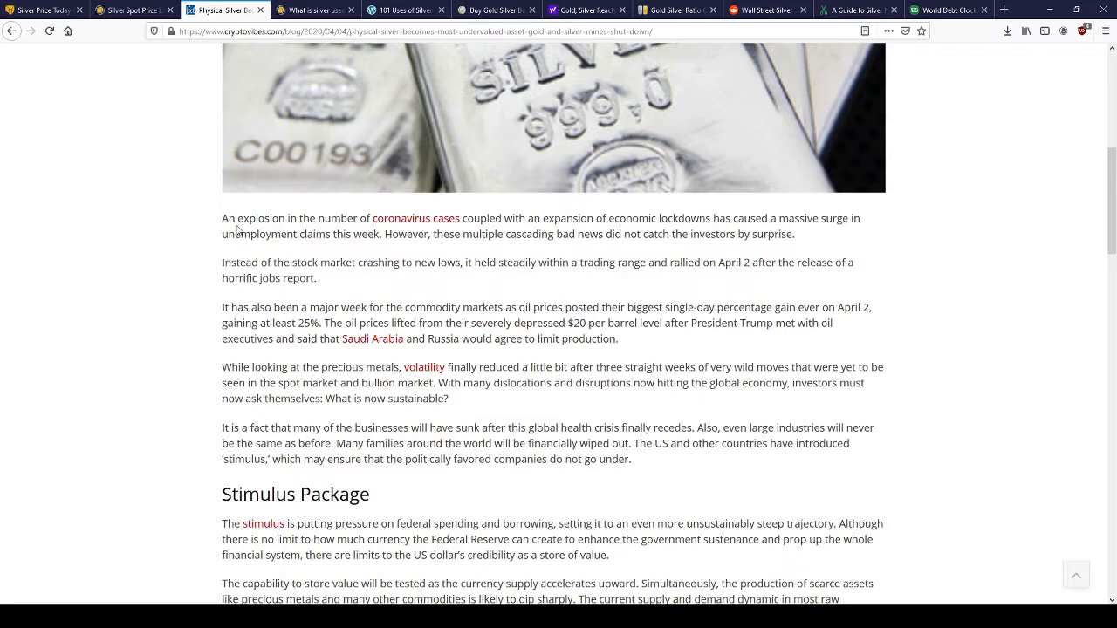
{"action": "scroll", "scroll_direction": "down", "scroll_amount": 3}
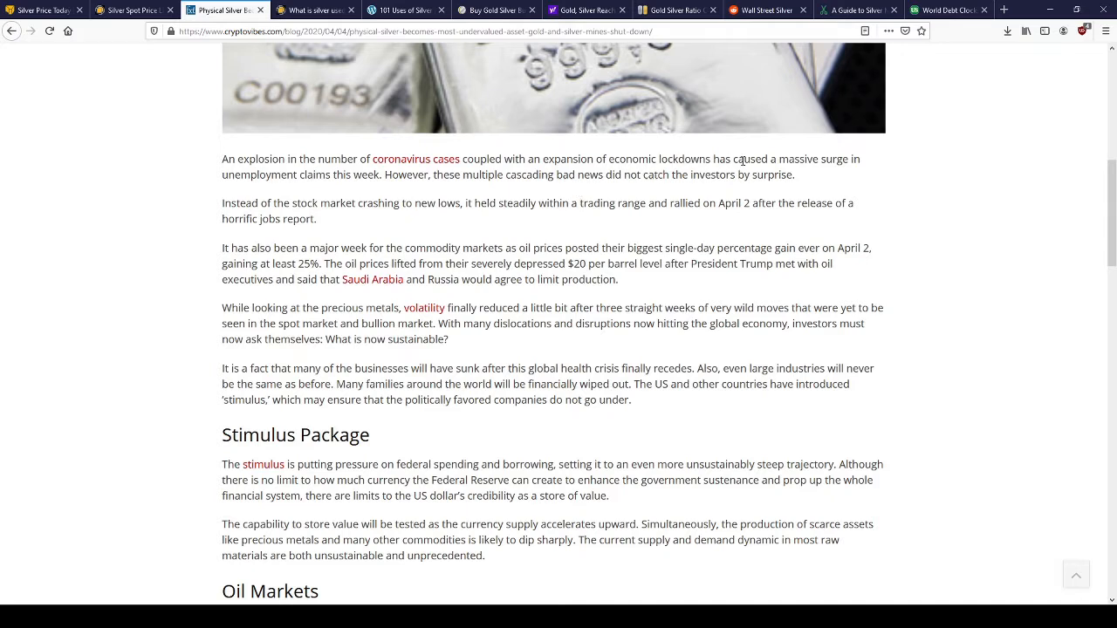
{"action": "mouse_move", "coordinate": [636, 422]}
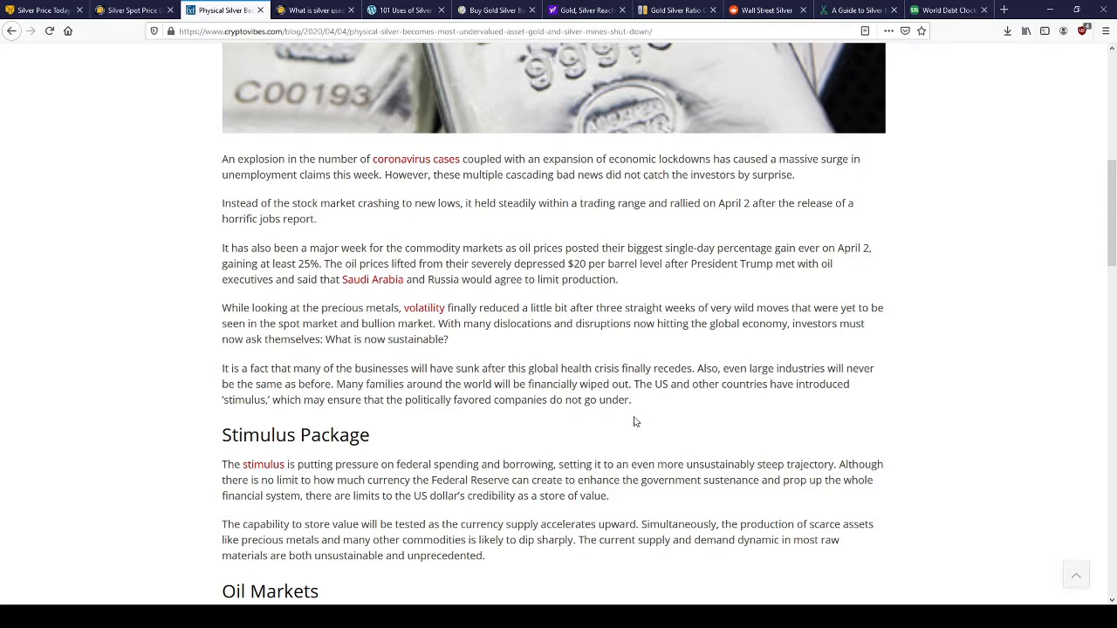
{"action": "mouse_move", "coordinate": [502, 122]}
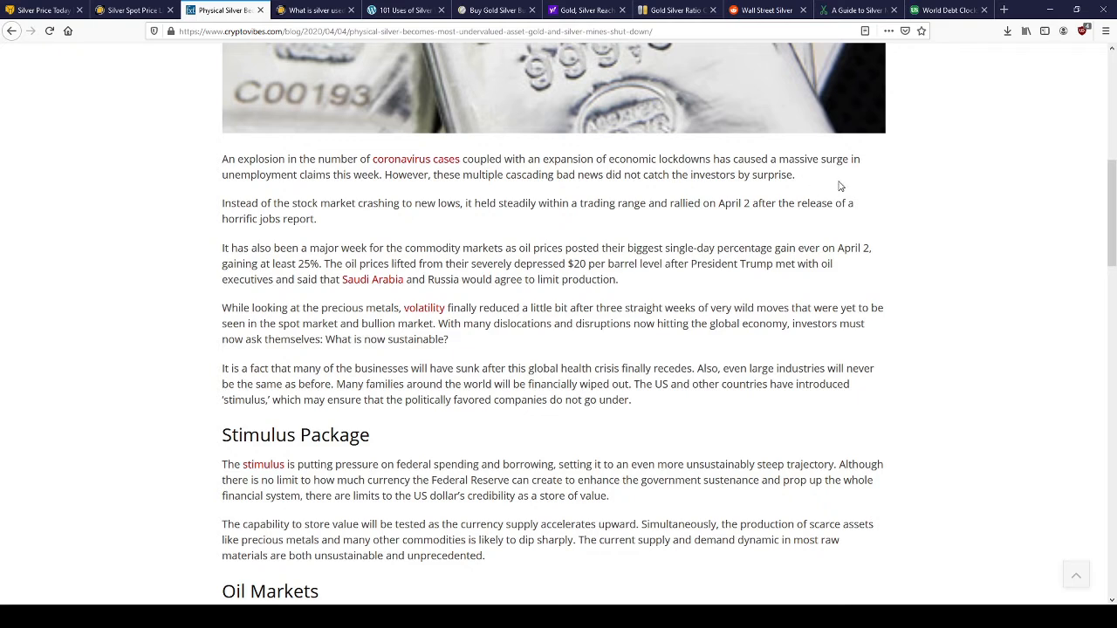
{"action": "mouse_move", "coordinate": [531, 179]}
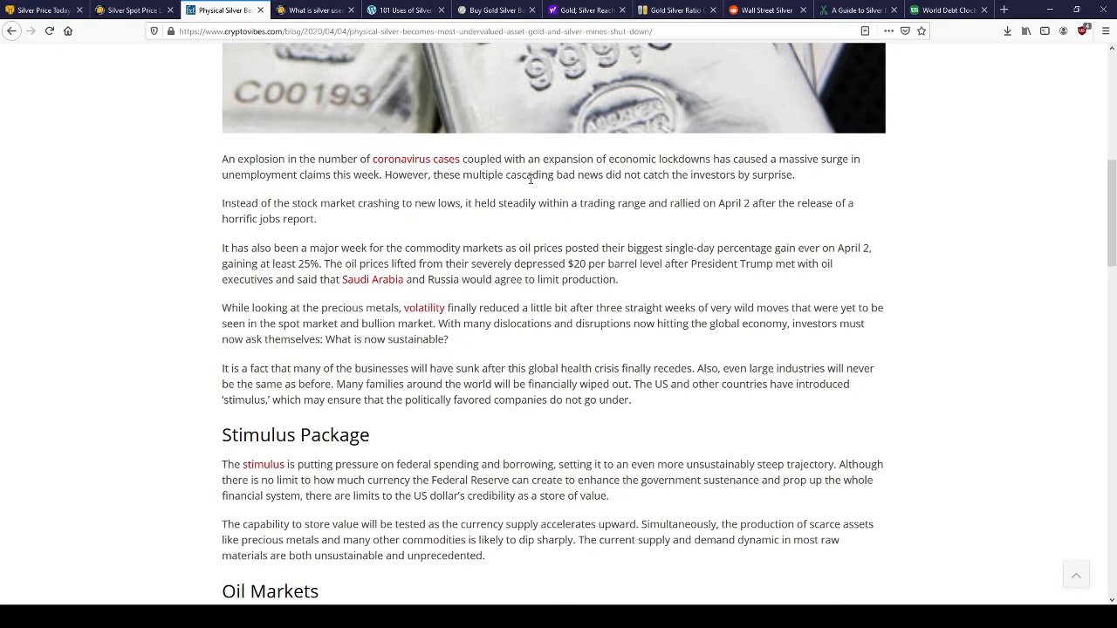
{"action": "mouse_move", "coordinate": [293, 215]}
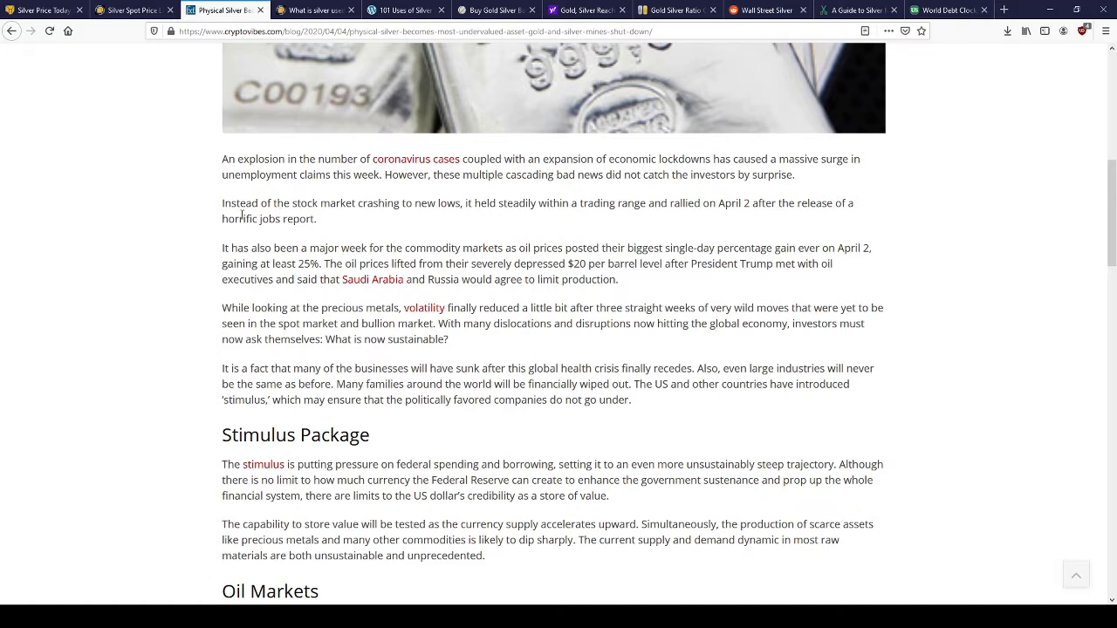
{"action": "mouse_move", "coordinate": [885, 207]}
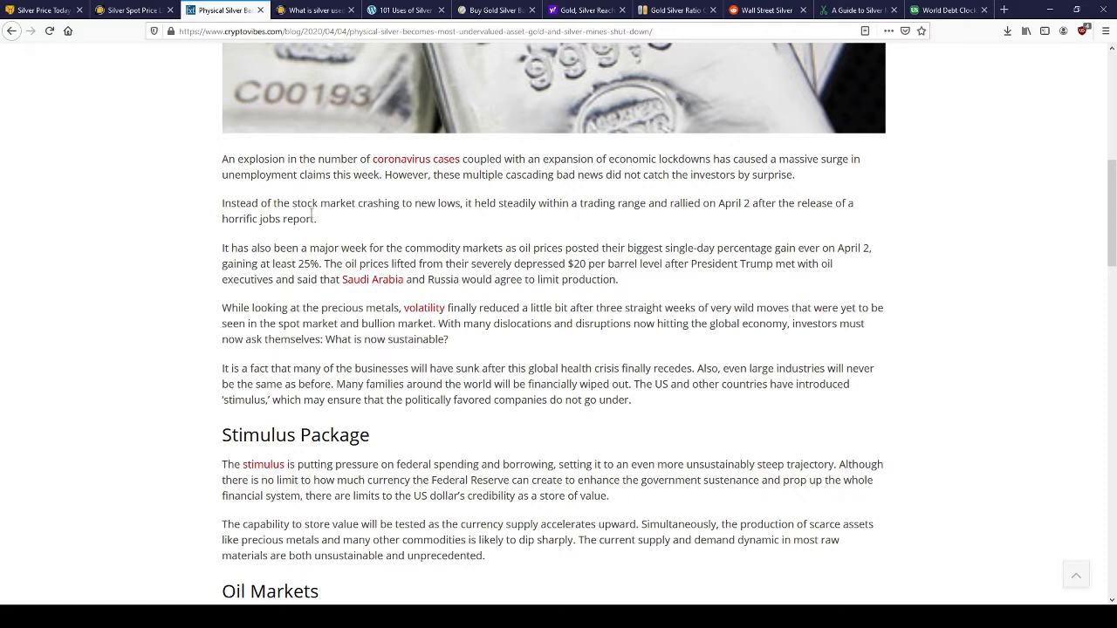
{"action": "mouse_move", "coordinate": [848, 237]}
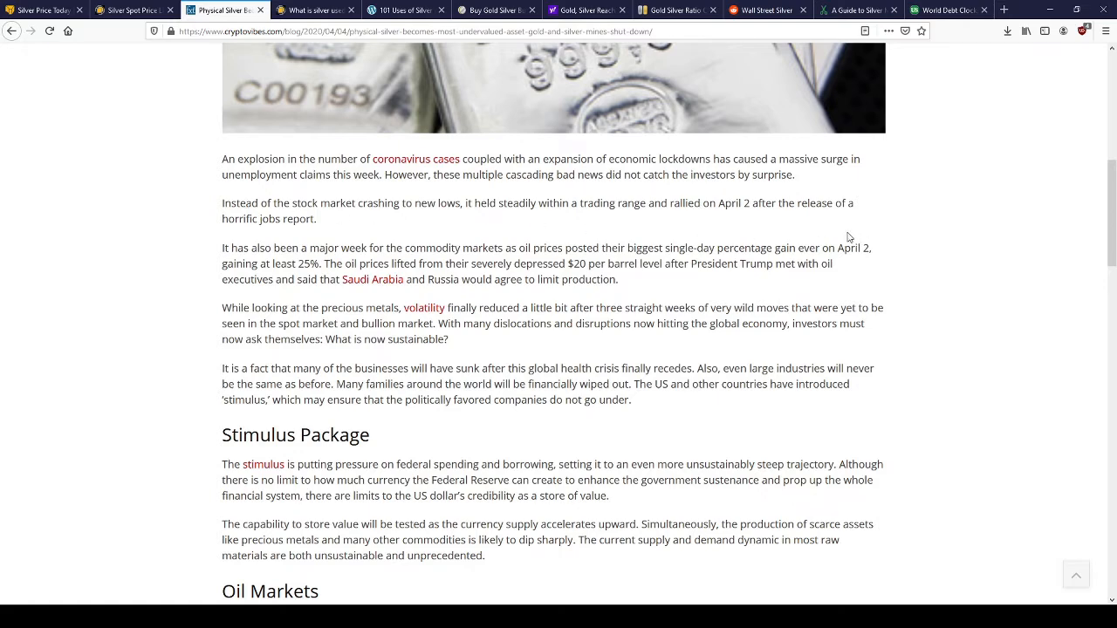
- Highlight the first Stimulus Package paragraph, then read on through the Oil Markets section
{"action": "scroll", "scroll_direction": "down", "scroll_amount": 3}
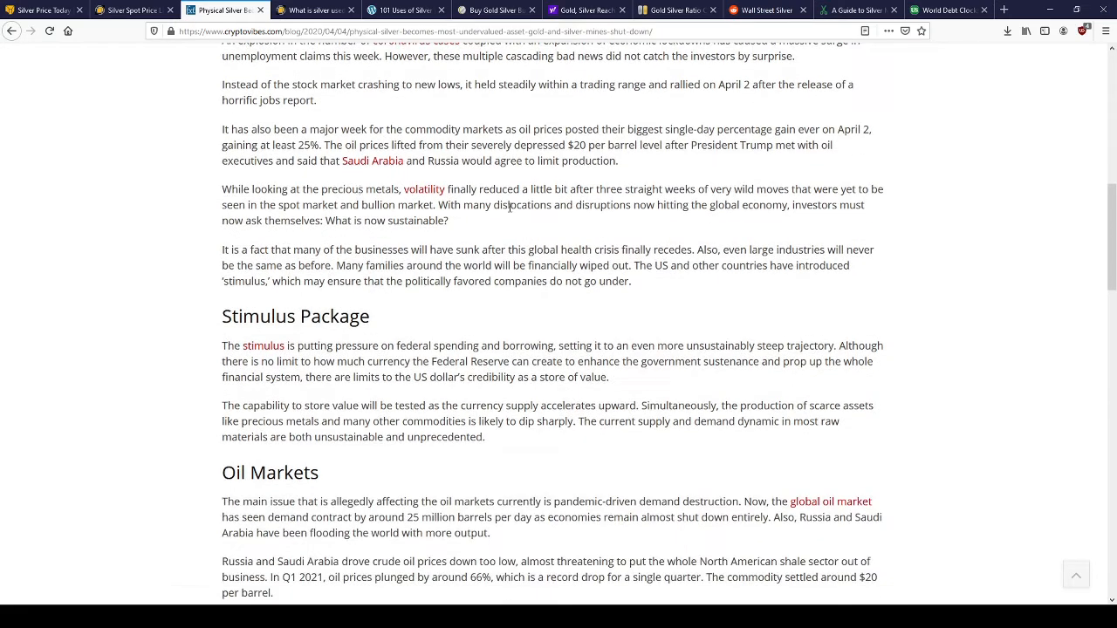
{"action": "scroll", "scroll_direction": "up", "scroll_amount": 3}
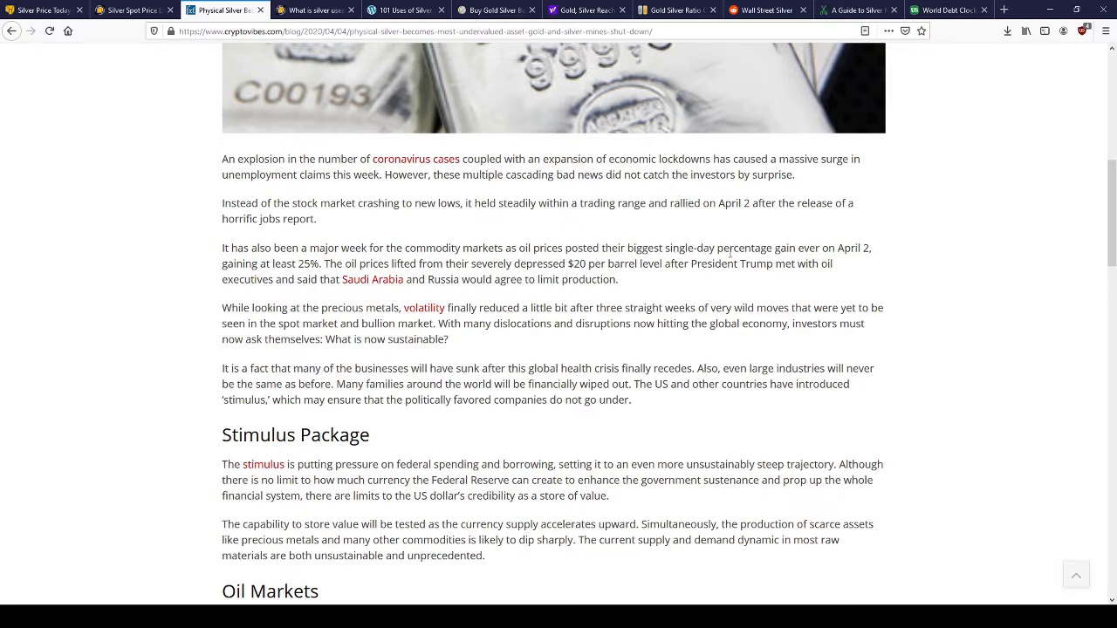
{"action": "mouse_move", "coordinate": [281, 298]}
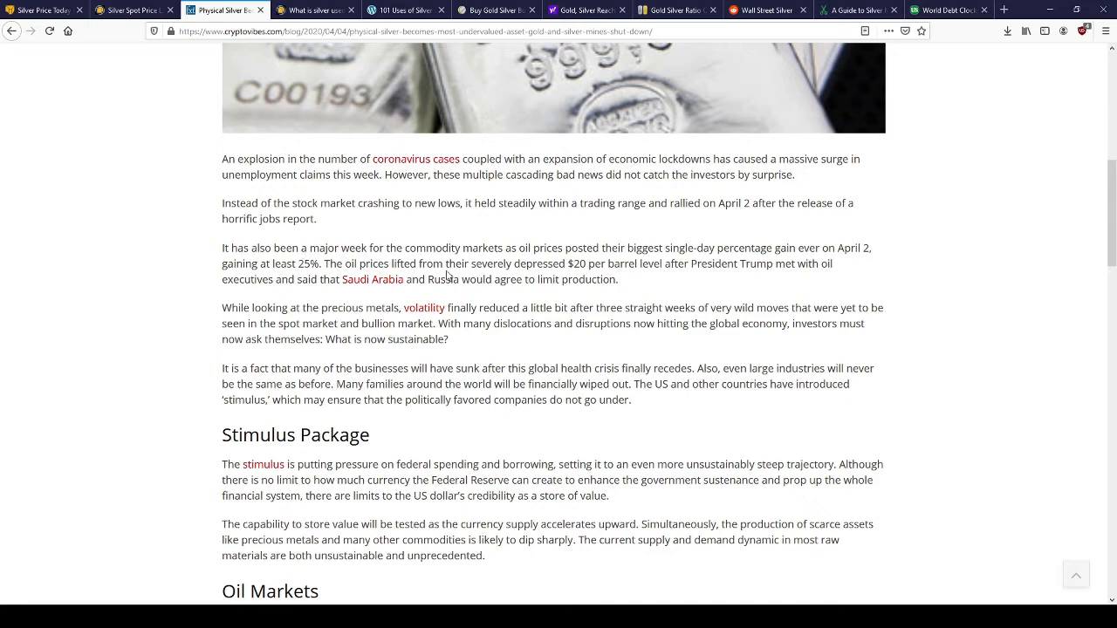
{"action": "scroll", "scroll_direction": "down", "scroll_amount": 3}
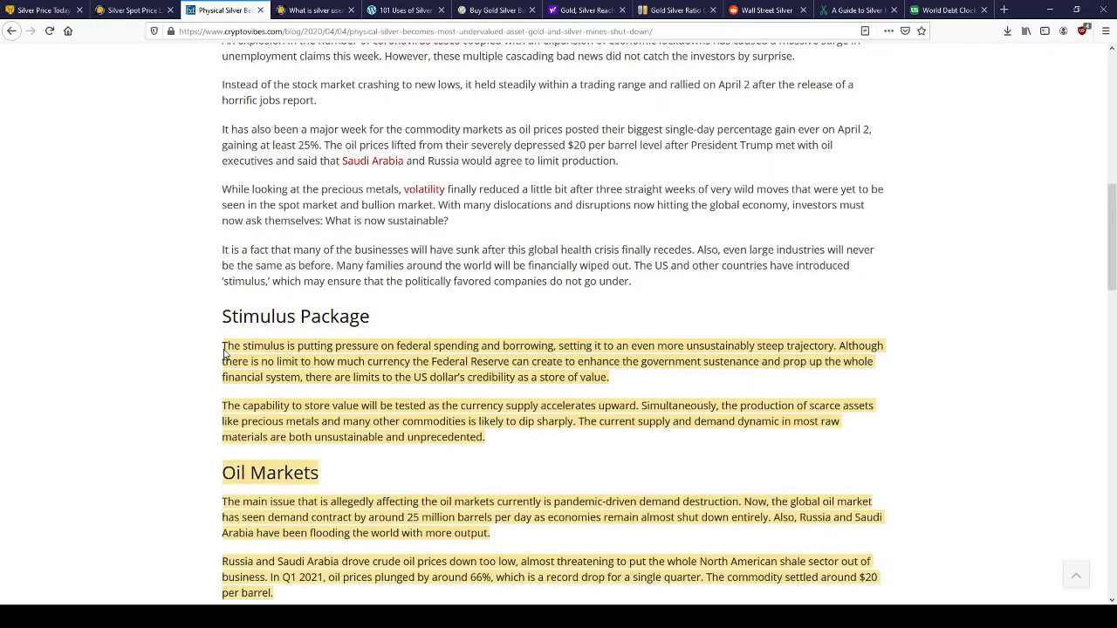
{"action": "left_click", "coordinate": [220, 344]}
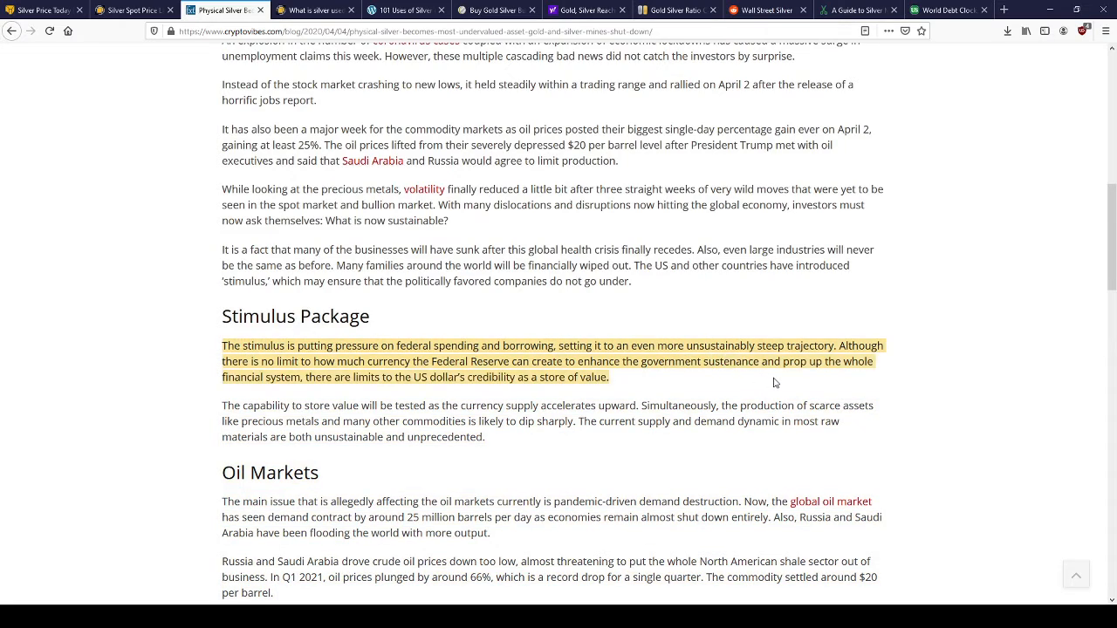
{"action": "left_click", "coordinate": [803, 393]}
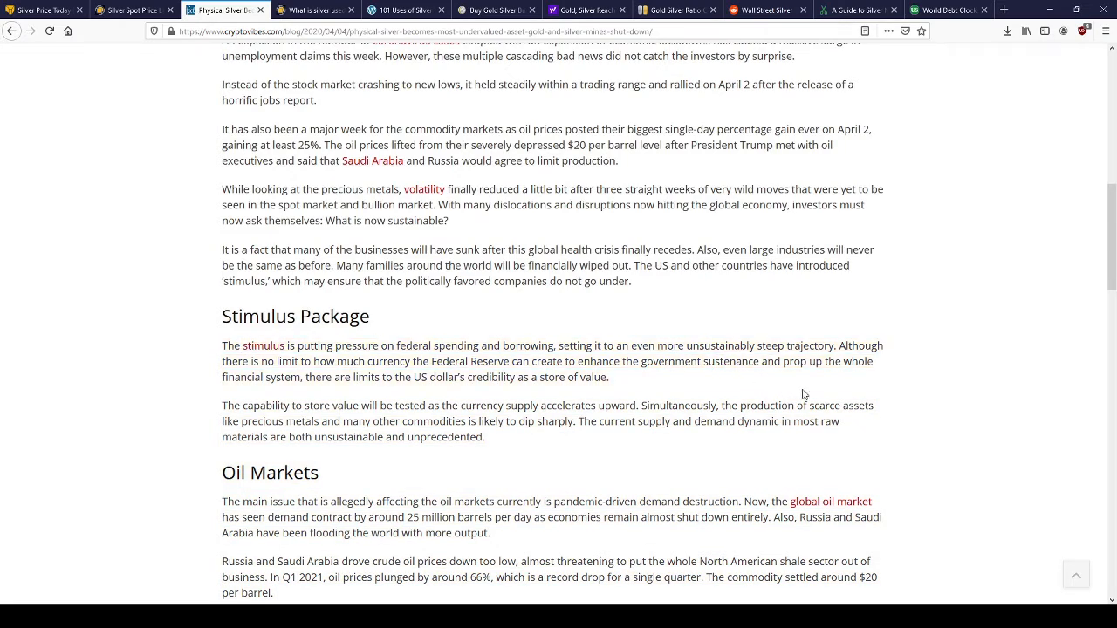
{"action": "left_click_drag", "start_coordinate": [244, 345], "coordinate": [609, 377]}
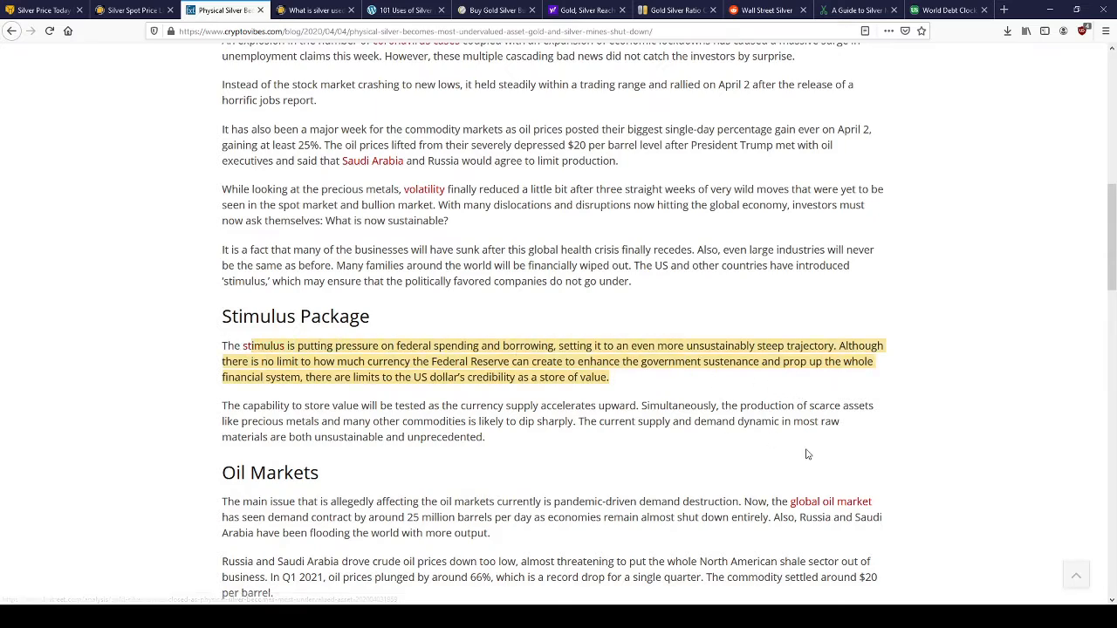
{"action": "scroll", "scroll_direction": "down", "scroll_amount": 3}
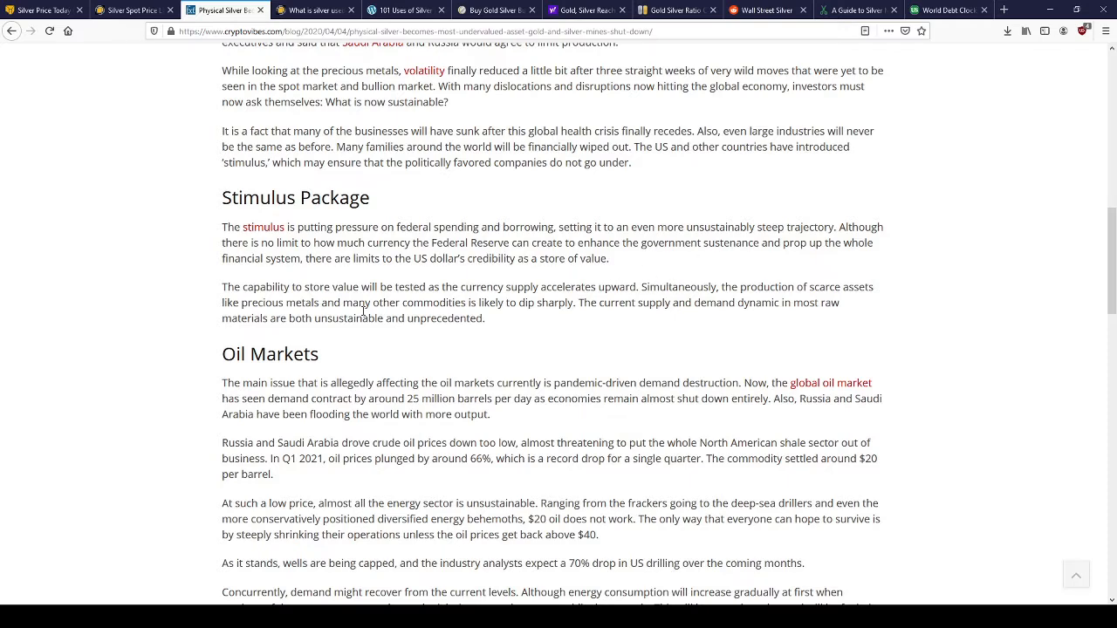
{"action": "scroll", "scroll_direction": "down", "scroll_amount": 3}
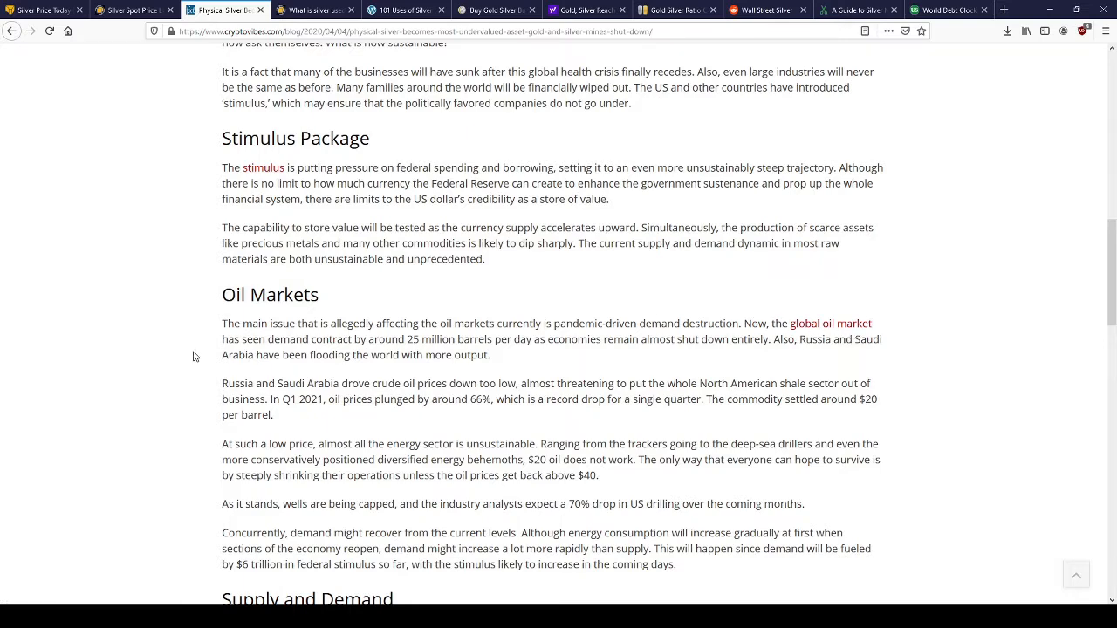
- Read the Supply and Demand section on mine shutdowns and silver supply deficits
{"action": "scroll", "scroll_direction": "down", "scroll_amount": 3}
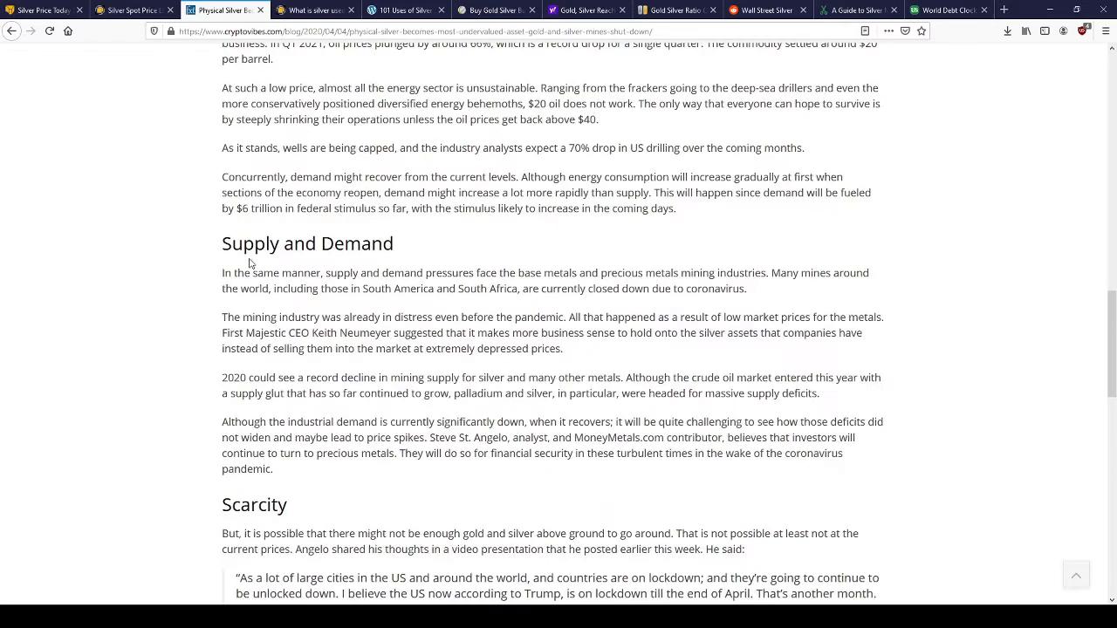
{"action": "mouse_move", "coordinate": [415, 251]}
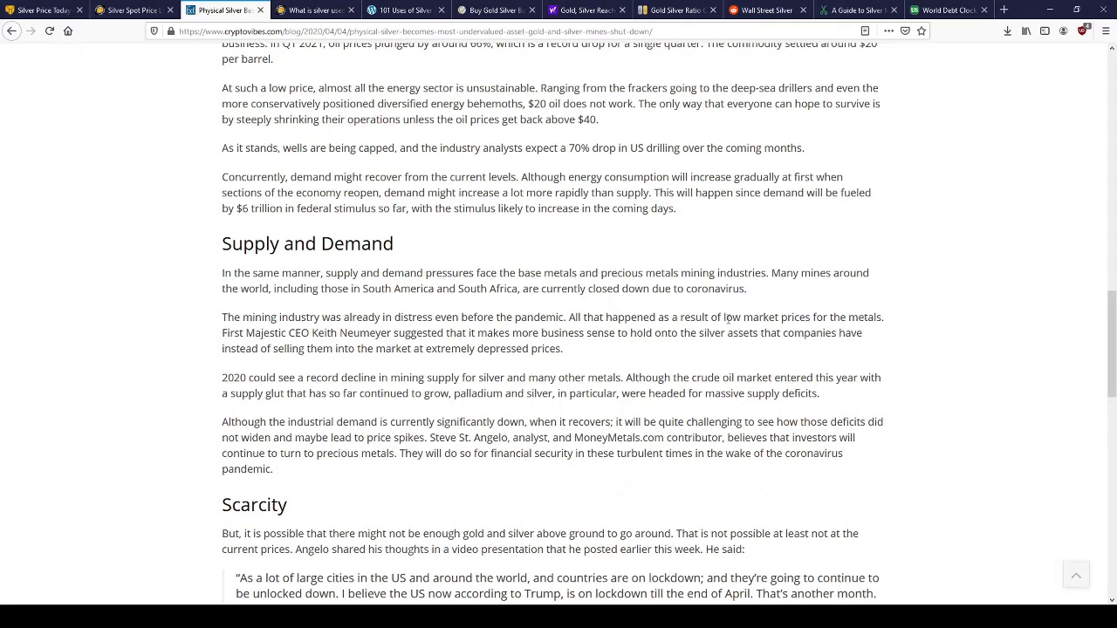
{"action": "mouse_move", "coordinate": [904, 318]}
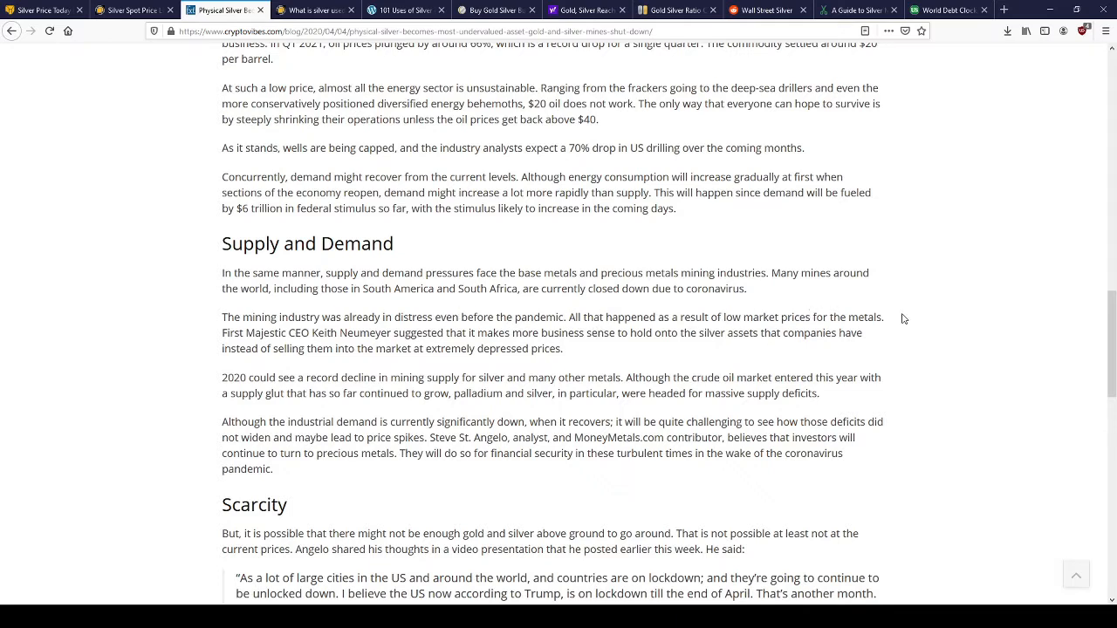
{"action": "mouse_move", "coordinate": [373, 338]}
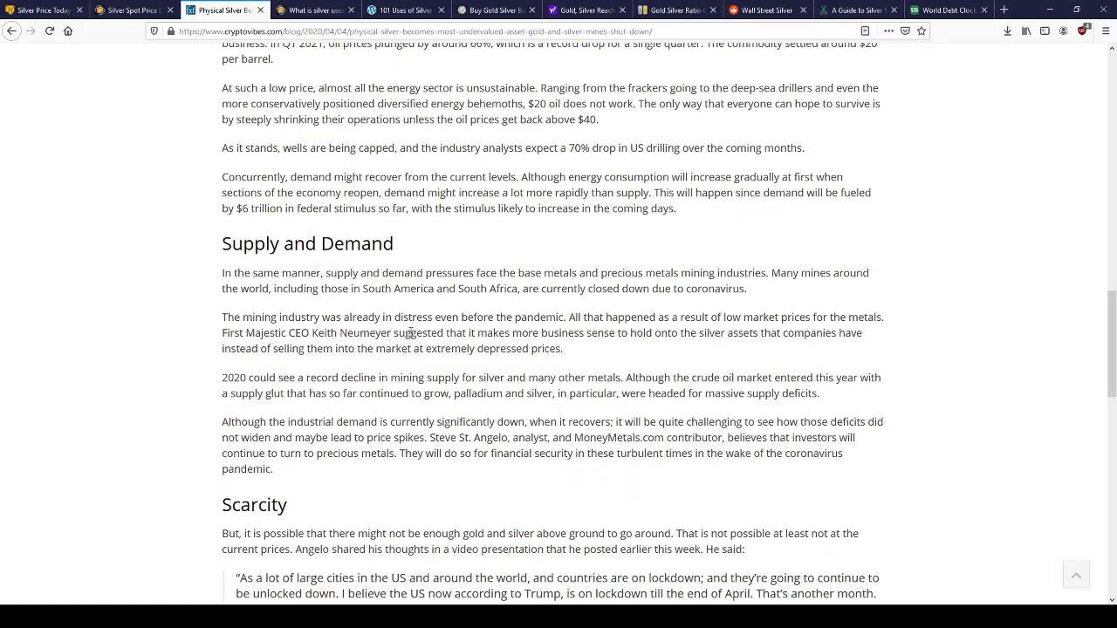
{"action": "mouse_move", "coordinate": [359, 343]}
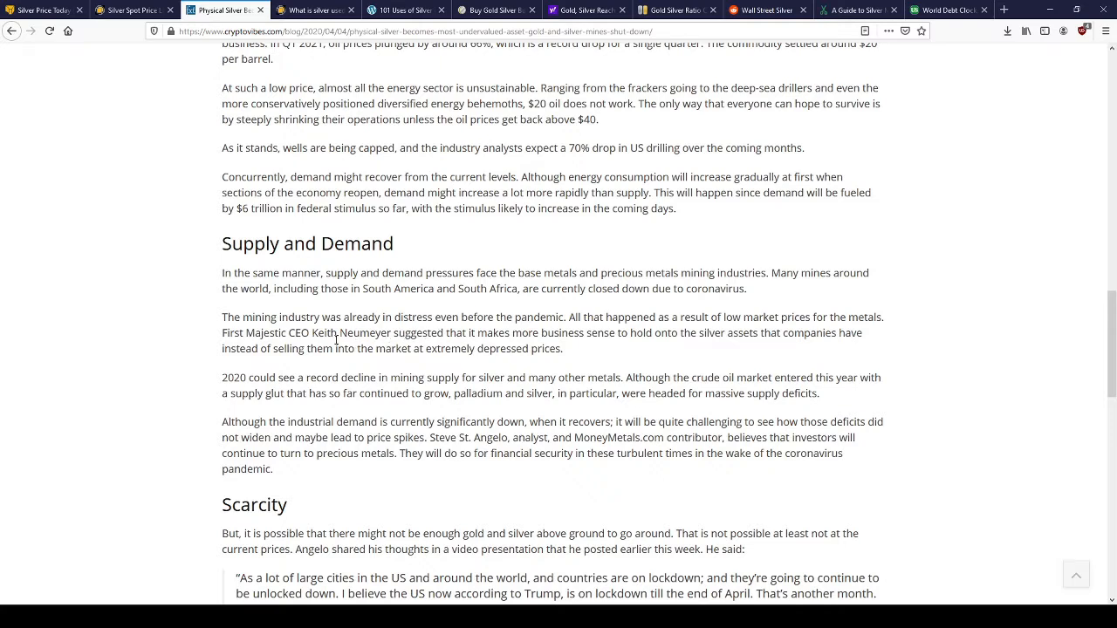
{"action": "mouse_move", "coordinate": [358, 347]}
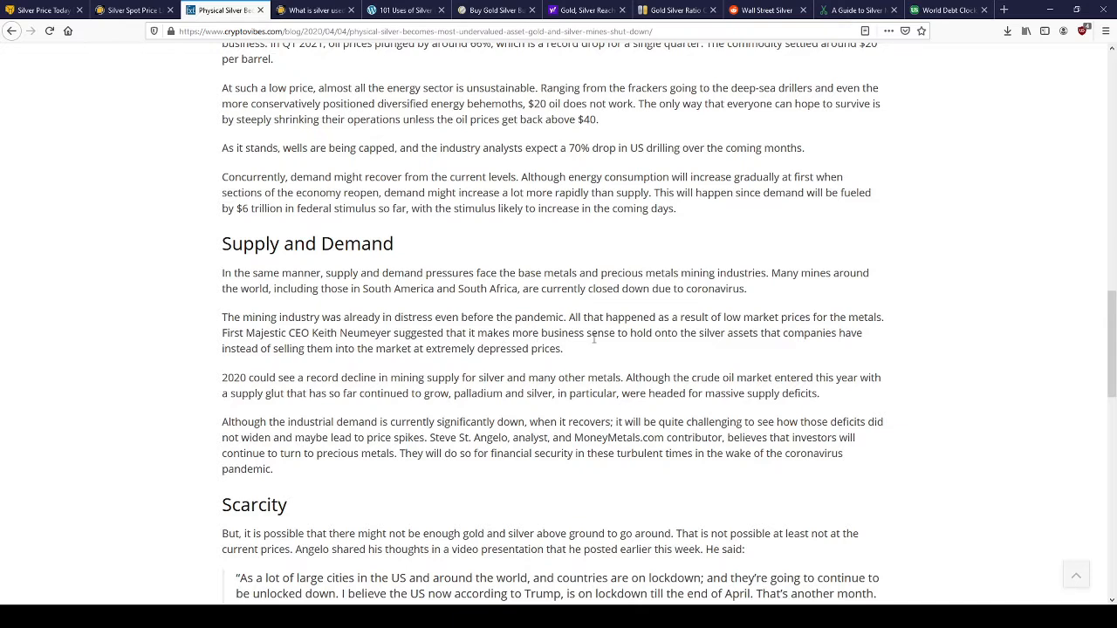
{"action": "mouse_move", "coordinate": [744, 335]}
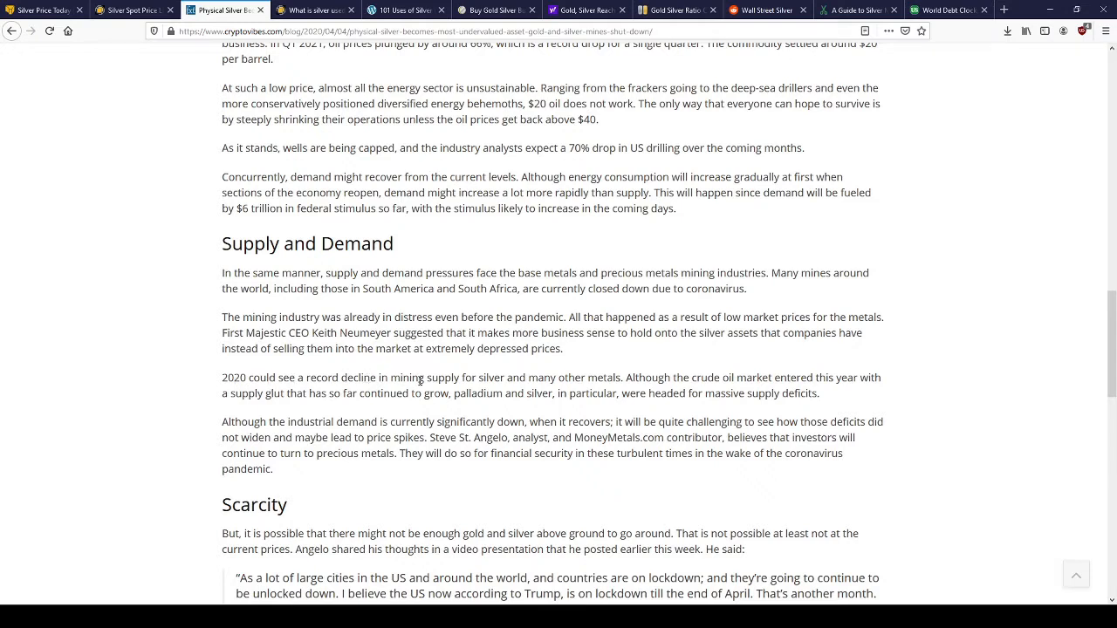
{"action": "mouse_move", "coordinate": [533, 381]}
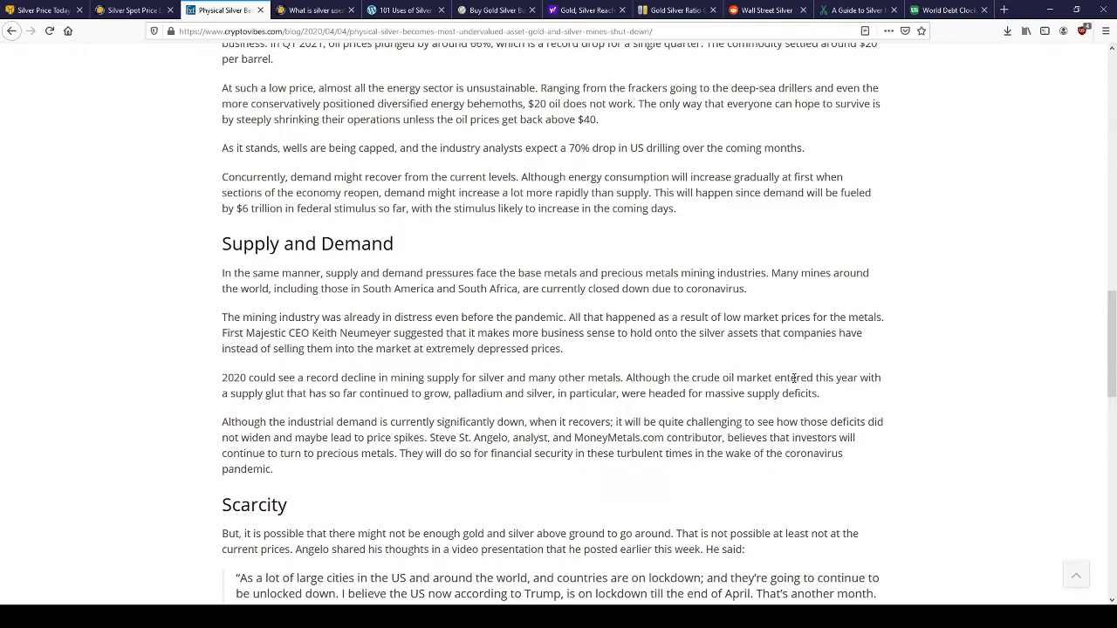
{"action": "mouse_move", "coordinate": [699, 382]}
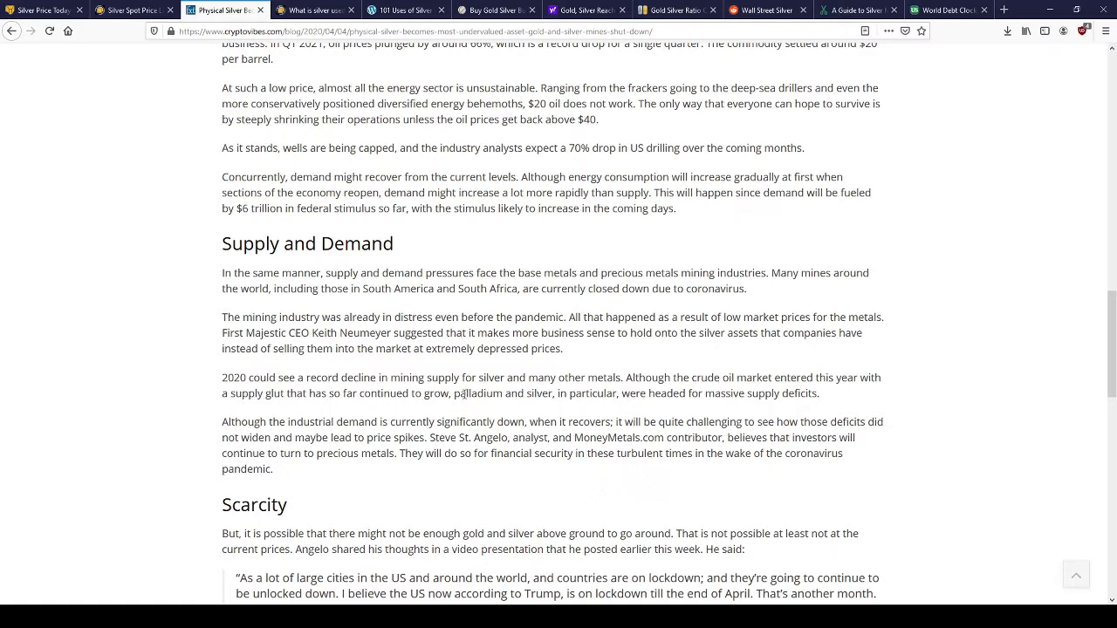
{"action": "mouse_move", "coordinate": [516, 416]}
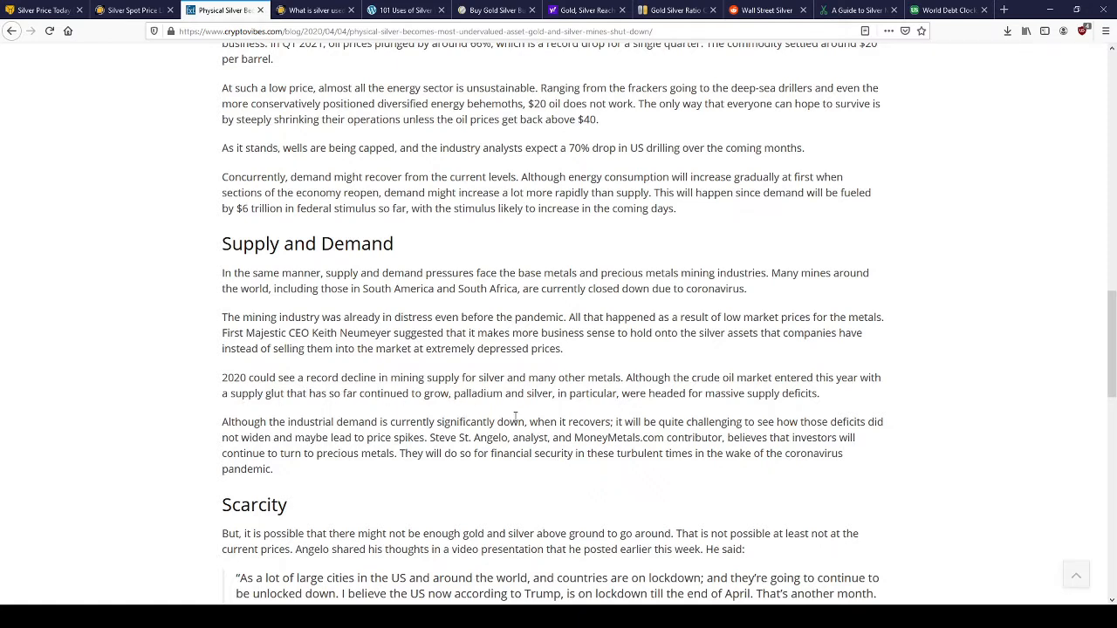
- Read the Scarcity section to the article's end, then return to Supply and Demand
{"action": "scroll", "scroll_direction": "down", "scroll_amount": 3}
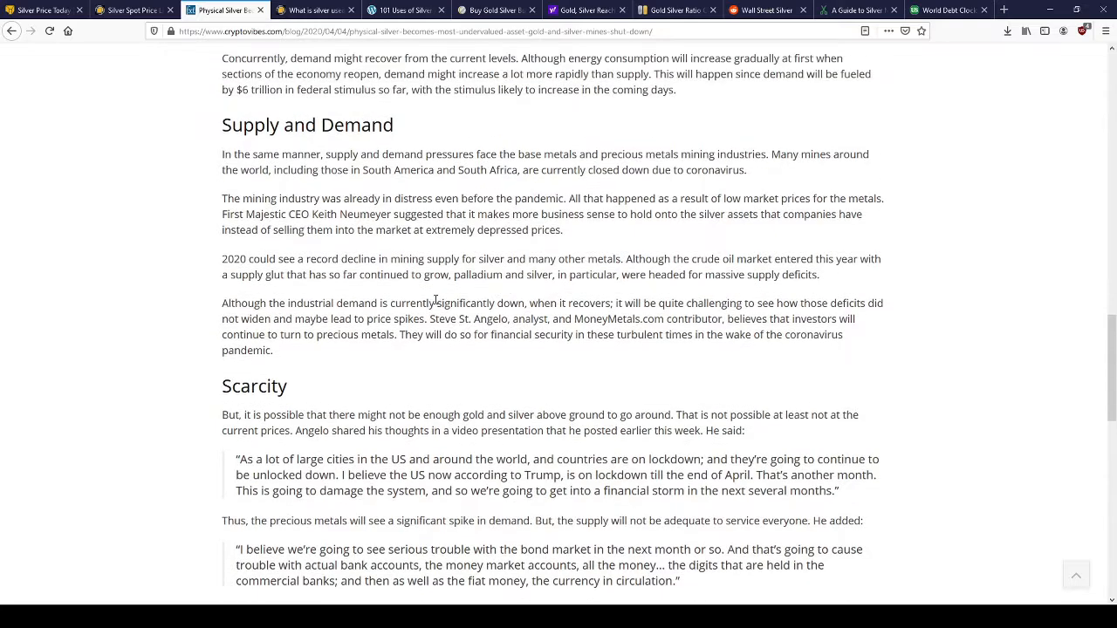
{"action": "scroll", "scroll_direction": "down", "scroll_amount": 3}
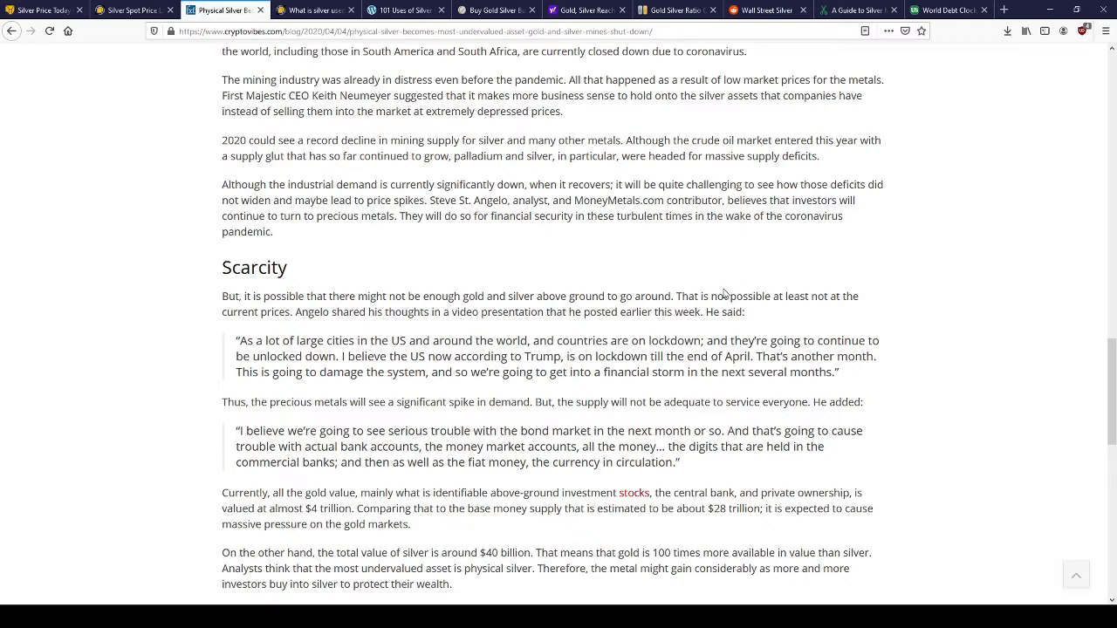
{"action": "mouse_move", "coordinate": [583, 295]}
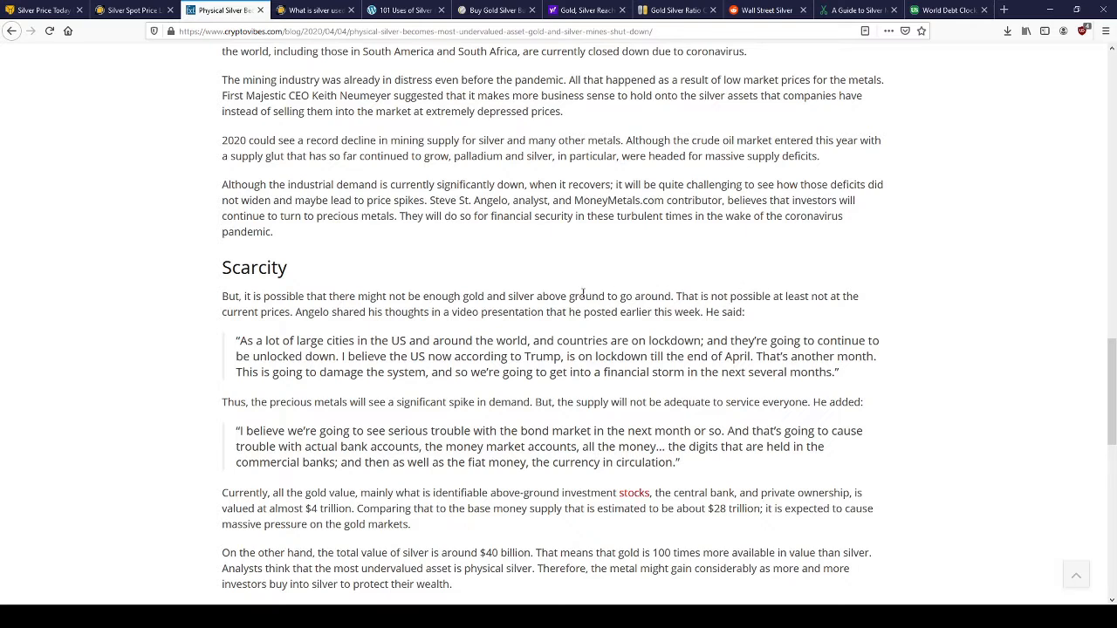
{"action": "mouse_move", "coordinate": [818, 308]}
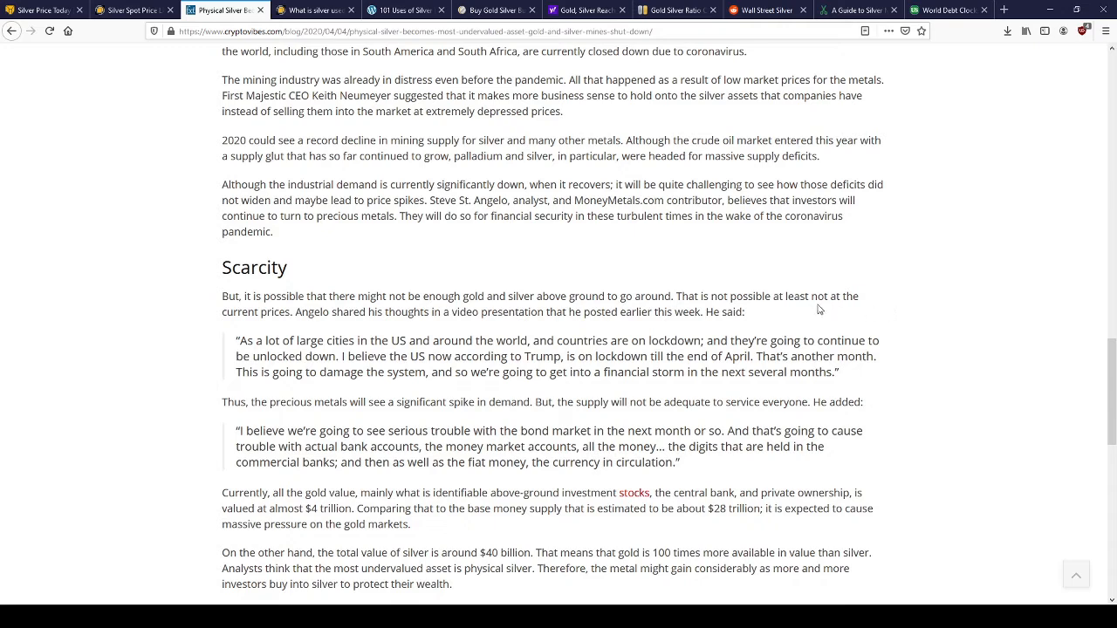
{"action": "mouse_move", "coordinate": [774, 325]}
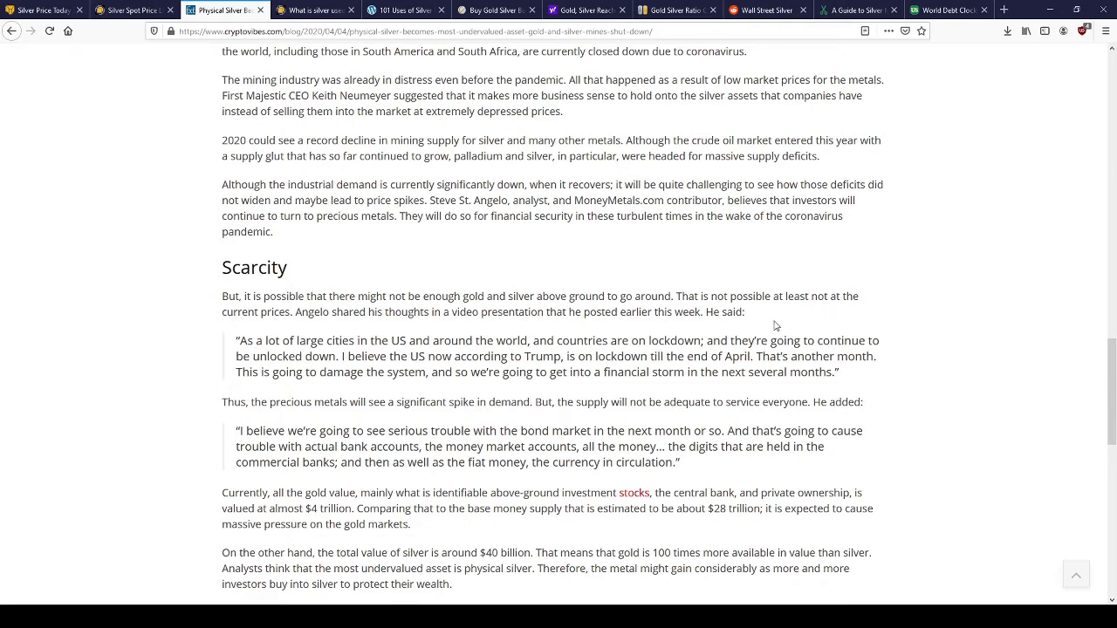
{"action": "mouse_move", "coordinate": [821, 315]}
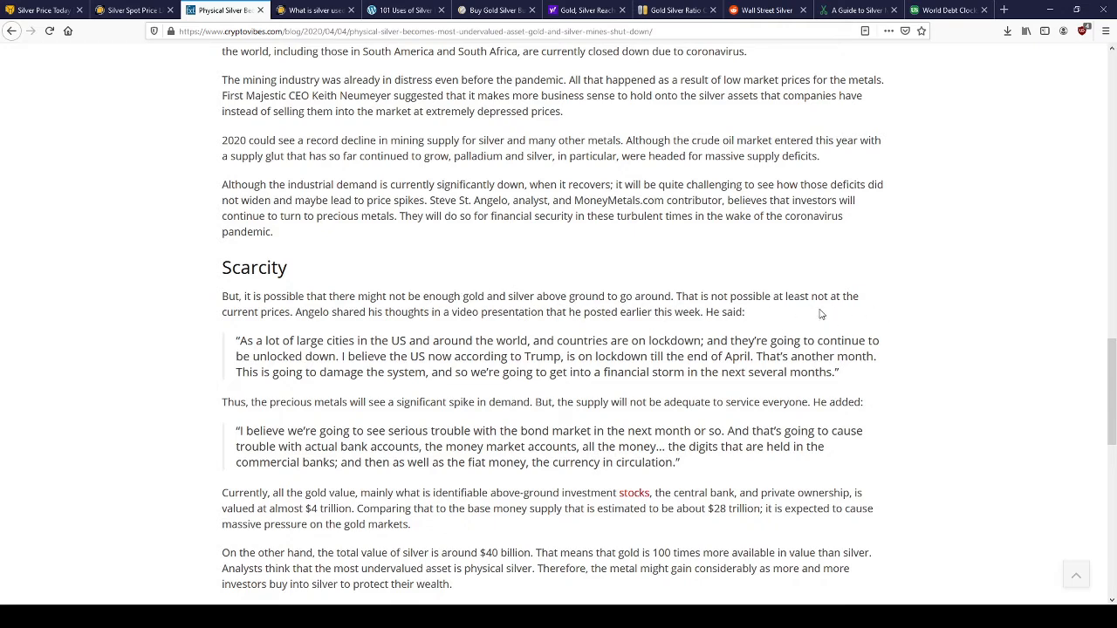
{"action": "mouse_move", "coordinate": [759, 293]}
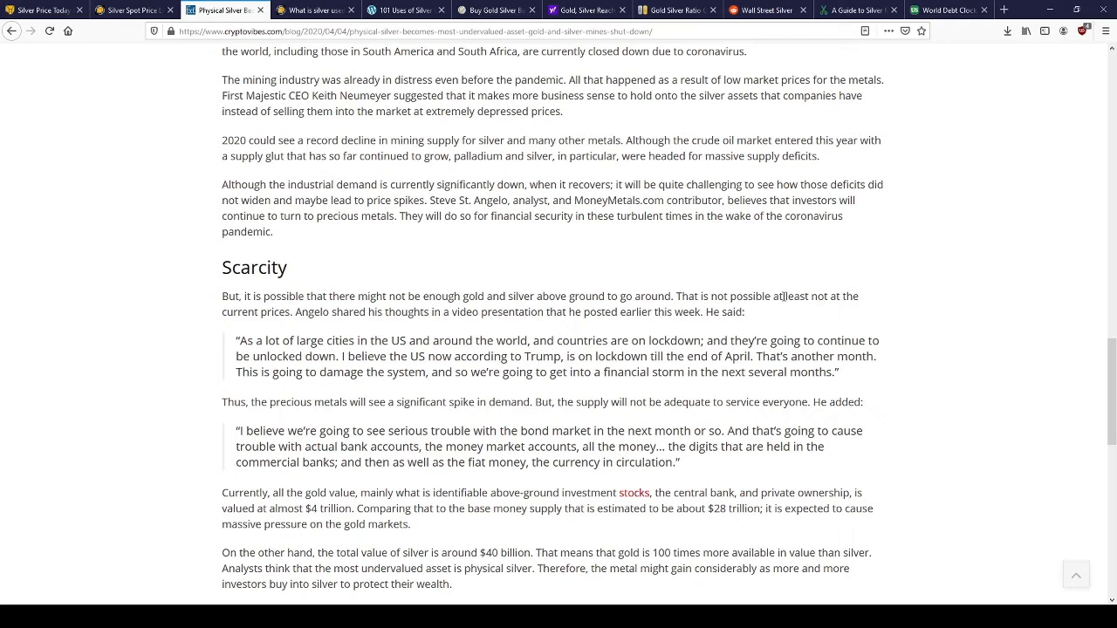
{"action": "mouse_move", "coordinate": [843, 295]}
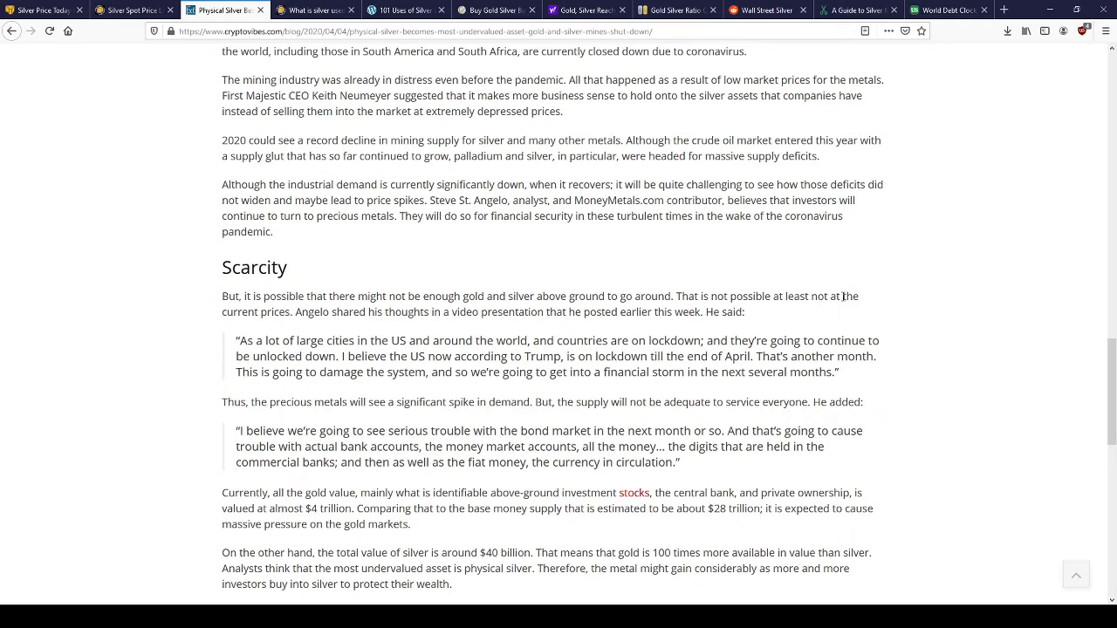
{"action": "scroll", "scroll_direction": "down", "scroll_amount": 3}
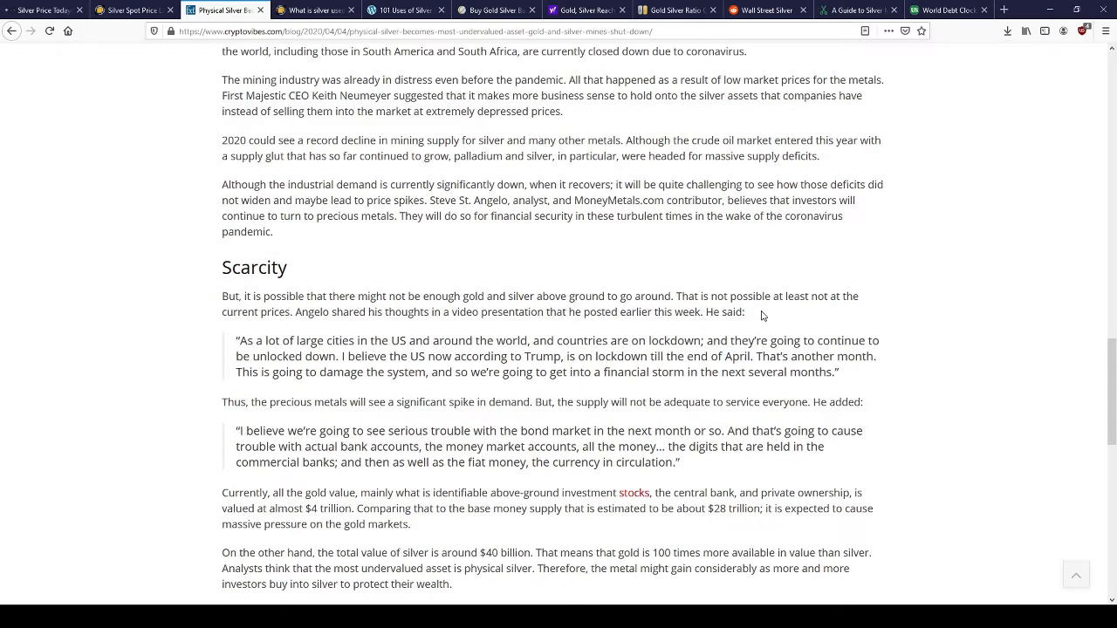
{"action": "mouse_move", "coordinate": [796, 314]}
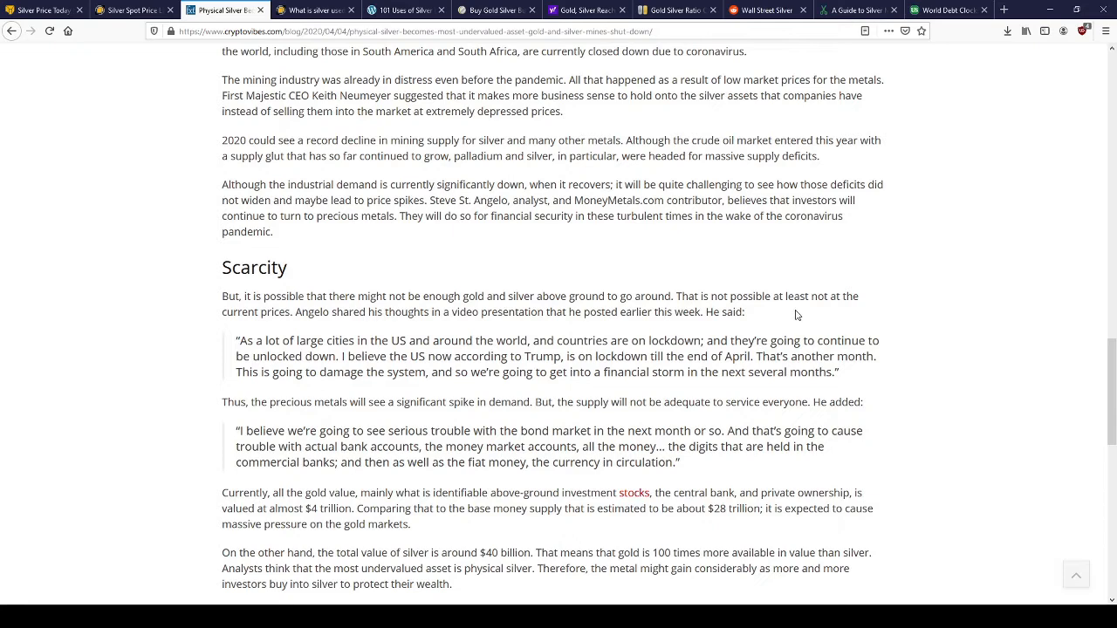
{"action": "mouse_move", "coordinate": [733, 310]}
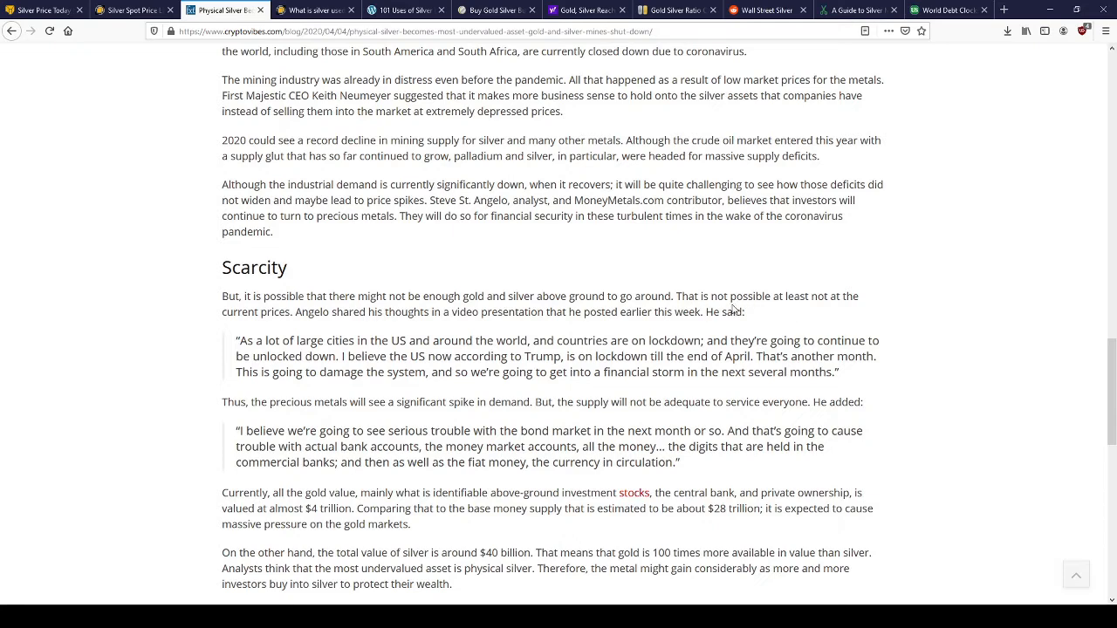
{"action": "scroll", "scroll_direction": "down", "scroll_amount": 3}
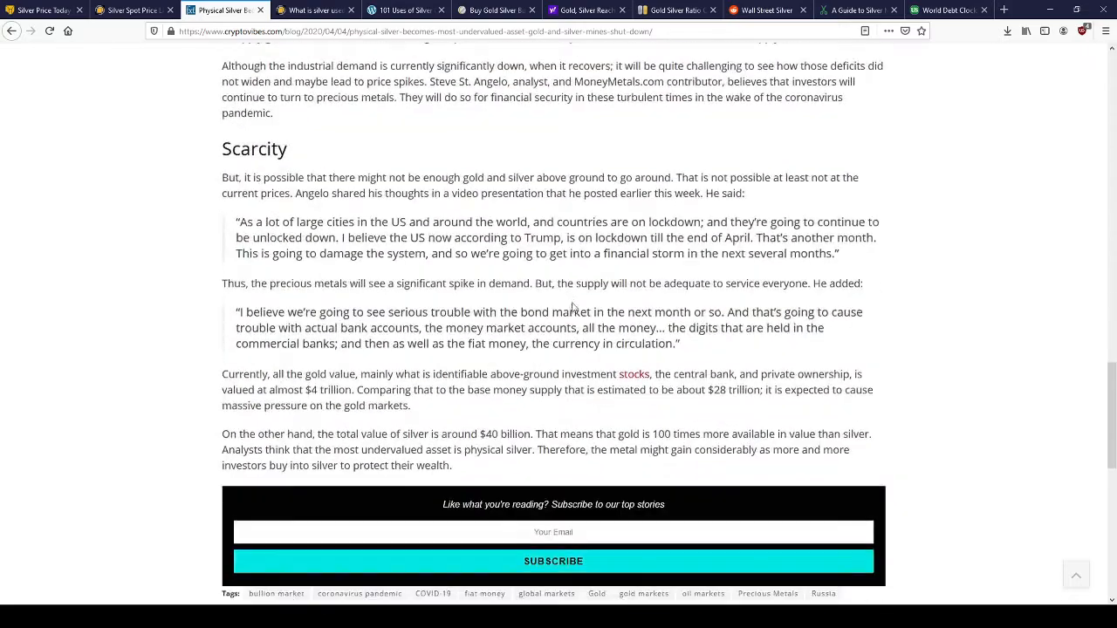
{"action": "scroll", "scroll_direction": "up", "scroll_amount": 3}
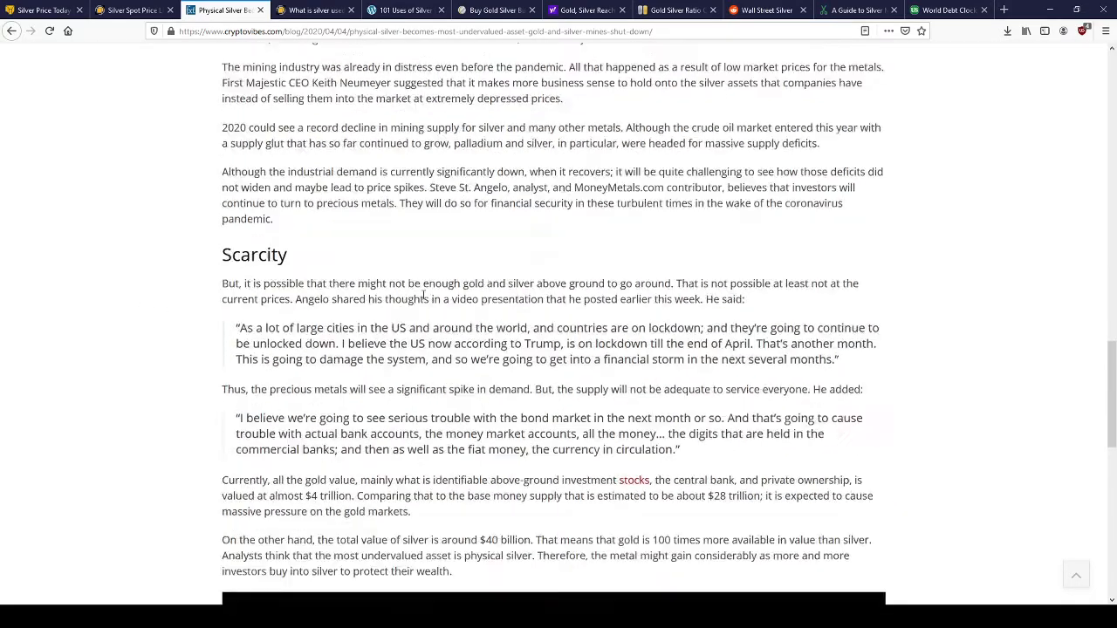
{"action": "scroll", "scroll_direction": "up", "scroll_amount": 3}
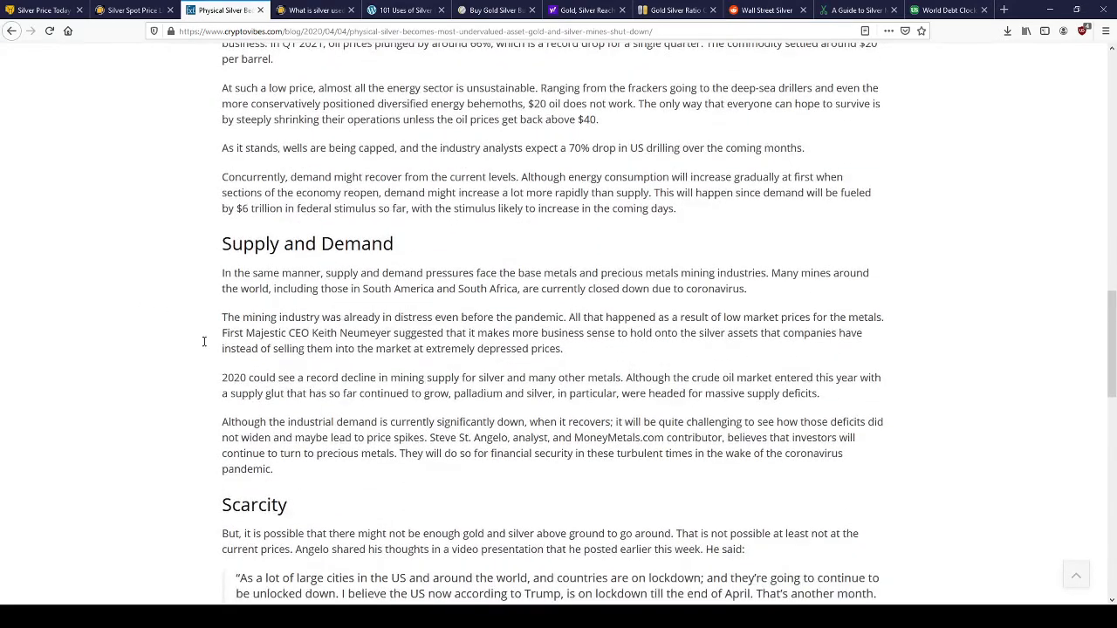
{"action": "mouse_move", "coordinate": [862, 382]}
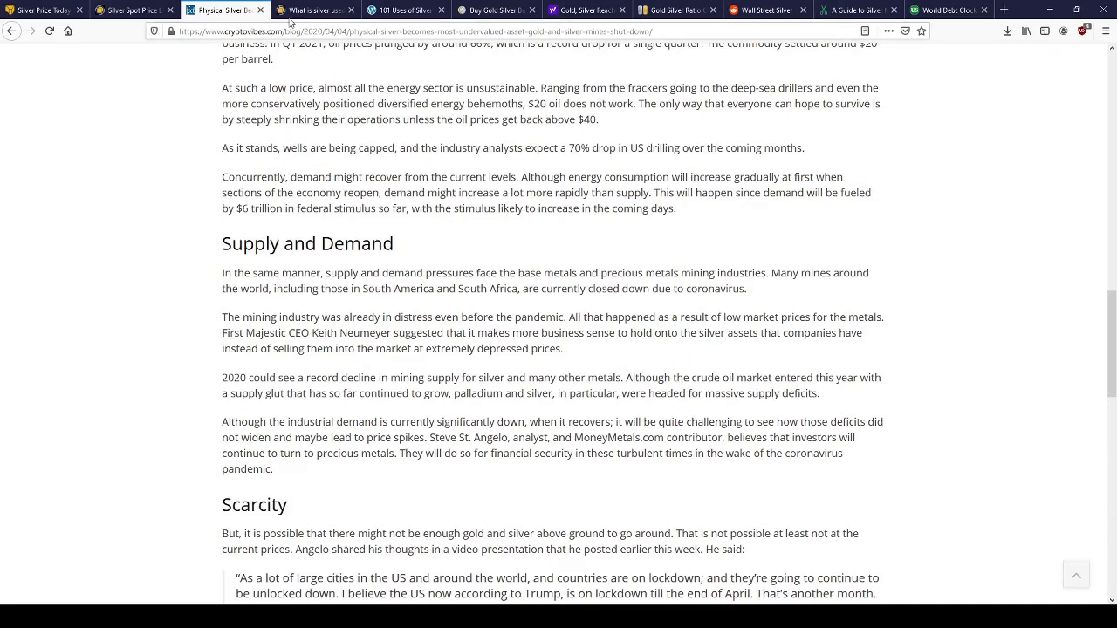
- Open BullionVault's 'What is silver used for' guide and read down to Photographic silver use
{"action": "left_click", "coordinate": [314, 10]}
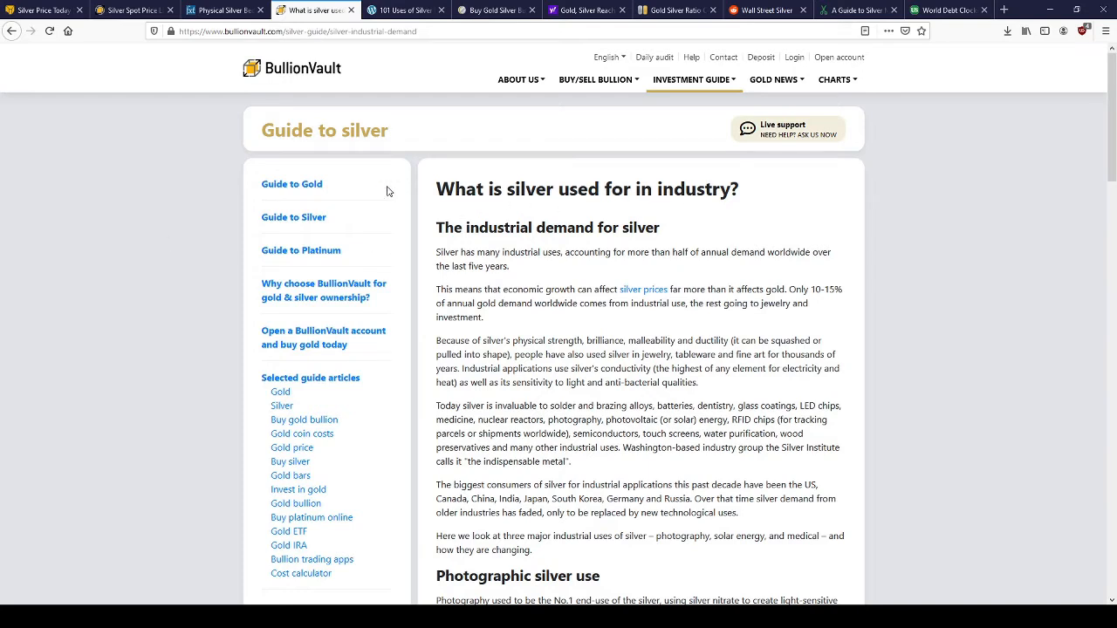
{"action": "mouse_move", "coordinate": [766, 214]}
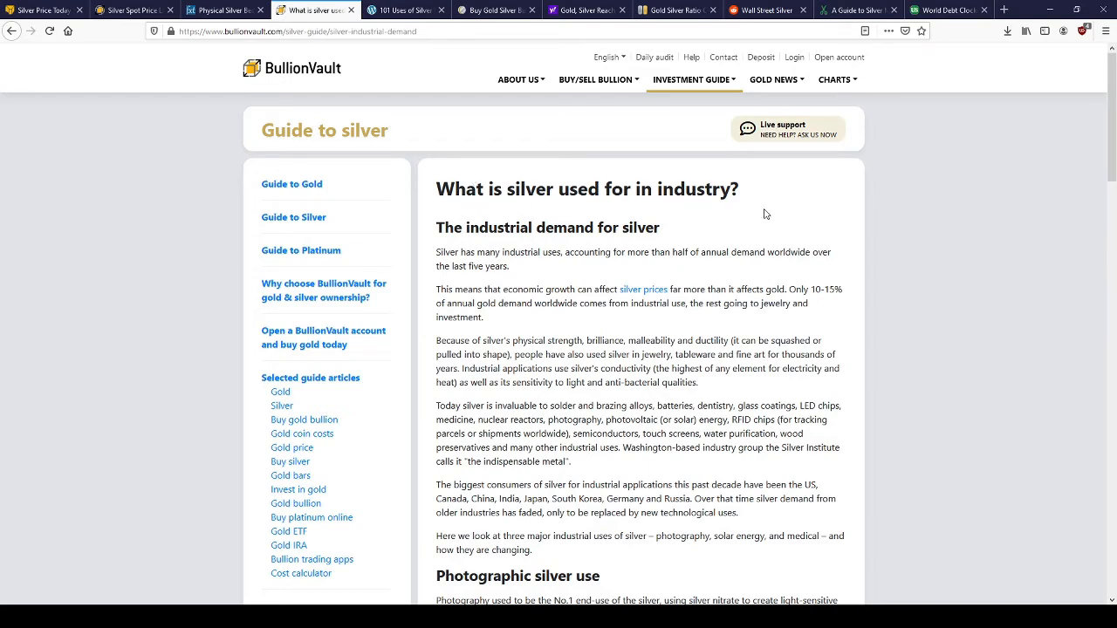
{"action": "scroll", "scroll_direction": "down", "scroll_amount": 3}
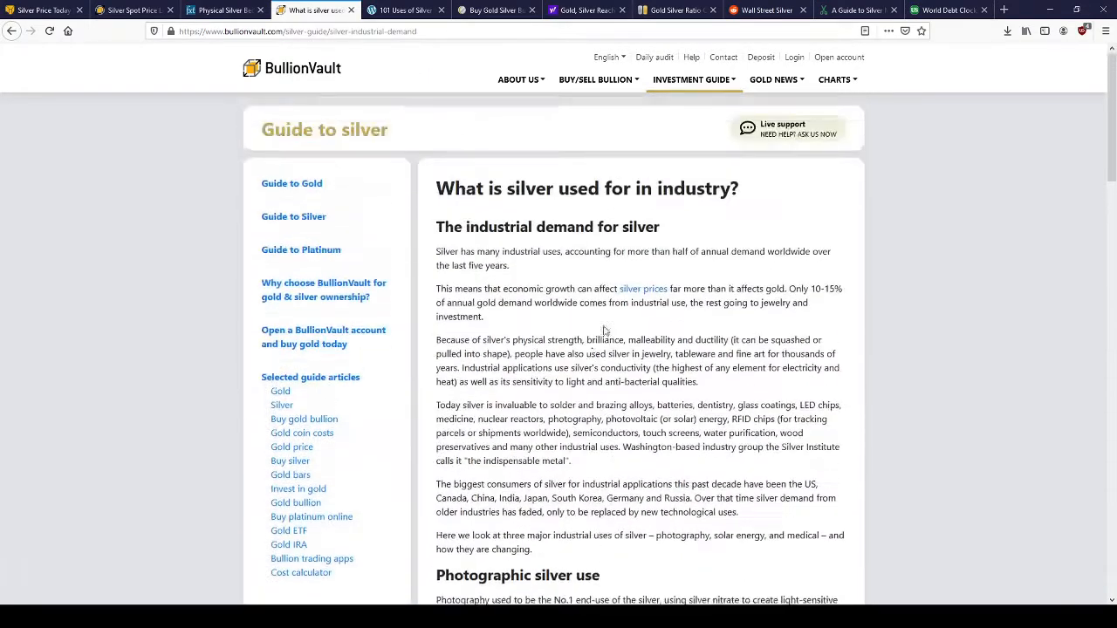
{"action": "scroll", "scroll_direction": "down", "scroll_amount": 3}
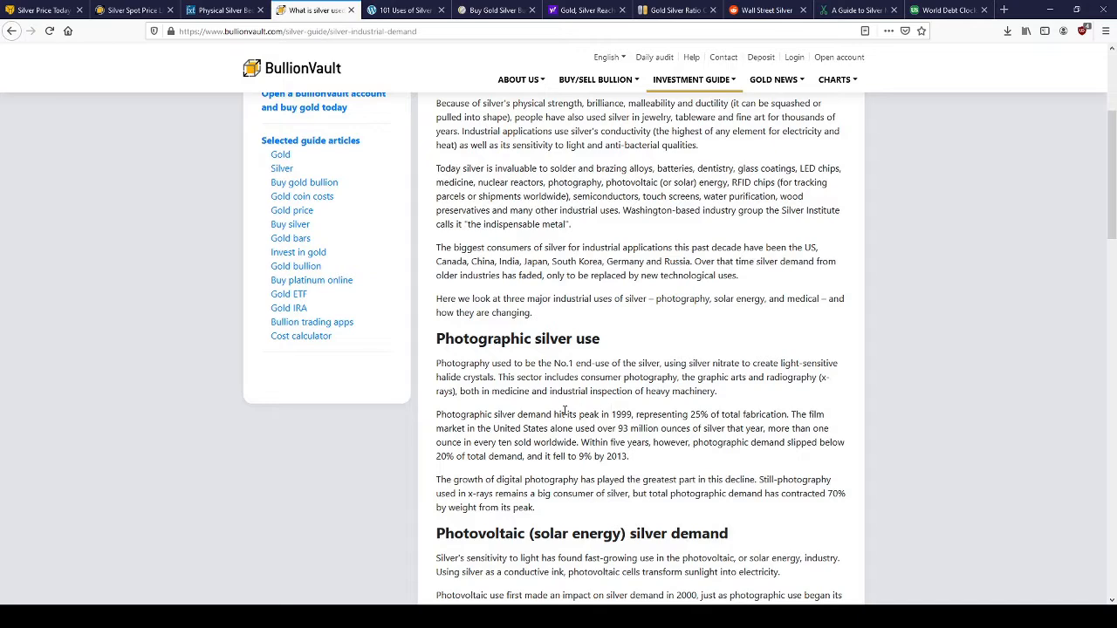
{"action": "mouse_move", "coordinate": [748, 416]}
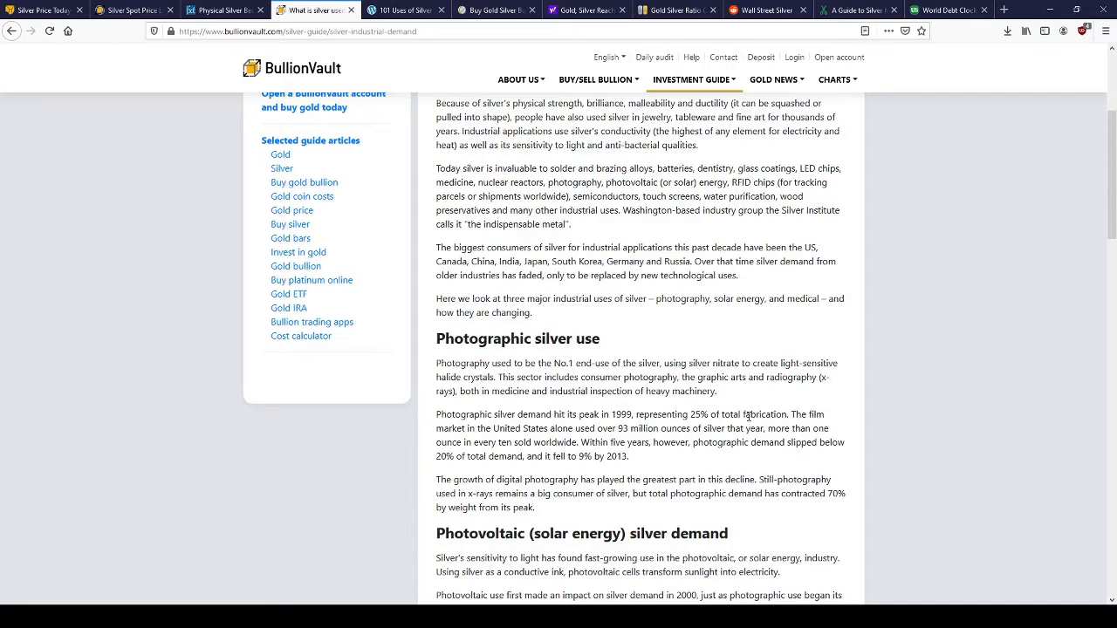
{"action": "mouse_move", "coordinate": [783, 413]}
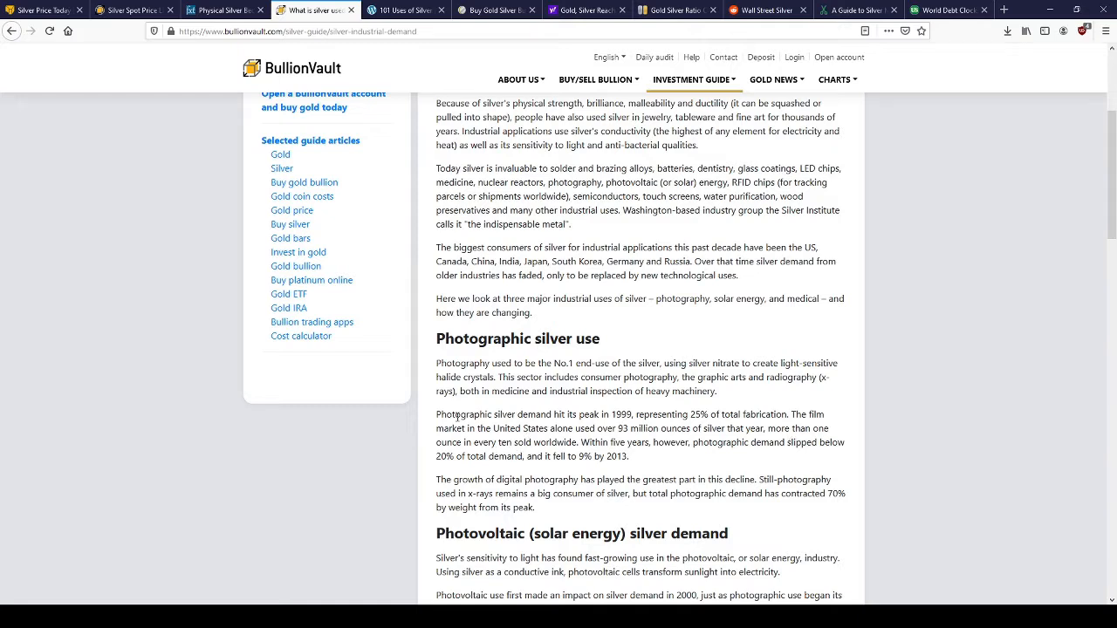
{"action": "mouse_move", "coordinate": [437, 470]}
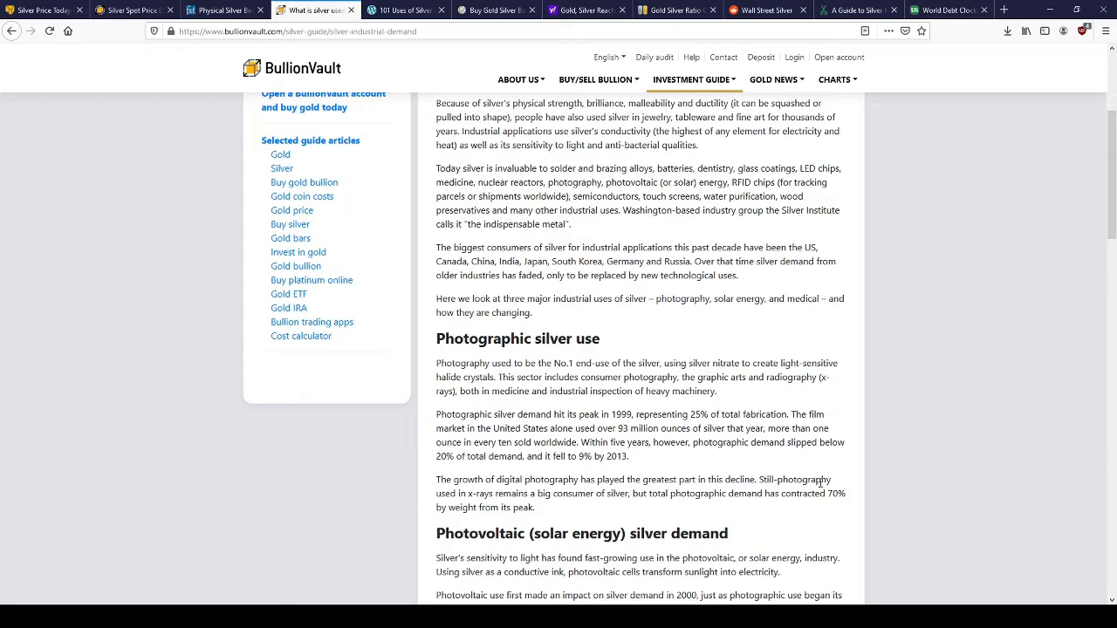
- Read through the Photovoltaic demand section down to Medicine's growing silver use
{"action": "scroll", "scroll_direction": "down", "scroll_amount": 3}
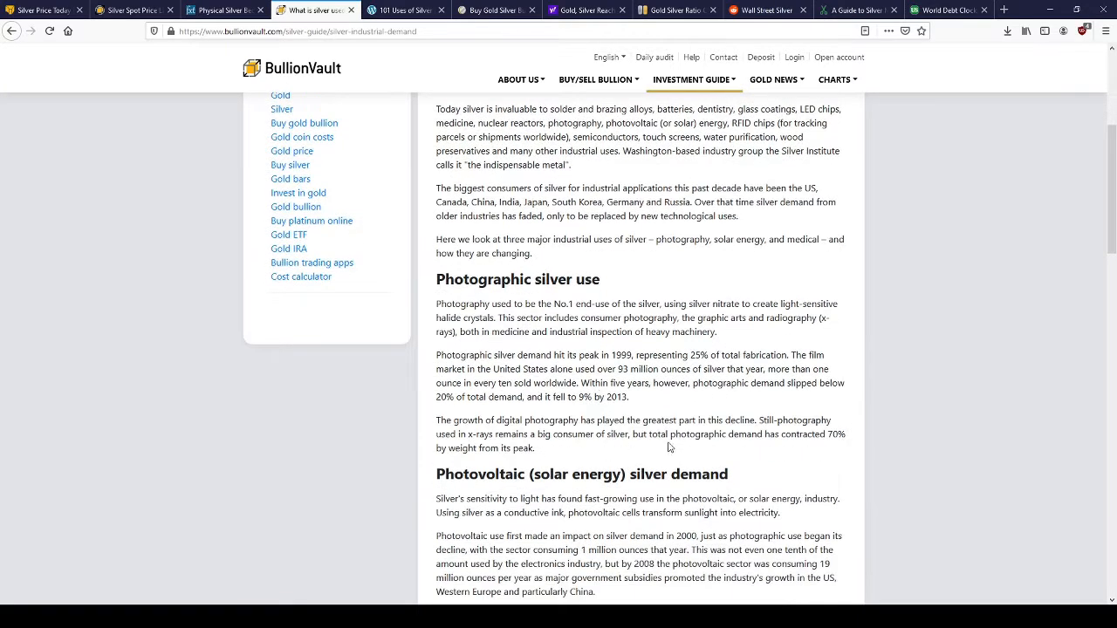
{"action": "scroll", "scroll_direction": "down", "scroll_amount": 3}
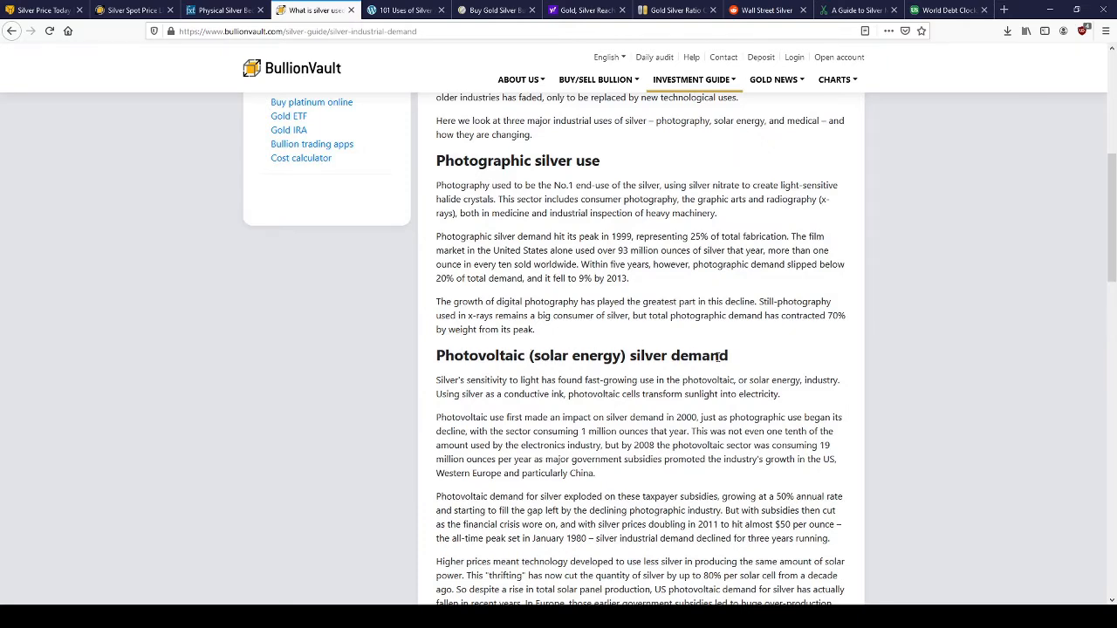
{"action": "scroll", "scroll_direction": "down", "scroll_amount": 3}
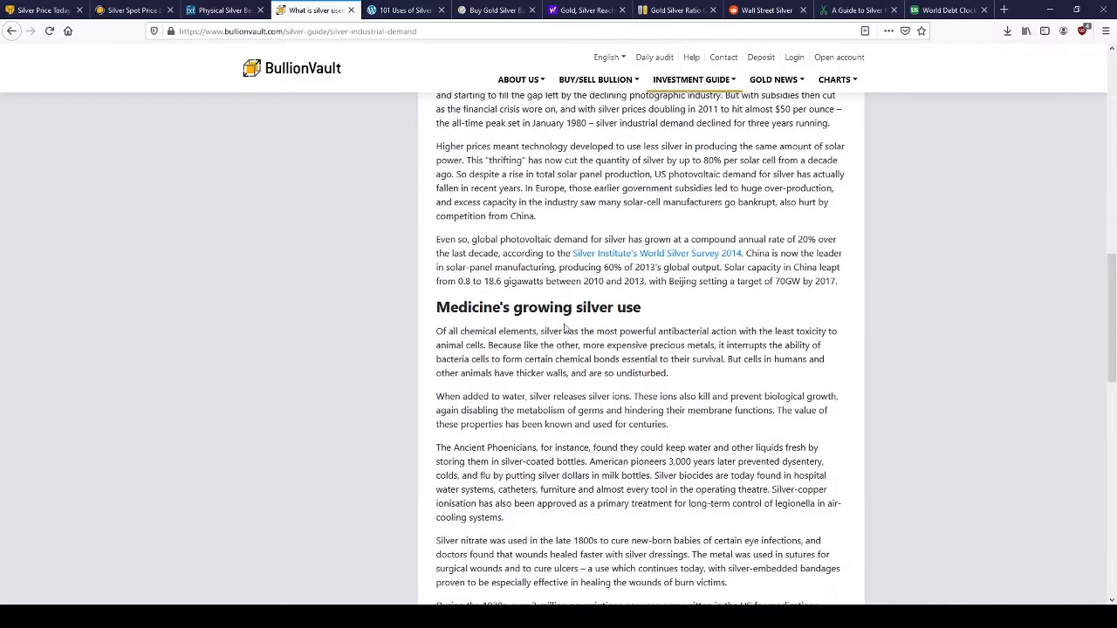
{"action": "scroll", "scroll_direction": "down", "scroll_amount": 3}
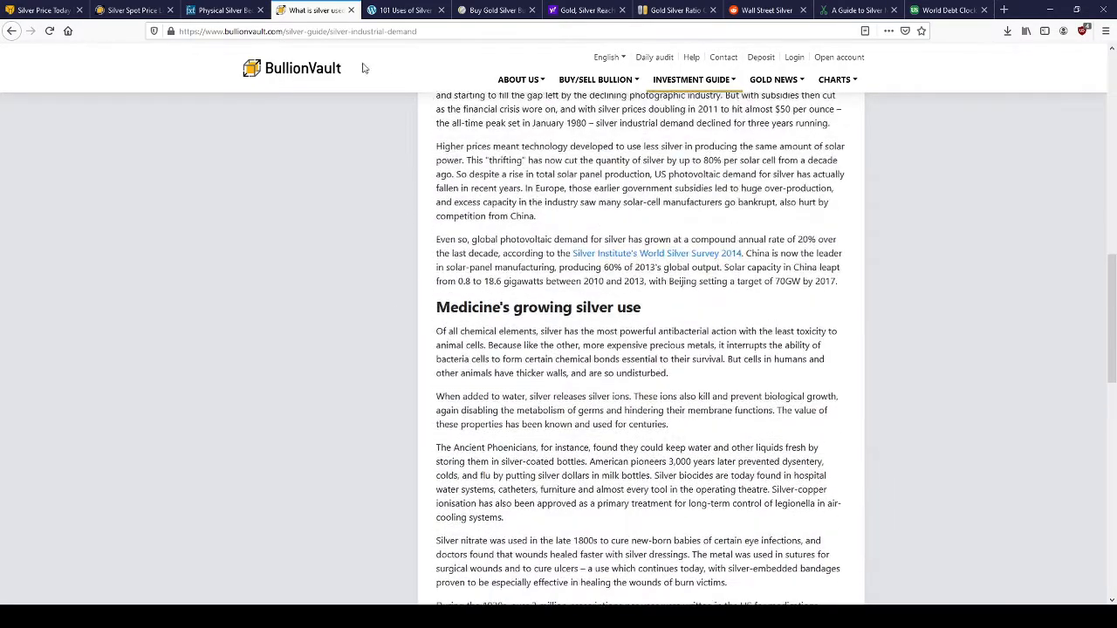
- Open SilverCoins' '101 Uses of Silver in Everyday Life' and reach its medicine and healthcare list
{"action": "left_click", "coordinate": [405, 9]}
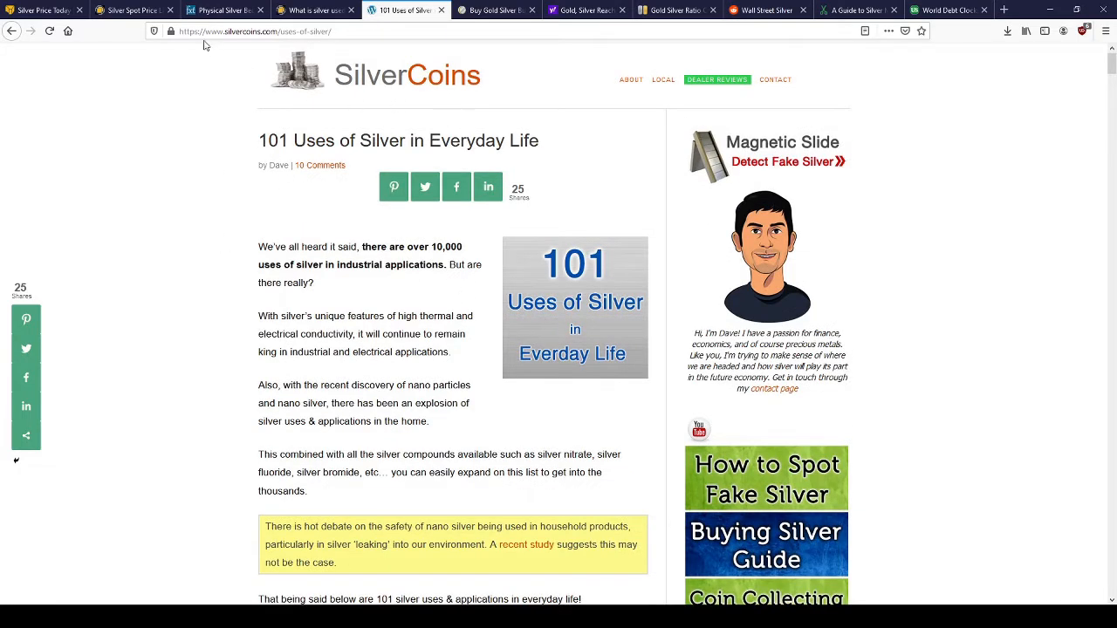
{"action": "scroll", "scroll_direction": "down", "scroll_amount": 3}
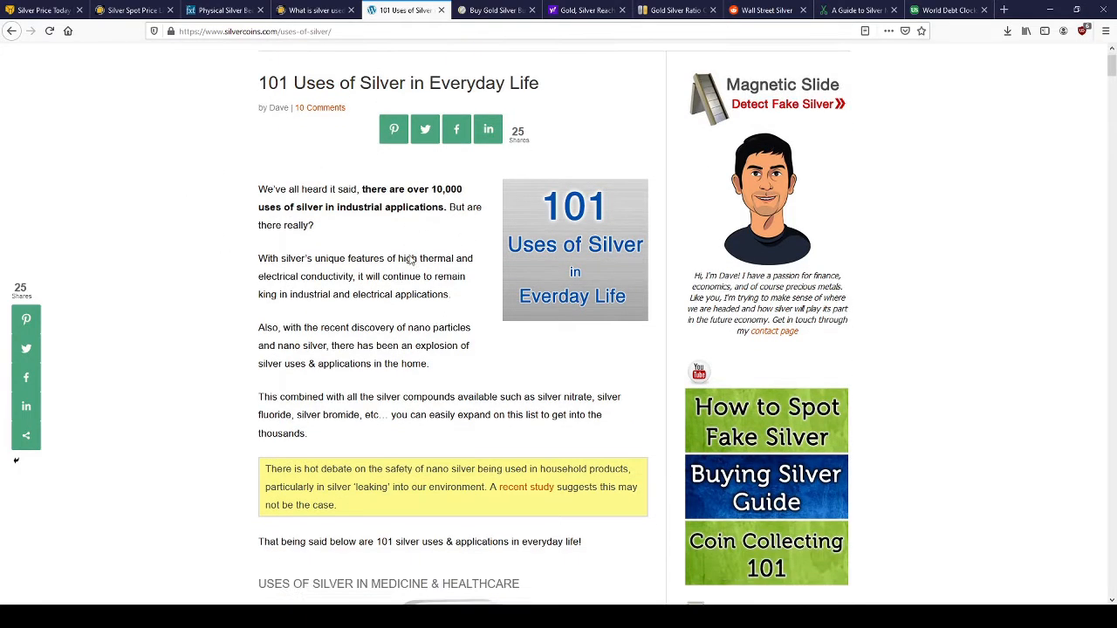
{"action": "scroll", "scroll_direction": "down", "scroll_amount": 3}
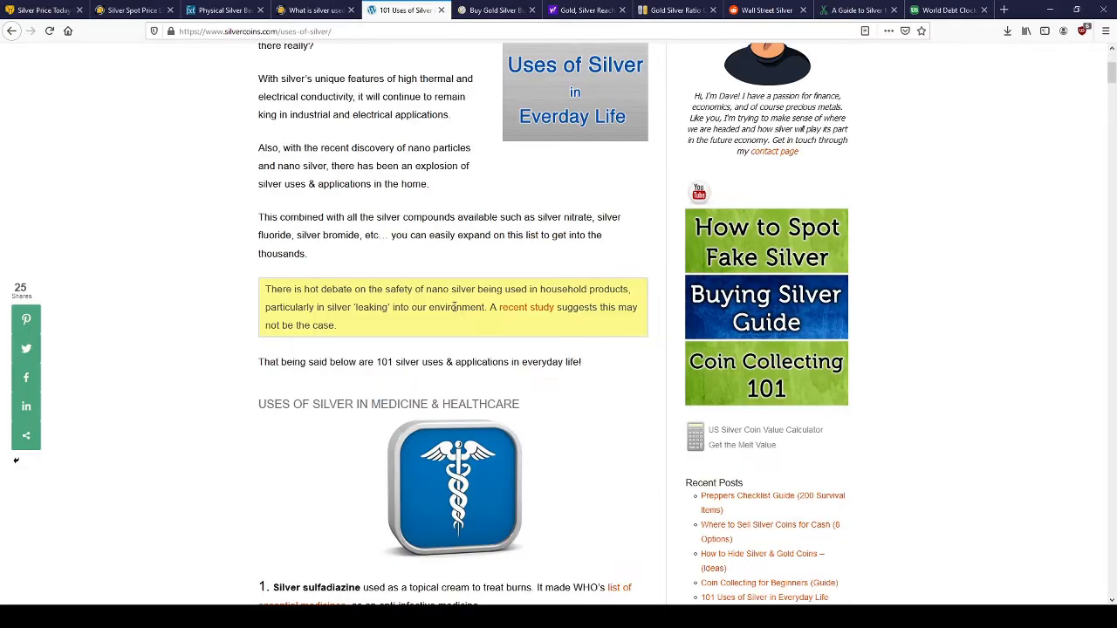
{"action": "scroll", "scroll_direction": "up", "scroll_amount": 3}
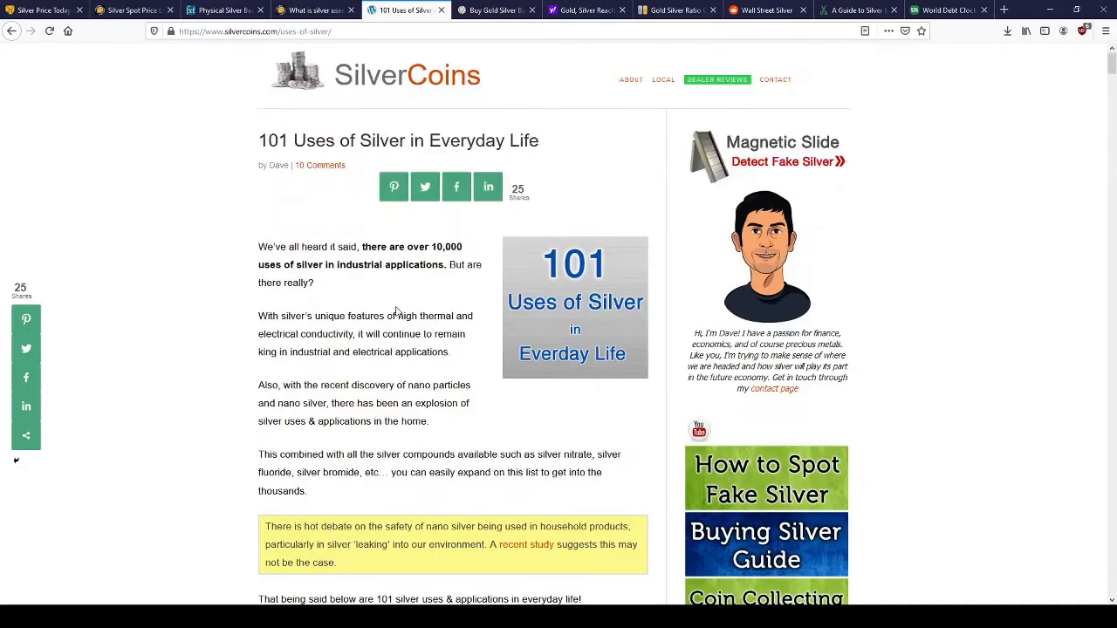
{"action": "scroll", "scroll_direction": "down", "scroll_amount": 3}
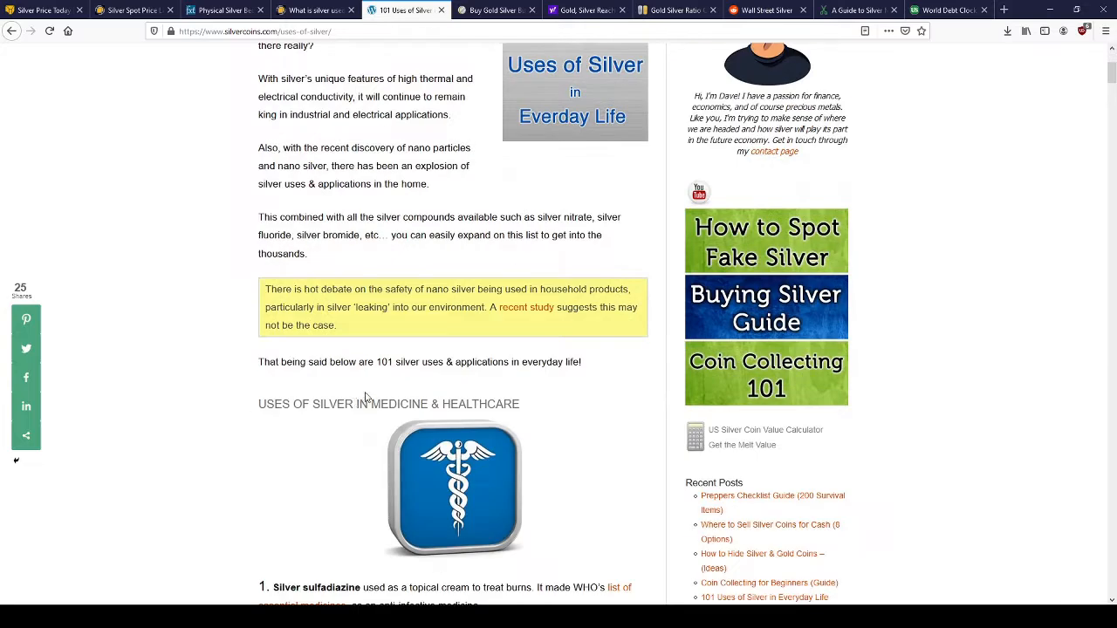
{"action": "scroll", "scroll_direction": "down", "scroll_amount": 3}
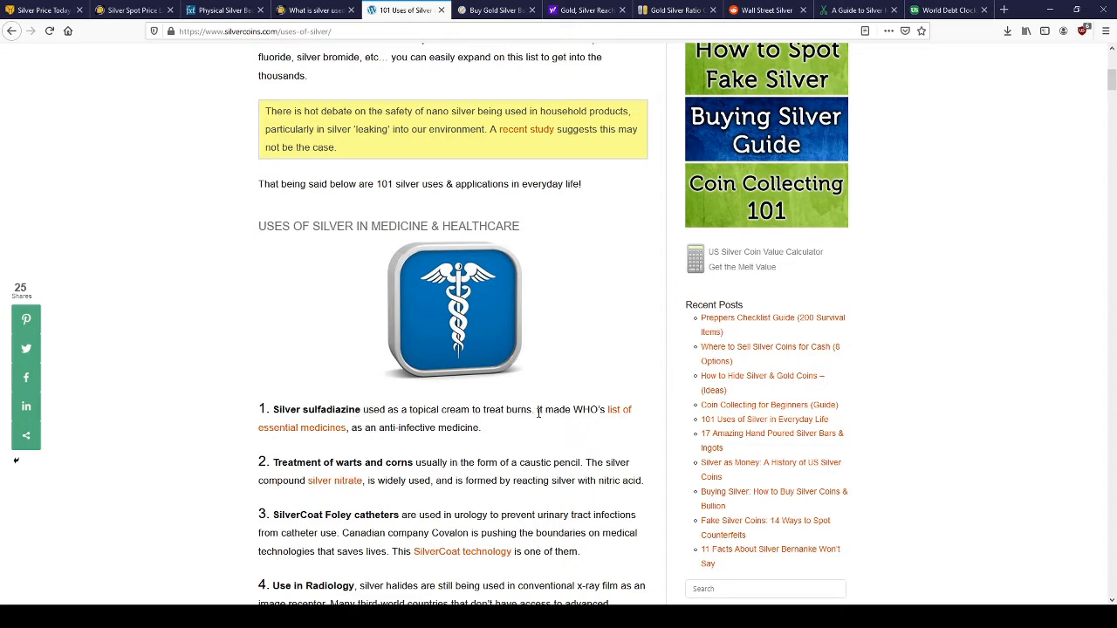
- Read the medical uses past item 15, colloidal silver, to use 16, antimicrobial lab coats
{"action": "scroll", "scroll_direction": "down", "scroll_amount": 3}
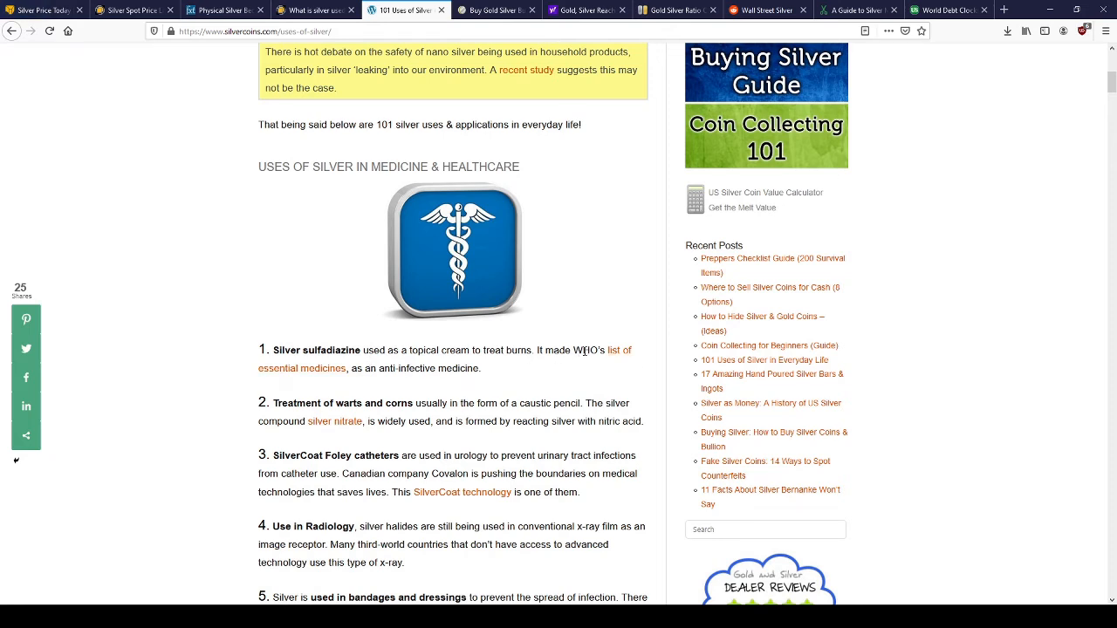
{"action": "mouse_move", "coordinate": [303, 368]}
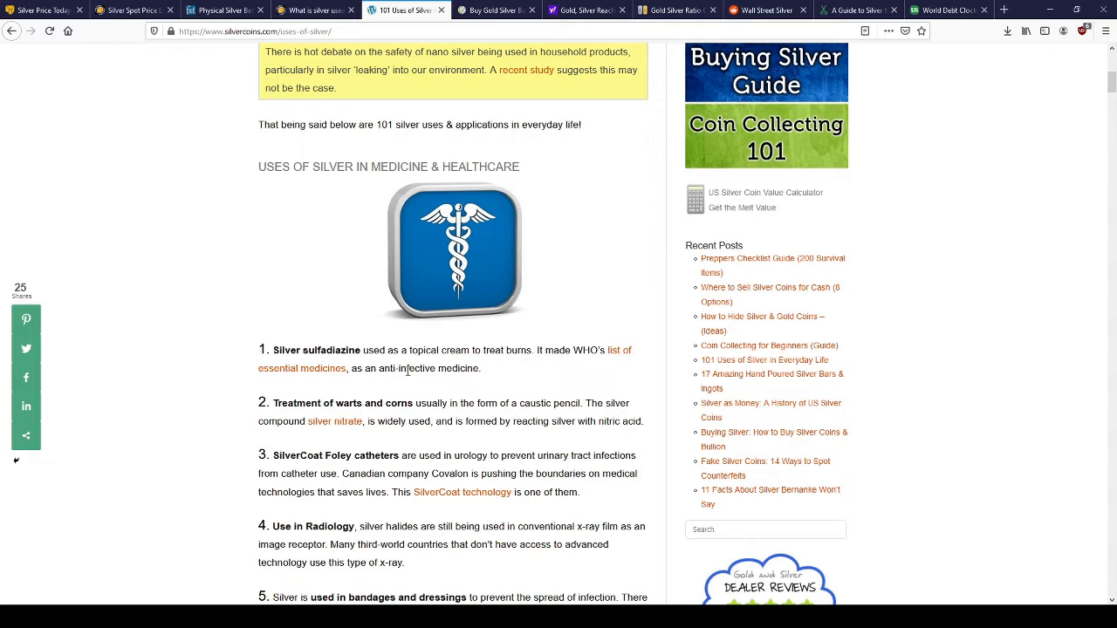
{"action": "mouse_move", "coordinate": [269, 398]}
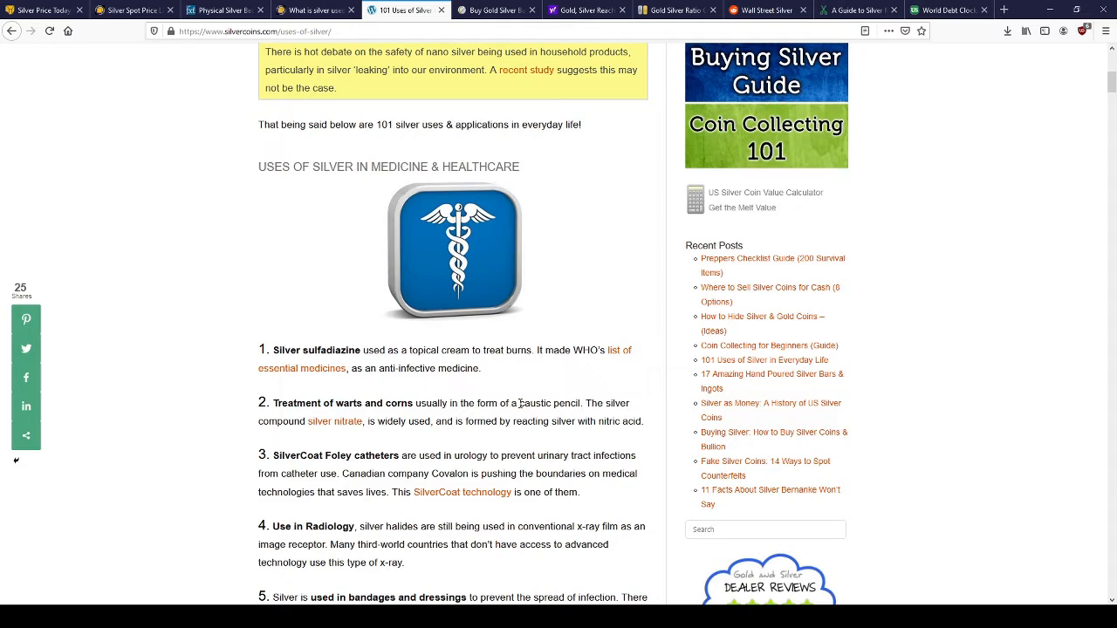
{"action": "scroll", "scroll_direction": "down", "scroll_amount": 3}
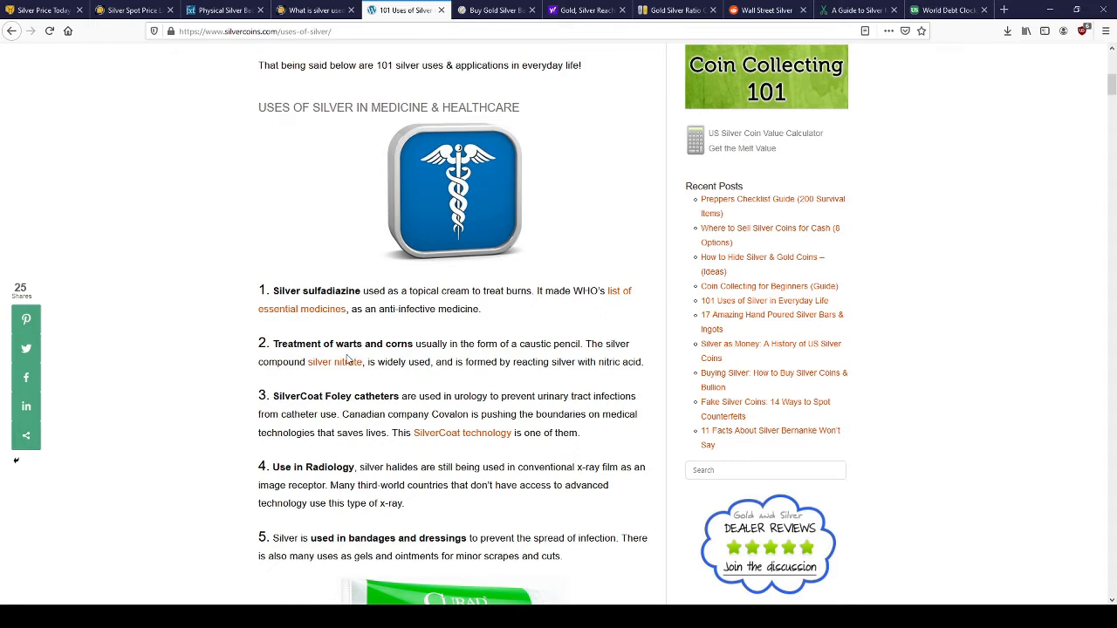
{"action": "mouse_move", "coordinate": [348, 360]}
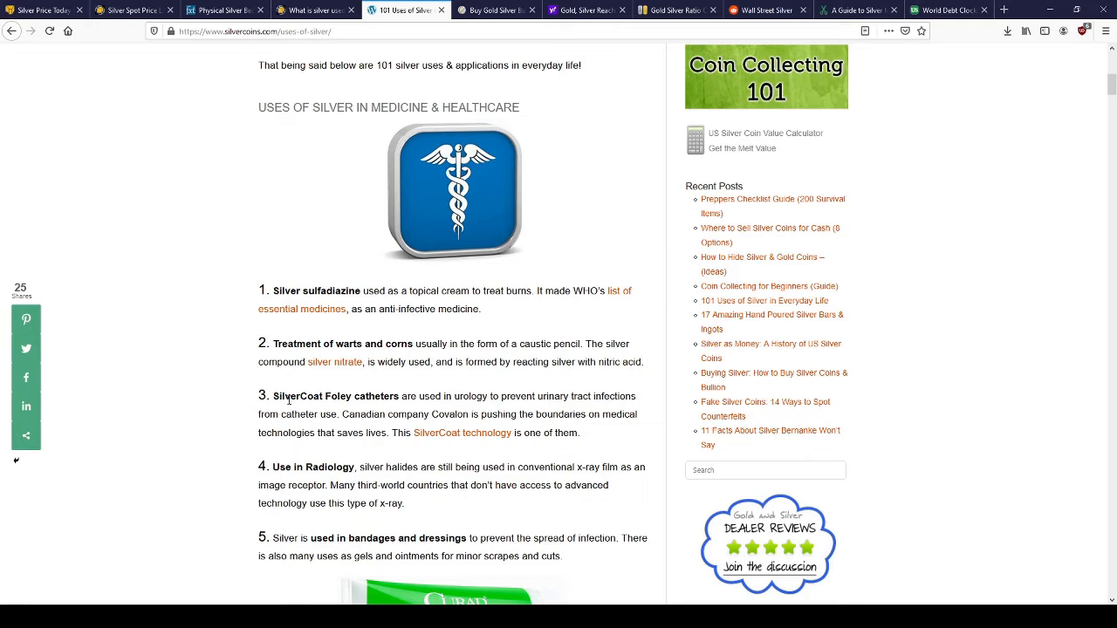
{"action": "scroll", "scroll_direction": "down", "scroll_amount": 3}
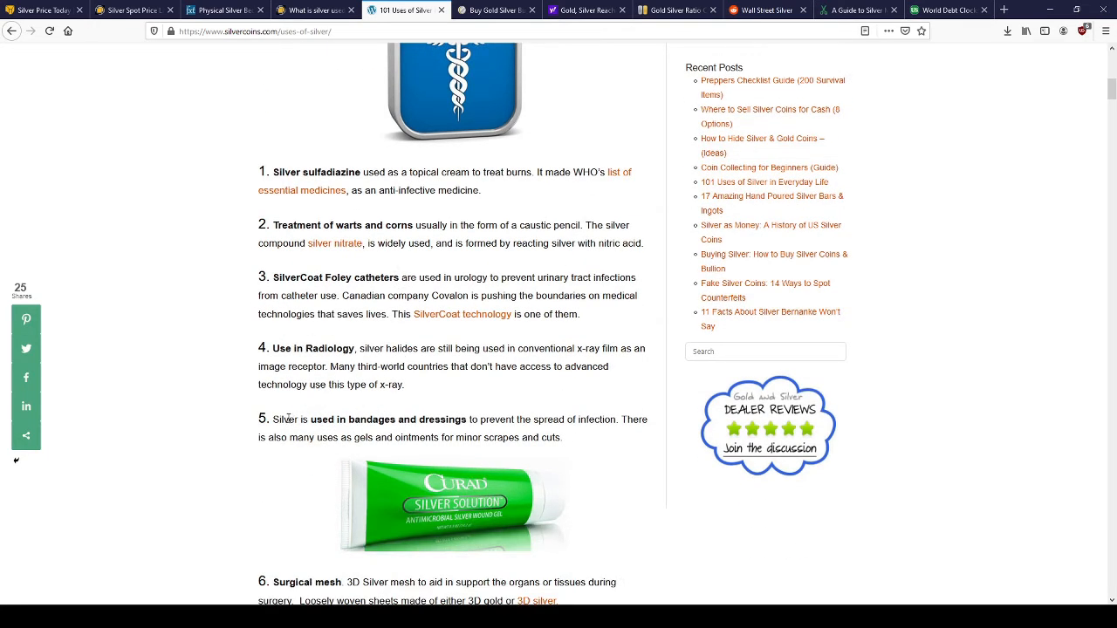
{"action": "scroll", "scroll_direction": "down", "scroll_amount": 3}
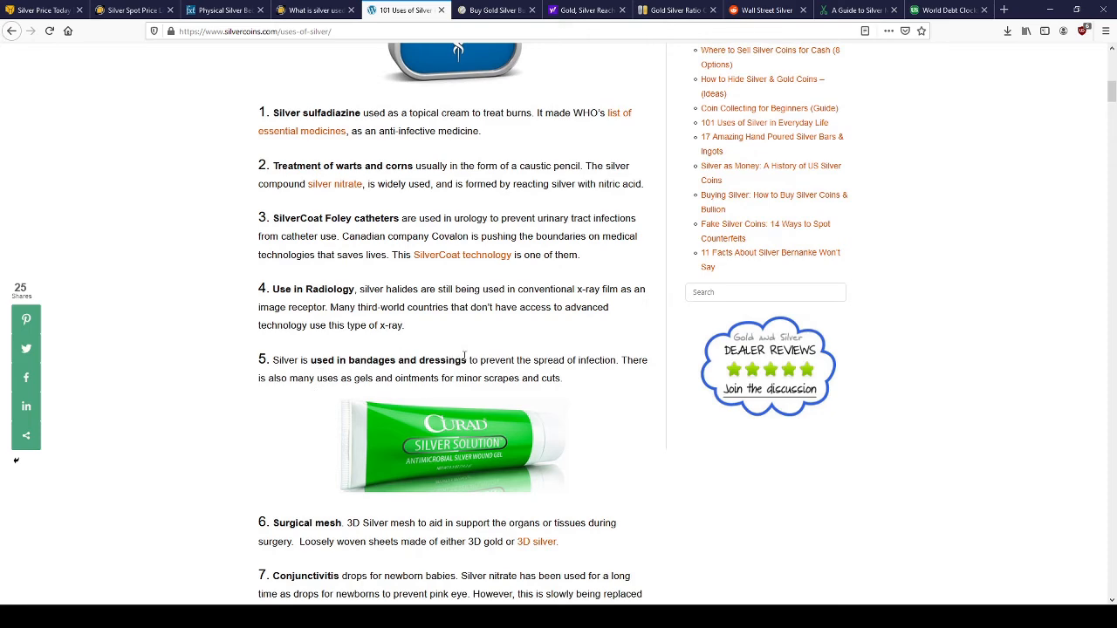
{"action": "scroll", "scroll_direction": "down", "scroll_amount": 3}
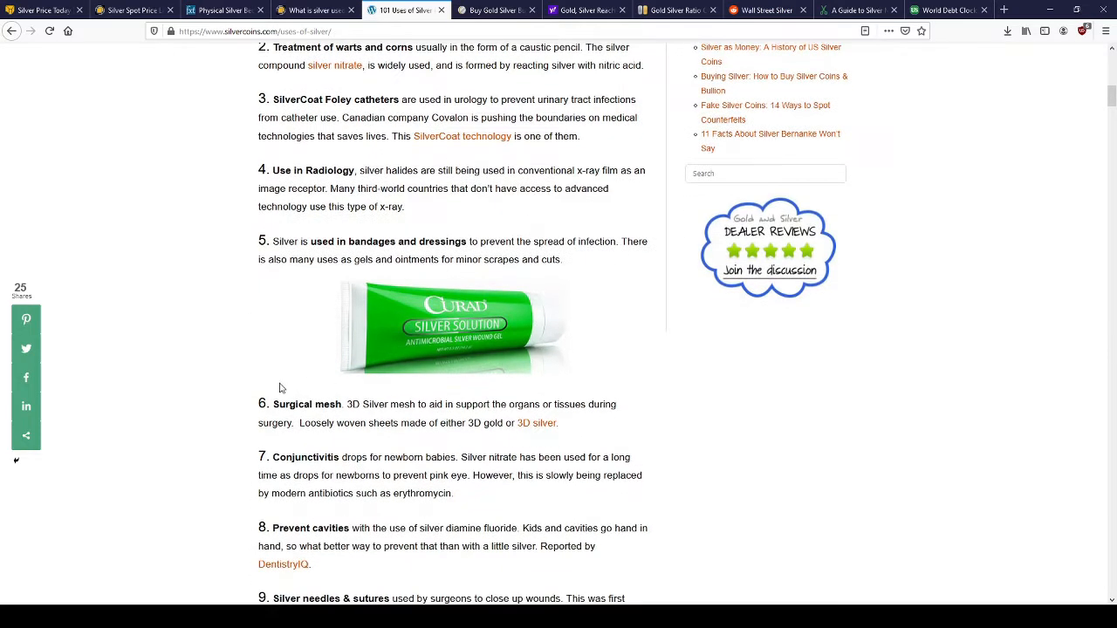
{"action": "scroll", "scroll_direction": "down", "scroll_amount": 3}
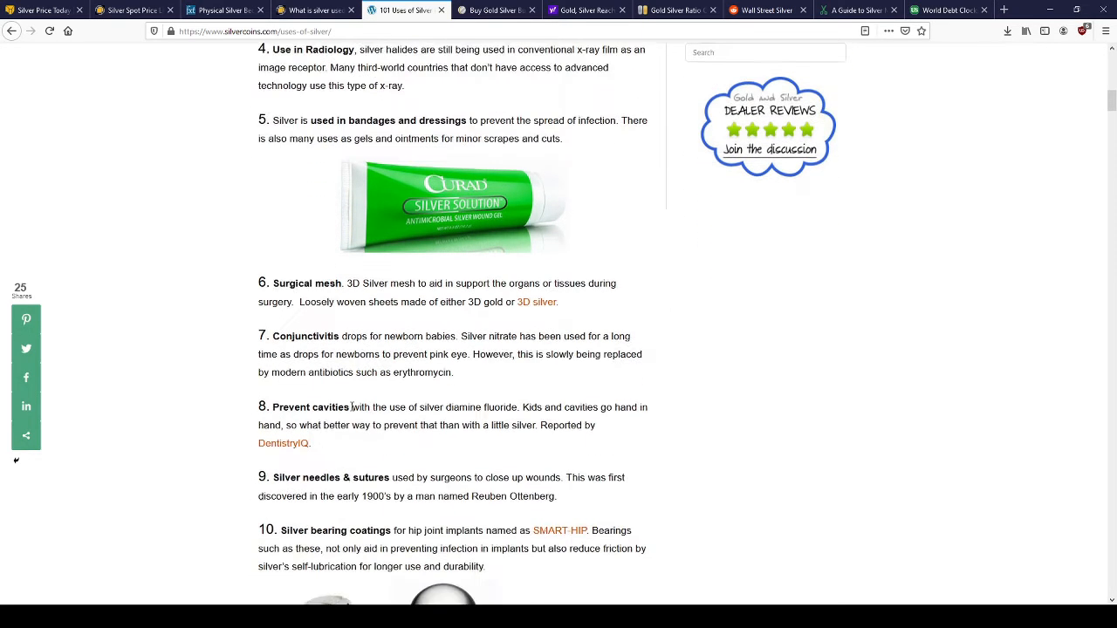
{"action": "scroll", "scroll_direction": "down", "scroll_amount": 3}
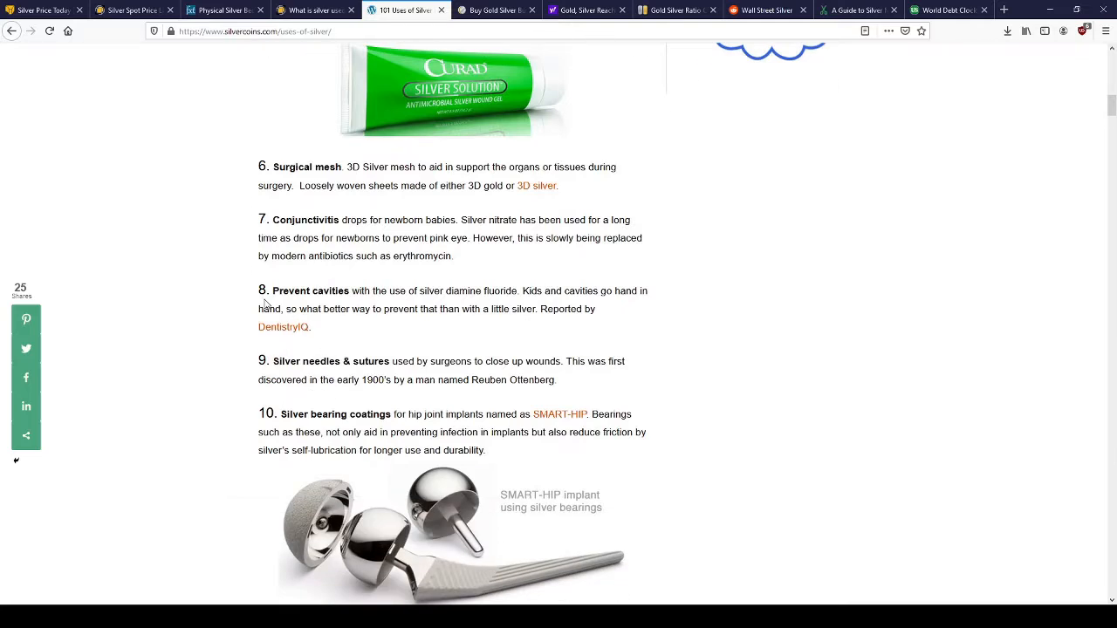
{"action": "mouse_move", "coordinate": [383, 303]}
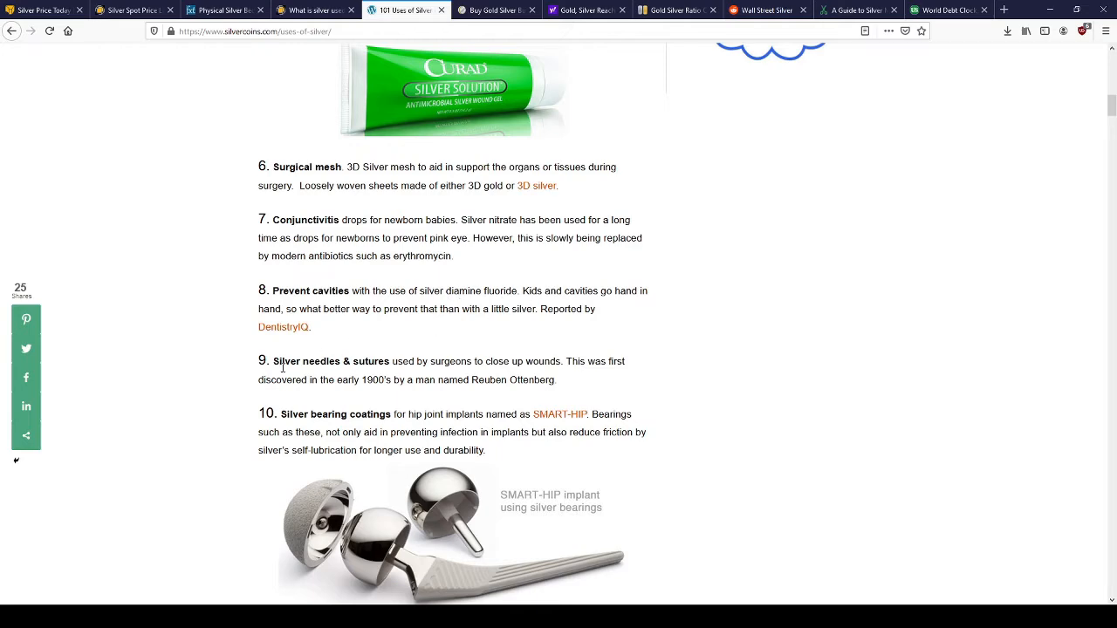
{"action": "scroll", "scroll_direction": "down", "scroll_amount": 3}
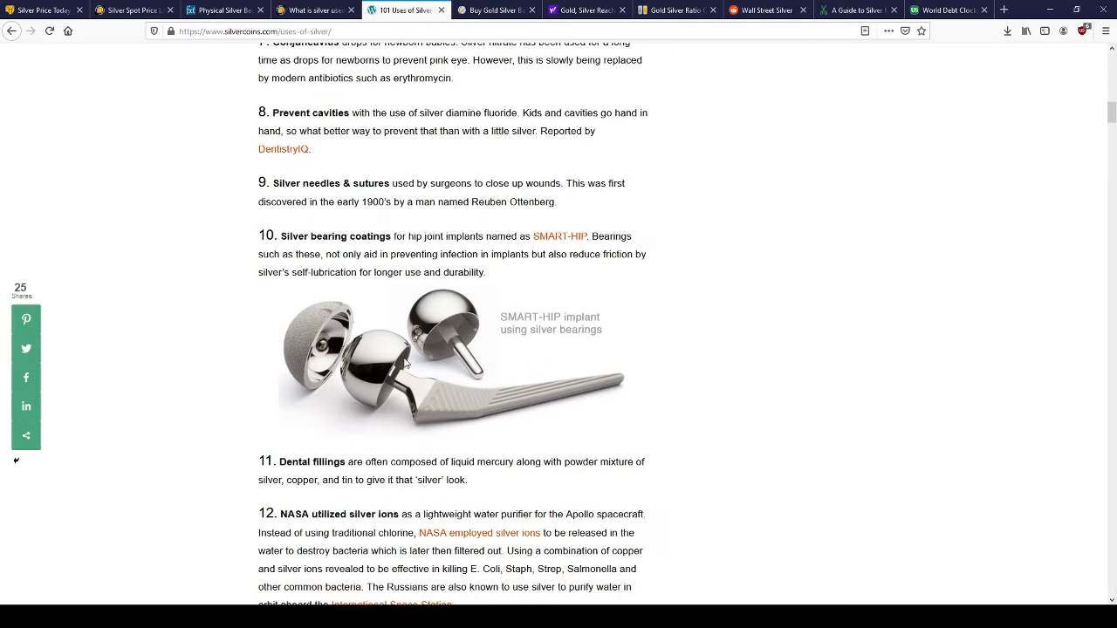
{"action": "scroll", "scroll_direction": "down", "scroll_amount": 3}
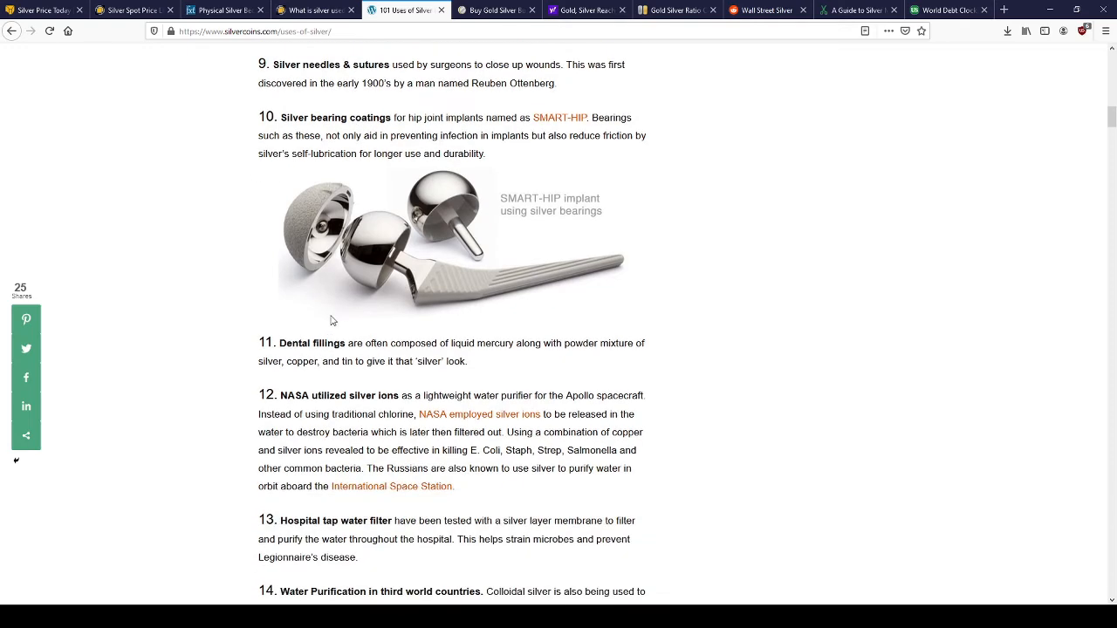
{"action": "scroll", "scroll_direction": "down", "scroll_amount": 3}
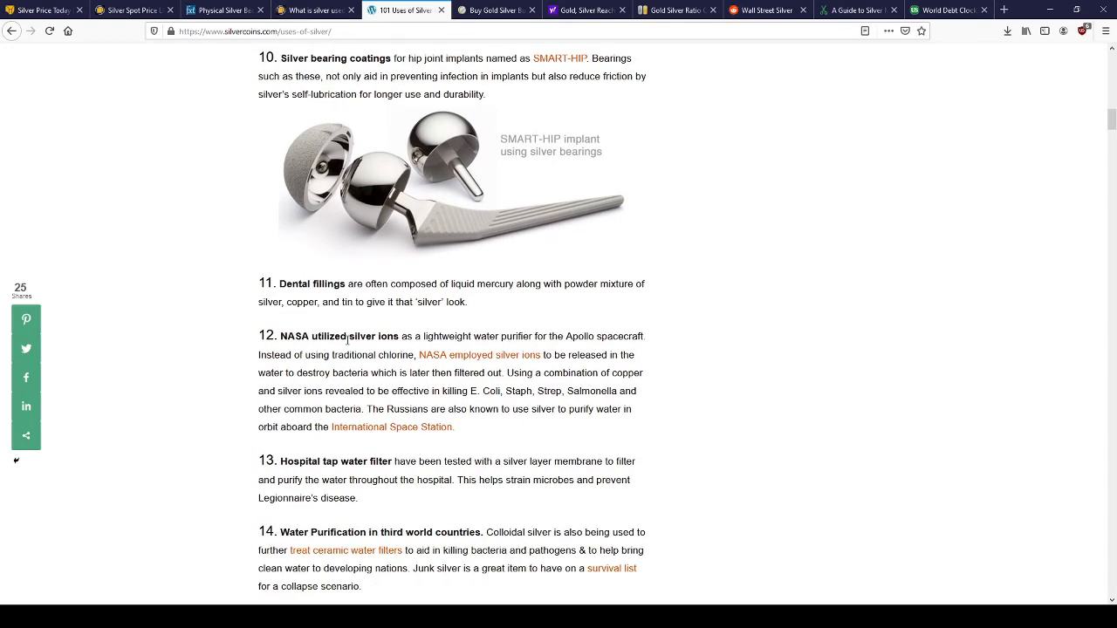
{"action": "scroll", "scroll_direction": "down", "scroll_amount": 3}
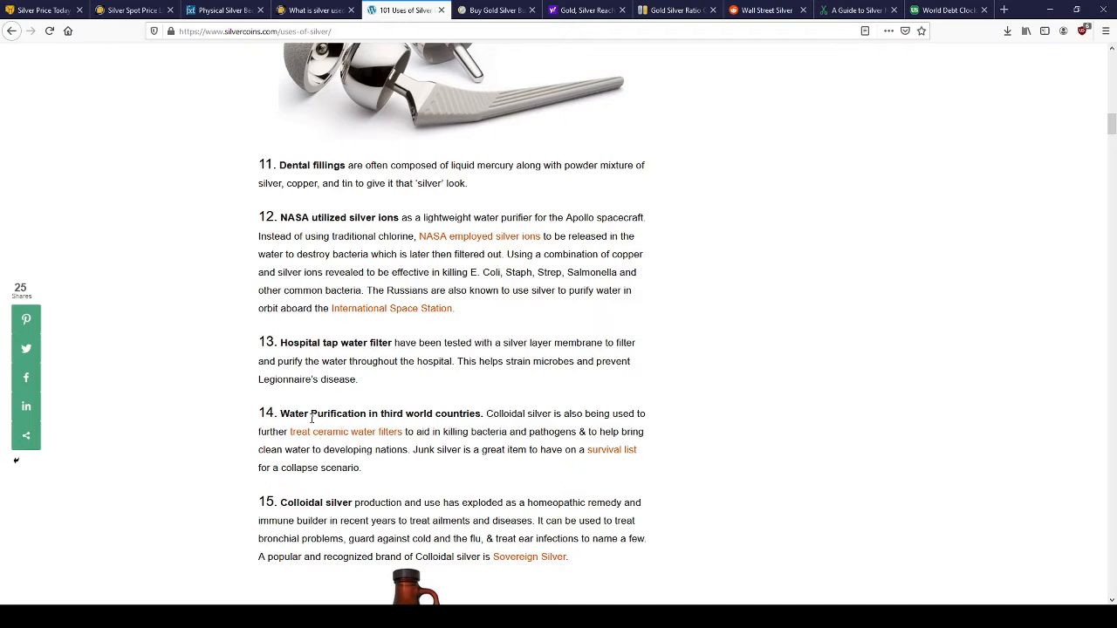
{"action": "mouse_move", "coordinate": [474, 411]}
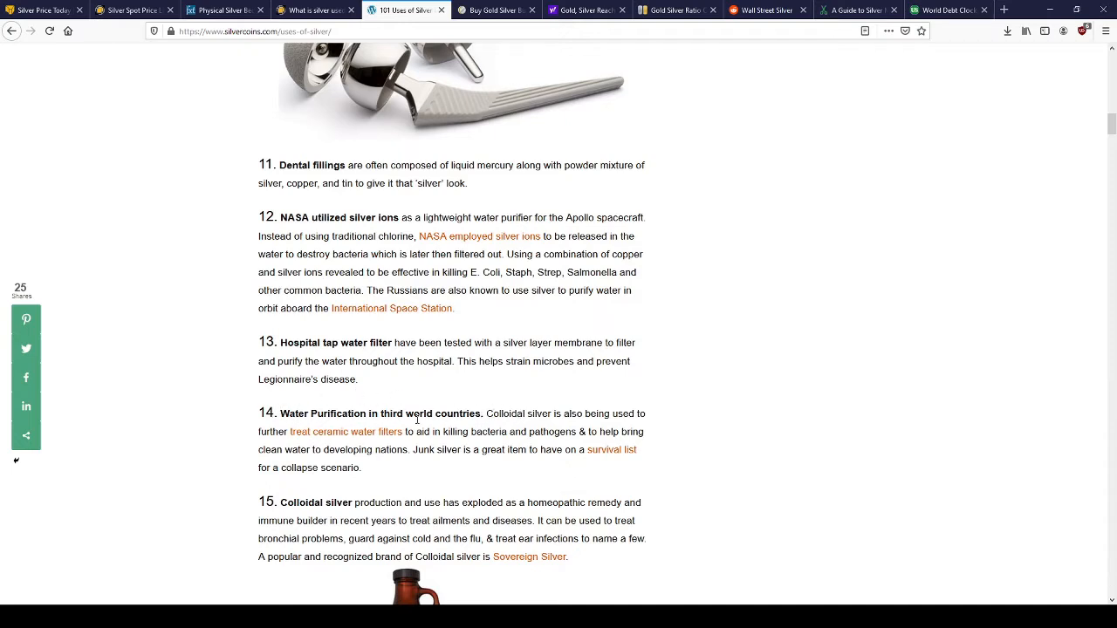
{"action": "mouse_move", "coordinate": [587, 426]}
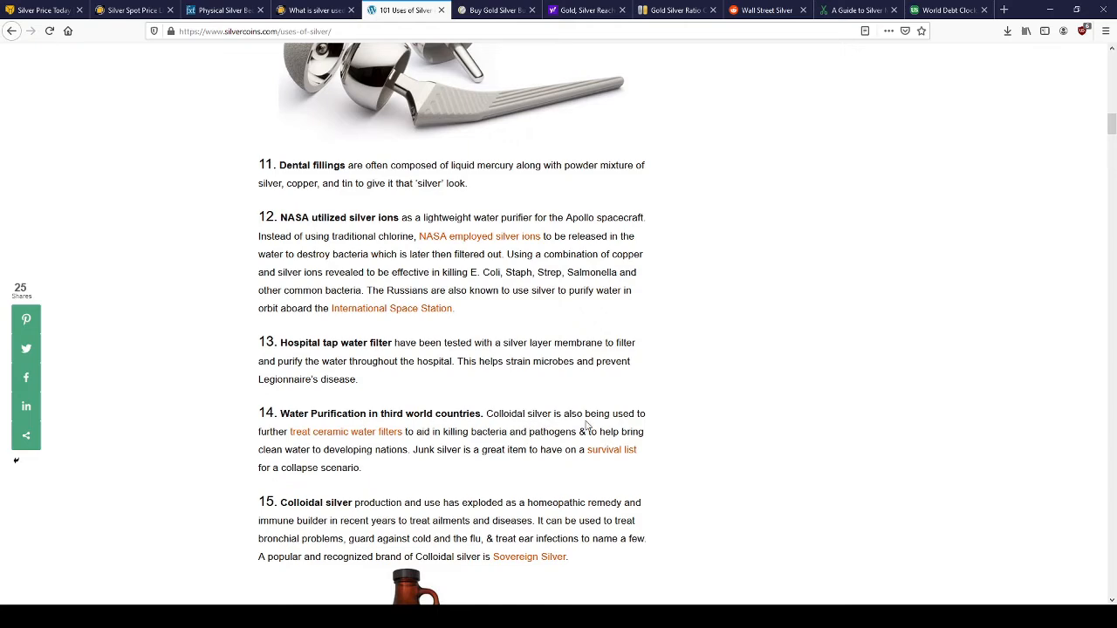
{"action": "scroll", "scroll_direction": "down", "scroll_amount": 3}
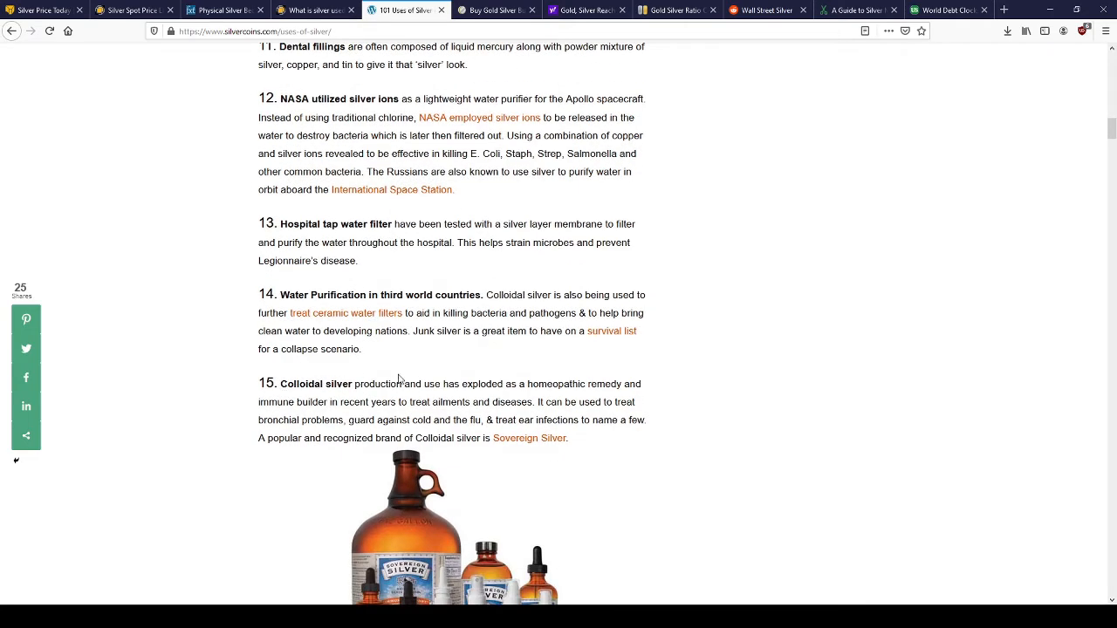
{"action": "mouse_move", "coordinate": [575, 398]}
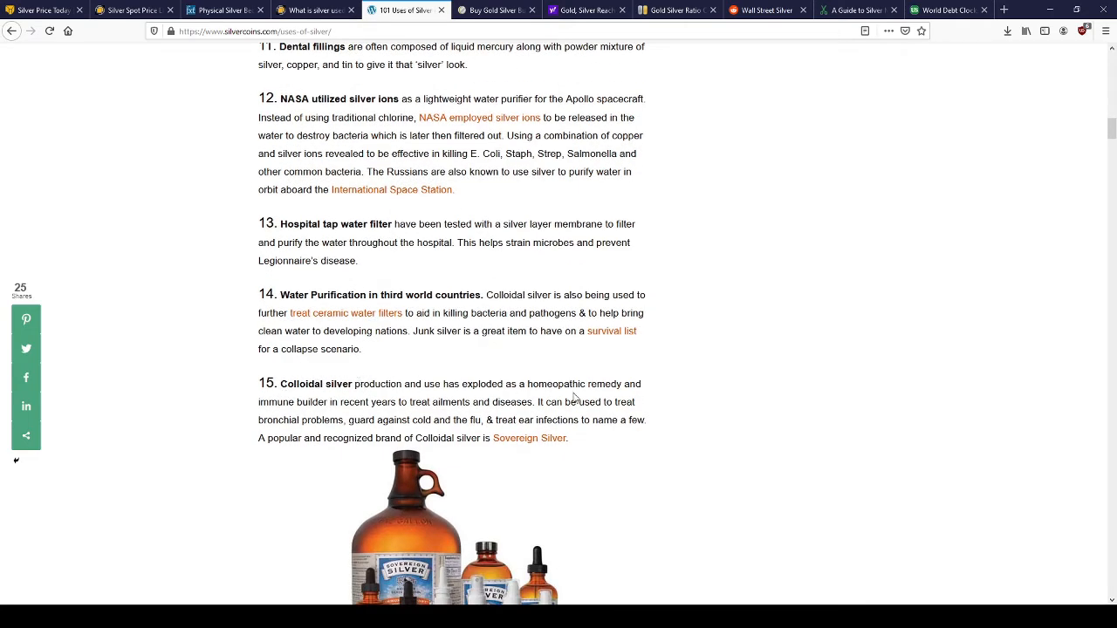
{"action": "scroll", "scroll_direction": "down", "scroll_amount": 3}
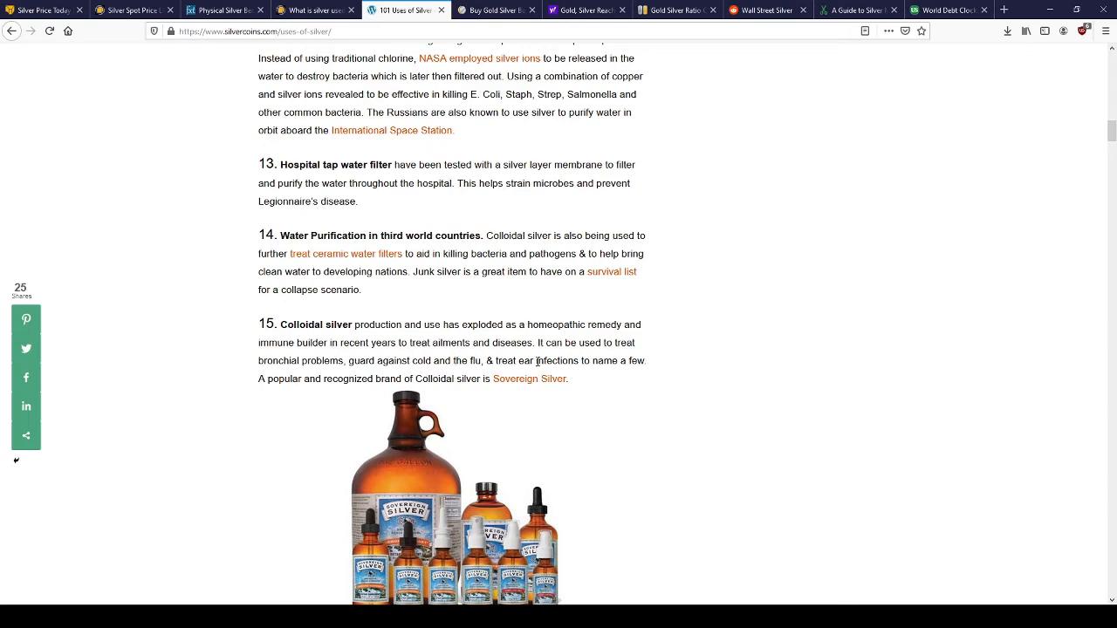
{"action": "mouse_move", "coordinate": [600, 360]}
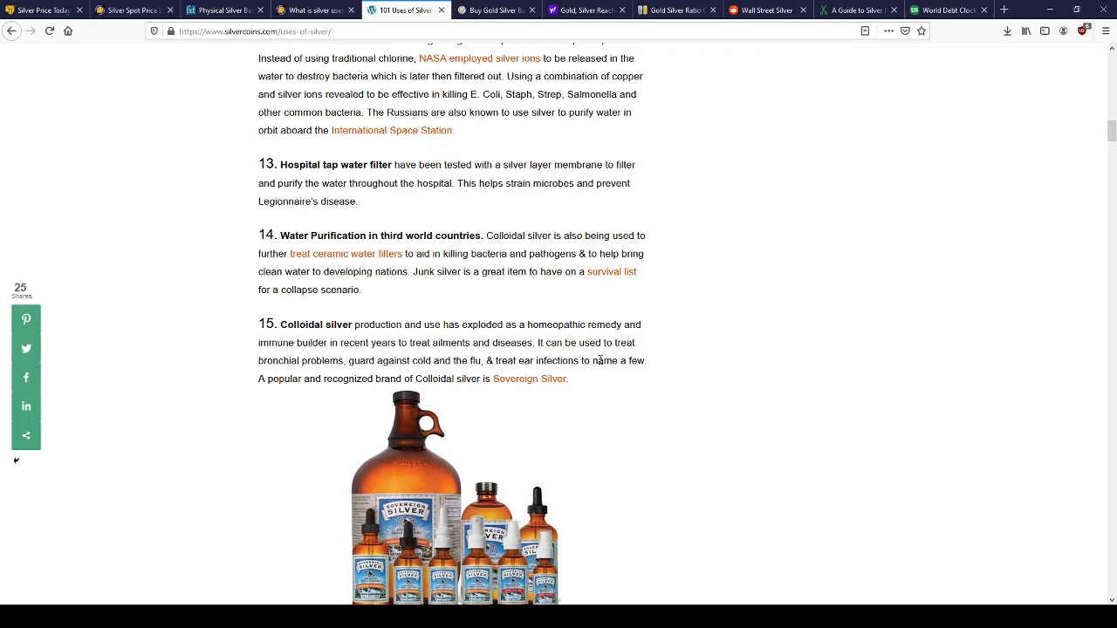
{"action": "scroll", "scroll_direction": "down", "scroll_amount": 3}
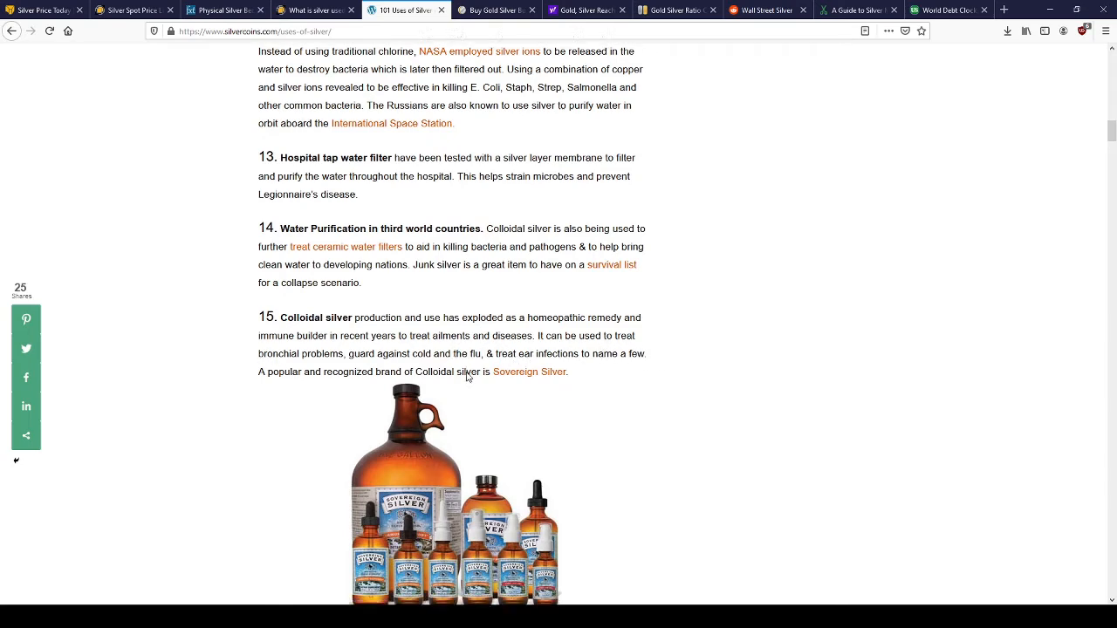
{"action": "scroll", "scroll_direction": "down", "scroll_amount": 3}
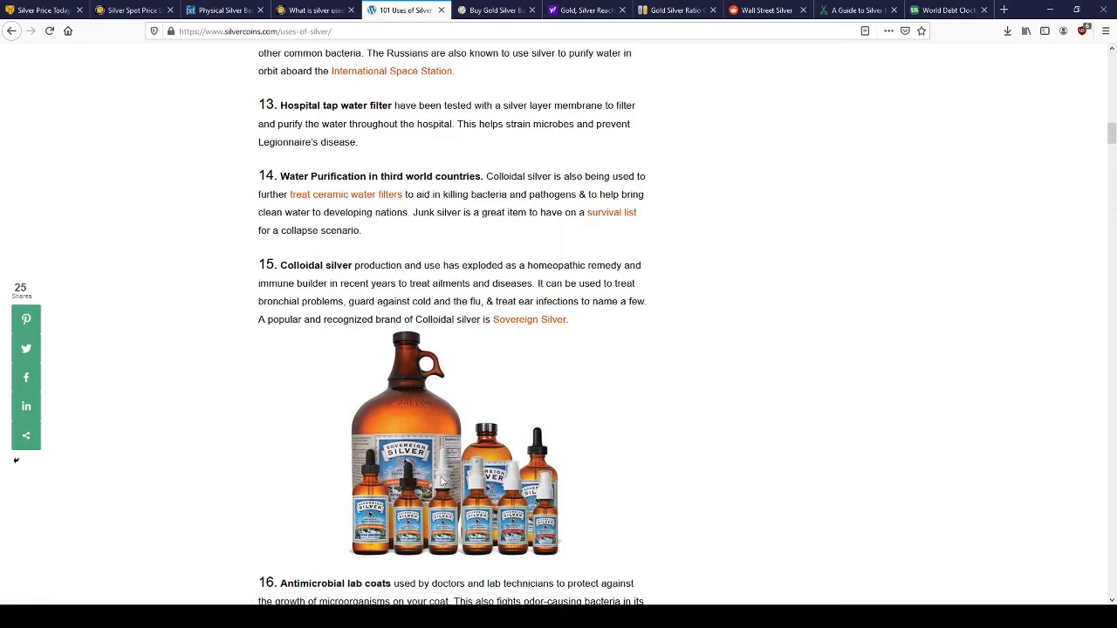
- Read uses 16–28 down to item 29, drug delivery, and the electronics heading
{"action": "scroll", "scroll_direction": "down", "scroll_amount": 3}
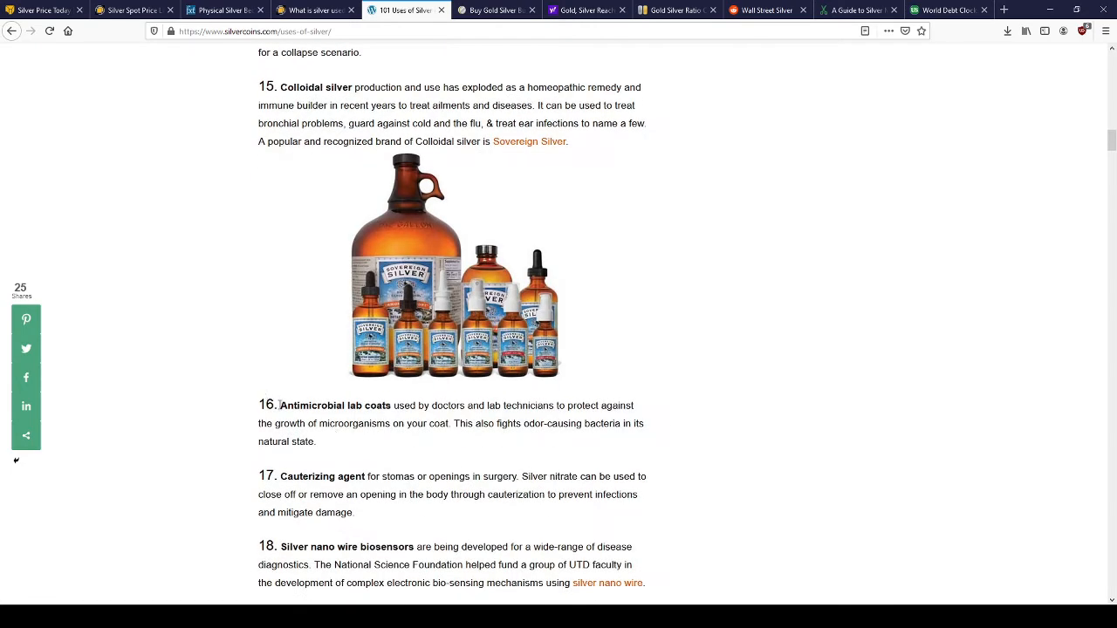
{"action": "scroll", "scroll_direction": "down", "scroll_amount": 3}
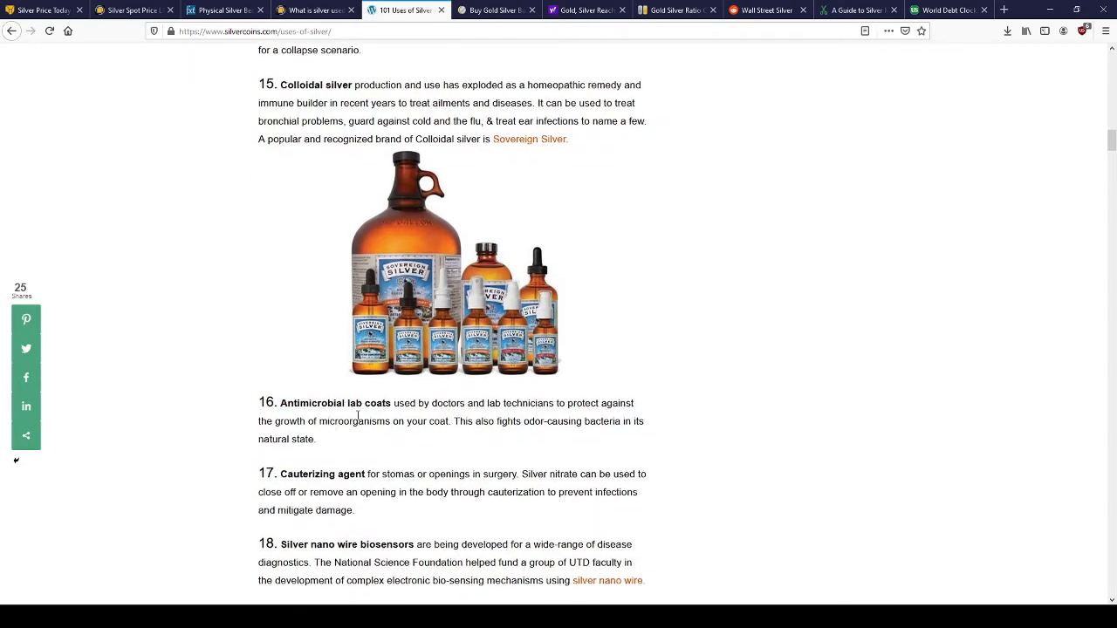
{"action": "scroll", "scroll_direction": "down", "scroll_amount": 3}
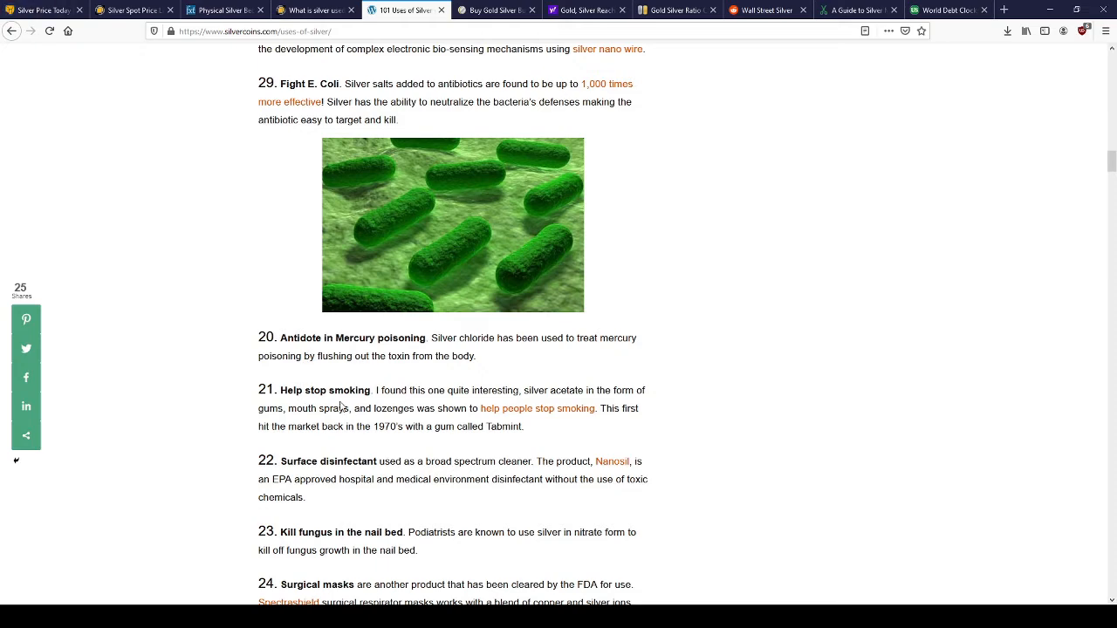
{"action": "scroll", "scroll_direction": "down", "scroll_amount": 3}
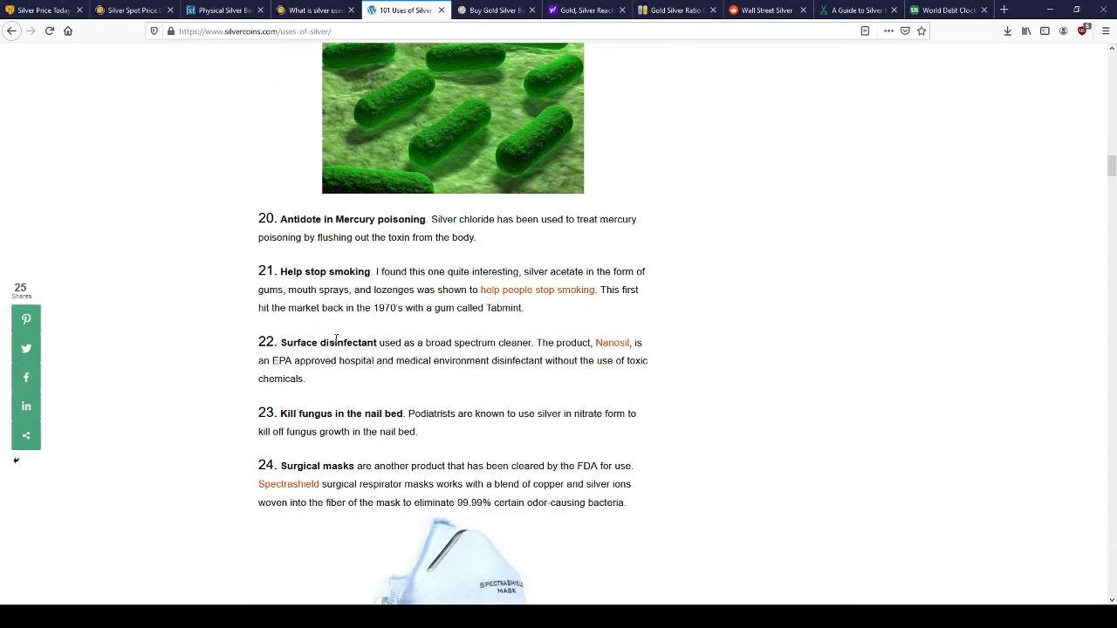
{"action": "mouse_move", "coordinate": [400, 415]}
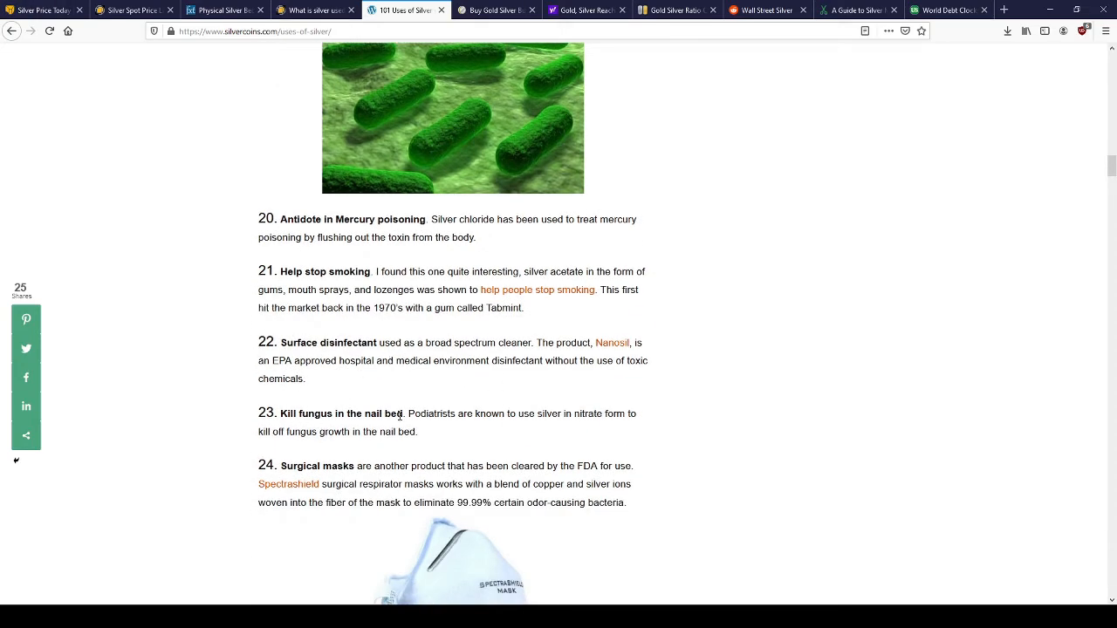
{"action": "scroll", "scroll_direction": "down", "scroll_amount": 3}
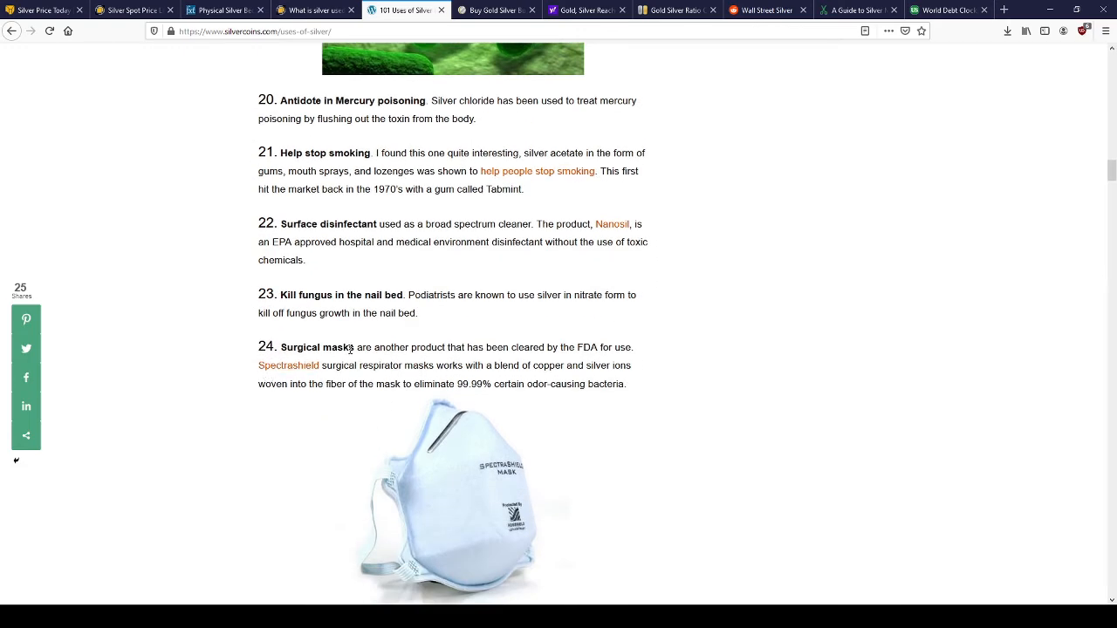
{"action": "scroll", "scroll_direction": "down", "scroll_amount": 3}
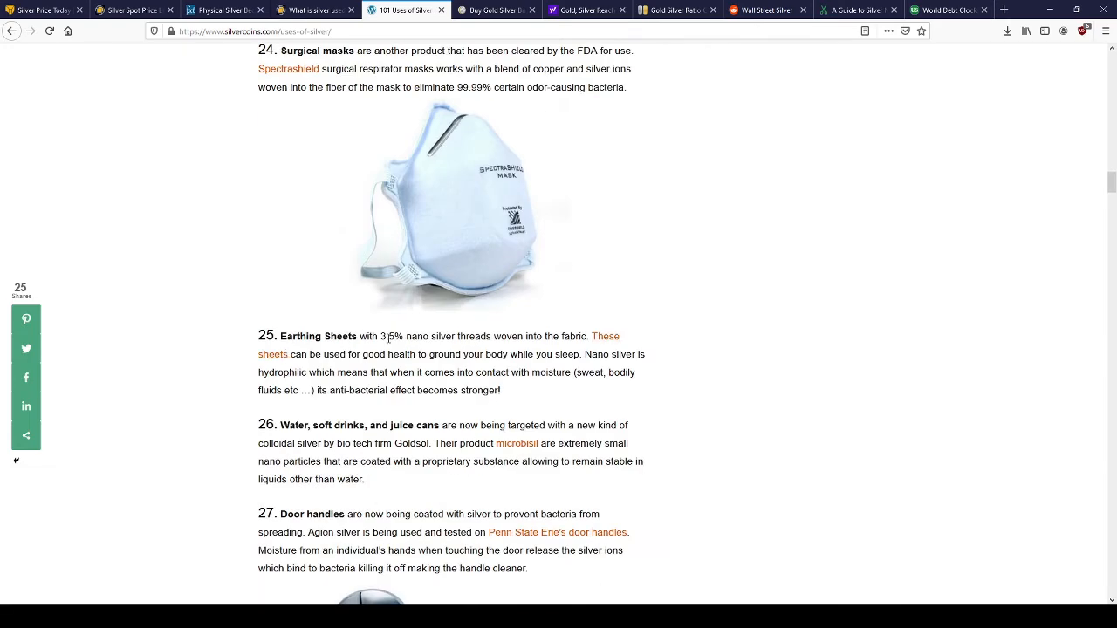
{"action": "scroll", "scroll_direction": "down", "scroll_amount": 3}
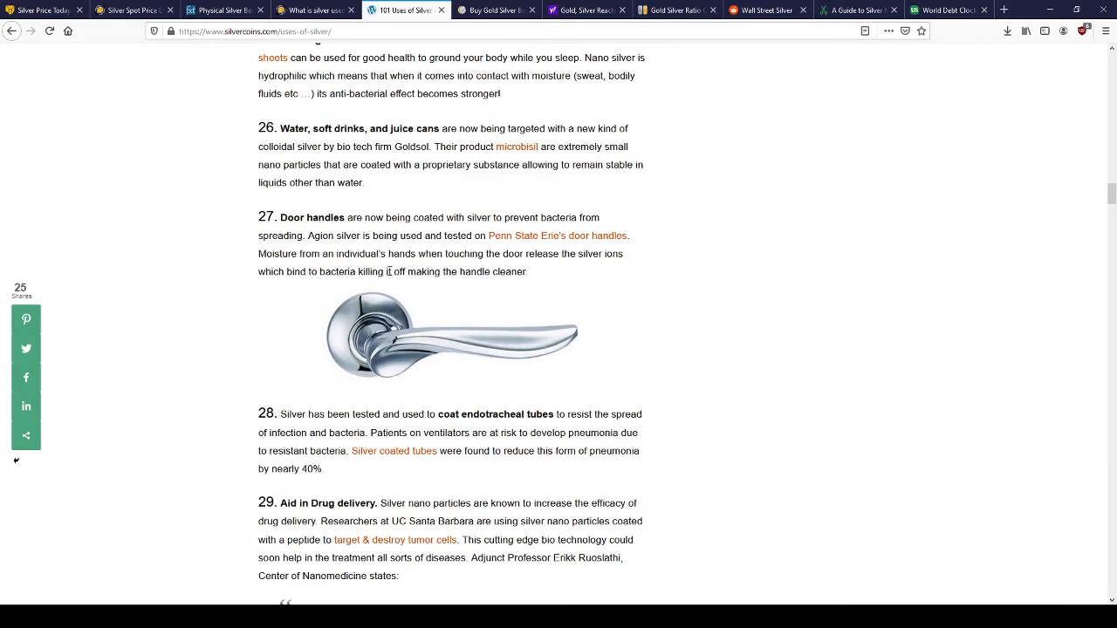
{"action": "scroll", "scroll_direction": "down", "scroll_amount": 3}
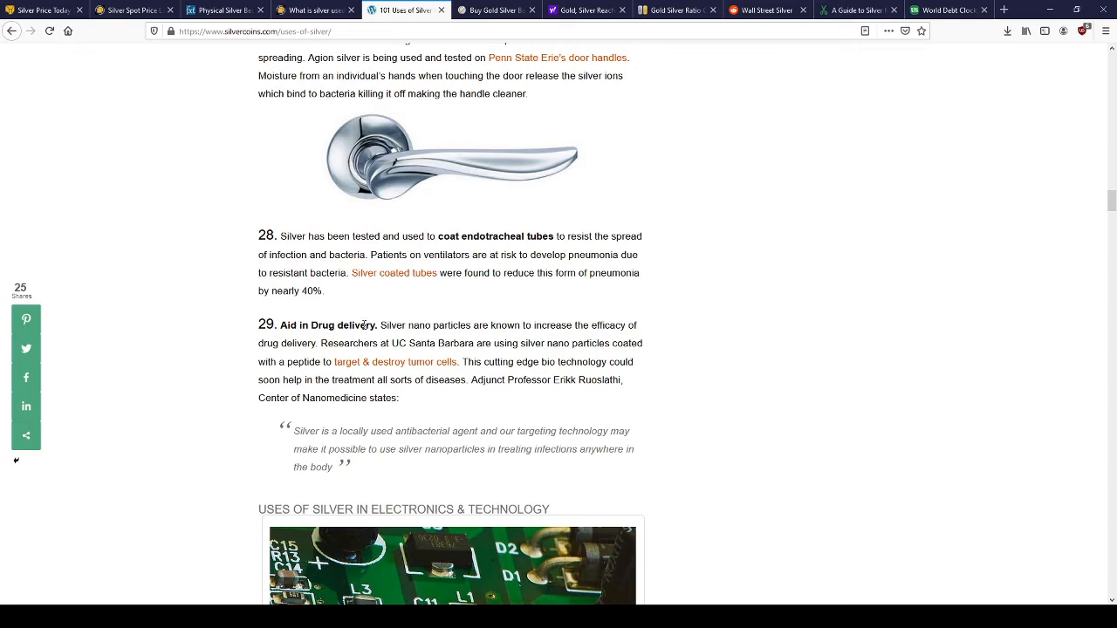
- Read electronics uses 30–39 into Energy & Science, past Solar Panels to silver-oxide batteries
{"action": "scroll", "scroll_direction": "down", "scroll_amount": 3}
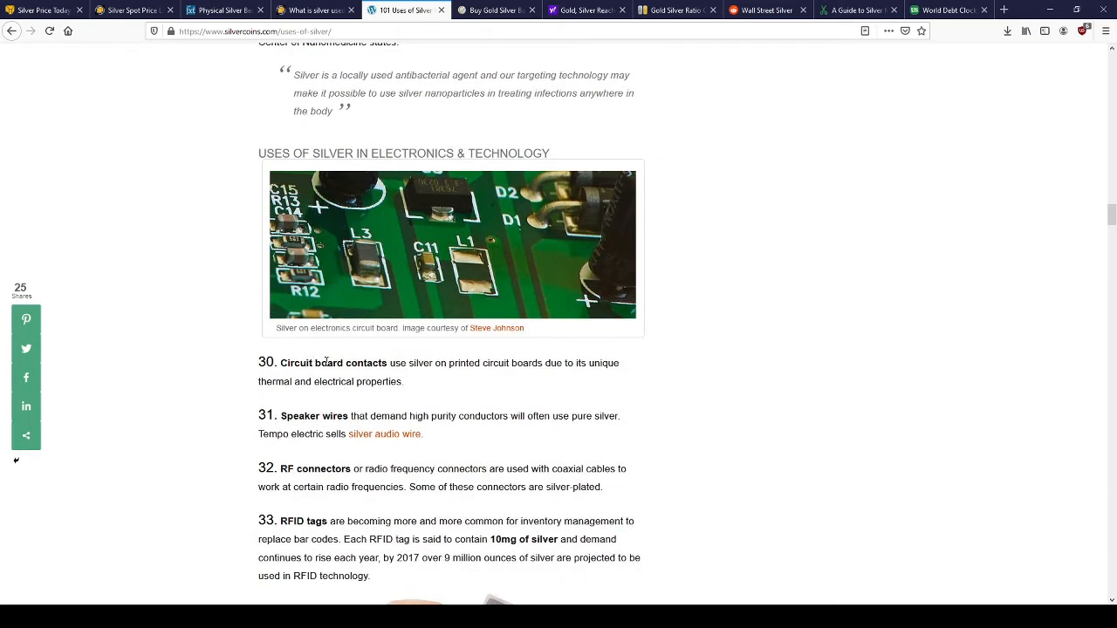
{"action": "mouse_move", "coordinate": [389, 410]}
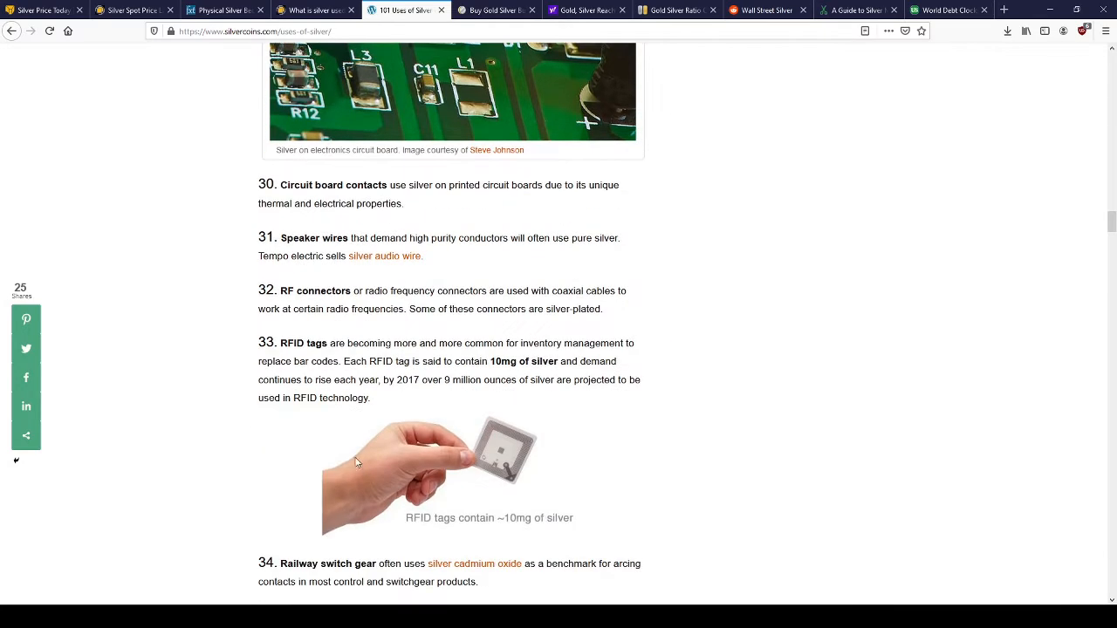
{"action": "scroll", "scroll_direction": "down", "scroll_amount": 3}
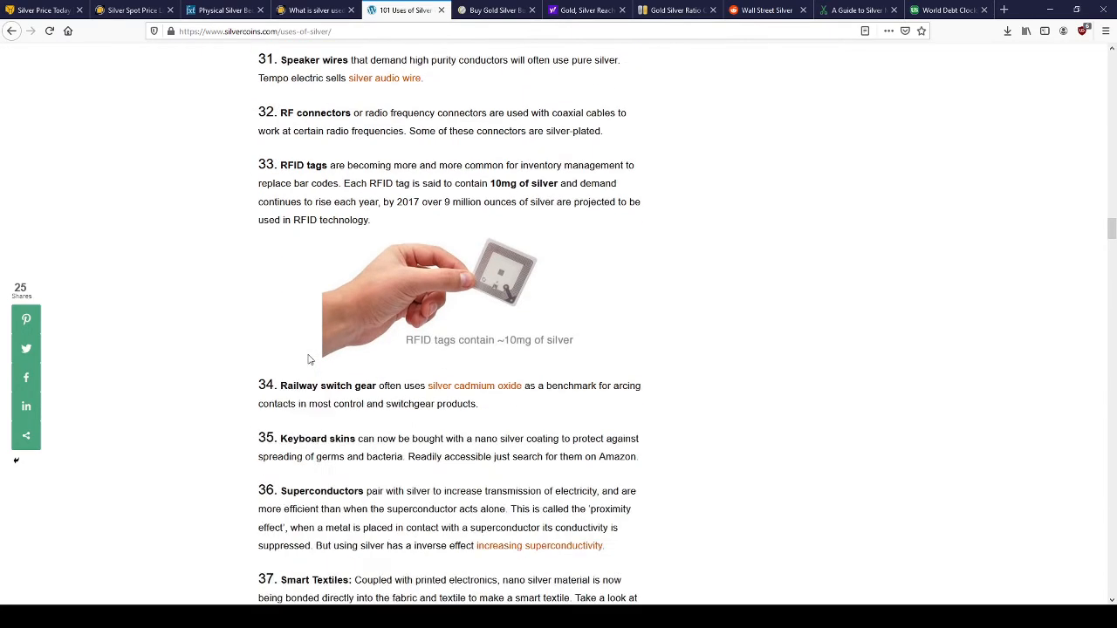
{"action": "scroll", "scroll_direction": "down", "scroll_amount": 3}
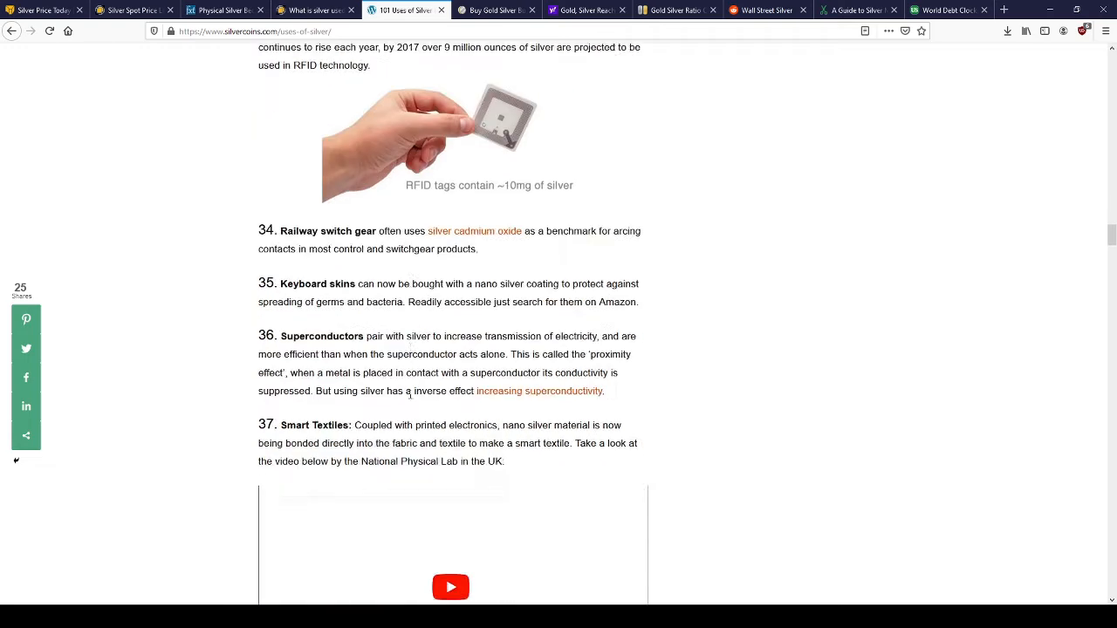
{"action": "scroll", "scroll_direction": "down", "scroll_amount": 3}
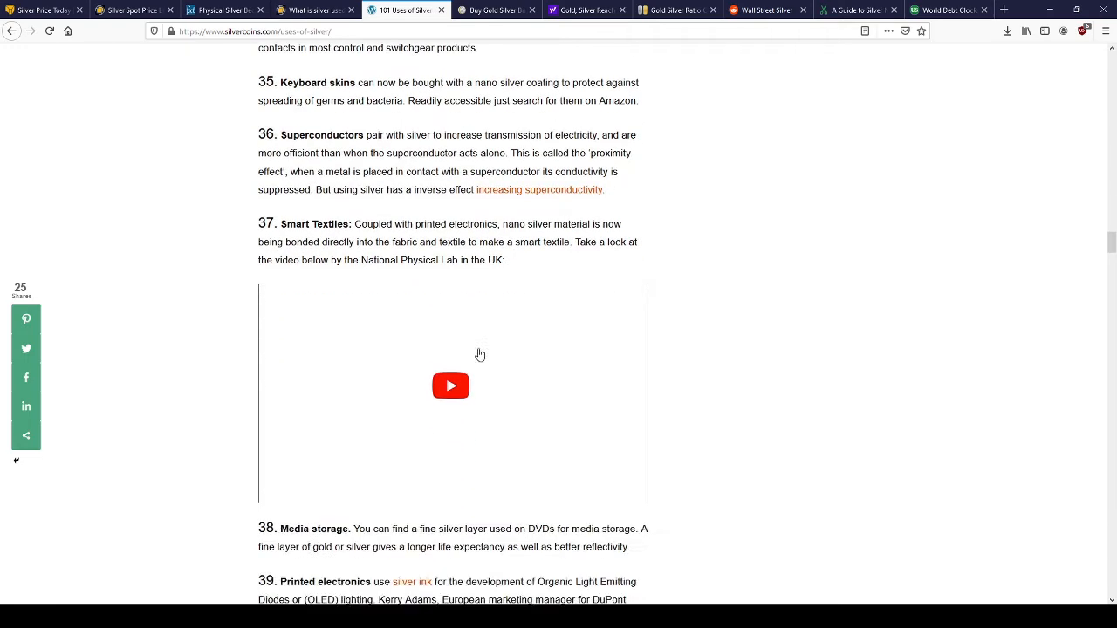
{"action": "scroll", "scroll_direction": "down", "scroll_amount": 3}
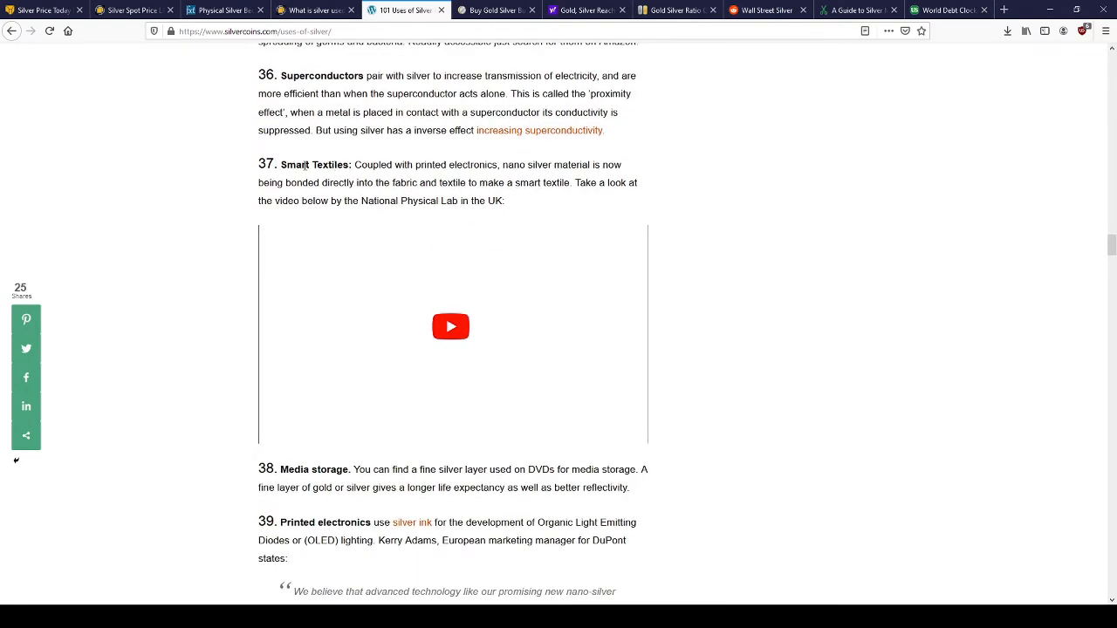
{"action": "scroll", "scroll_direction": "down", "scroll_amount": 3}
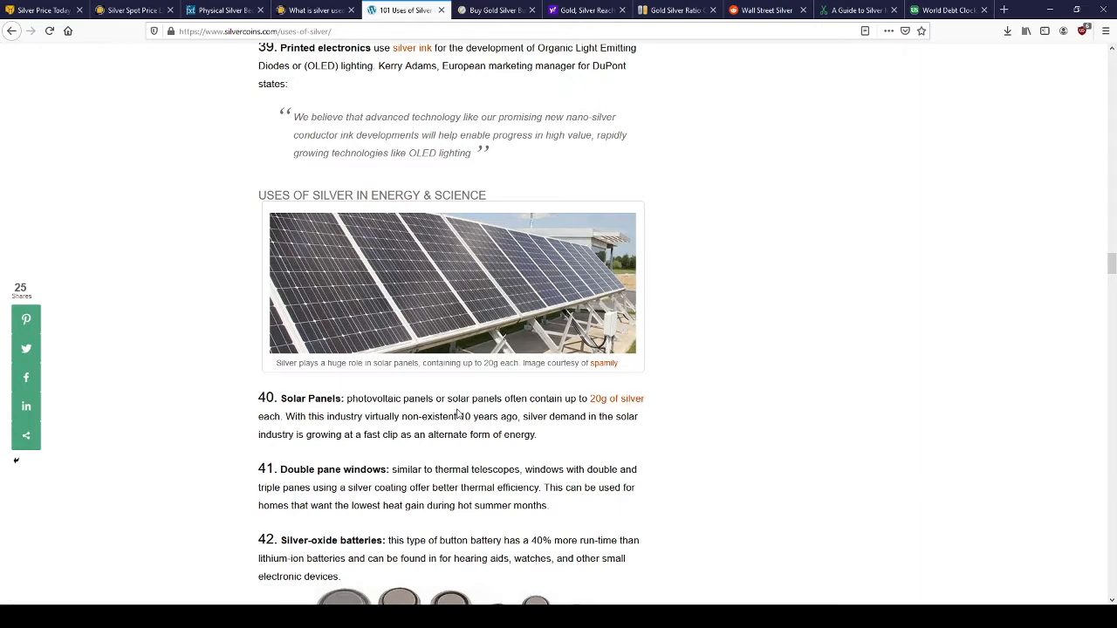
- Read the 101 Uses of Silver list from silver-zinc batteries (43) to helicopter bearings (59)
{"action": "scroll", "scroll_direction": "down", "scroll_amount": 3}
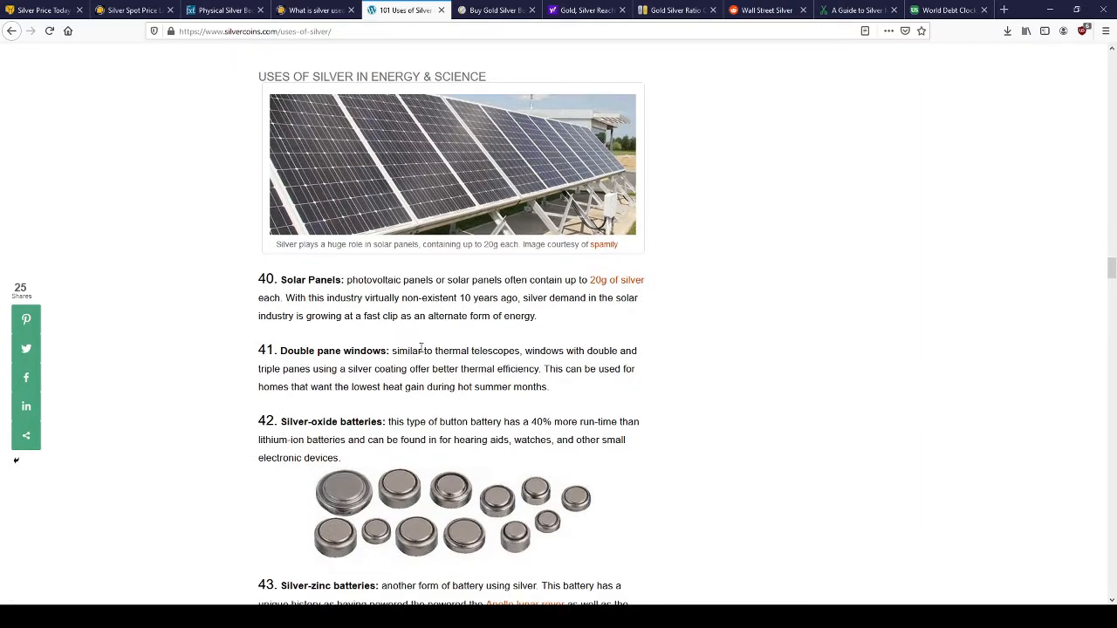
{"action": "scroll", "scroll_direction": "down", "scroll_amount": 3}
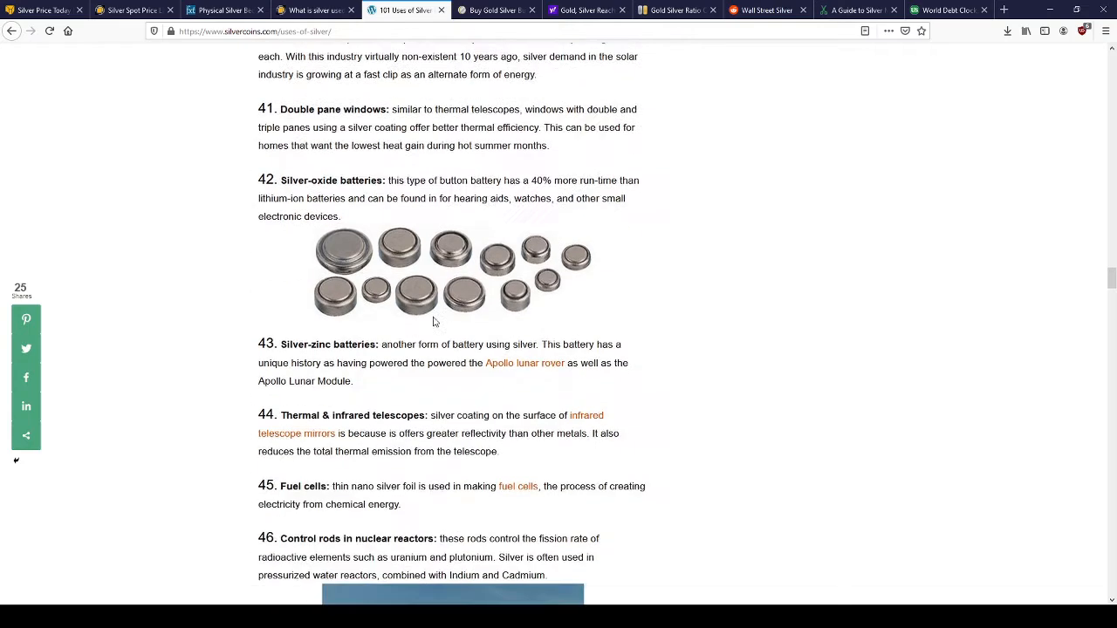
{"action": "scroll", "scroll_direction": "down", "scroll_amount": 3}
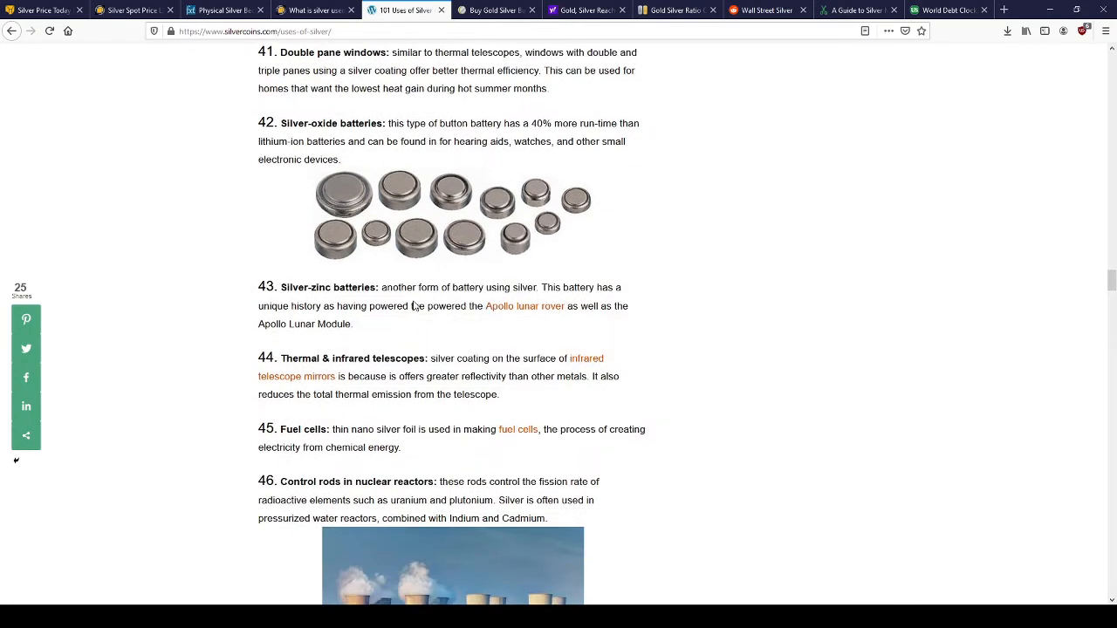
{"action": "scroll", "scroll_direction": "down", "scroll_amount": 3}
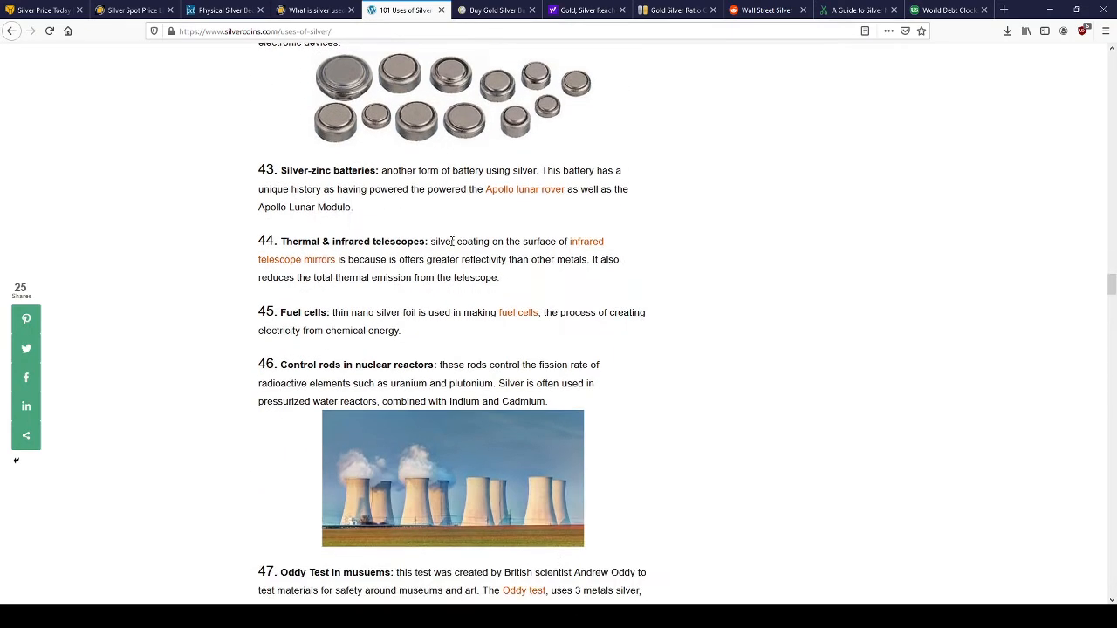
{"action": "scroll", "scroll_direction": "down", "scroll_amount": 3}
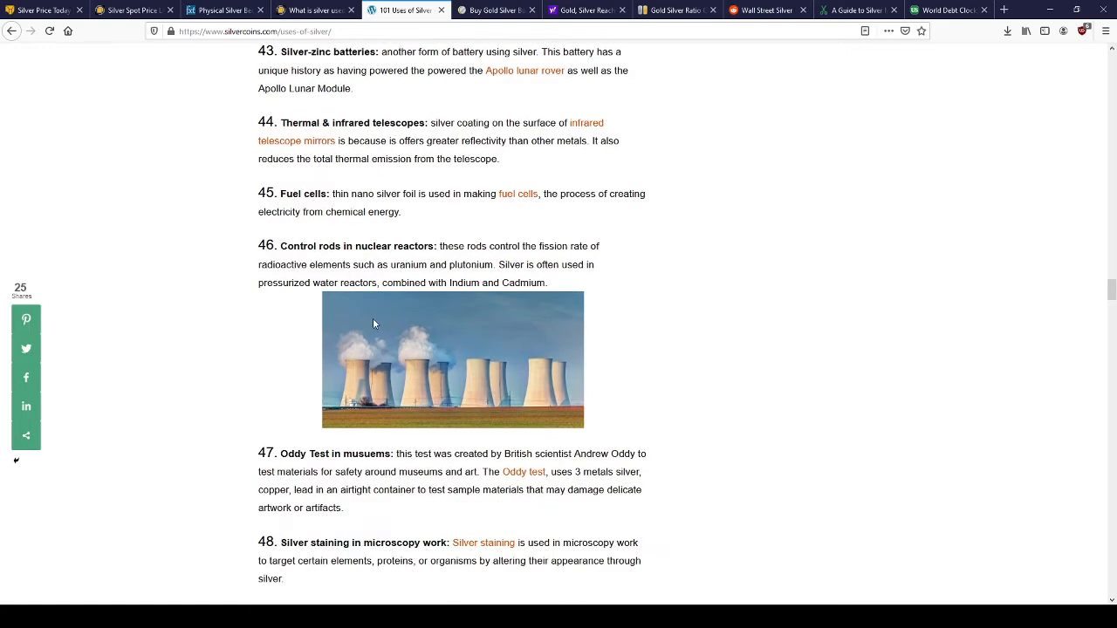
{"action": "mouse_move", "coordinate": [436, 244]}
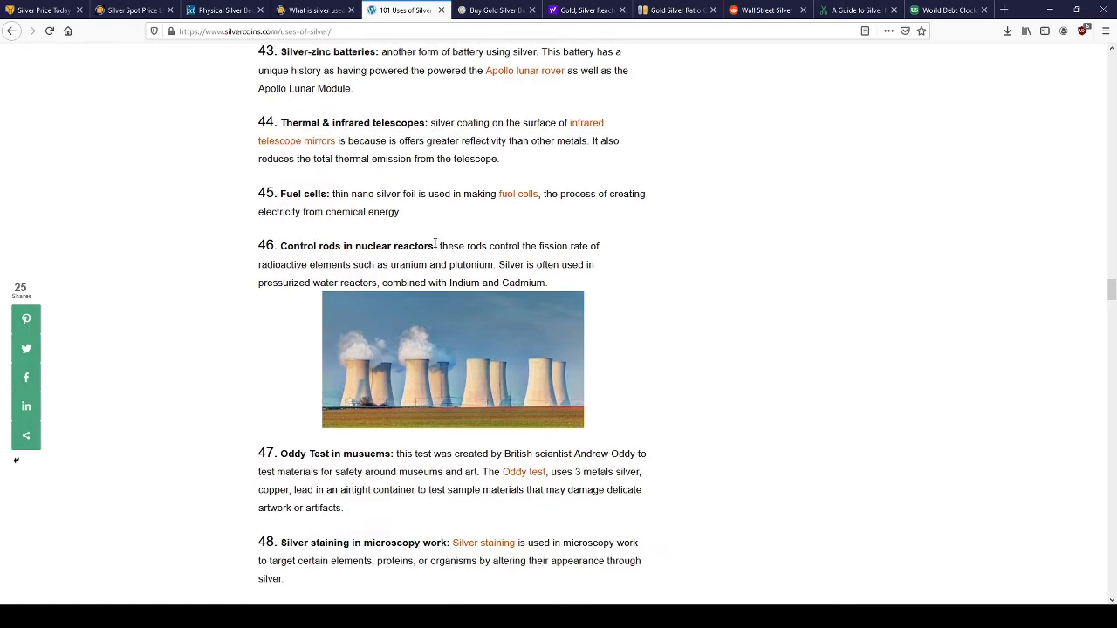
{"action": "scroll", "scroll_direction": "down", "scroll_amount": 3}
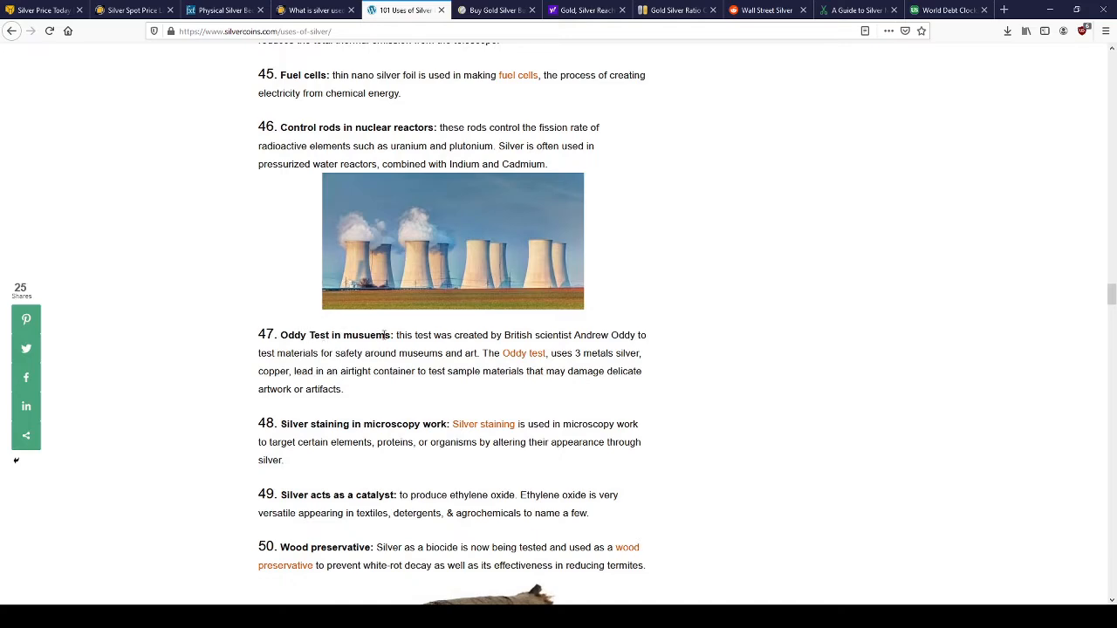
{"action": "scroll", "scroll_direction": "down", "scroll_amount": 3}
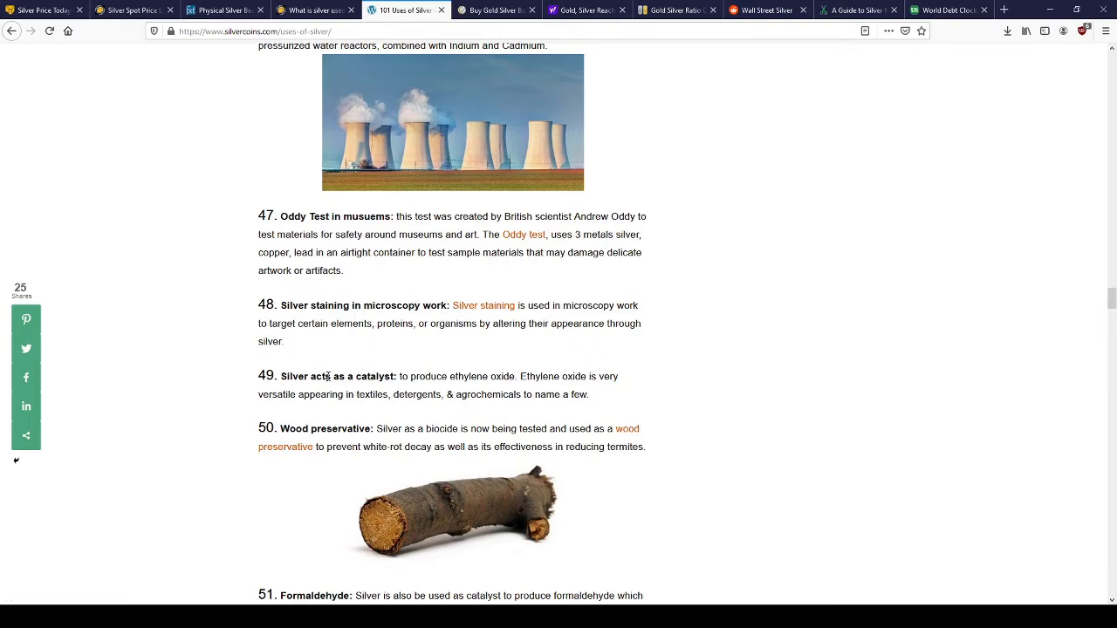
{"action": "scroll", "scroll_direction": "down", "scroll_amount": 3}
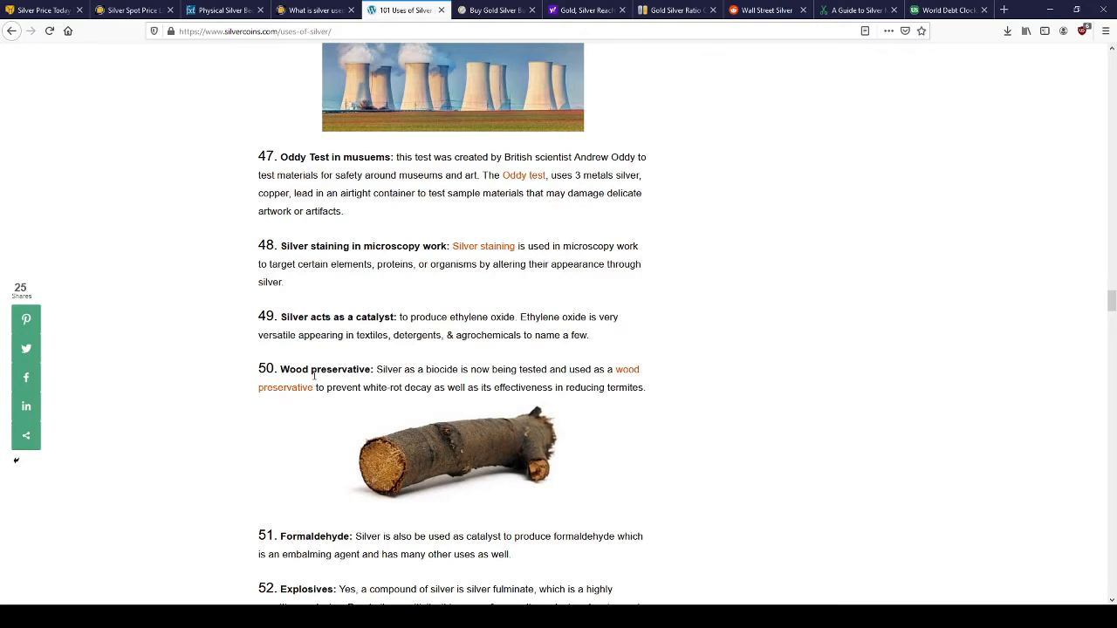
{"action": "scroll", "scroll_direction": "down", "scroll_amount": 3}
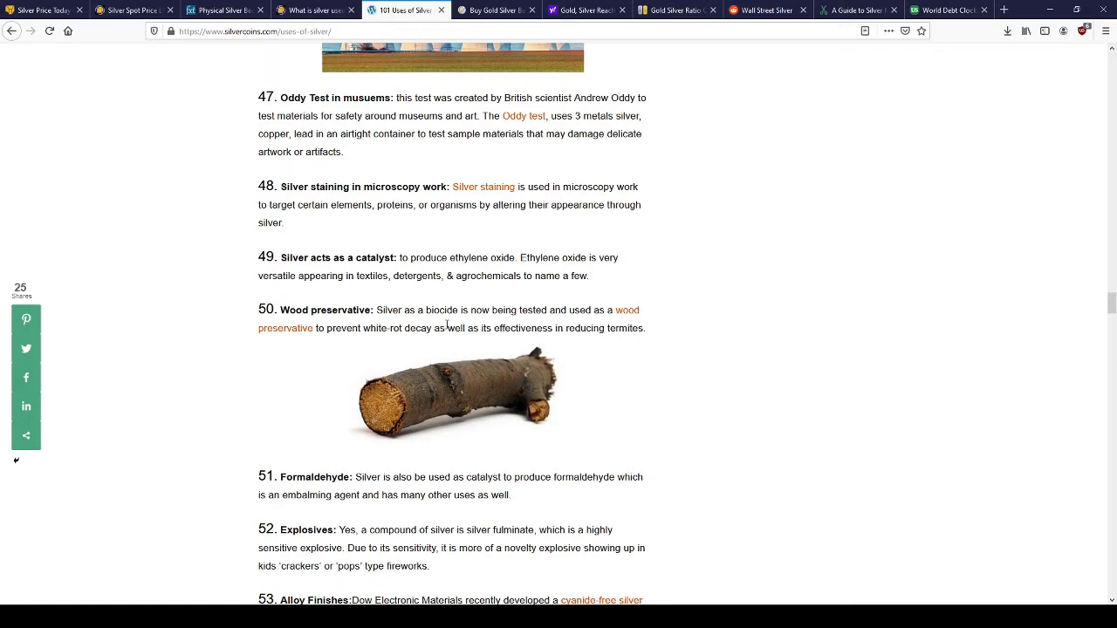
{"action": "mouse_move", "coordinate": [535, 323]}
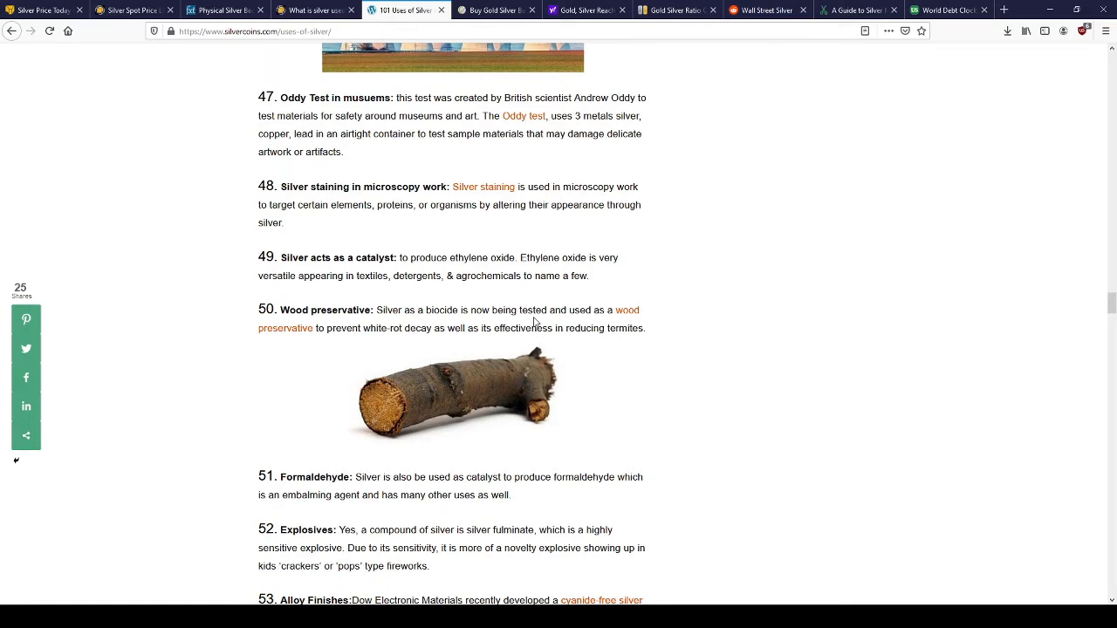
{"action": "mouse_move", "coordinate": [372, 302]}
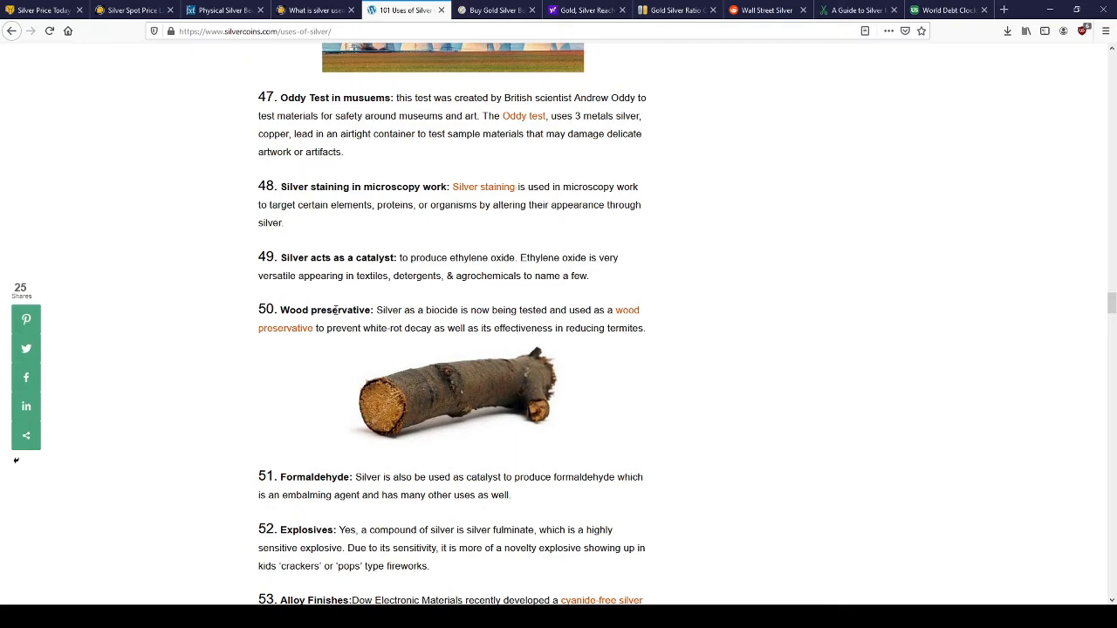
{"action": "mouse_move", "coordinate": [419, 334]}
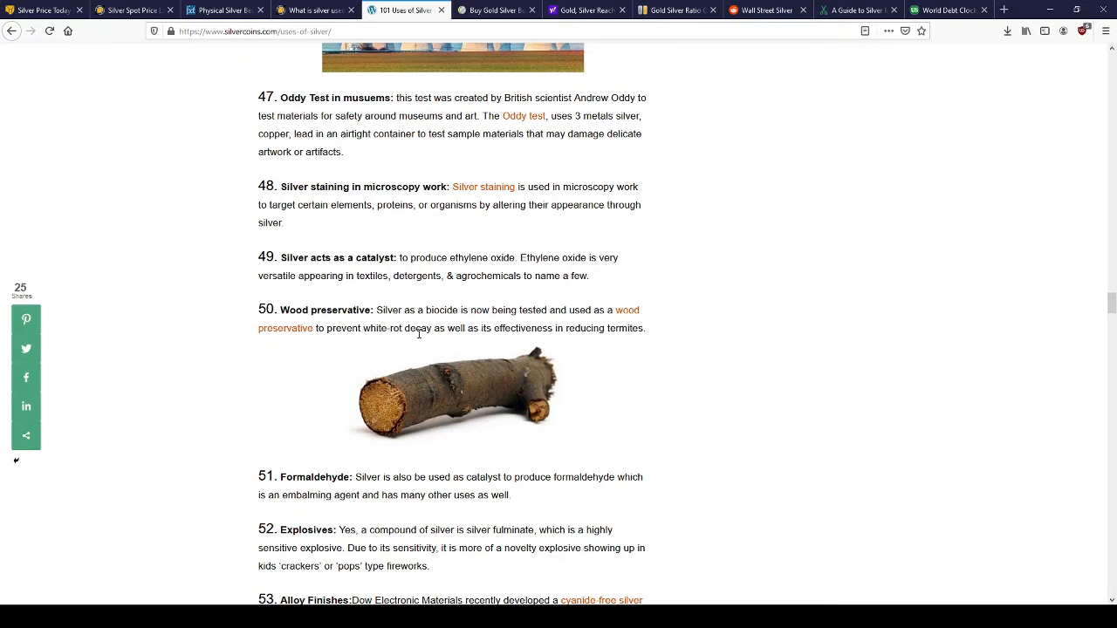
{"action": "scroll", "scroll_direction": "down", "scroll_amount": 3}
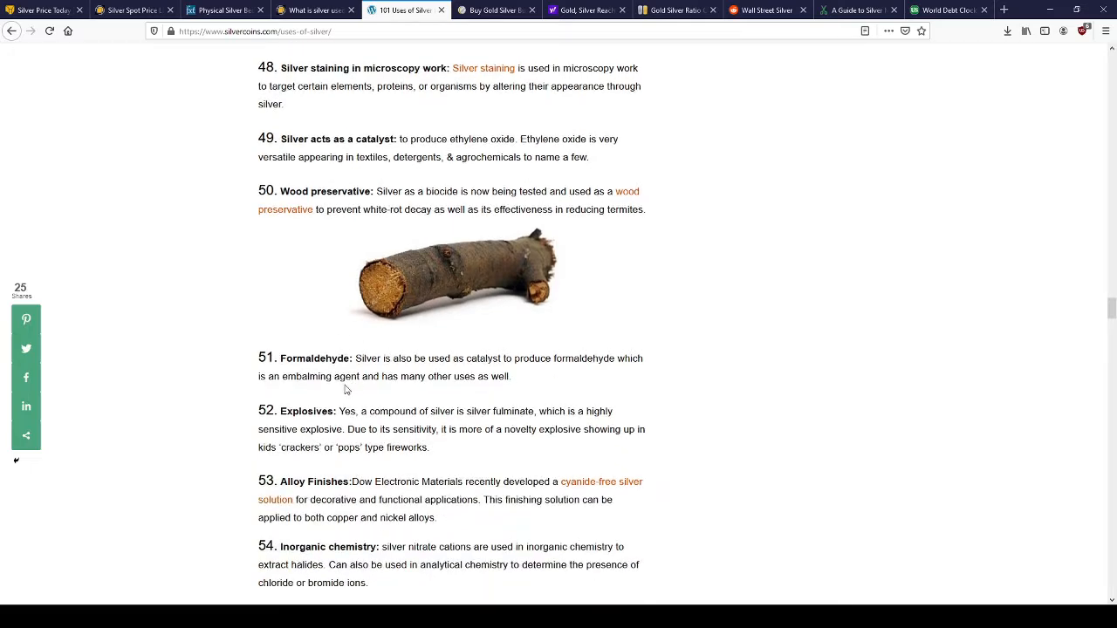
{"action": "scroll", "scroll_direction": "down", "scroll_amount": 3}
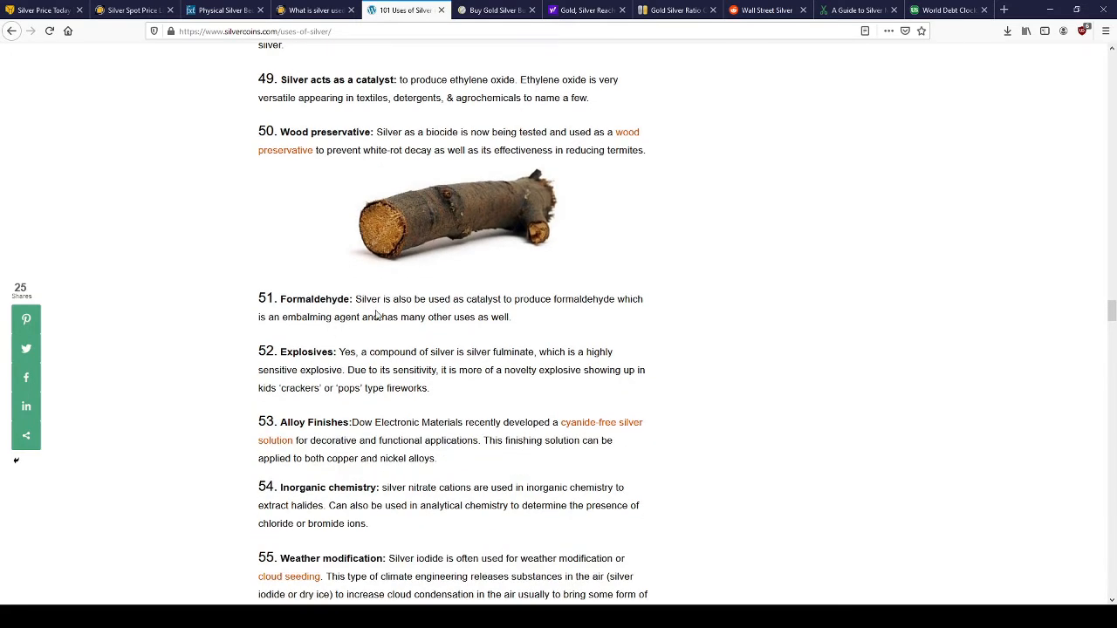
{"action": "scroll", "scroll_direction": "down", "scroll_amount": 3}
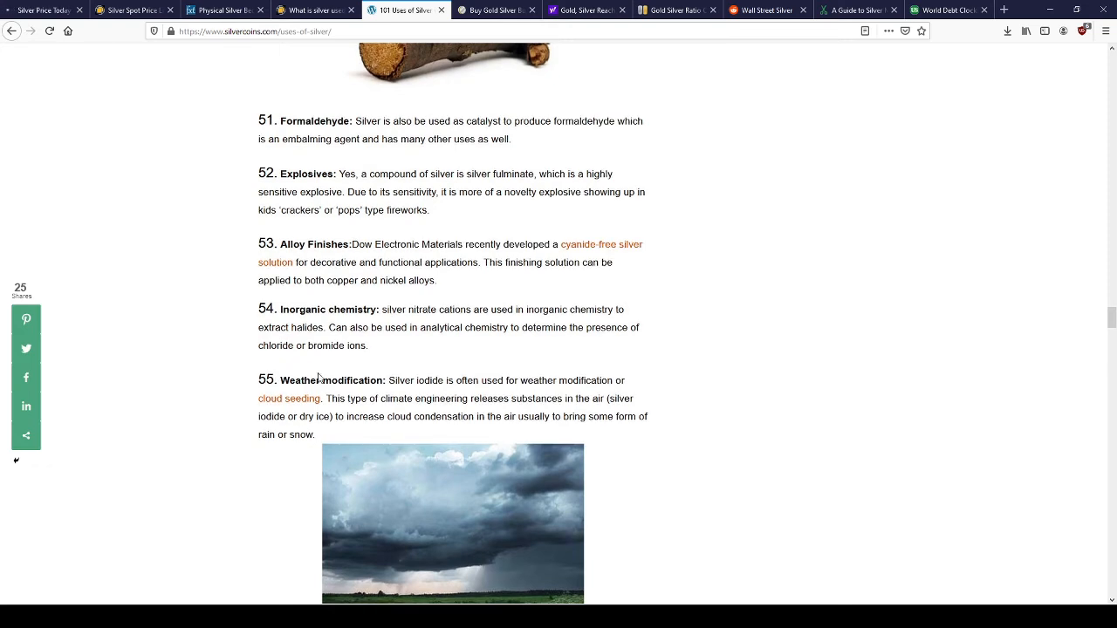
{"action": "double_click", "coordinate": [261, 380]}
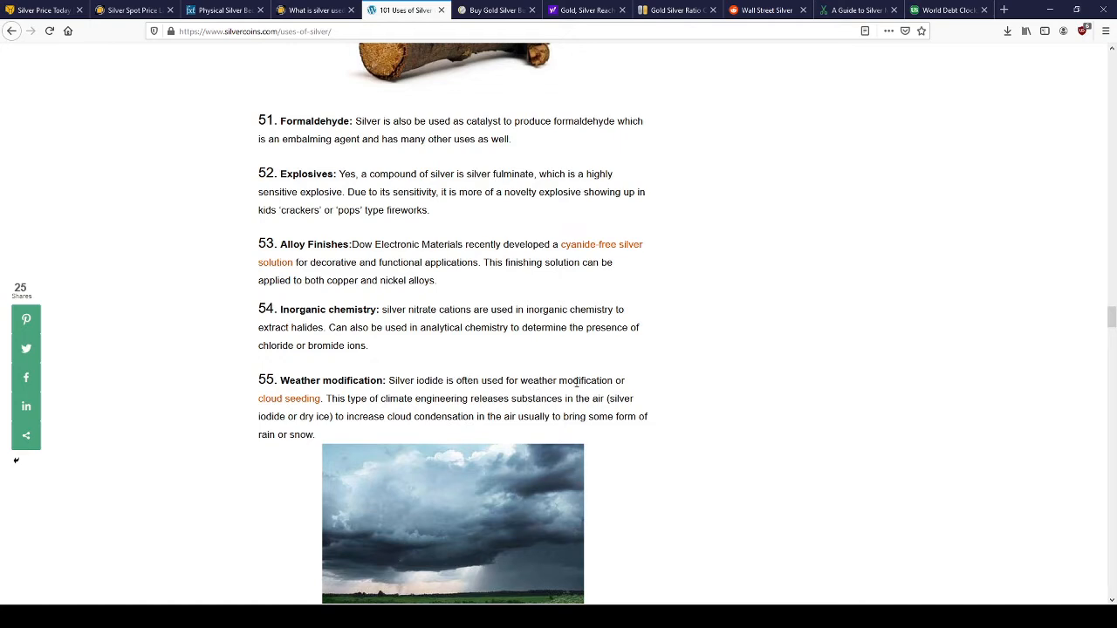
{"action": "mouse_move", "coordinate": [289, 399]}
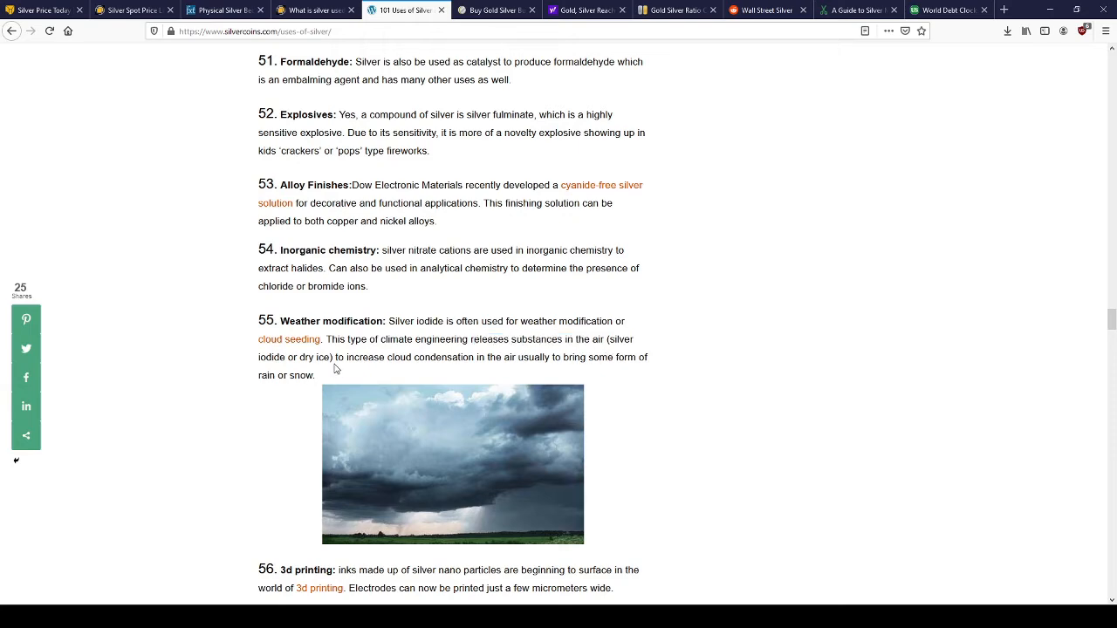
{"action": "scroll", "scroll_direction": "down", "scroll_amount": 3}
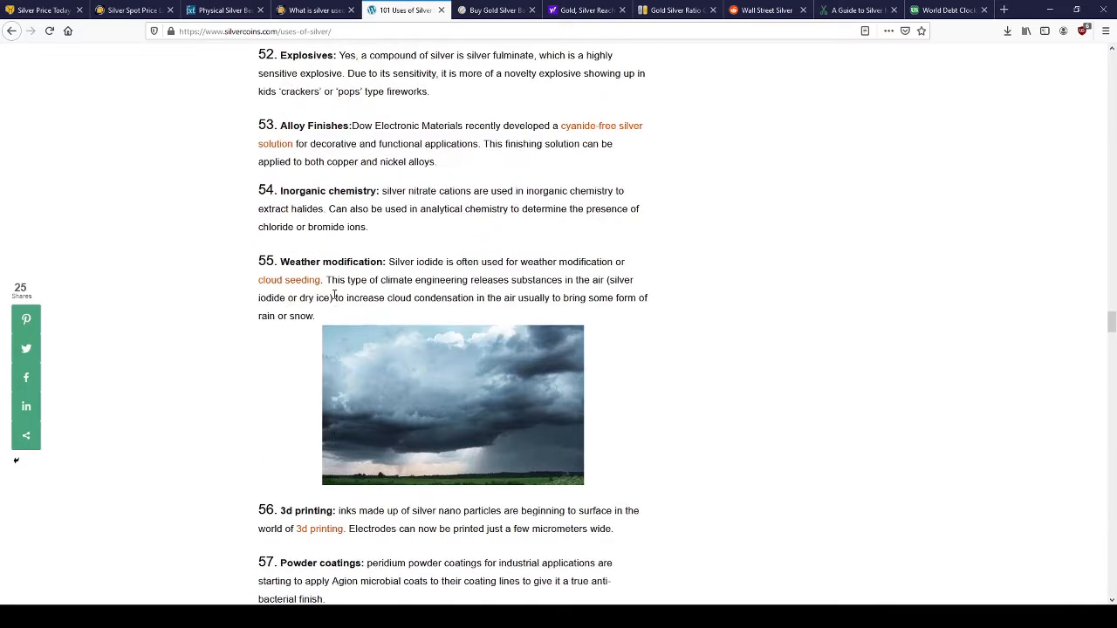
{"action": "scroll", "scroll_direction": "down", "scroll_amount": 3}
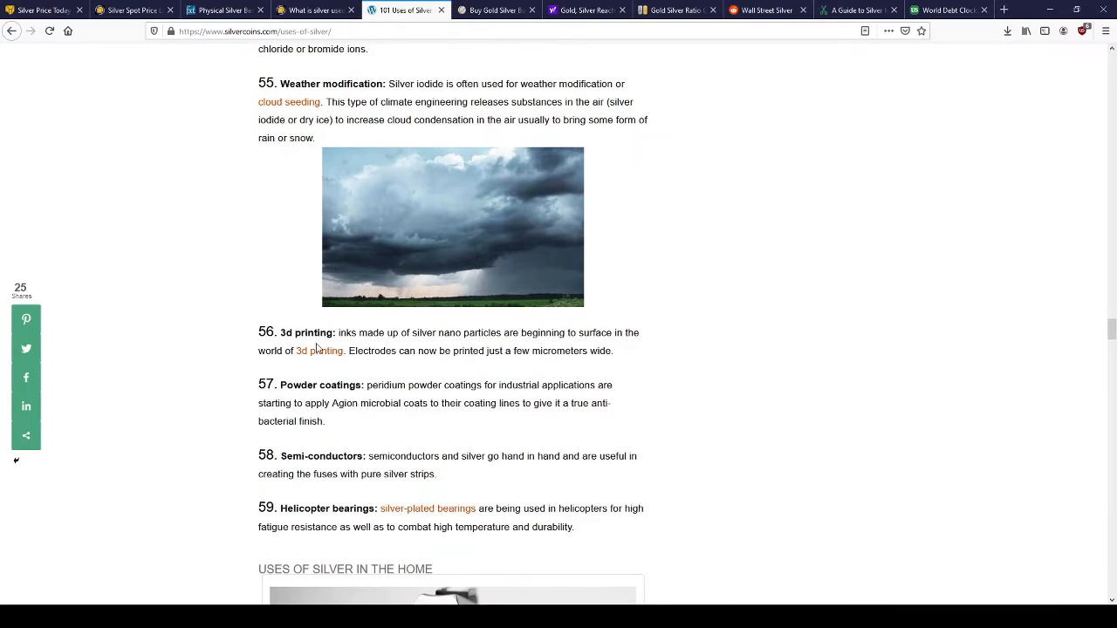
{"action": "scroll", "scroll_direction": "down", "scroll_amount": 3}
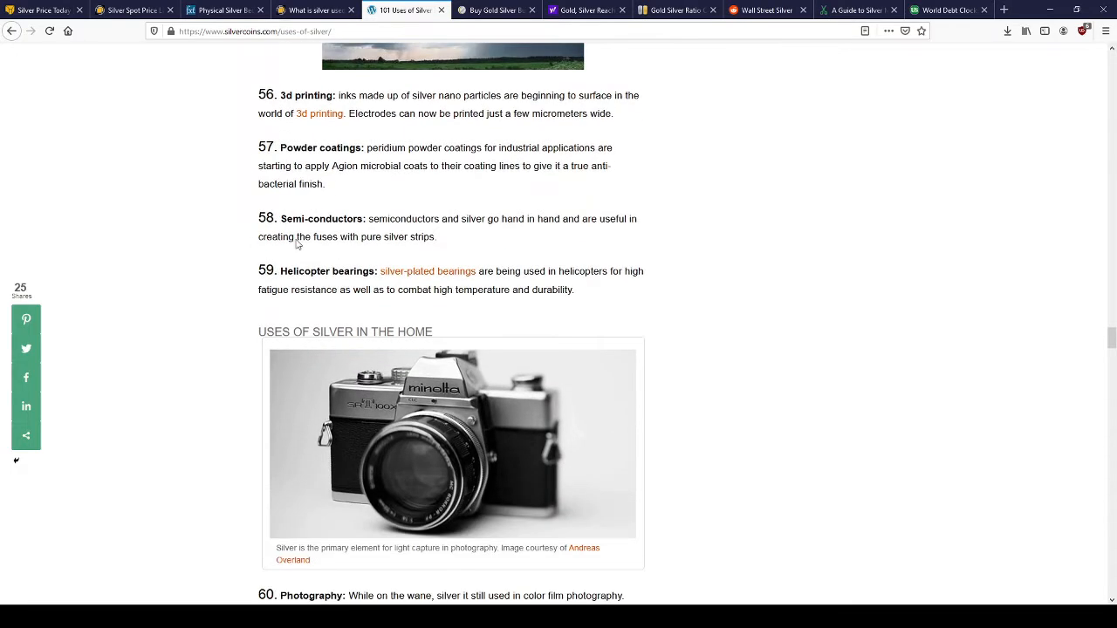
{"action": "scroll", "scroll_direction": "down", "scroll_amount": 3}
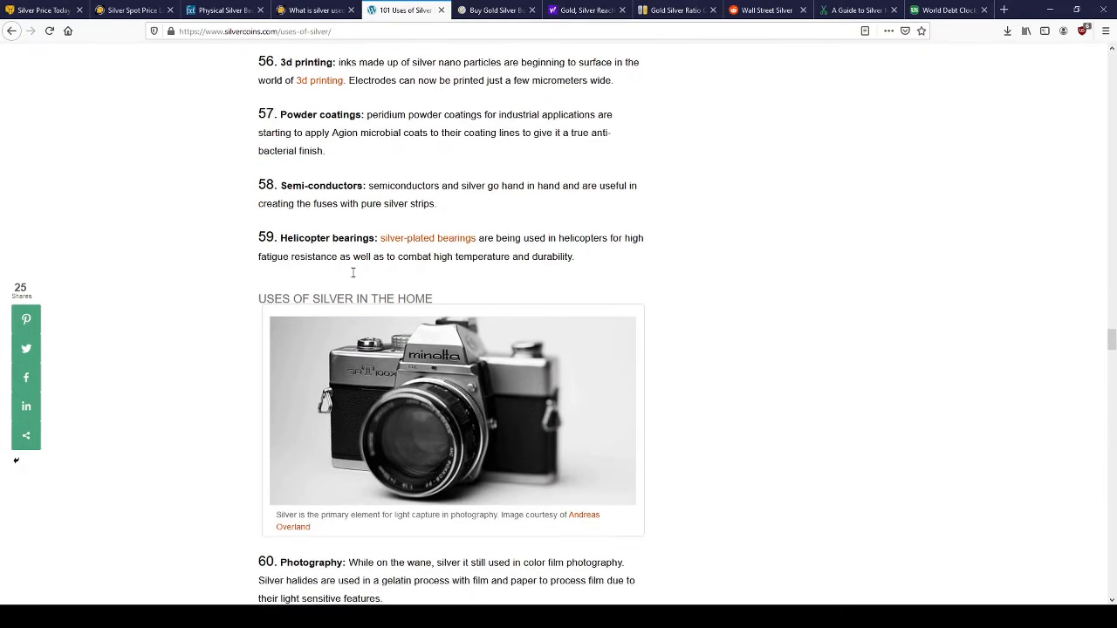
{"action": "scroll", "scroll_direction": "down", "scroll_amount": 3}
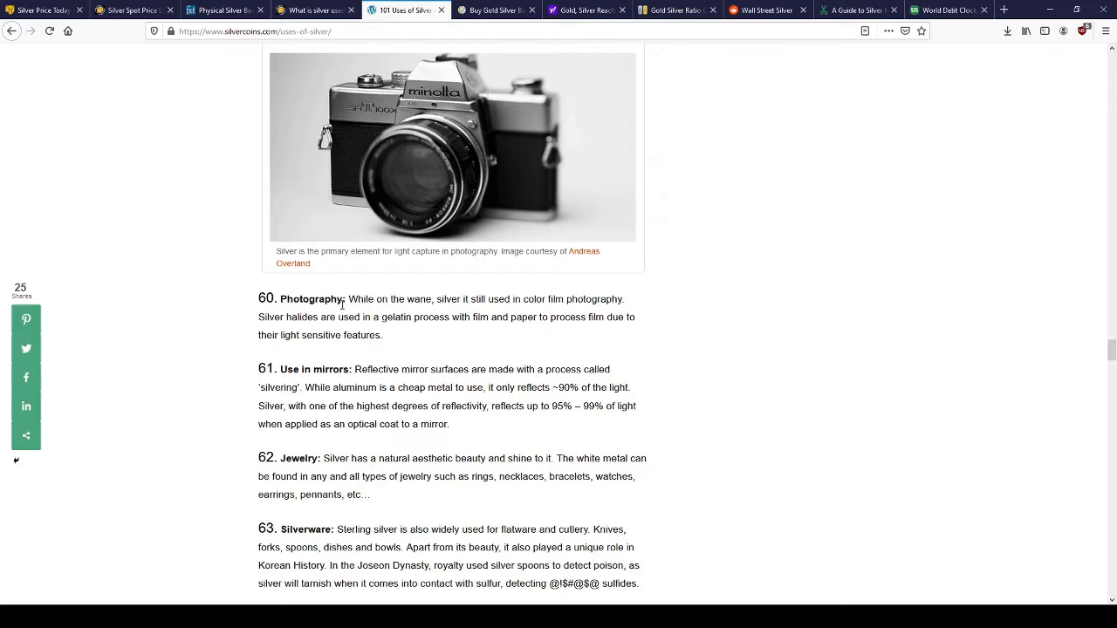
{"action": "mouse_move", "coordinate": [455, 361]}
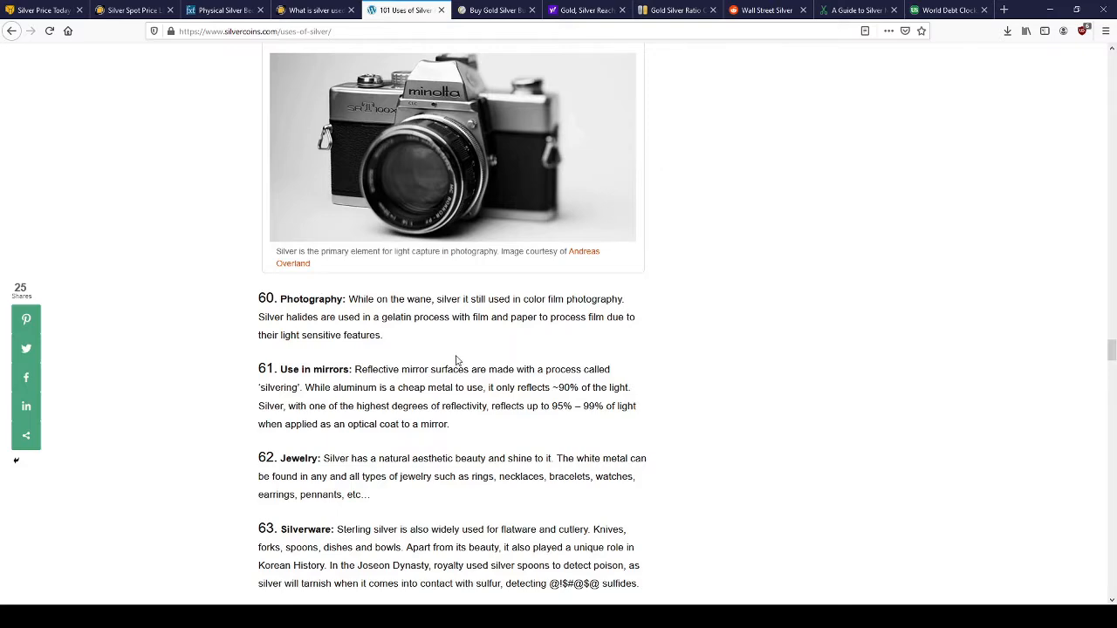
{"action": "scroll", "scroll_direction": "down", "scroll_amount": 3}
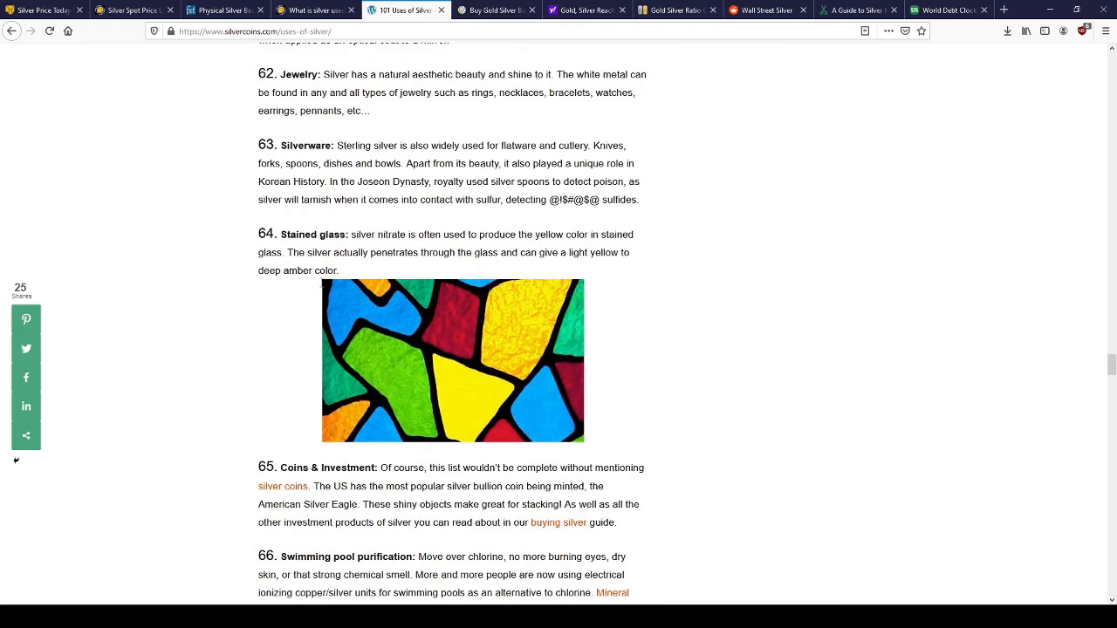
{"action": "scroll", "scroll_direction": "down", "scroll_amount": 3}
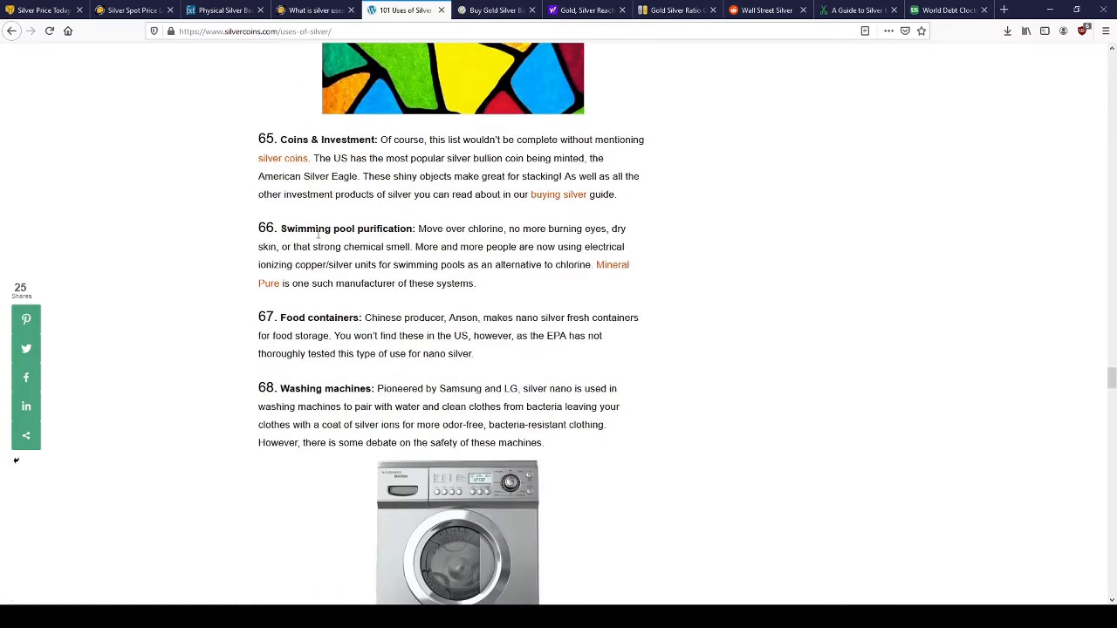
{"action": "scroll", "scroll_direction": "down", "scroll_amount": 3}
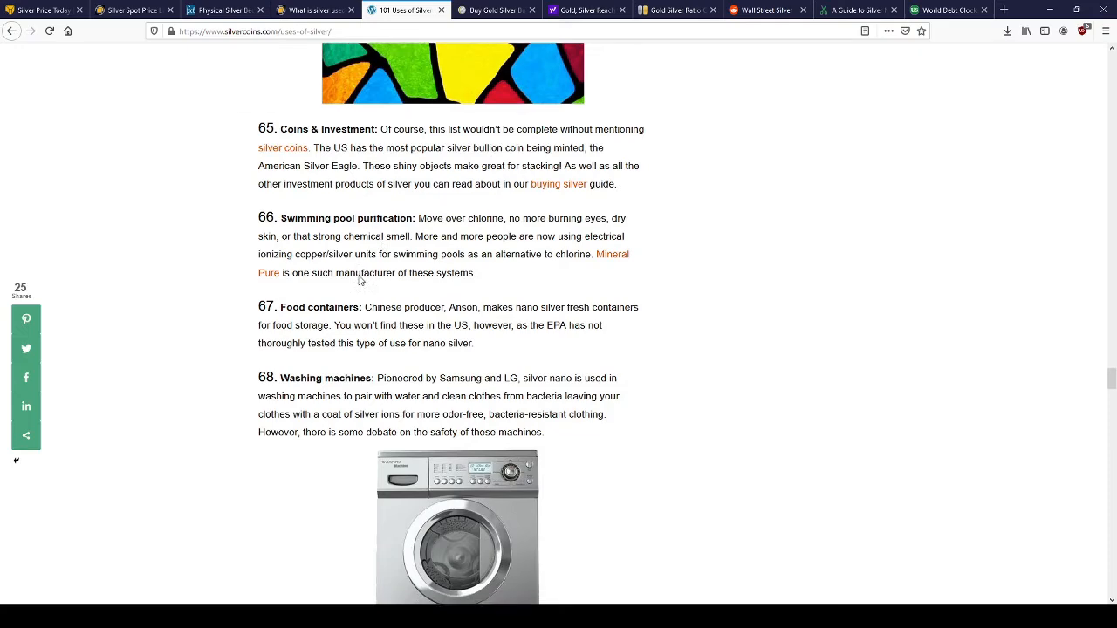
{"action": "scroll", "scroll_direction": "down", "scroll_amount": 3}
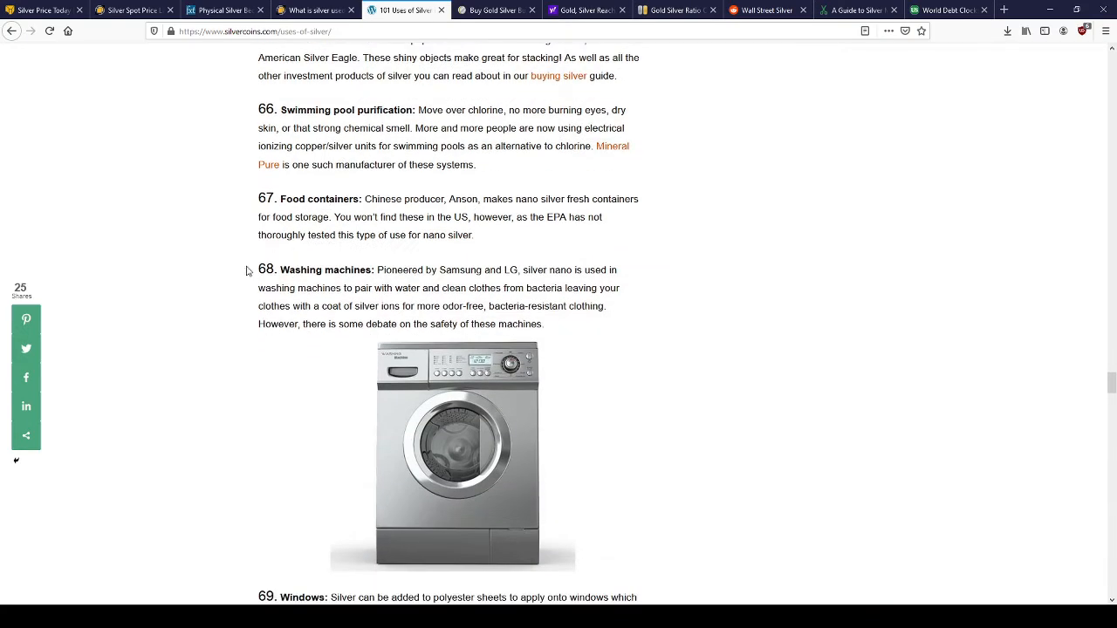
{"action": "scroll", "scroll_direction": "down", "scroll_amount": 3}
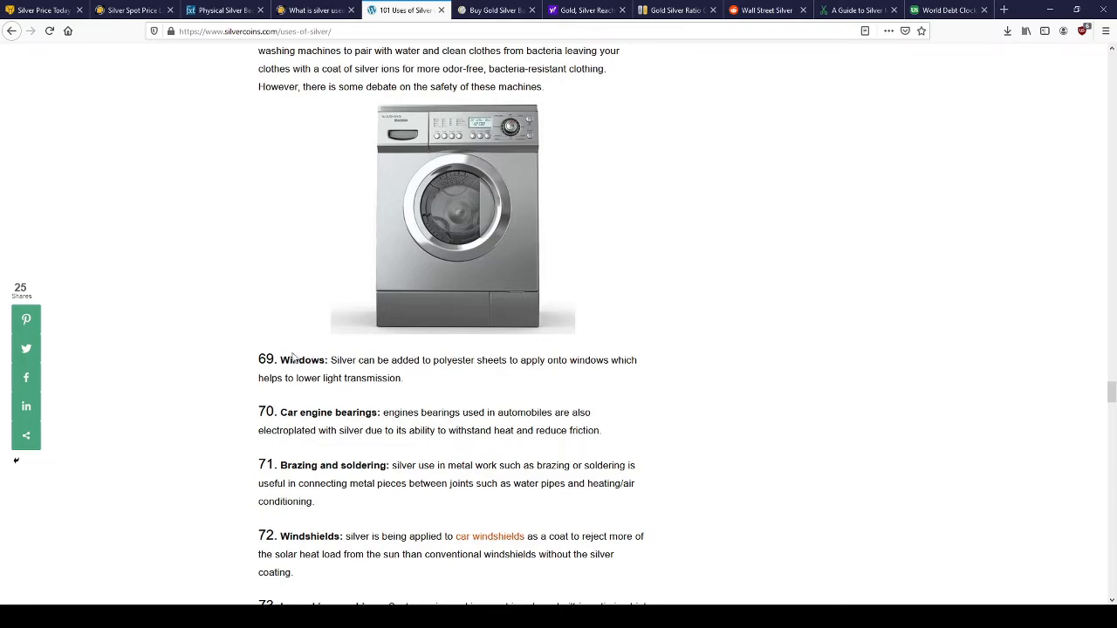
{"action": "scroll", "scroll_direction": "down", "scroll_amount": 3}
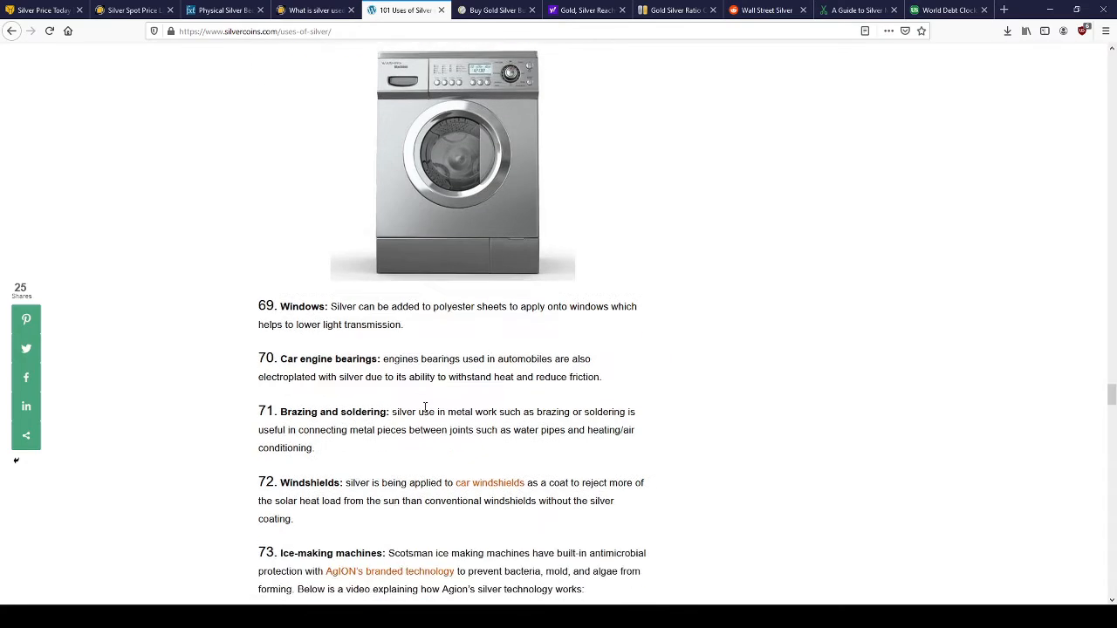
{"action": "scroll", "scroll_direction": "down", "scroll_amount": 3}
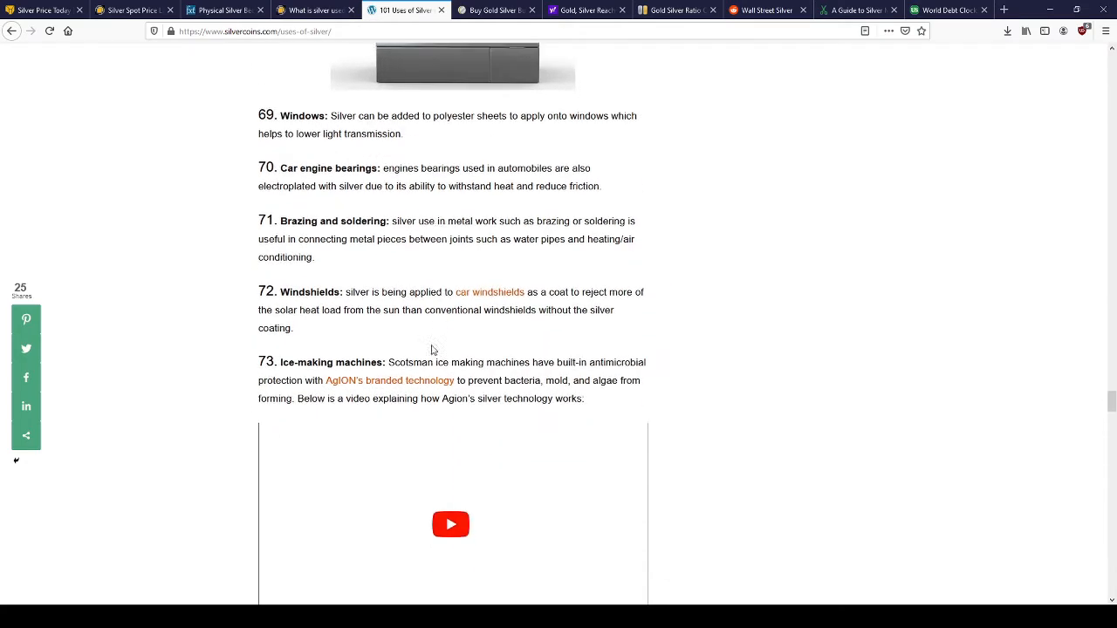
{"action": "scroll", "scroll_direction": "down", "scroll_amount": 3}
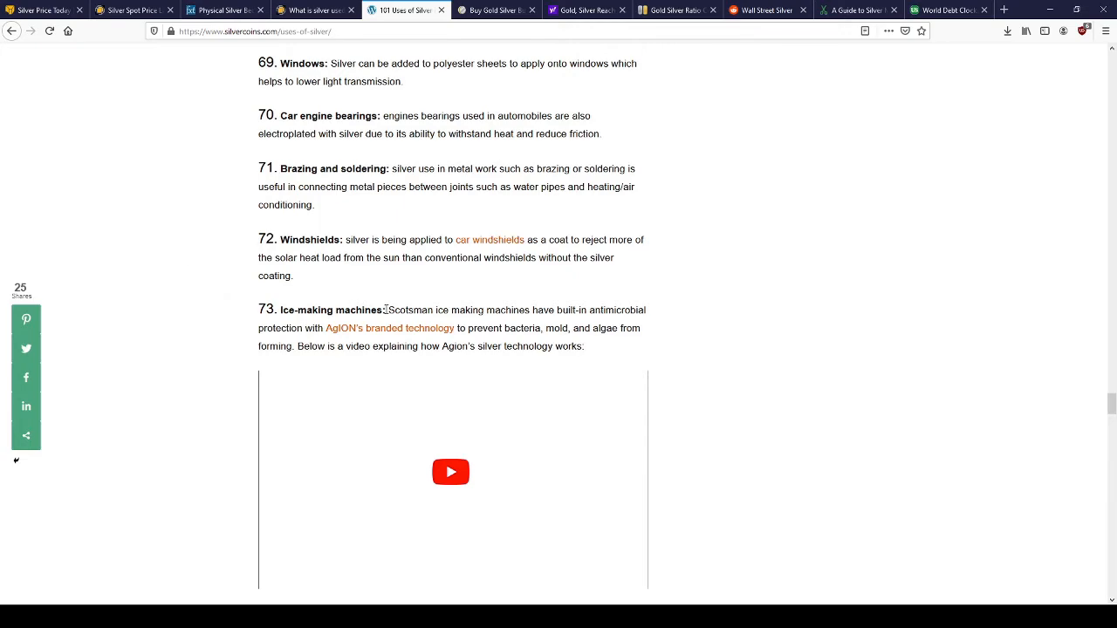
{"action": "scroll", "scroll_direction": "down", "scroll_amount": 3}
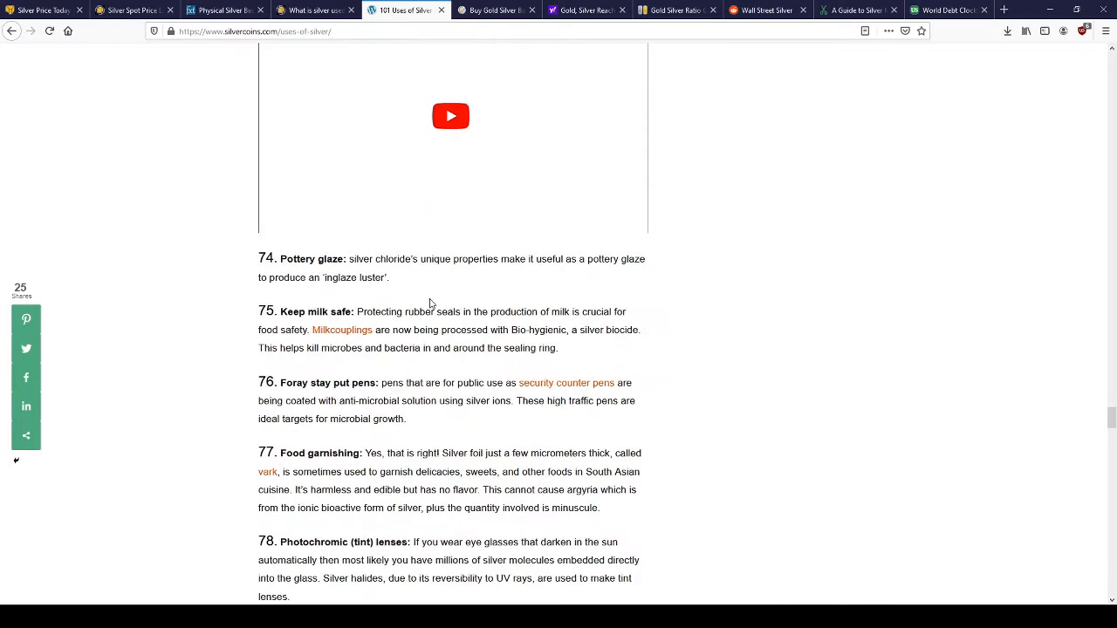
{"action": "scroll", "scroll_direction": "down", "scroll_amount": 3}
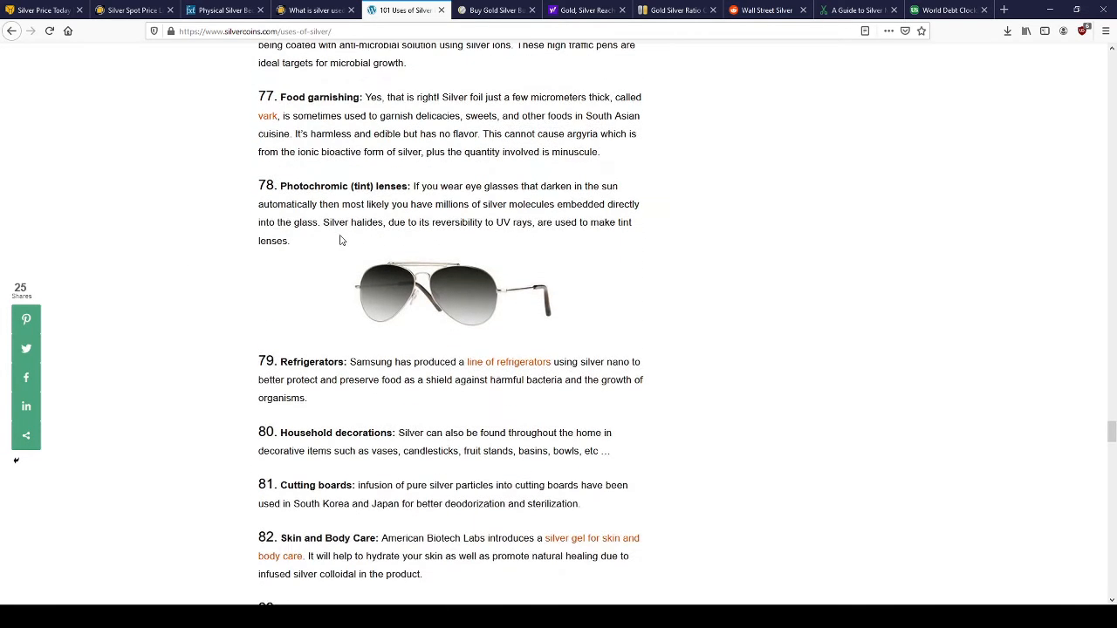
{"action": "scroll", "scroll_direction": "down", "scroll_amount": 3}
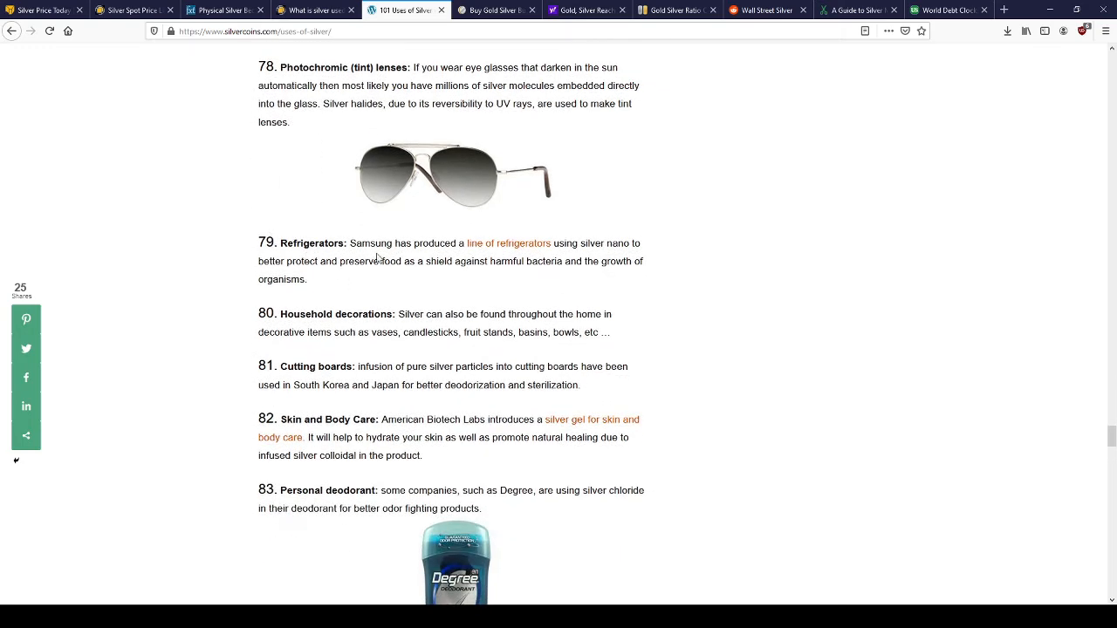
{"action": "scroll", "scroll_direction": "down", "scroll_amount": 3}
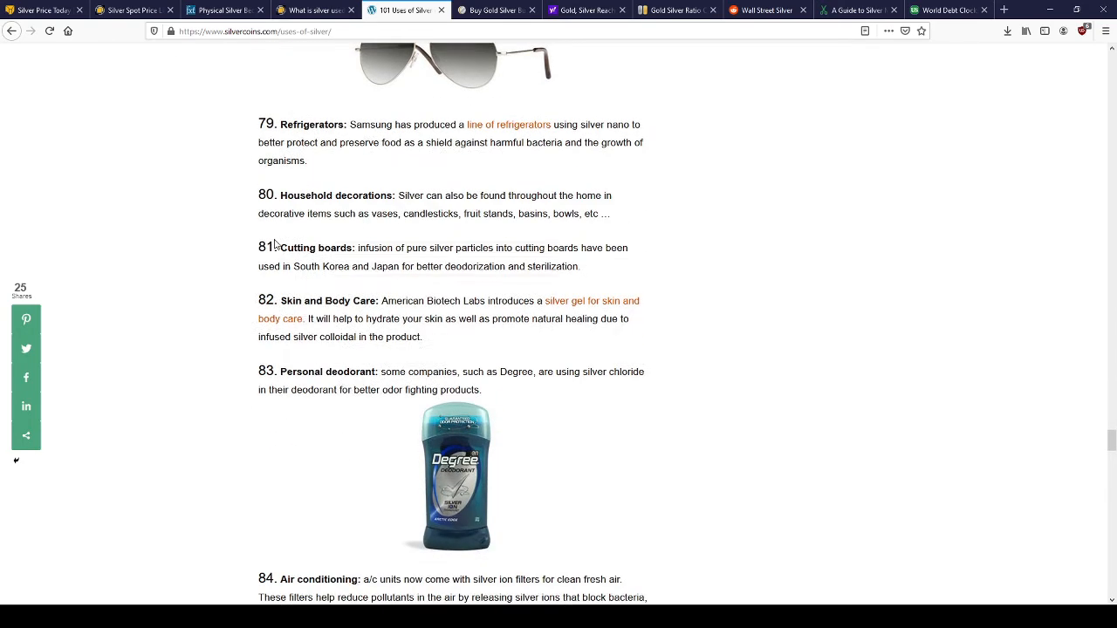
{"action": "mouse_move", "coordinate": [499, 270]}
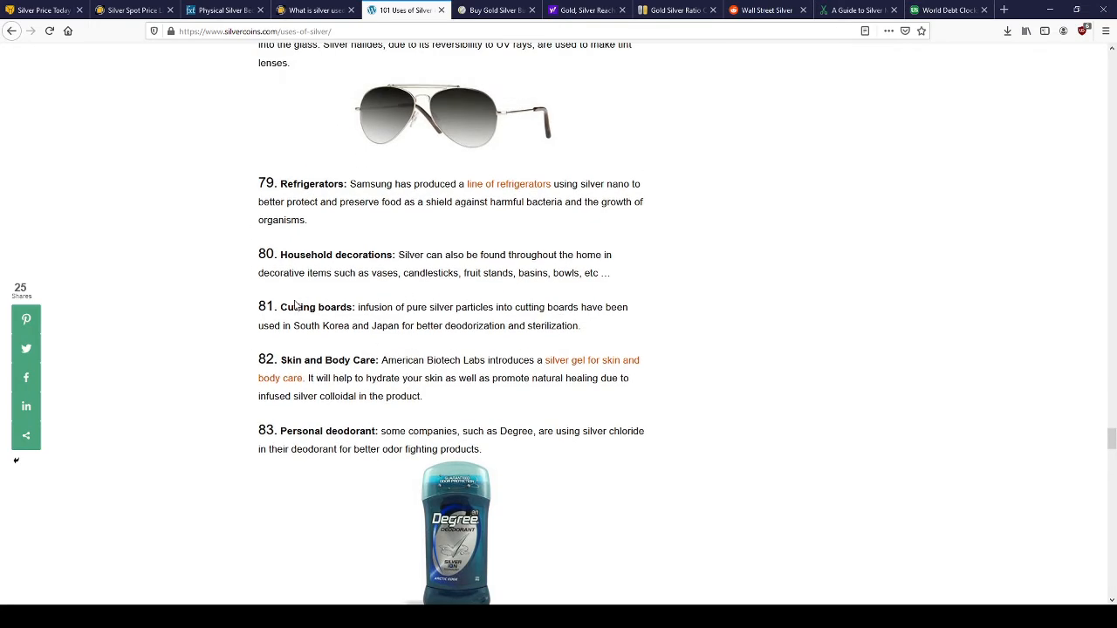
{"action": "scroll", "scroll_direction": "down", "scroll_amount": 3}
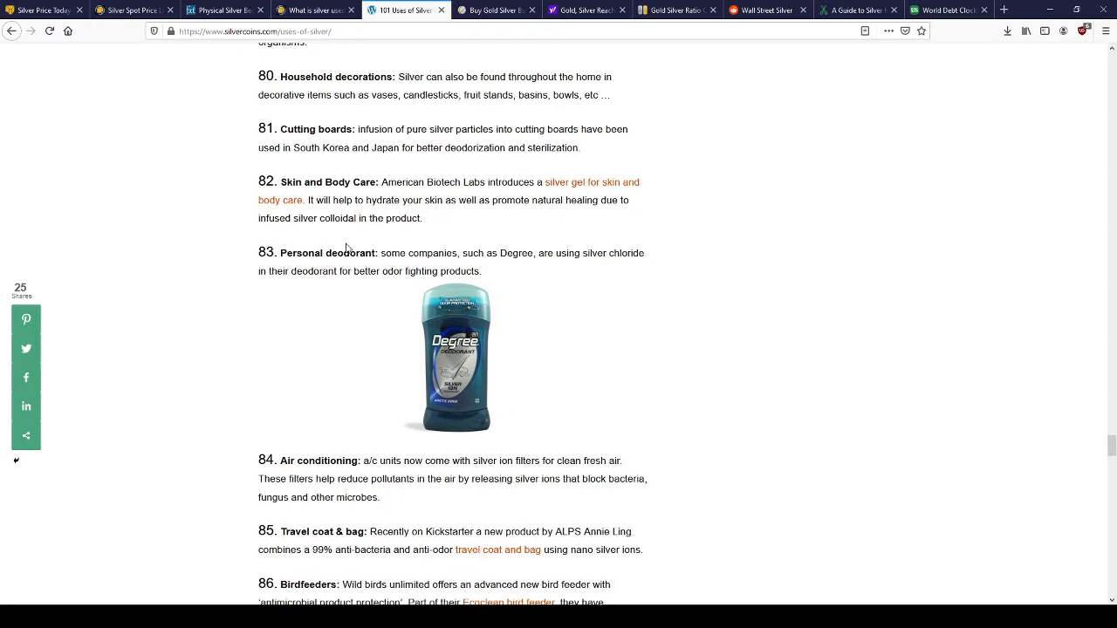
{"action": "scroll", "scroll_direction": "down", "scroll_amount": 3}
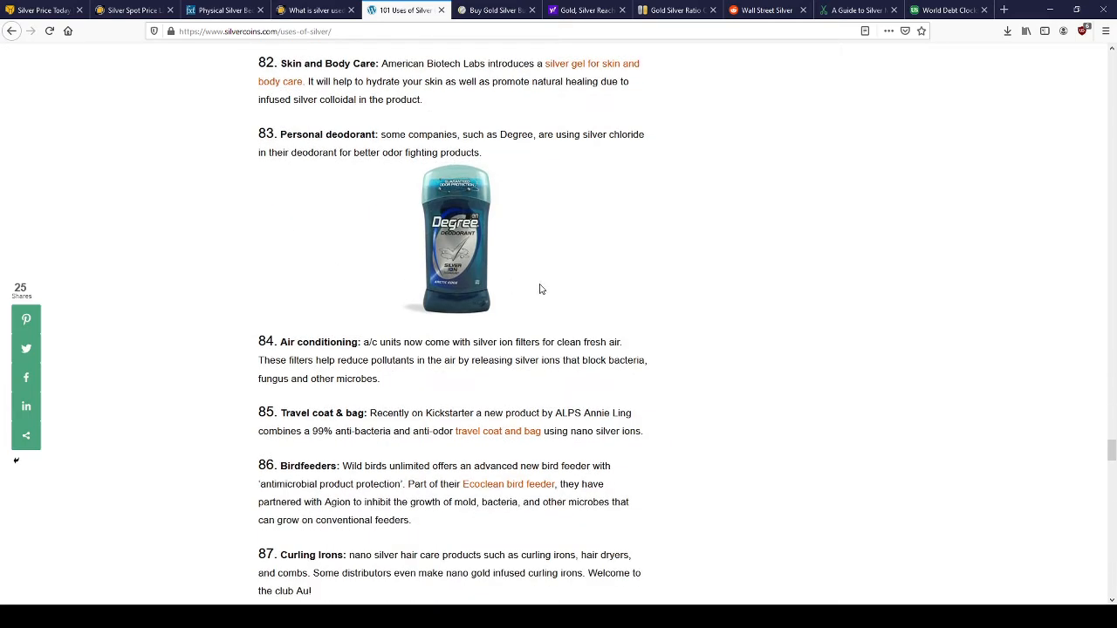
{"action": "scroll", "scroll_direction": "up", "scroll_amount": 3}
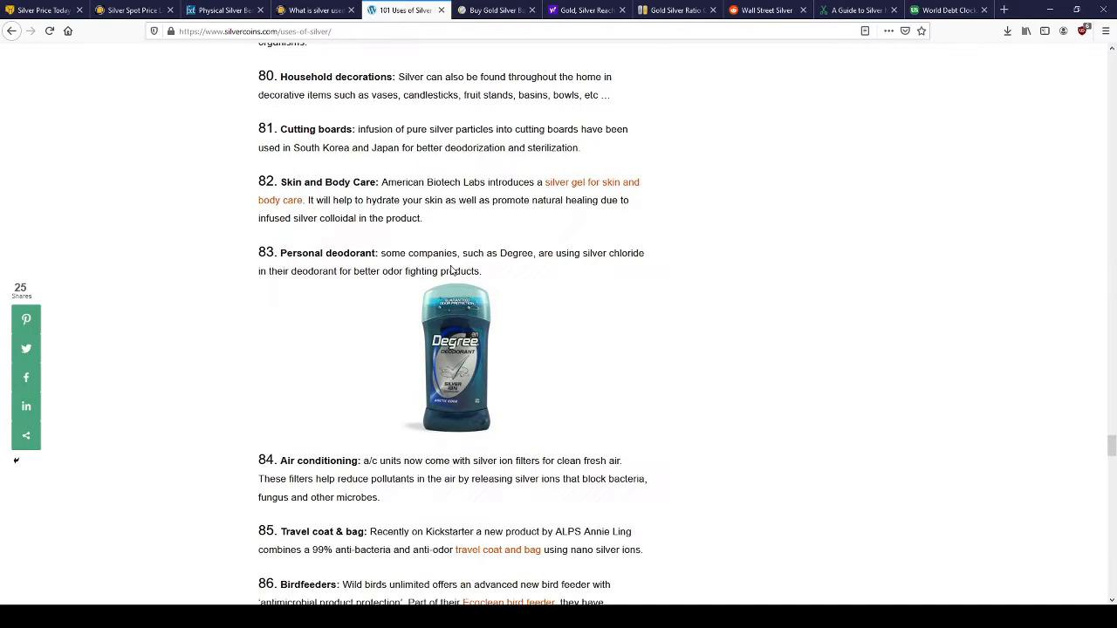
{"action": "scroll", "scroll_direction": "down", "scroll_amount": 3}
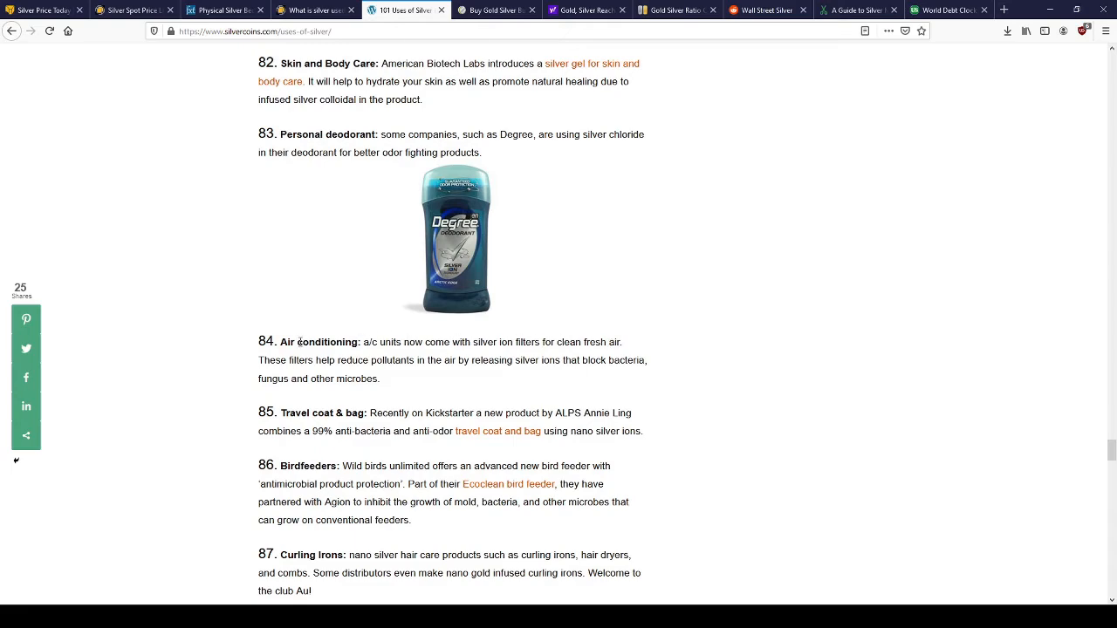
{"action": "scroll", "scroll_direction": "down", "scroll_amount": 3}
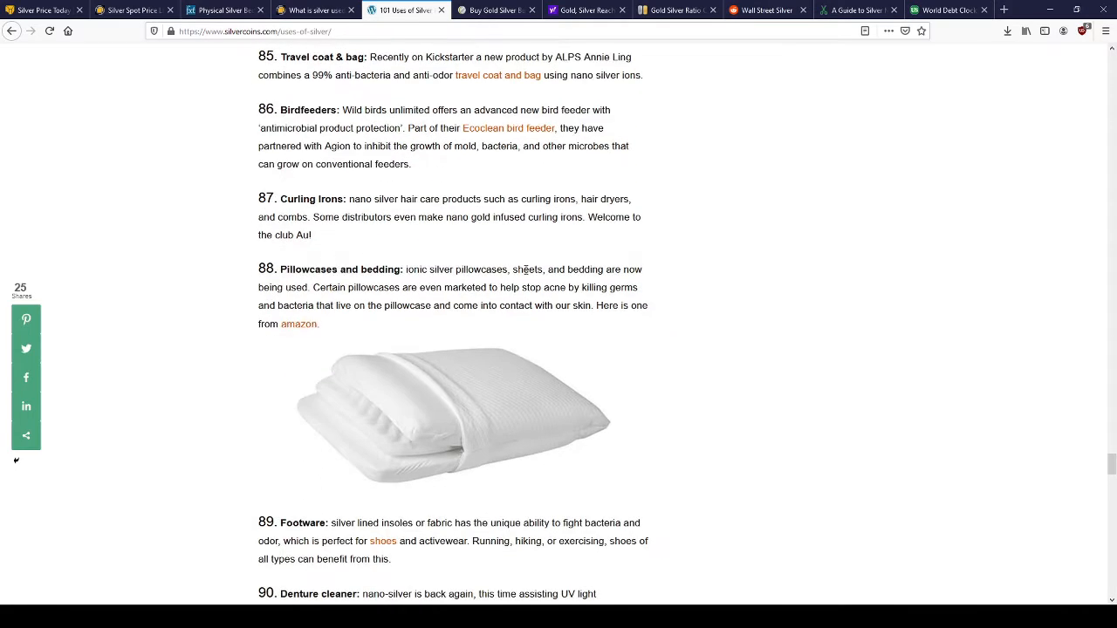
{"action": "scroll", "scroll_direction": "down", "scroll_amount": 3}
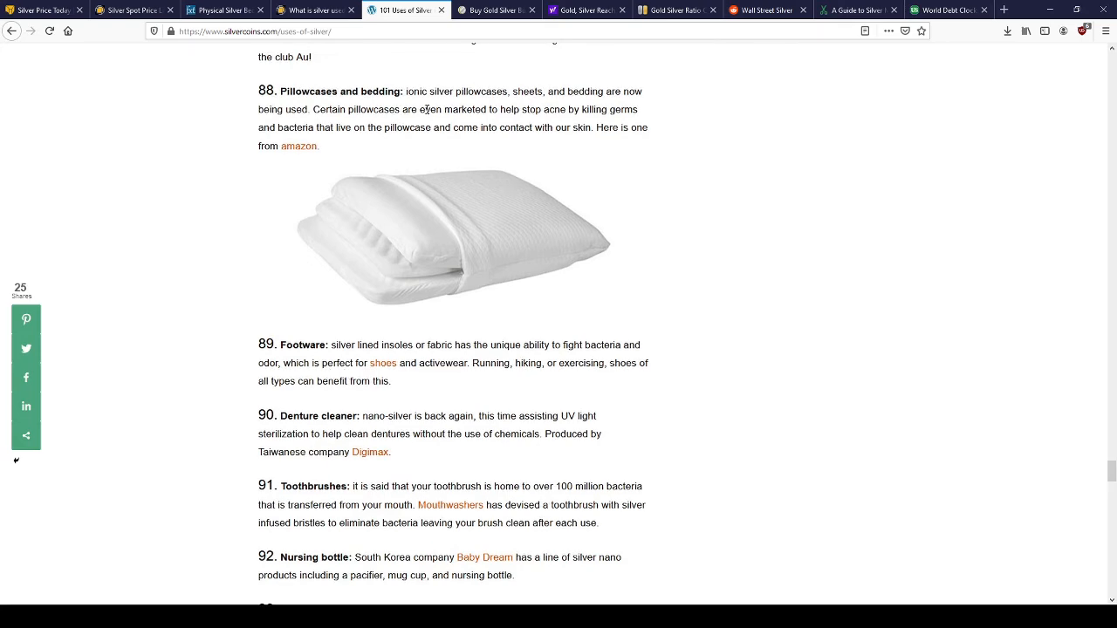
{"action": "scroll", "scroll_direction": "down", "scroll_amount": 3}
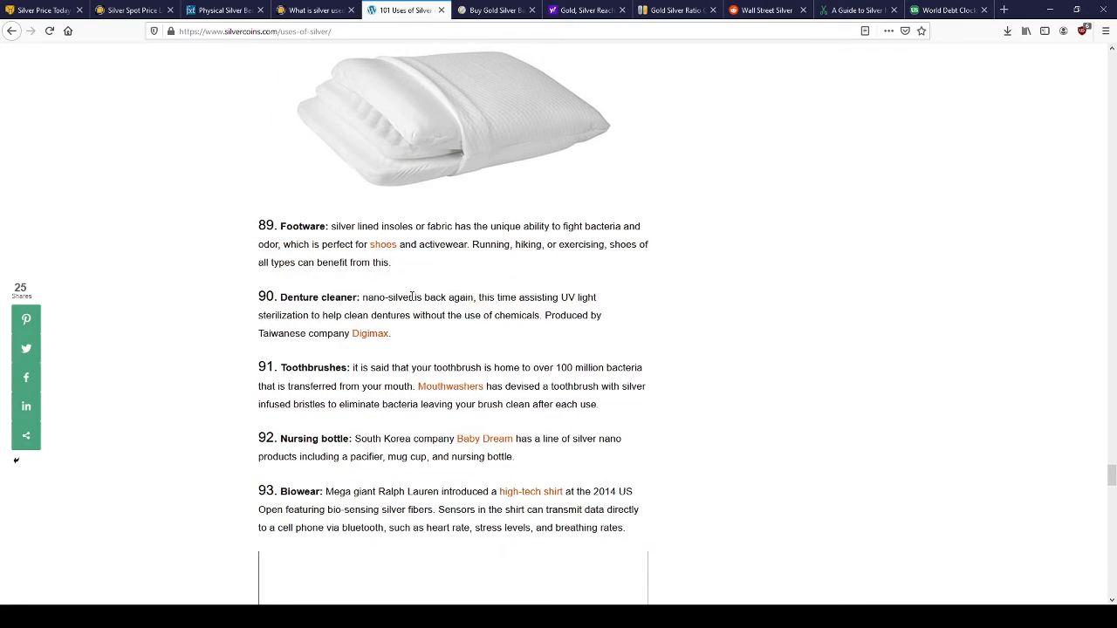
{"action": "scroll", "scroll_direction": "down", "scroll_amount": 3}
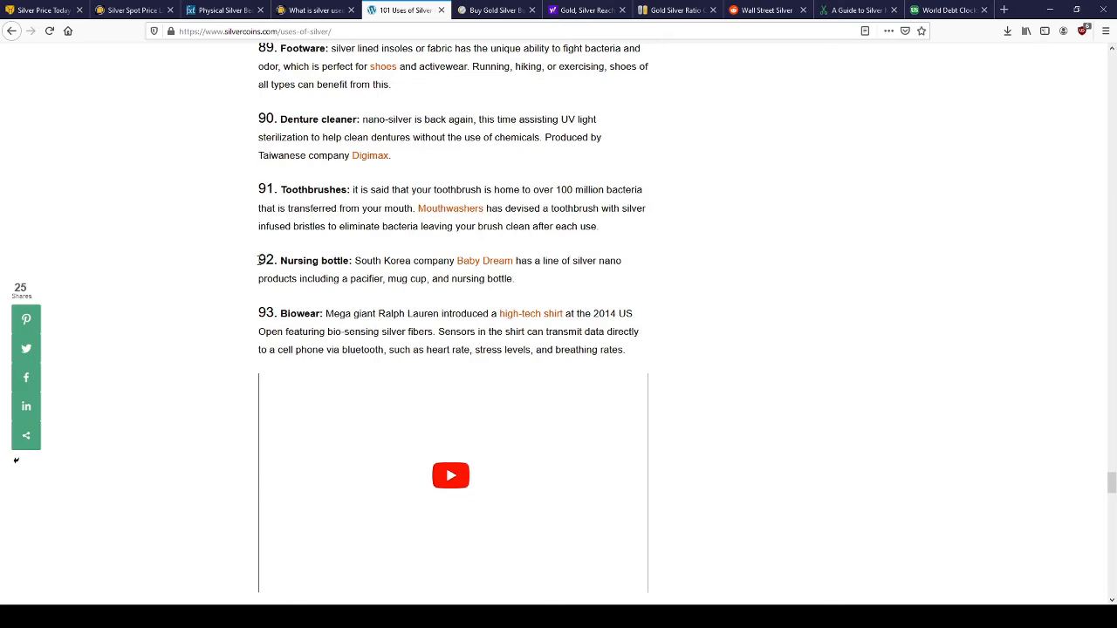
{"action": "scroll", "scroll_direction": "down", "scroll_amount": 3}
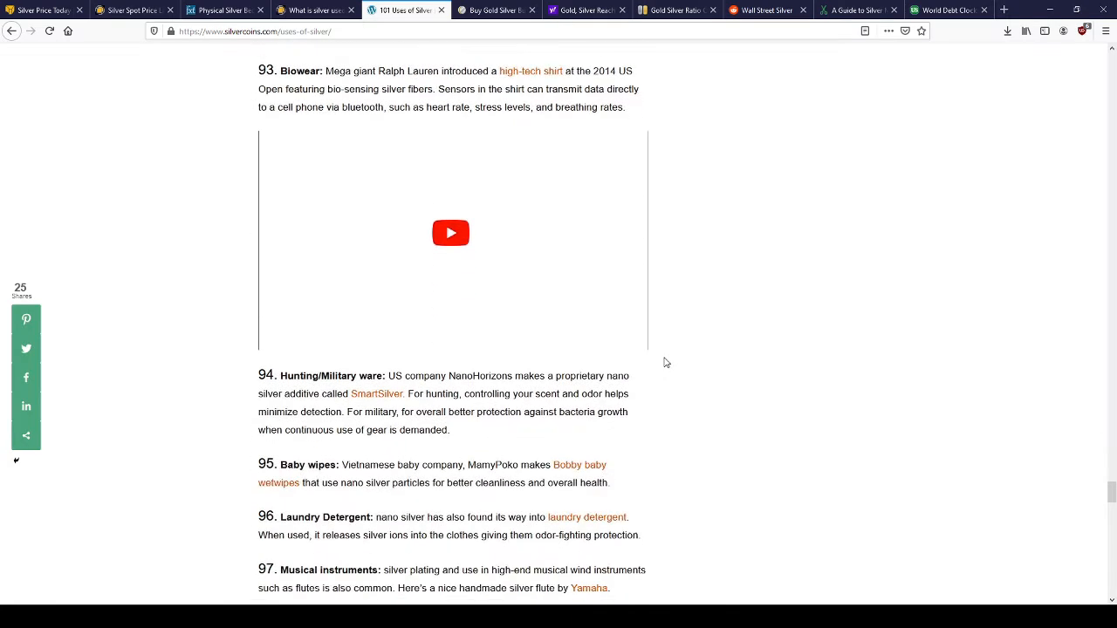
{"action": "scroll", "scroll_direction": "down", "scroll_amount": 3}
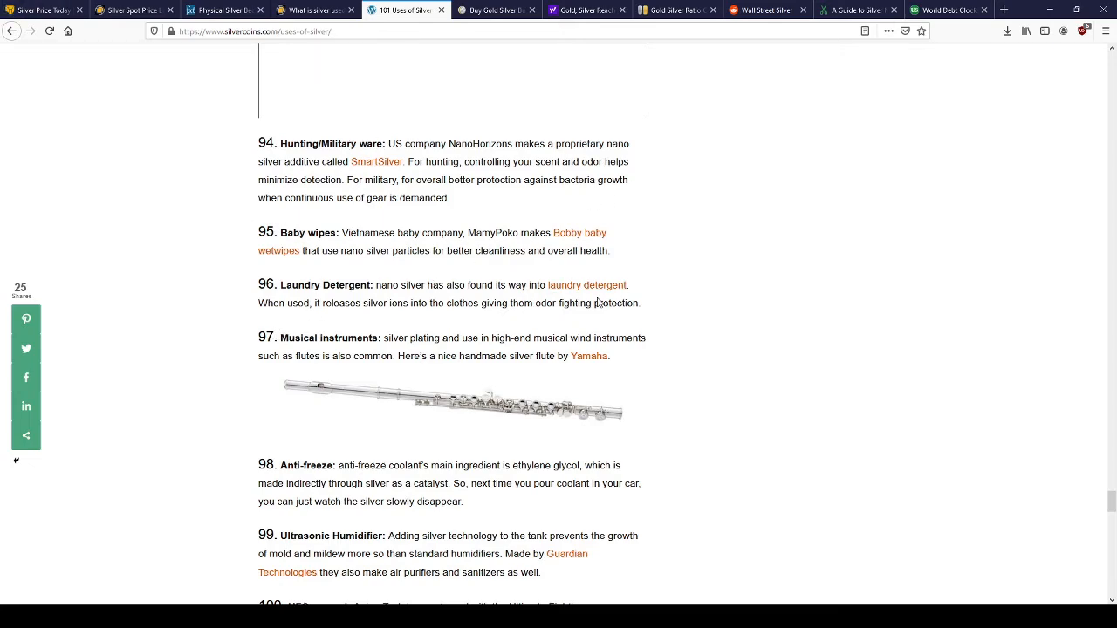
{"action": "scroll", "scroll_direction": "down", "scroll_amount": 3}
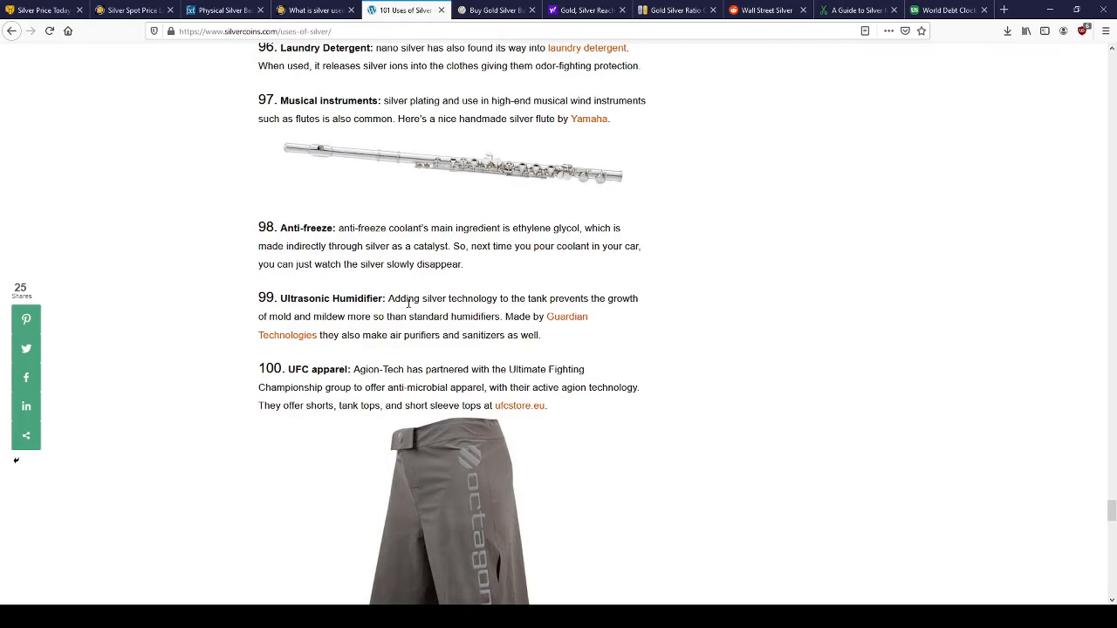
{"action": "scroll", "scroll_direction": "down", "scroll_amount": 3}
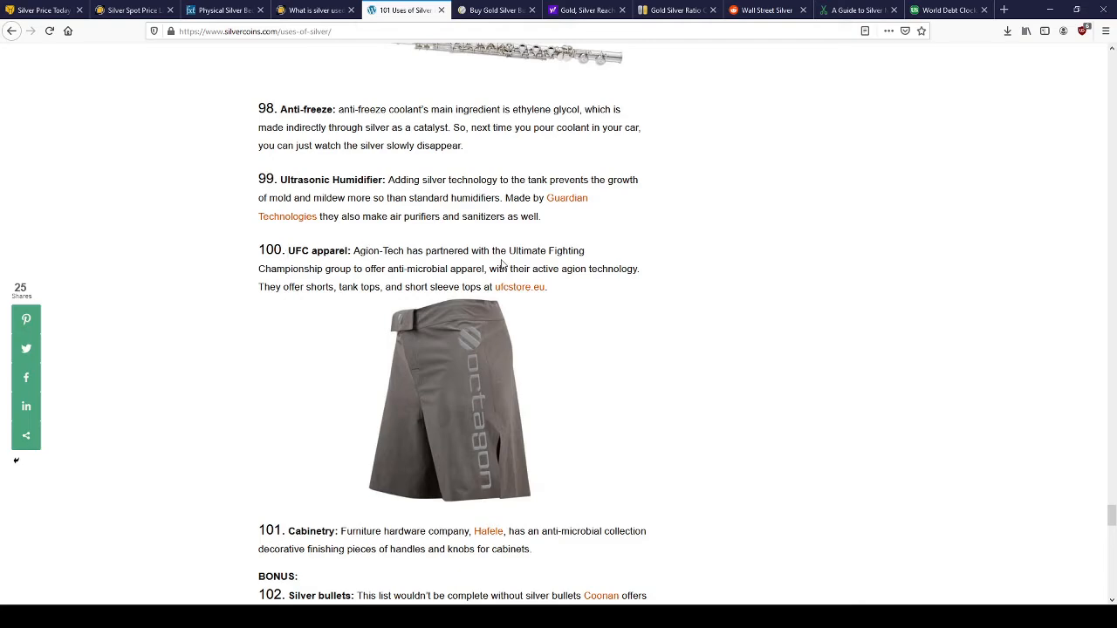
{"action": "scroll", "scroll_direction": "down", "scroll_amount": 3}
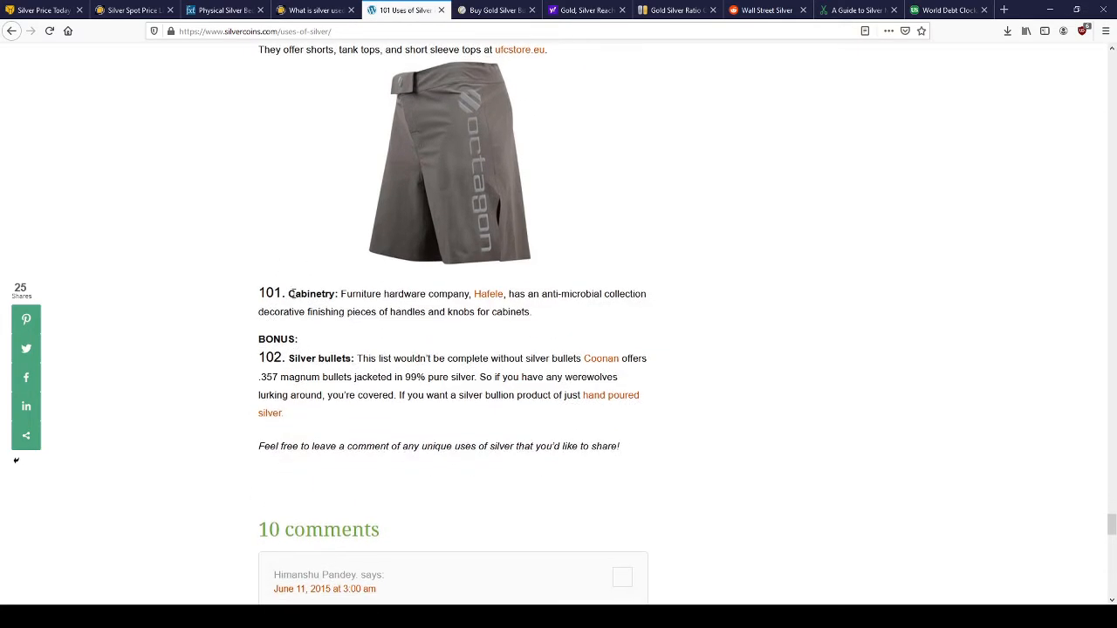
{"action": "scroll", "scroll_direction": "down", "scroll_amount": 3}
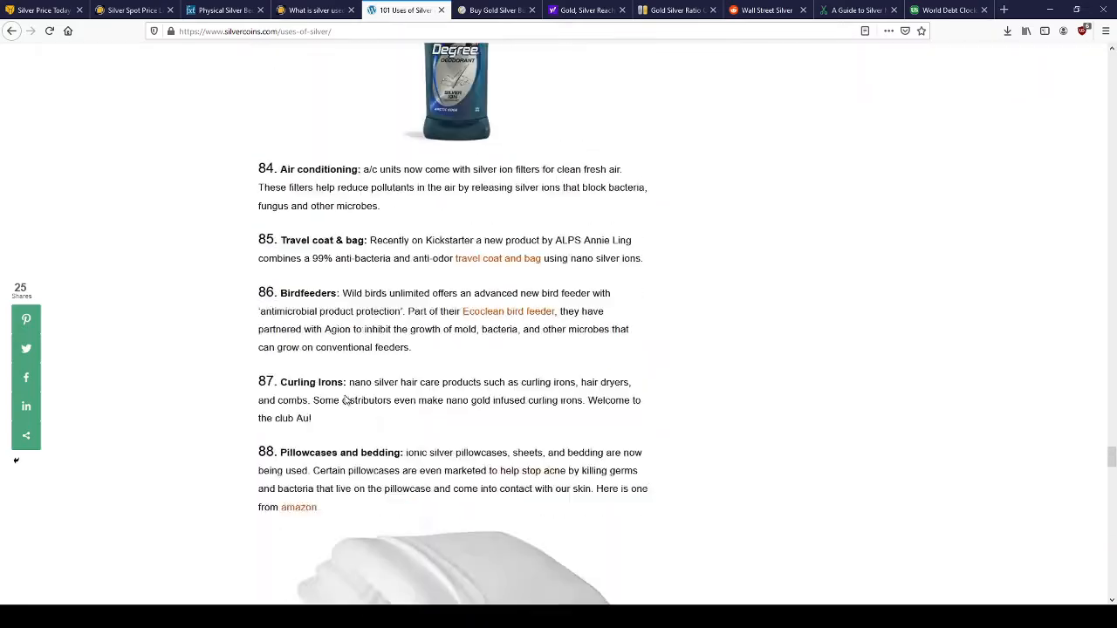
{"action": "scroll", "scroll_direction": "up", "scroll_amount": 3}
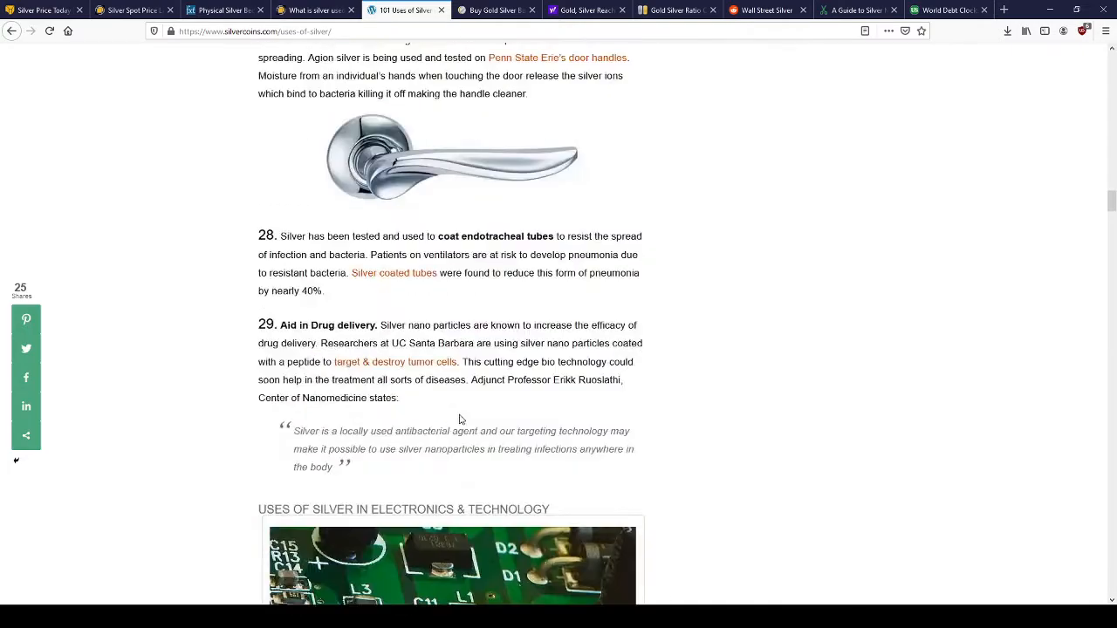
{"action": "left_click", "coordinate": [588, 9]}
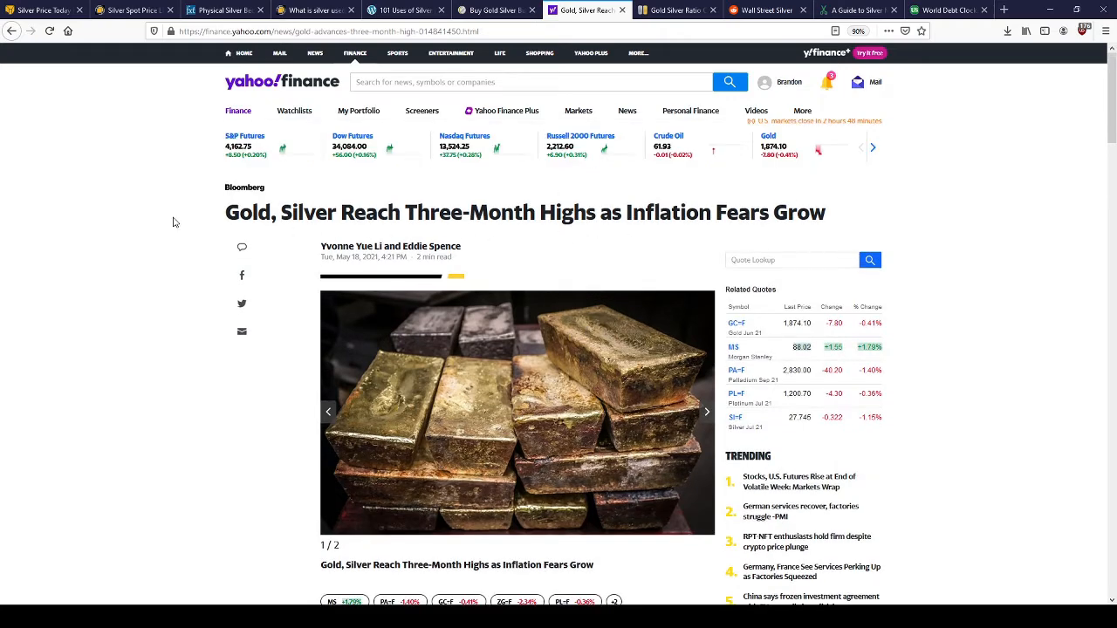
- Read through the Yahoo Finance three-month-highs article, then bring up the all-time gold-to-silver ratio chart
{"action": "scroll", "scroll_direction": "down", "scroll_amount": 3}
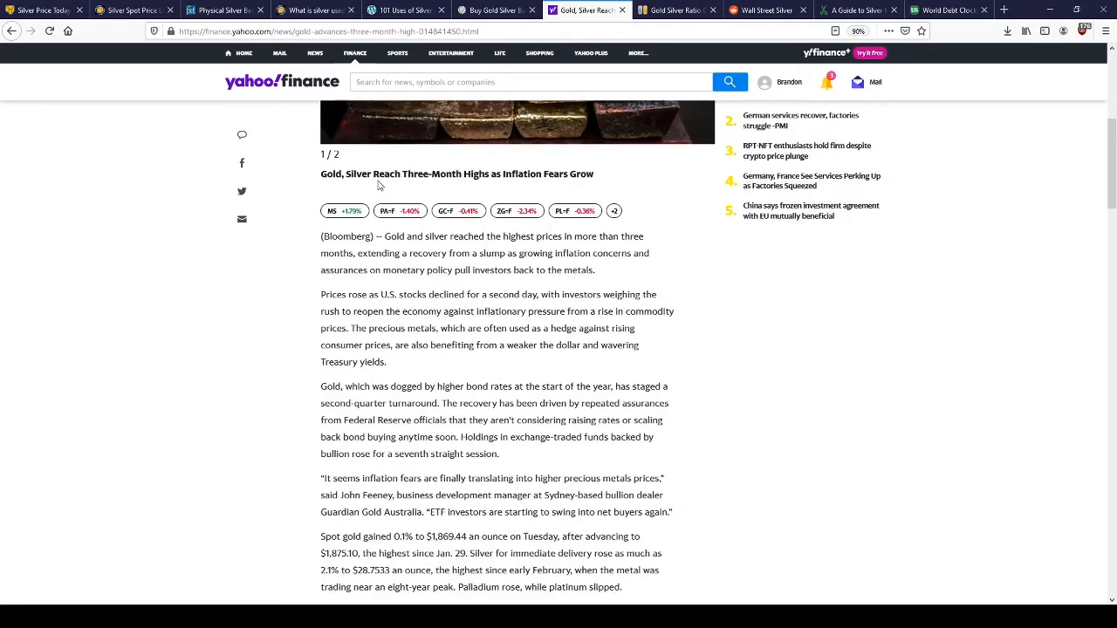
{"action": "scroll", "scroll_direction": "down", "scroll_amount": 3}
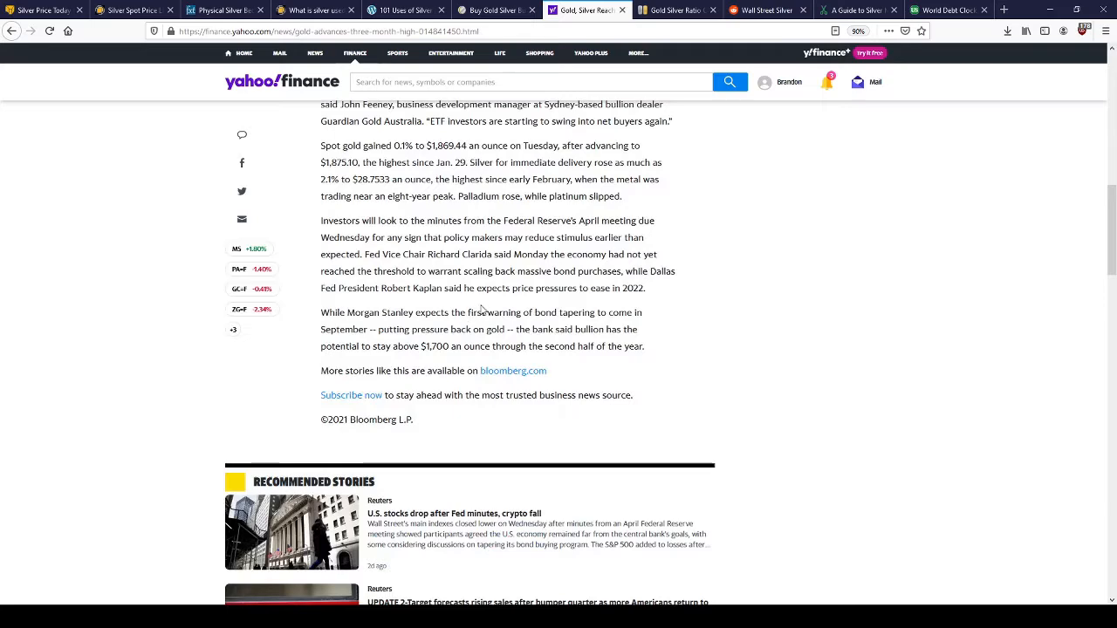
{"action": "left_click", "coordinate": [676, 10]}
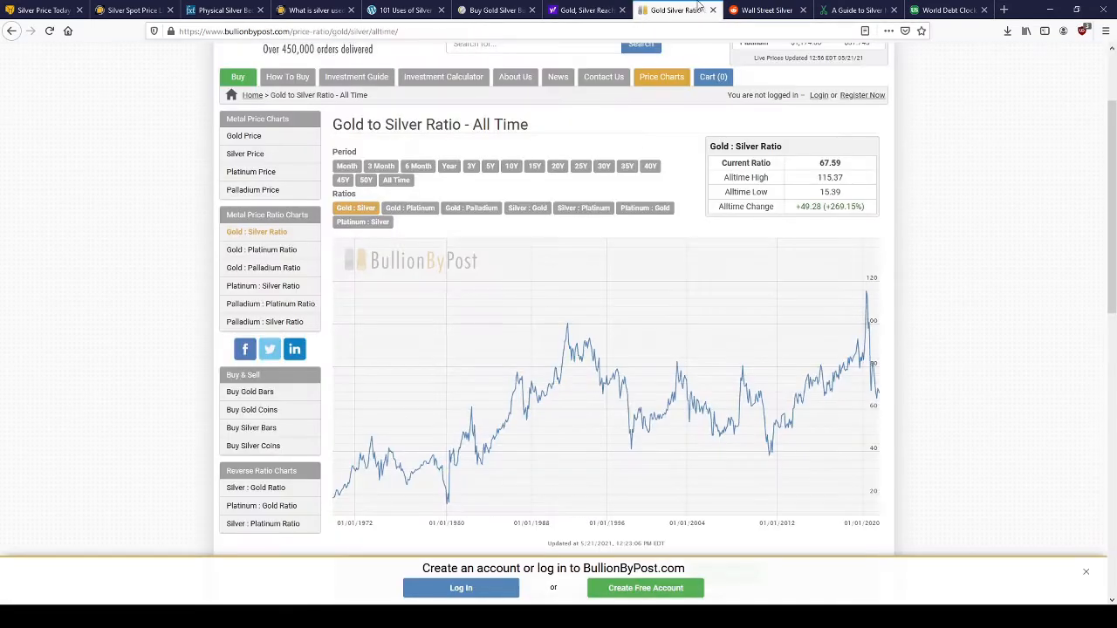
{"action": "mouse_move", "coordinate": [633, 414]}
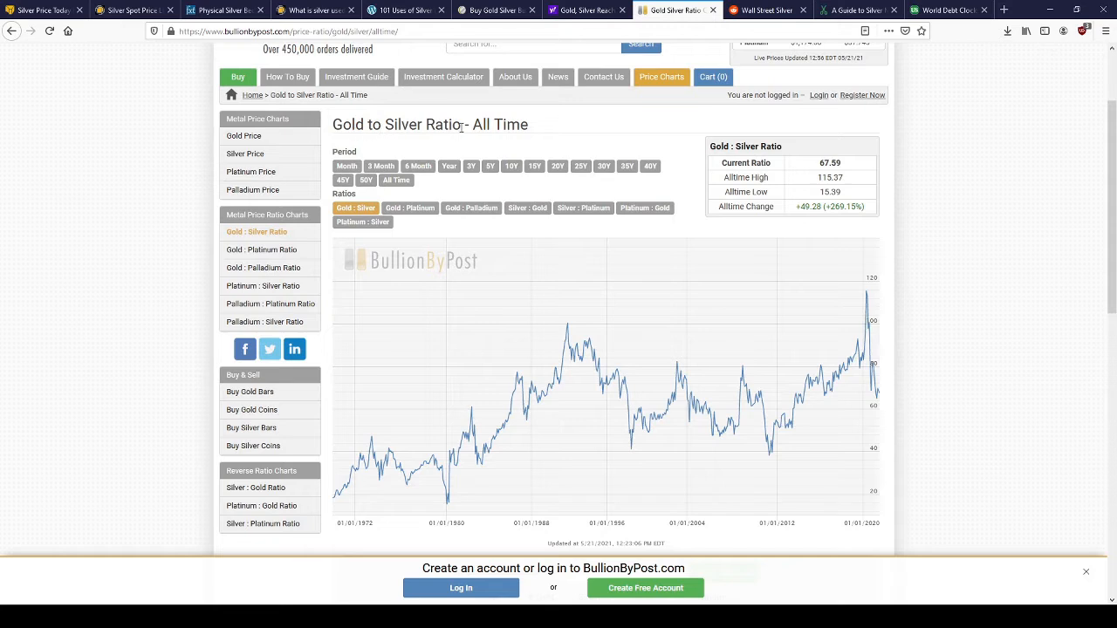
{"action": "mouse_move", "coordinate": [830, 163]}
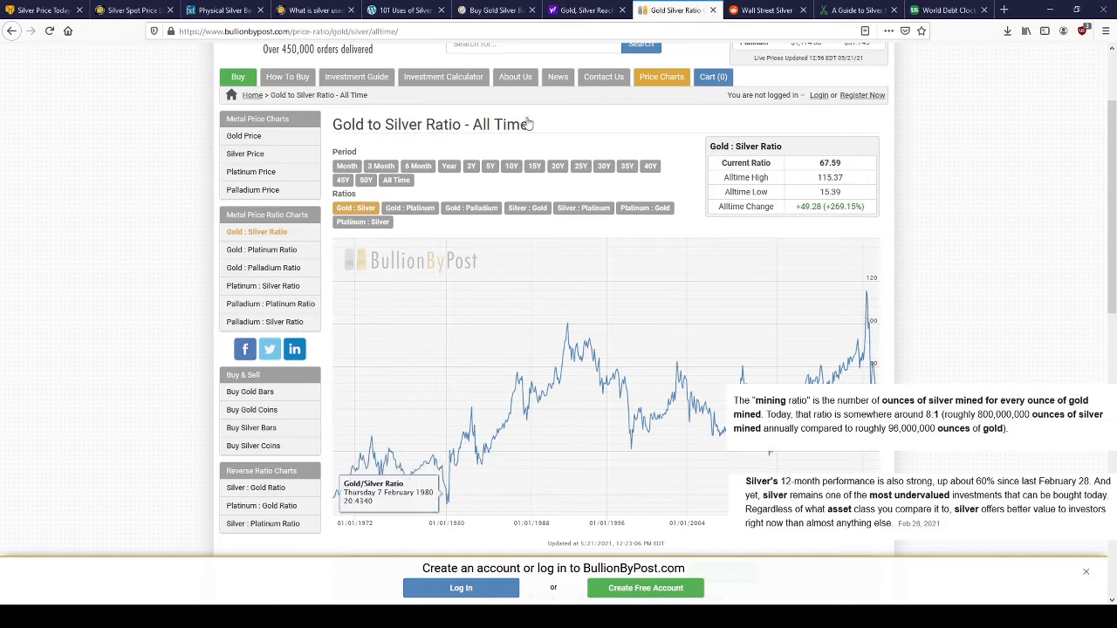
- Cycle through the Reddit, Yahoo Finance and ratio chart tabs, ending on the Spruce Crafts silver guide
{"action": "left_click", "coordinate": [767, 10]}
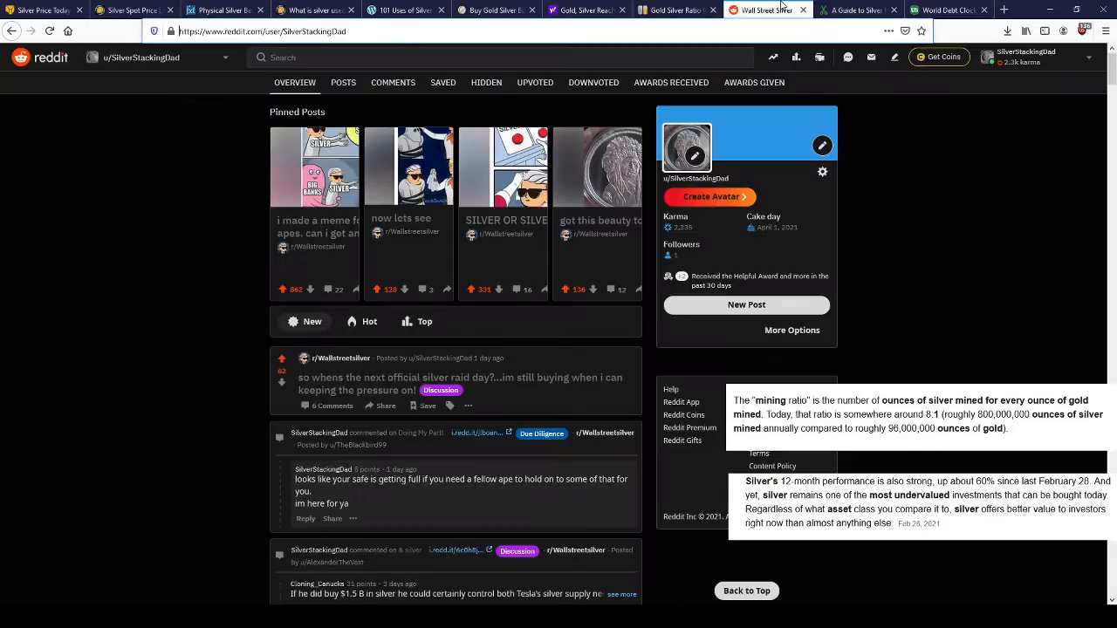
{"action": "left_click", "coordinate": [676, 10]}
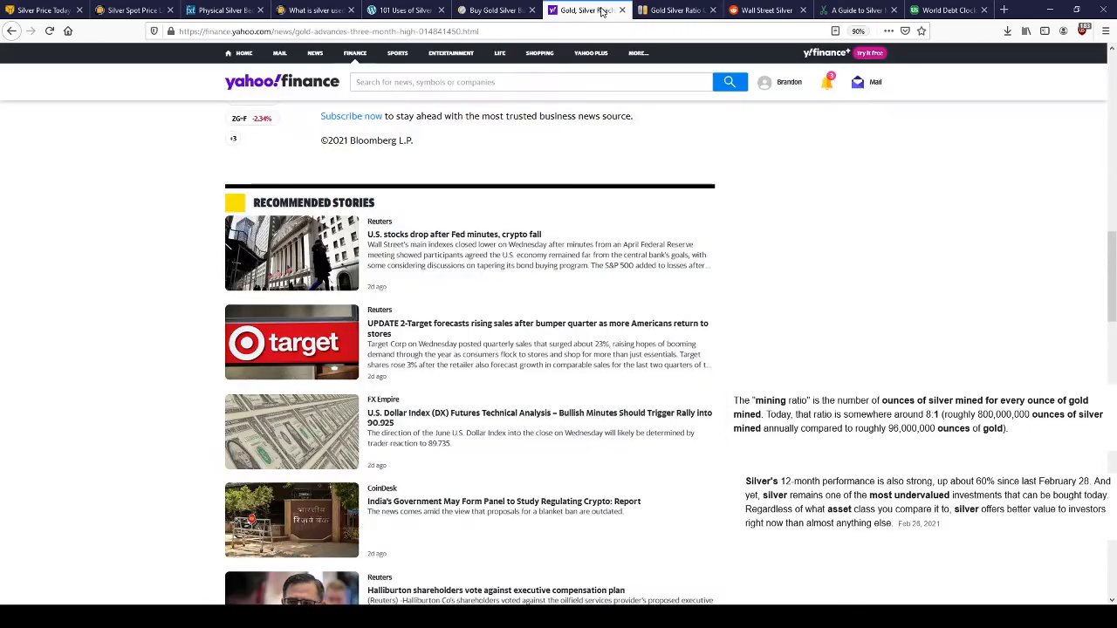
{"action": "left_click", "coordinate": [676, 10]}
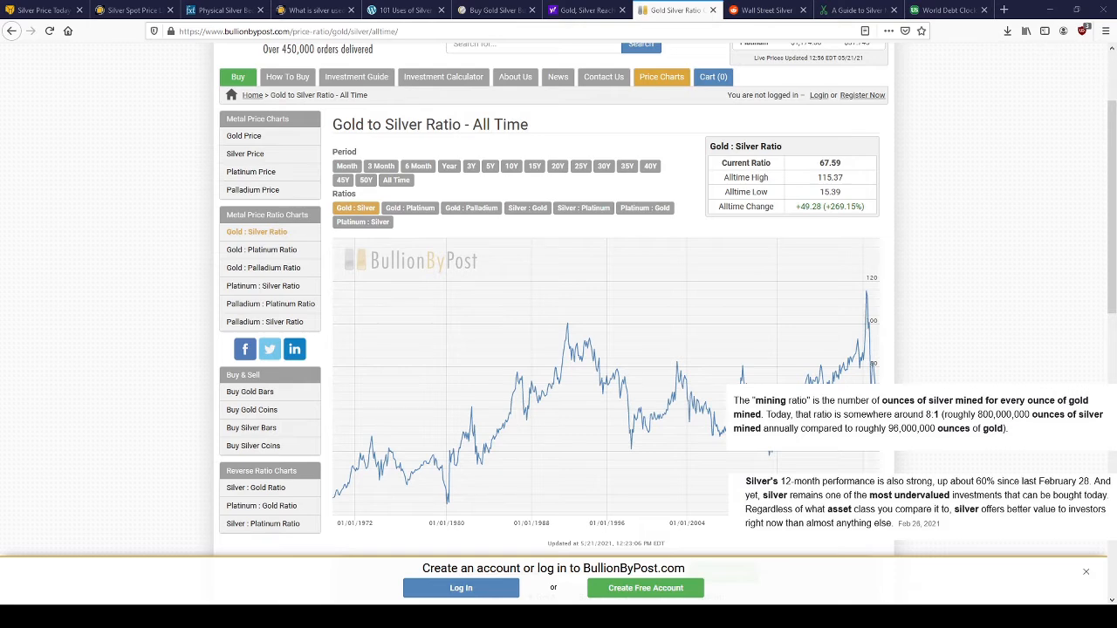
{"action": "left_click", "coordinate": [767, 10]}
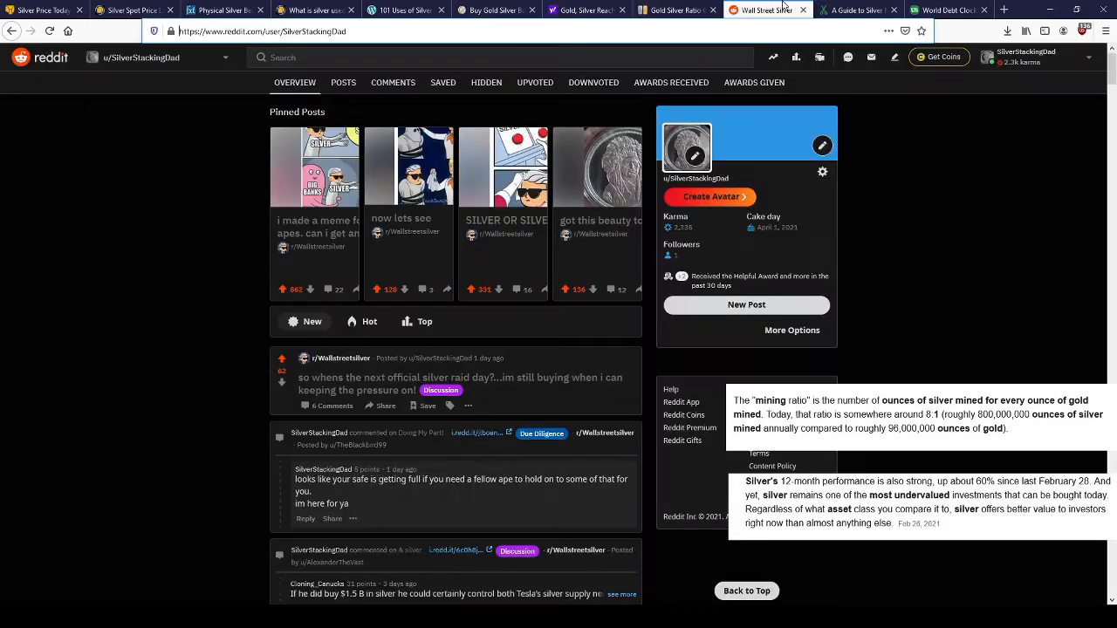
{"action": "left_click", "coordinate": [856, 9]}
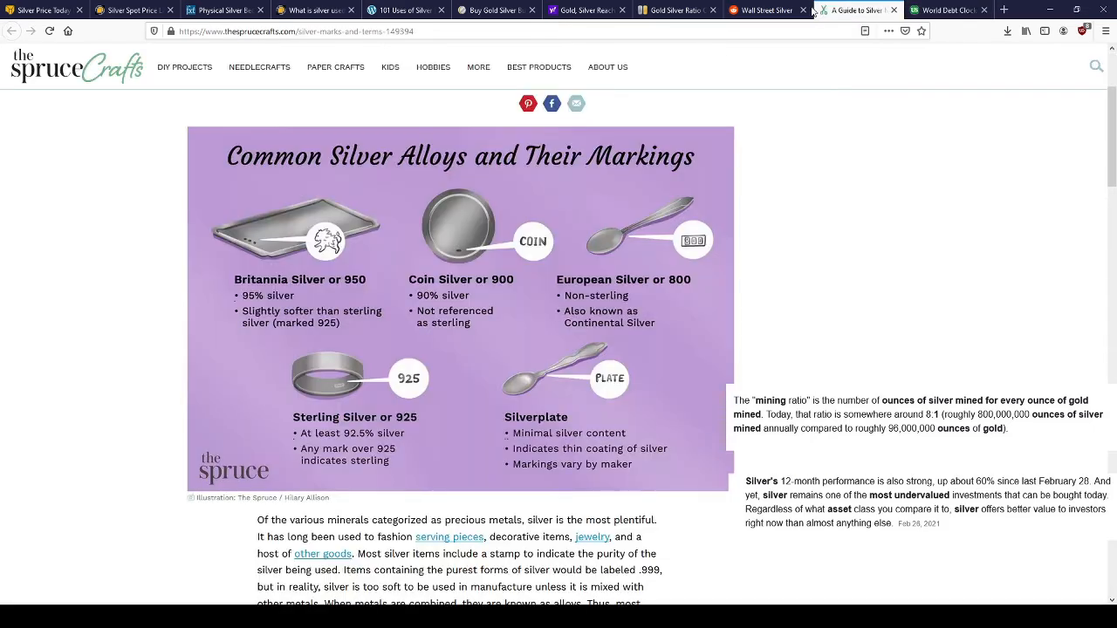
- Highlight SD Bullion's gold bid price of $1,869.30 in the precious metal spot prices table
{"action": "left_click", "coordinate": [677, 10]}
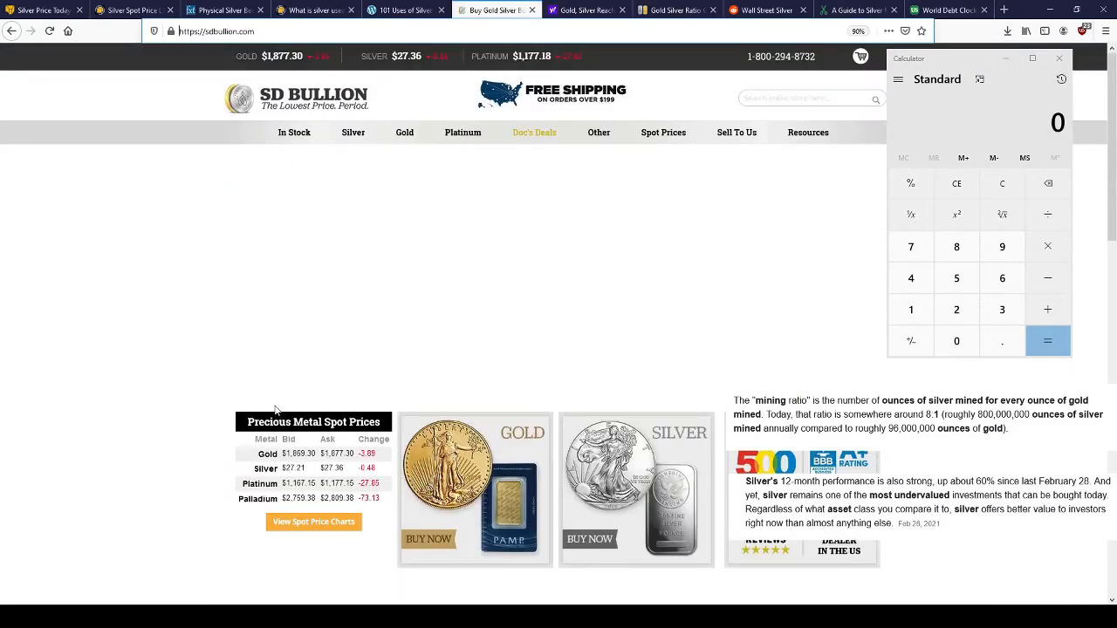
{"action": "double_click", "coordinate": [310, 453]}
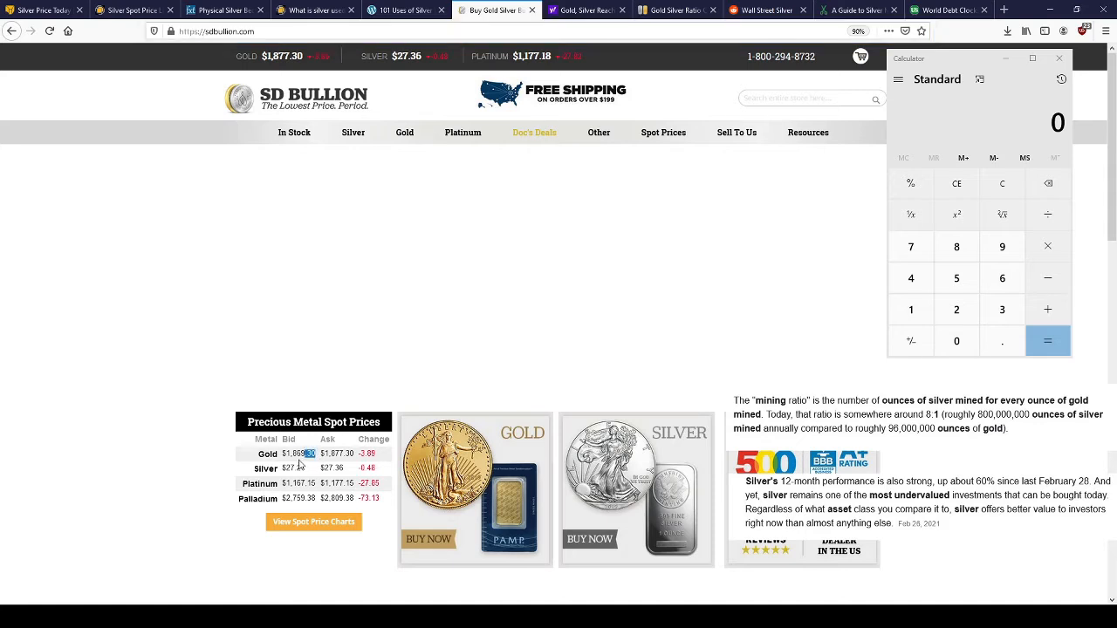
{"action": "double_click", "coordinate": [297, 453]}
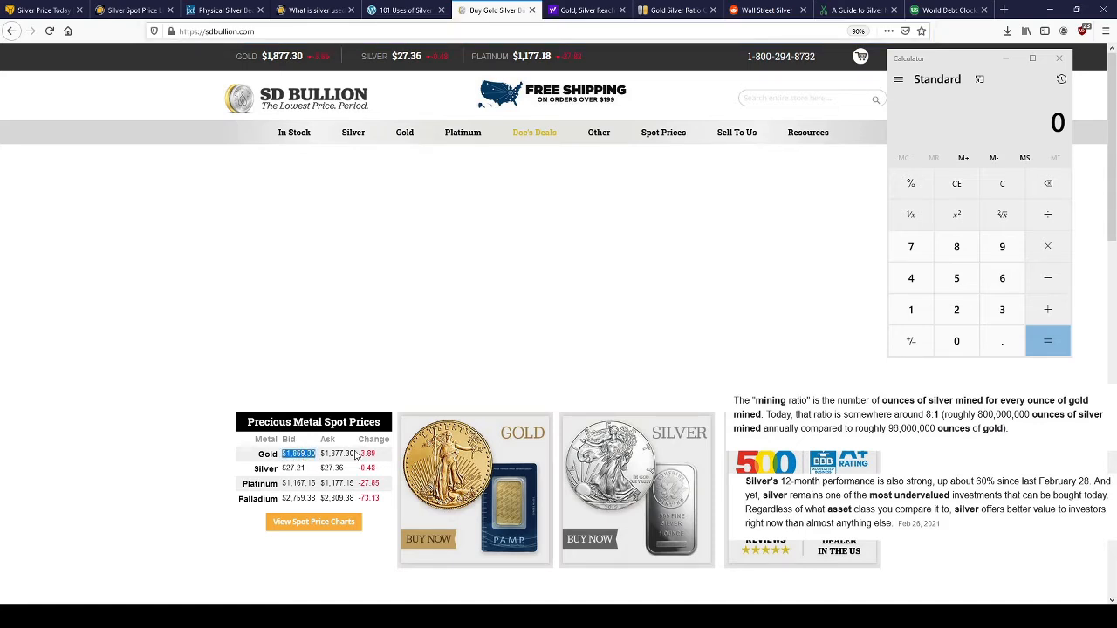
{"action": "left_click", "coordinate": [807, 132]}
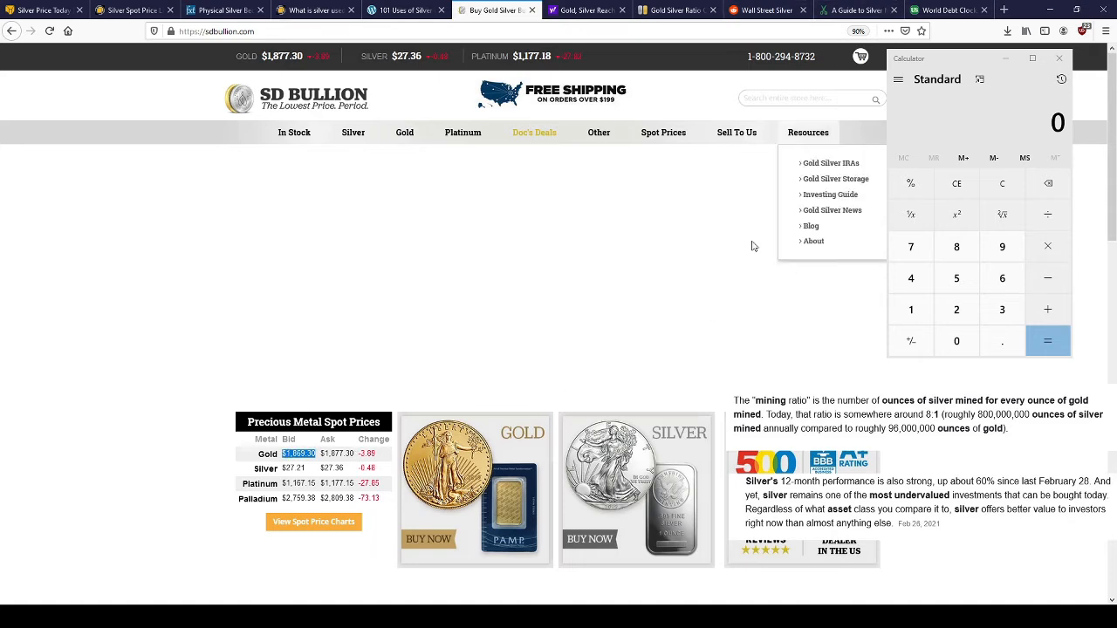
- Work out 1900 ÷ 8 = 237.5 in Calculator, then return to the gold-to-silver ratio chart
{"action": "left_click", "coordinate": [957, 183]}
{"action": "type", "text": "8"}
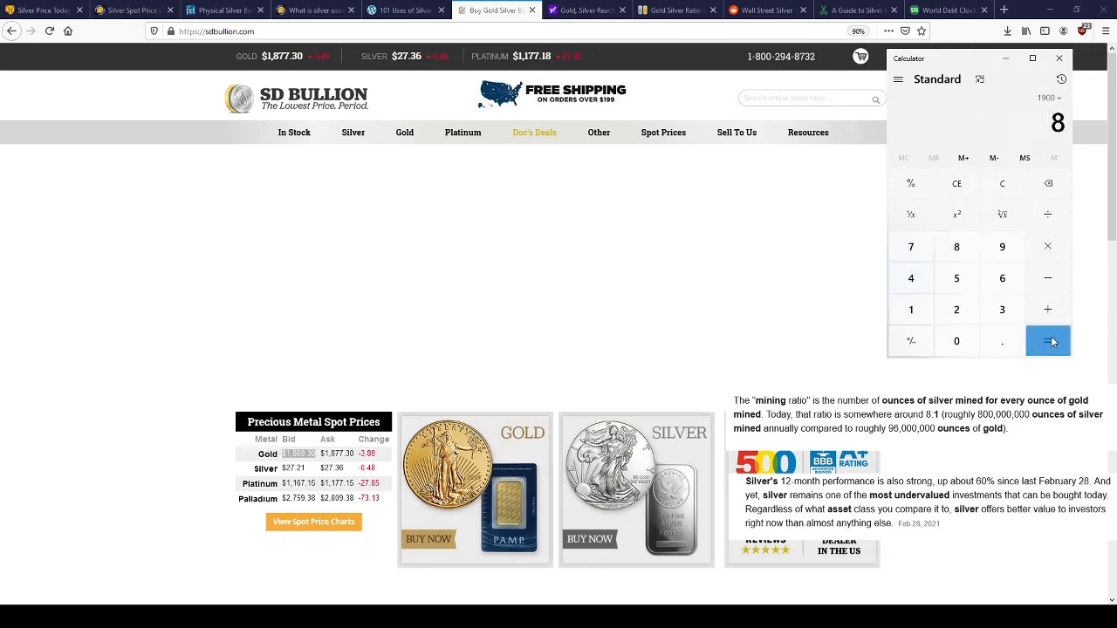
{"action": "left_click", "coordinate": [1047, 340]}
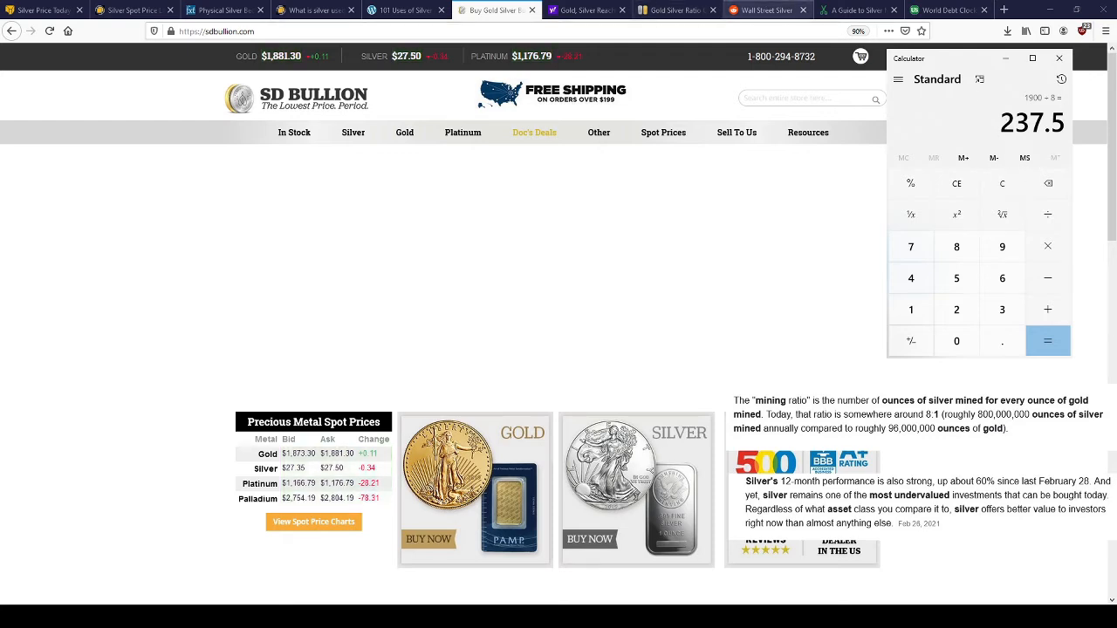
{"action": "left_click", "coordinate": [676, 10]}
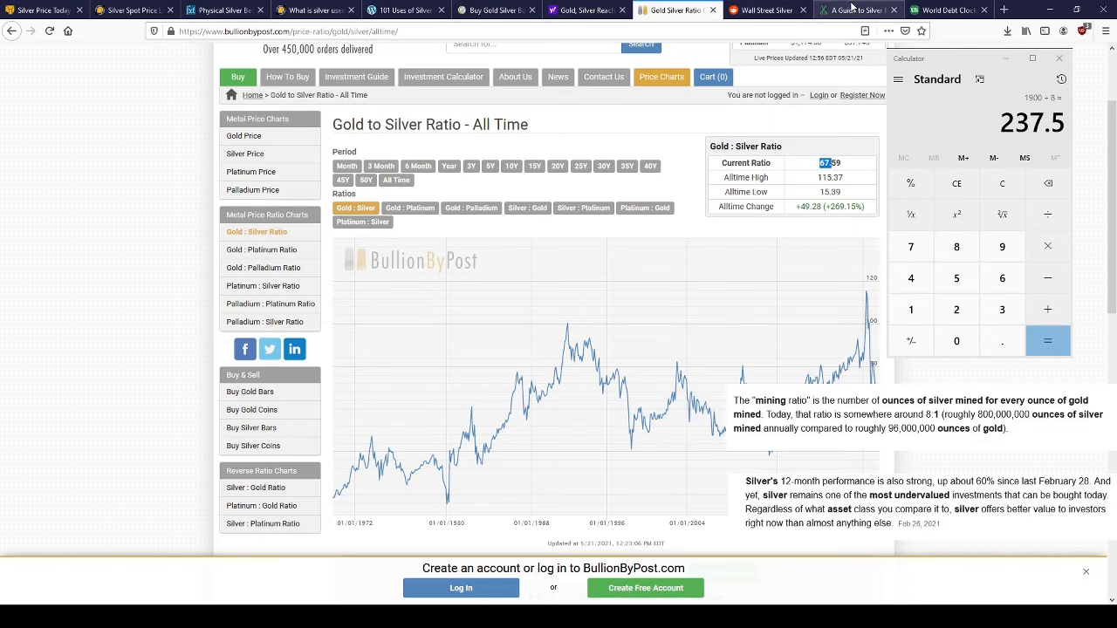
{"action": "left_click", "coordinate": [947, 10]}
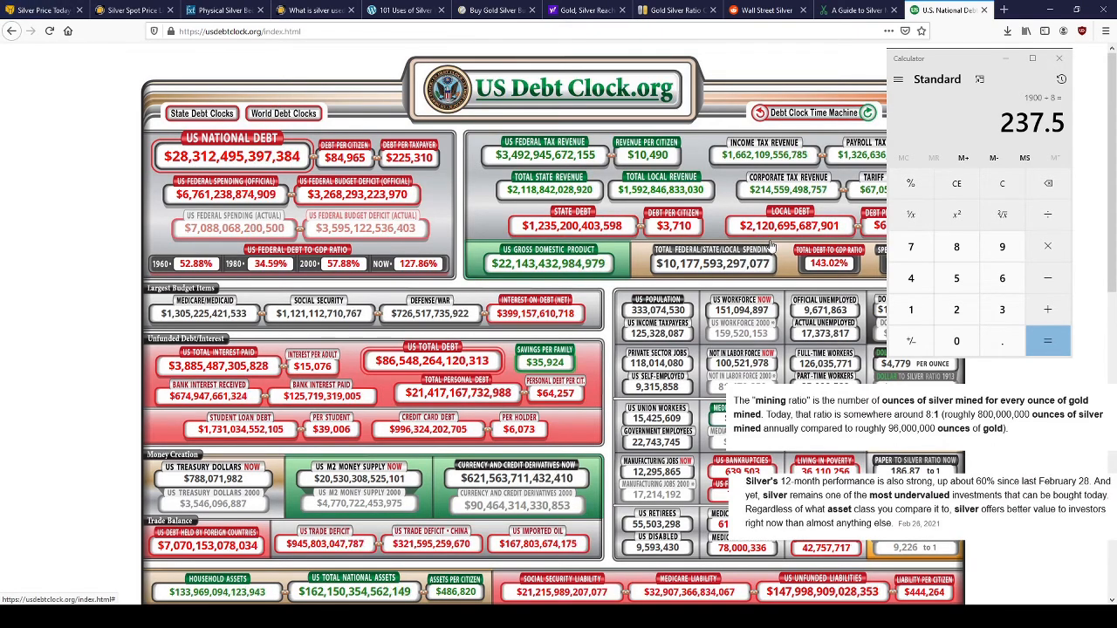
- Scroll down the usdebtclock.org page to view the national debt figures
{"action": "scroll", "scroll_direction": "down", "scroll_amount": 3}
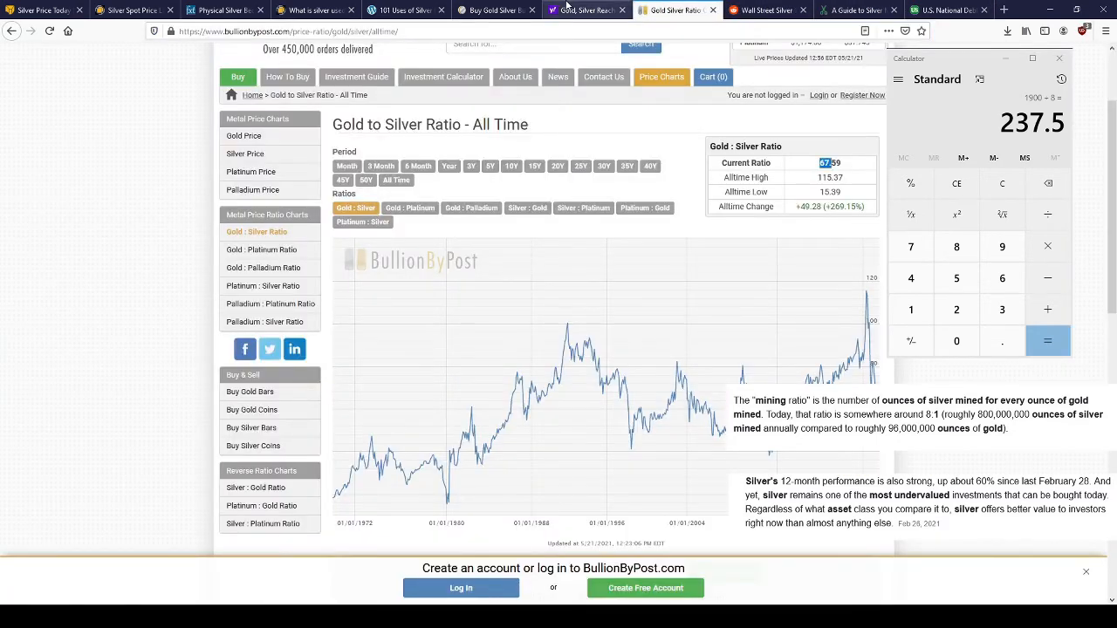
- Flip through the SD Bullion, Reddit and Spruce Crafts tabs, landing on the Wall Street Silver profile
{"action": "left_click", "coordinate": [496, 10]}
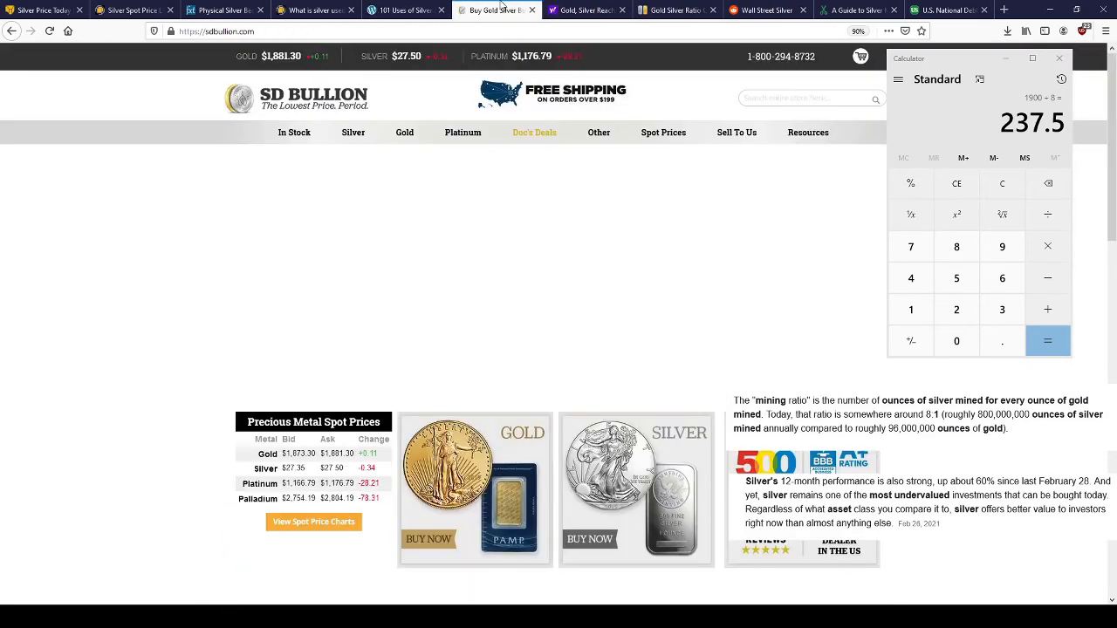
{"action": "left_click", "coordinate": [766, 10]}
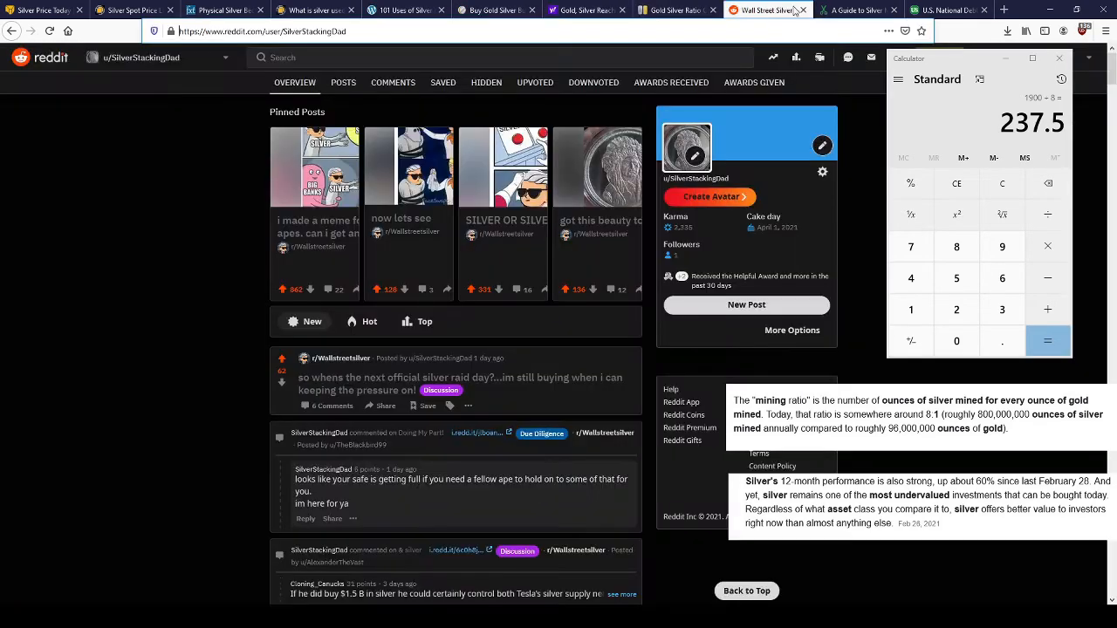
{"action": "left_click", "coordinate": [856, 9]}
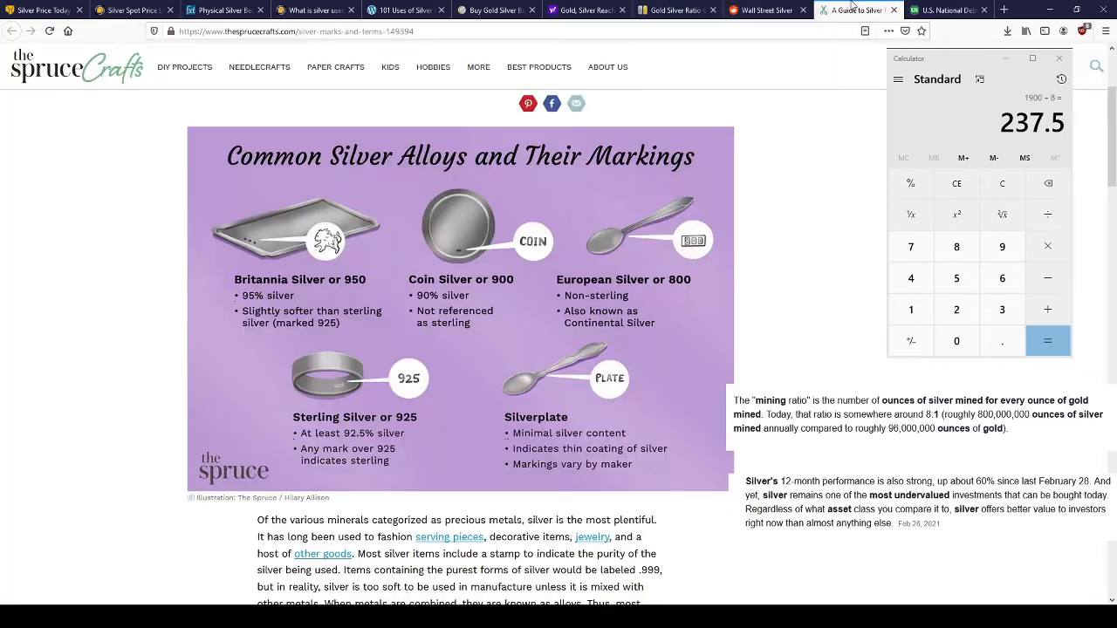
{"action": "left_click", "coordinate": [766, 10]}
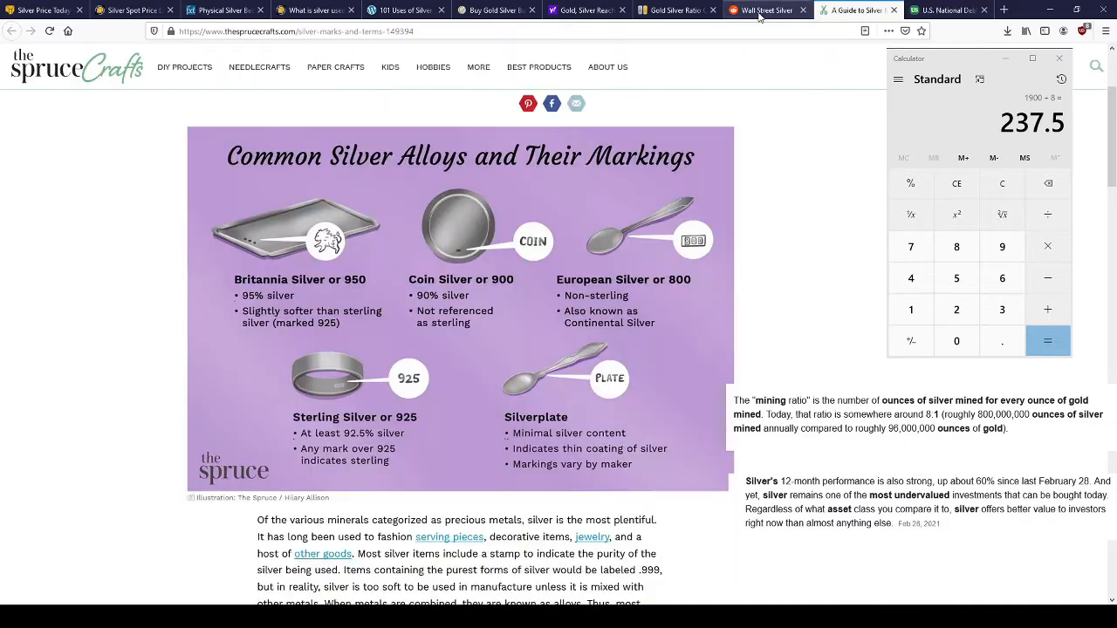
{"action": "left_click", "coordinate": [677, 10]}
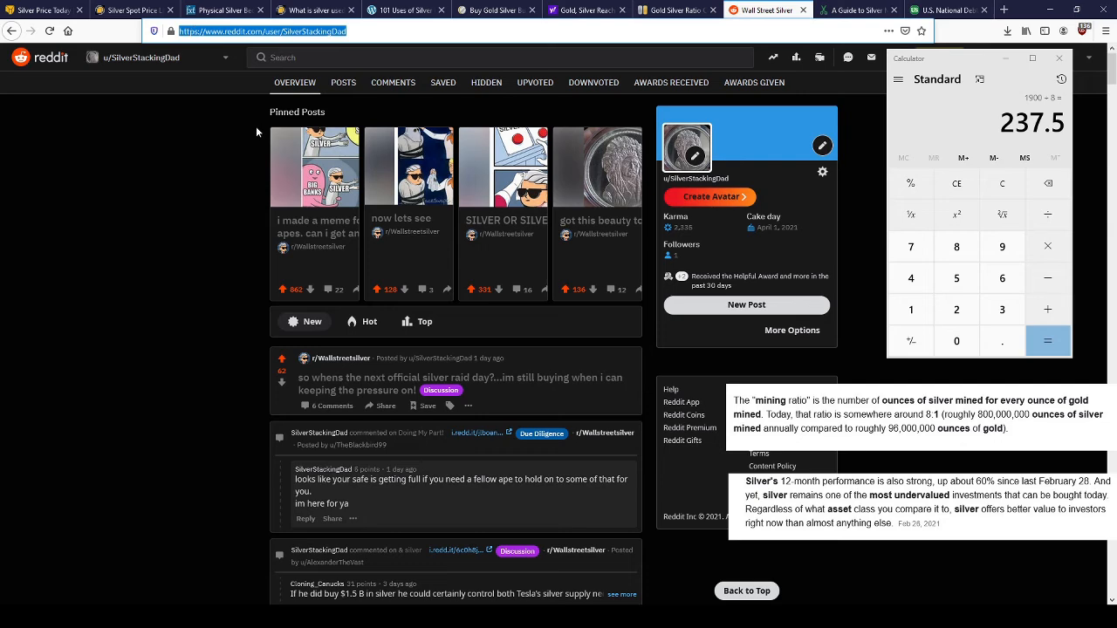
{"action": "scroll", "scroll_direction": "down", "scroll_amount": 3}
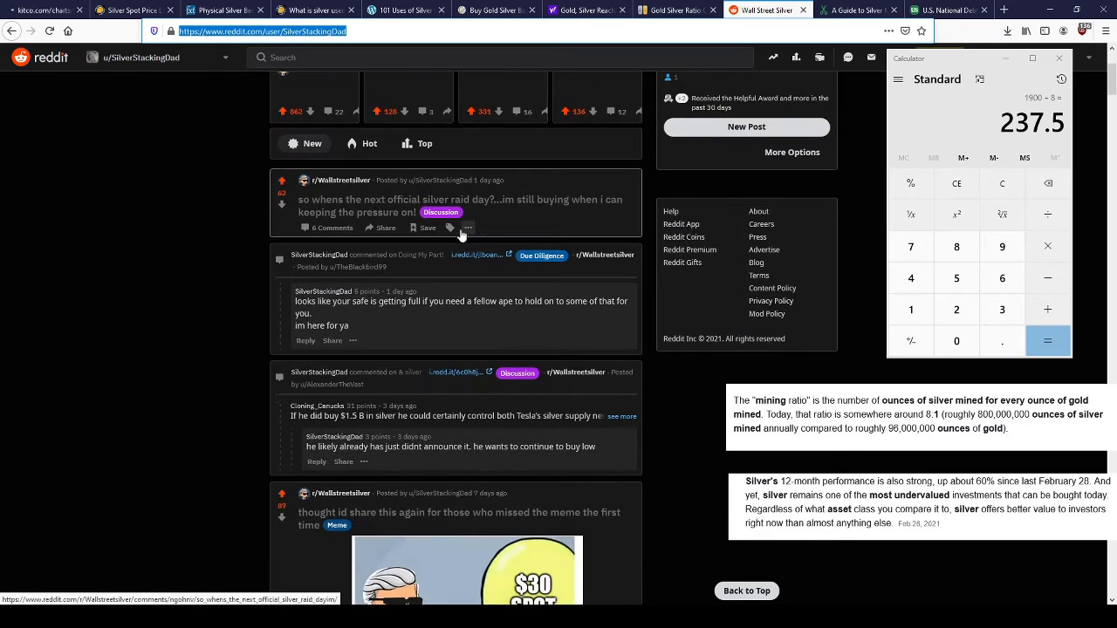
{"action": "scroll", "scroll_direction": "up", "scroll_amount": 3}
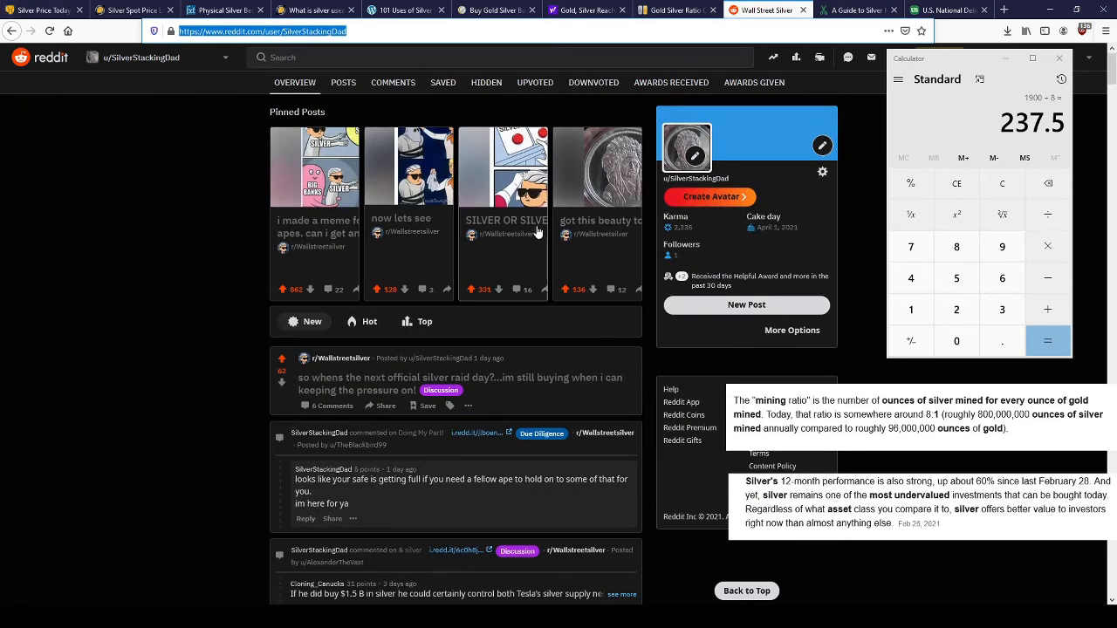
{"action": "scroll", "scroll_direction": "down", "scroll_amount": 3}
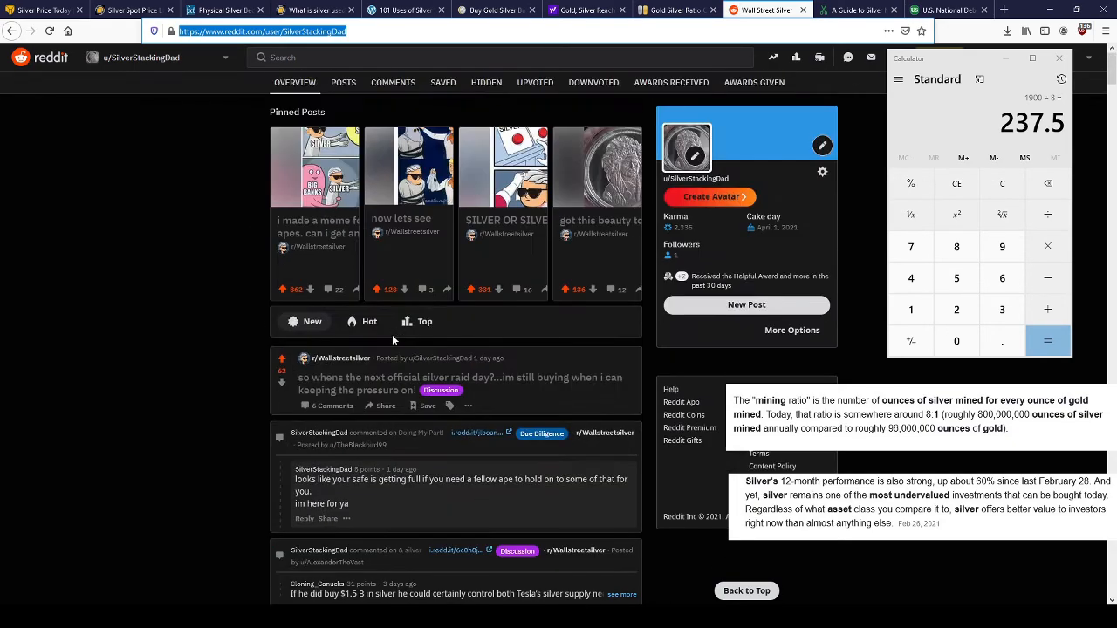
{"action": "scroll", "scroll_direction": "down", "scroll_amount": 3}
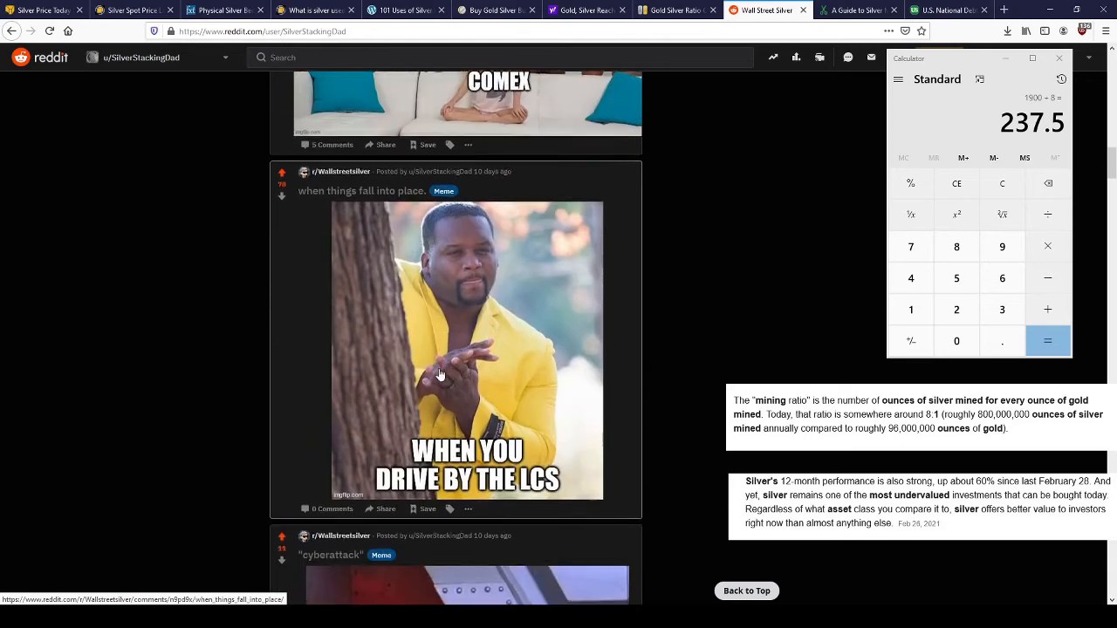
{"action": "scroll", "scroll_direction": "down", "scroll_amount": 3}
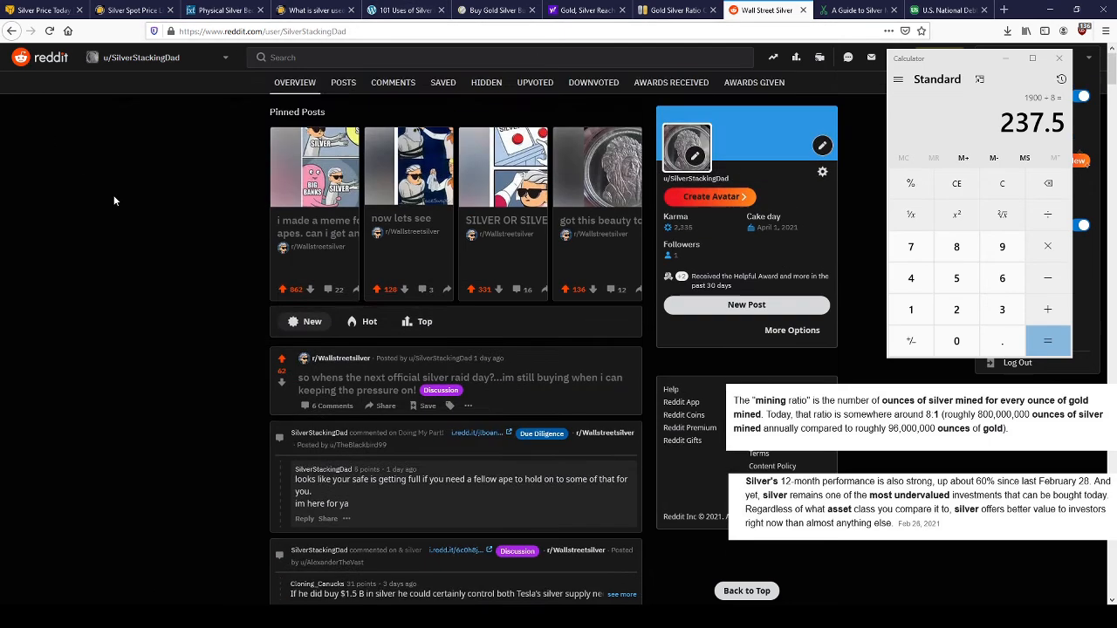
- Dismiss the Reddit account menu and bring the US Debt Clock page to the front
{"action": "left_click", "coordinate": [495, 10]}
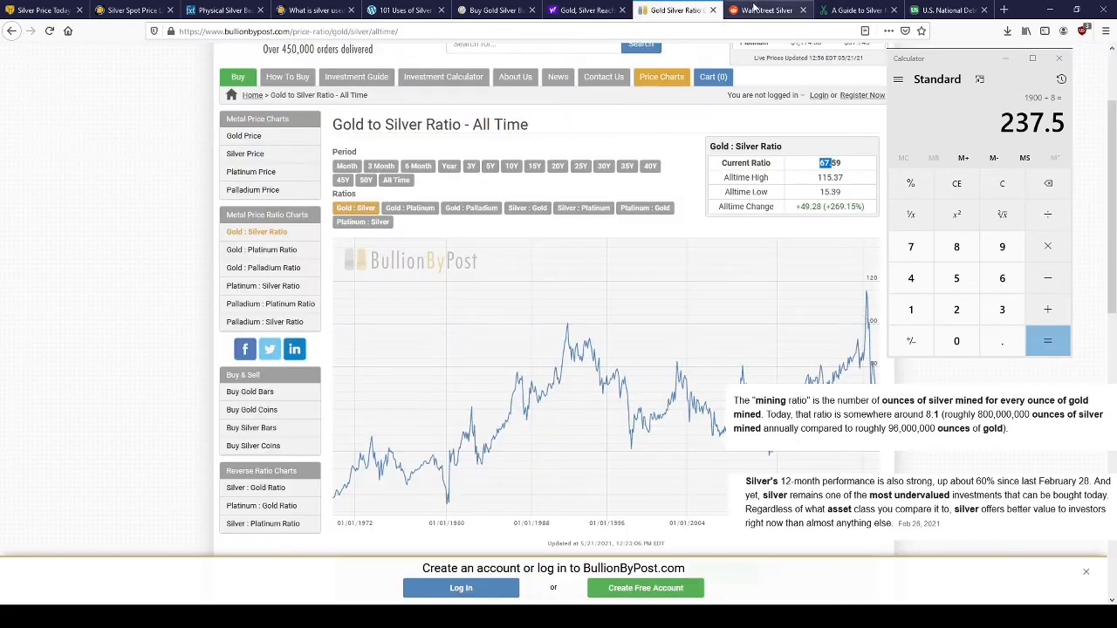
{"action": "left_click", "coordinate": [948, 9]}
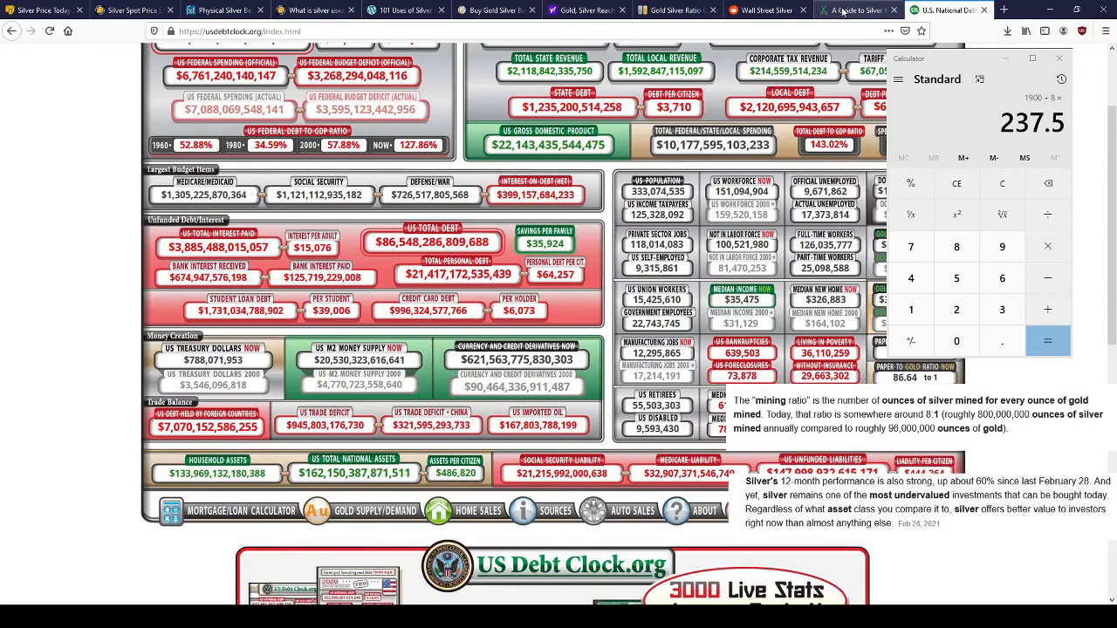
- Bring the Spruce Crafts 'A Guide to Silver' alloys and markings chart back to the front
{"action": "left_click", "coordinate": [842, 10]}
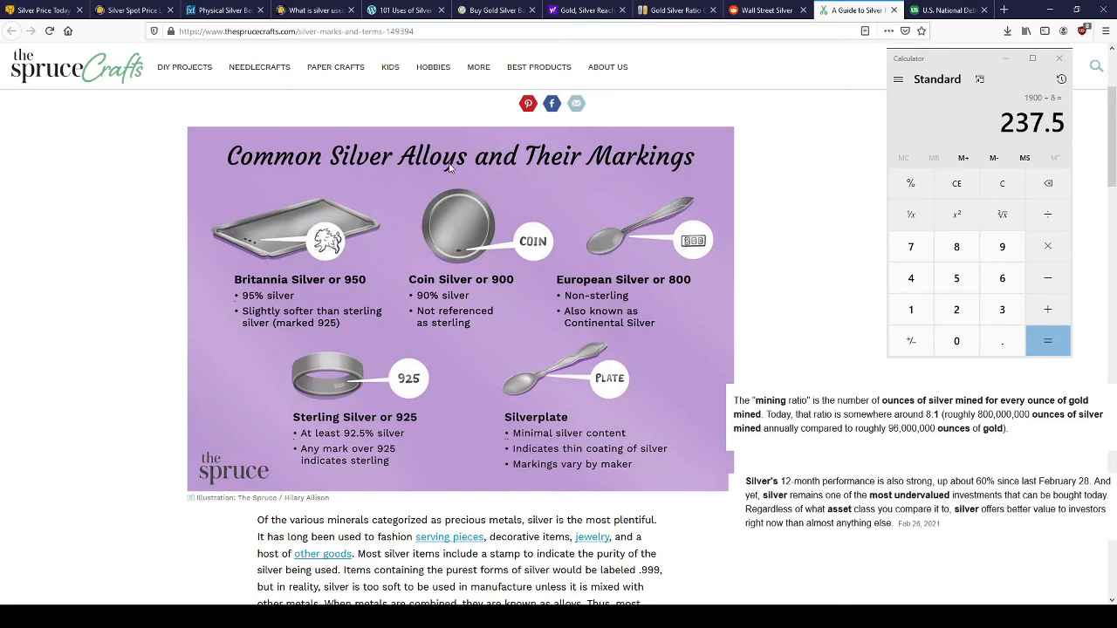
{"action": "mouse_move", "coordinate": [591, 164]}
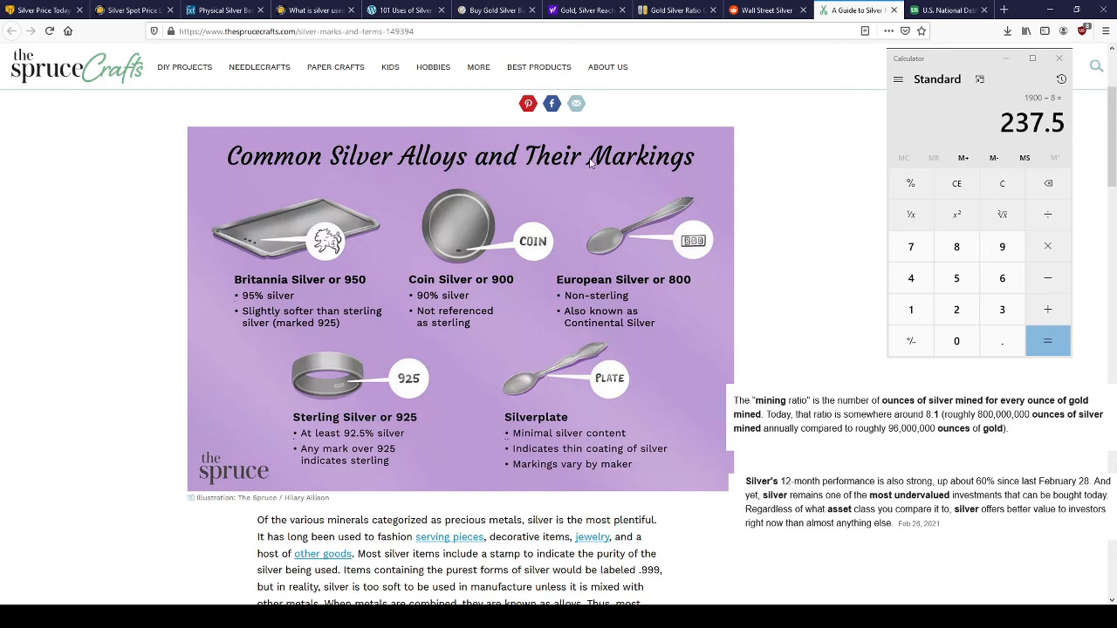
{"action": "mouse_move", "coordinate": [430, 253]}
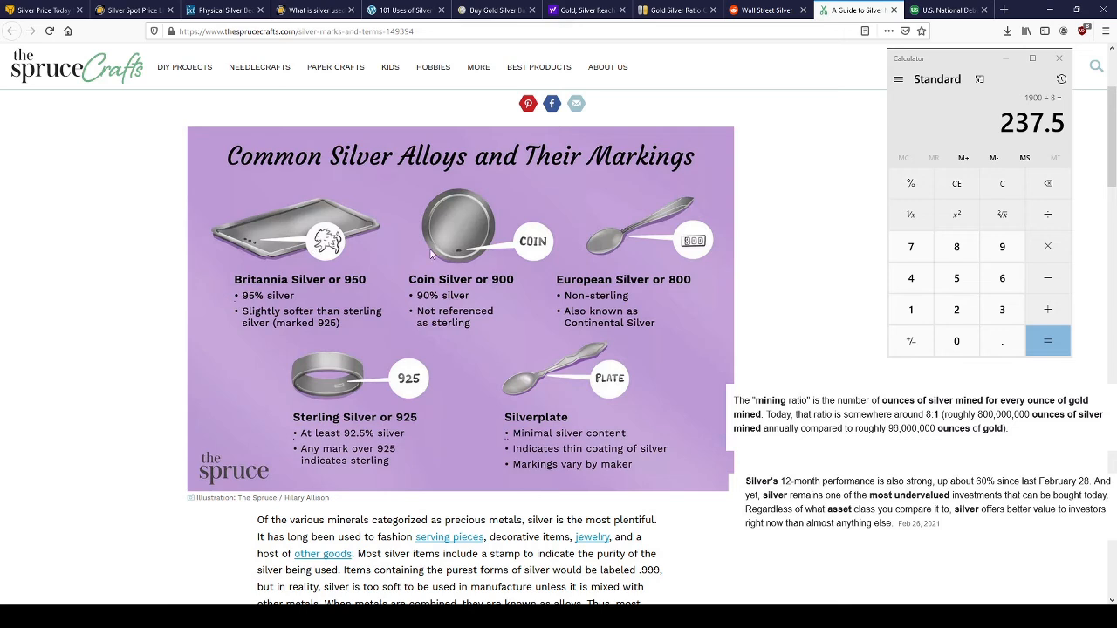
{"action": "mouse_move", "coordinate": [321, 382]}
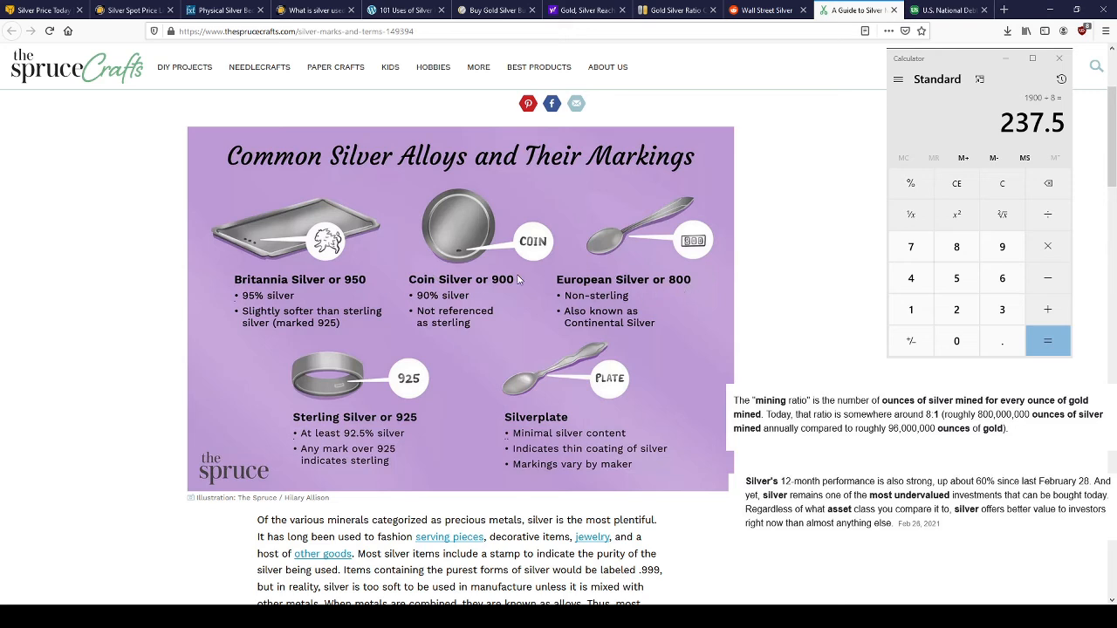
{"action": "mouse_move", "coordinate": [500, 450]}
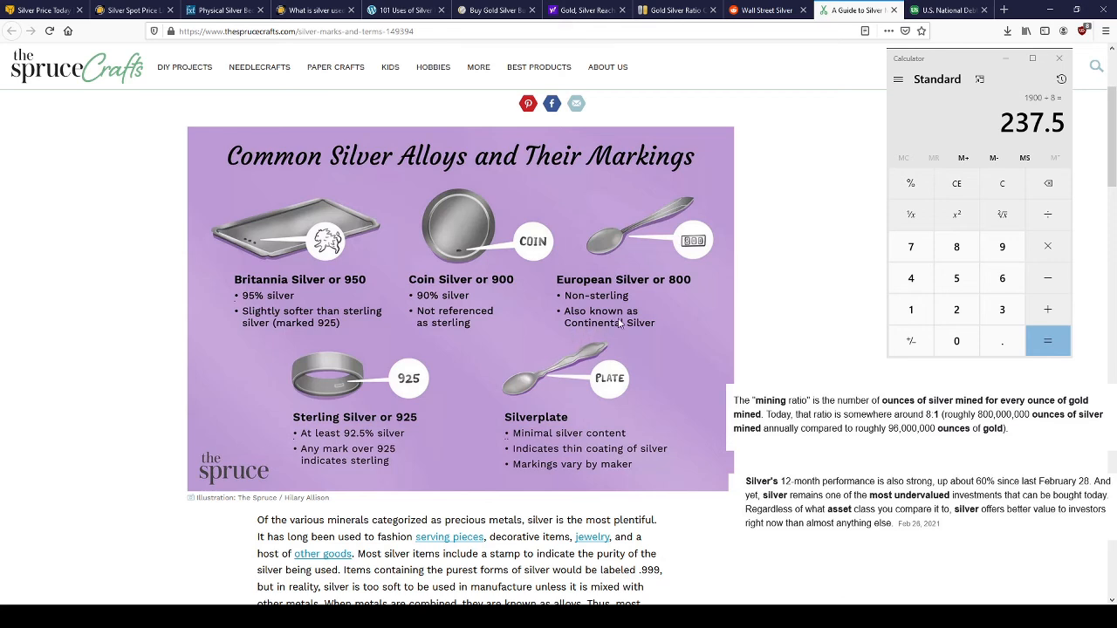
{"action": "mouse_move", "coordinate": [437, 419]}
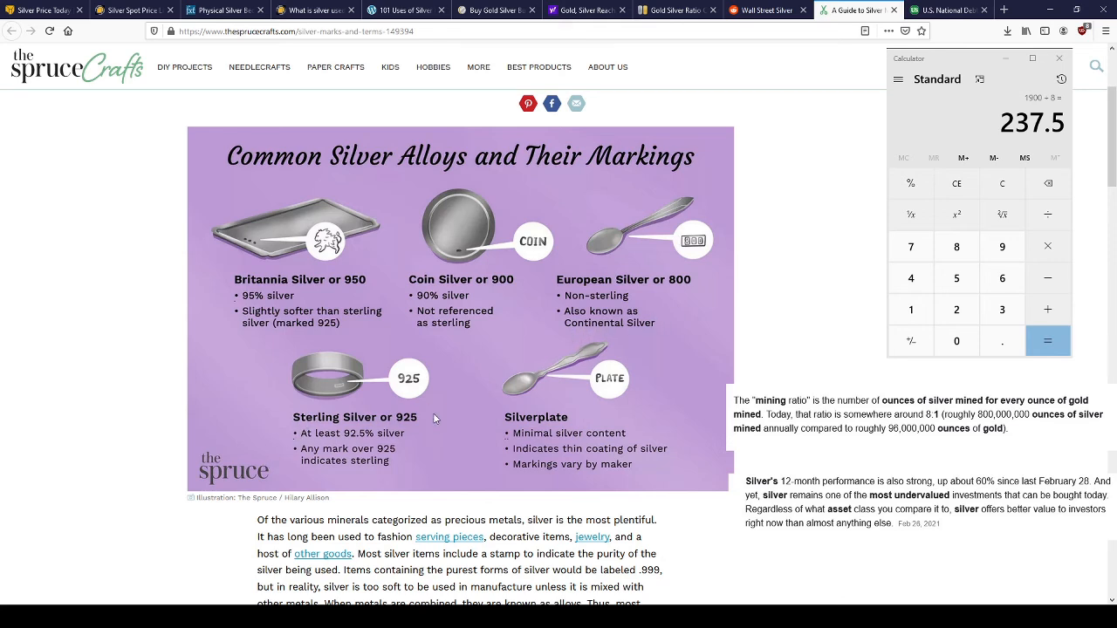
{"action": "mouse_move", "coordinate": [427, 425]}
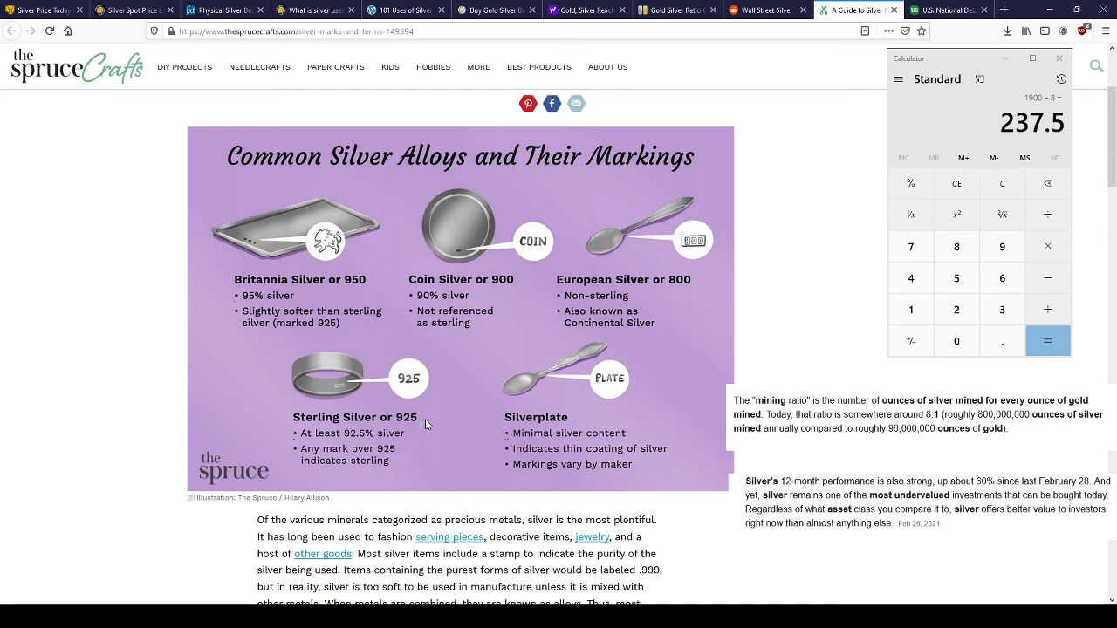
{"action": "mouse_move", "coordinate": [236, 292]}
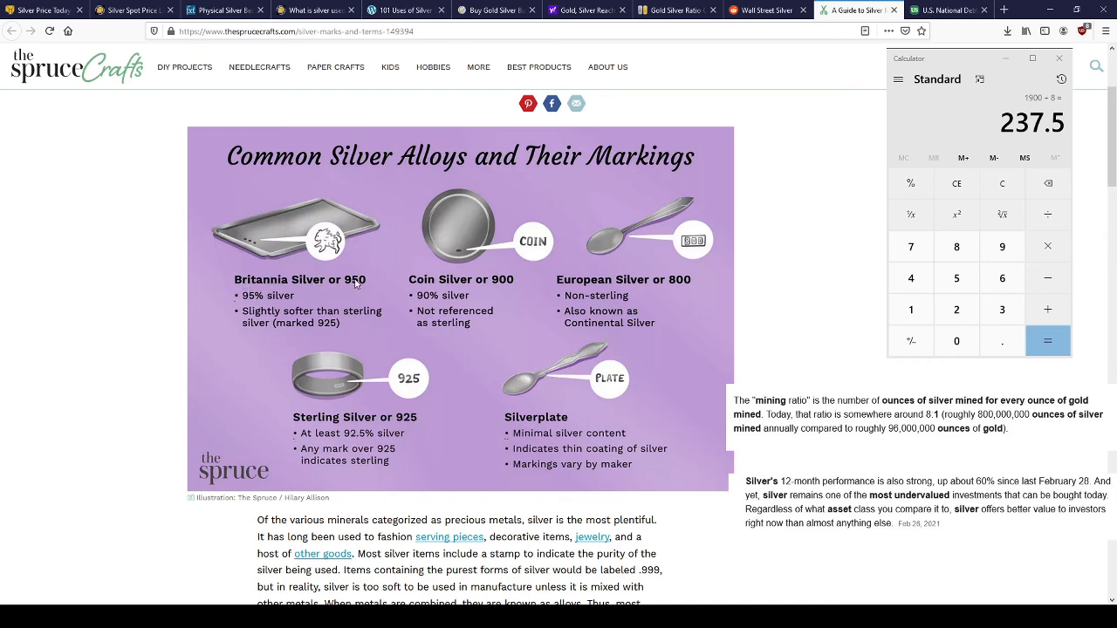
{"action": "mouse_move", "coordinate": [354, 301]}
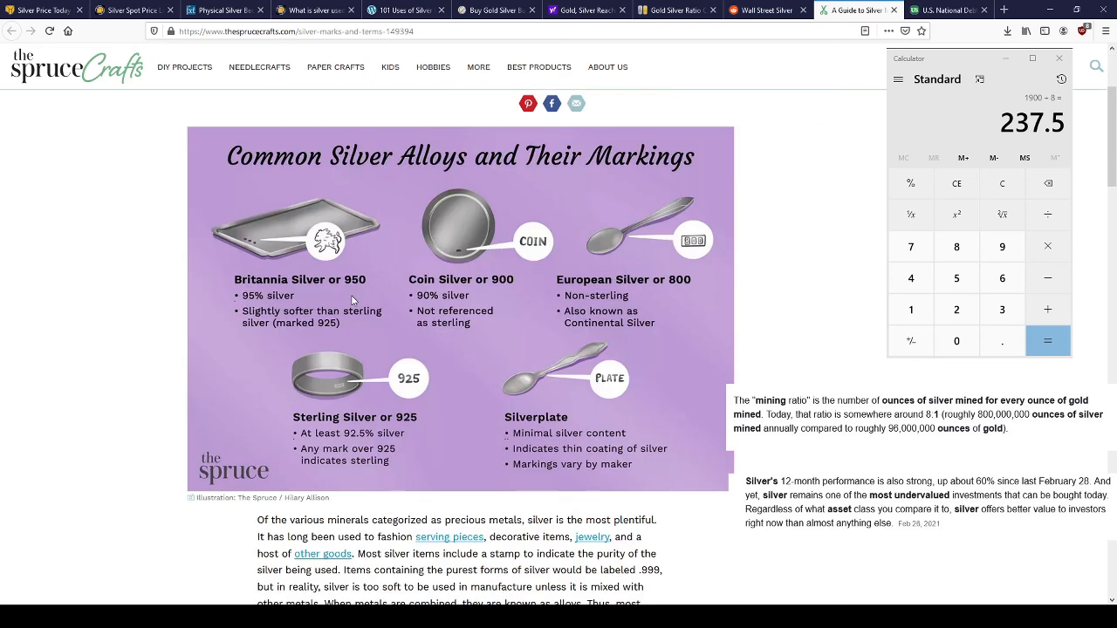